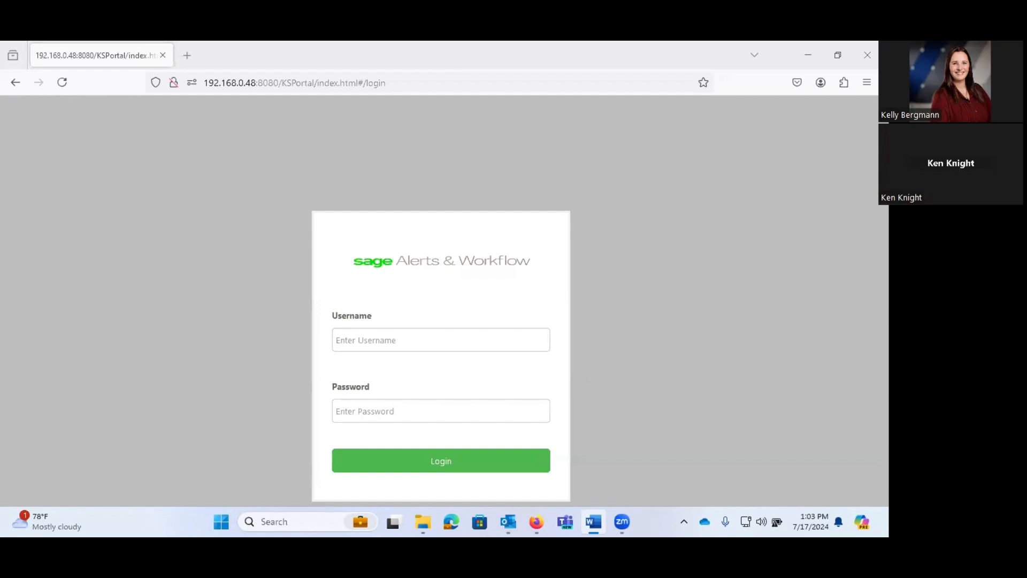
mouse_move(341, 295)
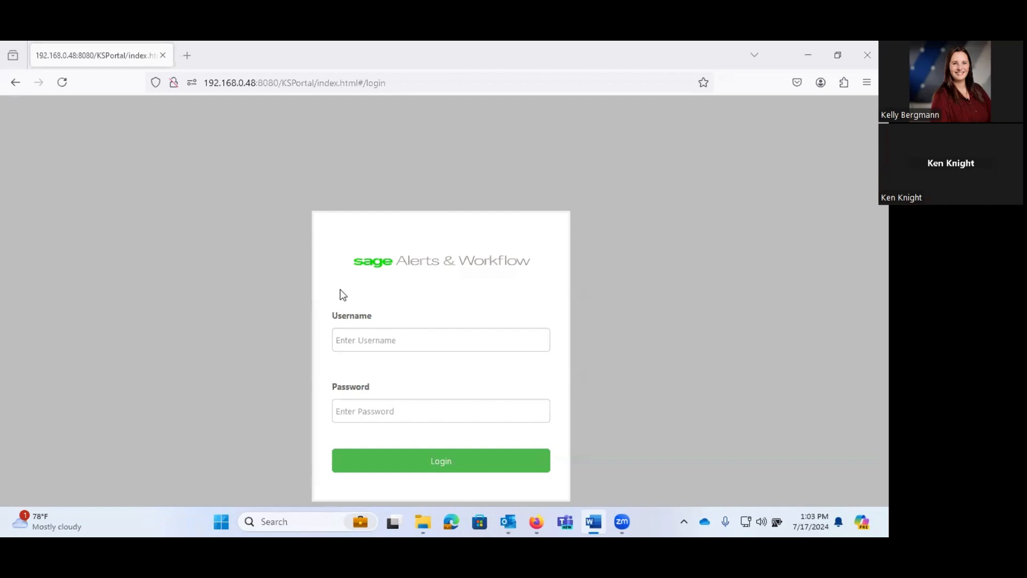
Log into the Sage Alerts & Workflow portal as Admin with the password.
left_click(440, 340)
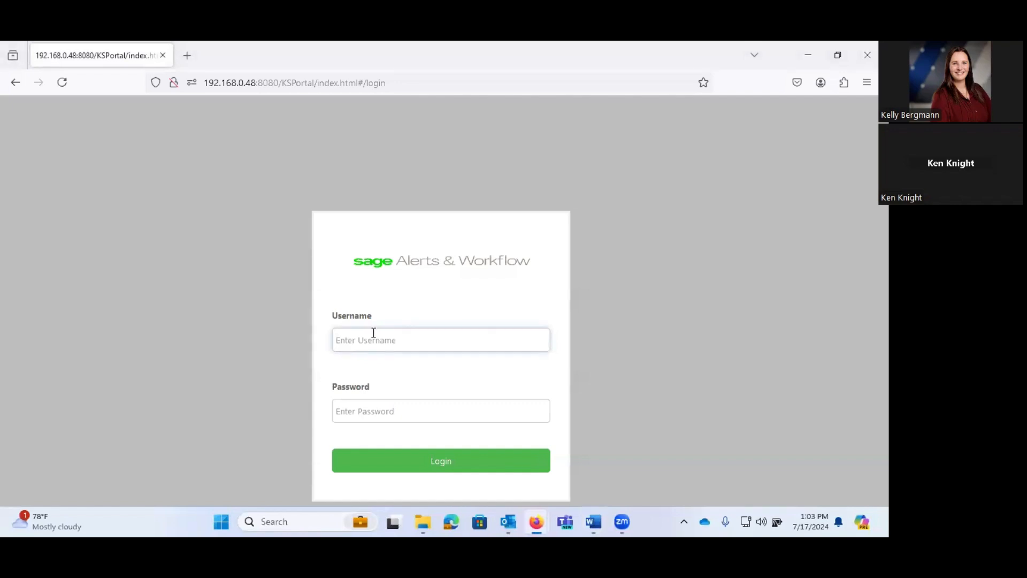
left_click(440, 339)
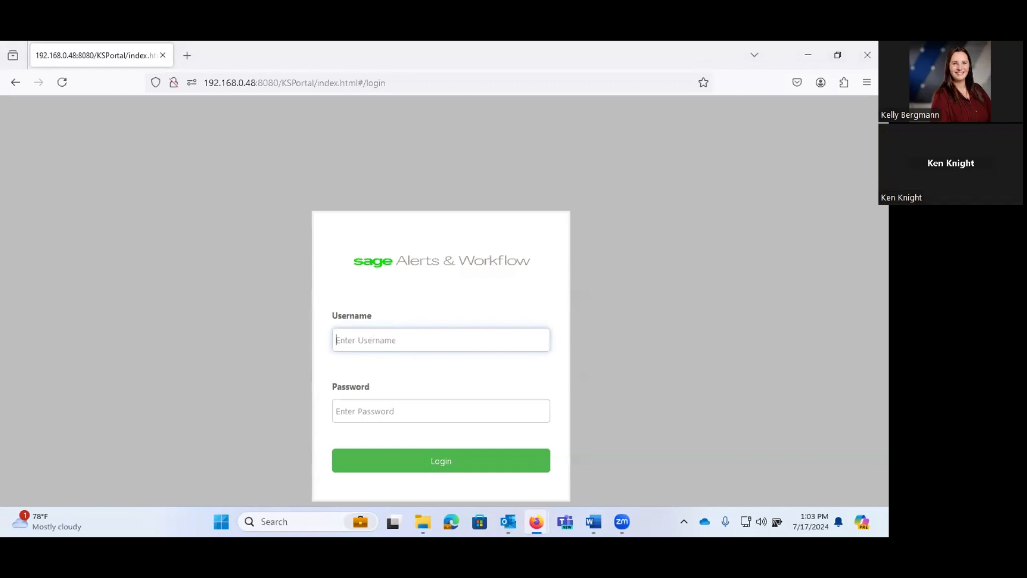
type("Admin")
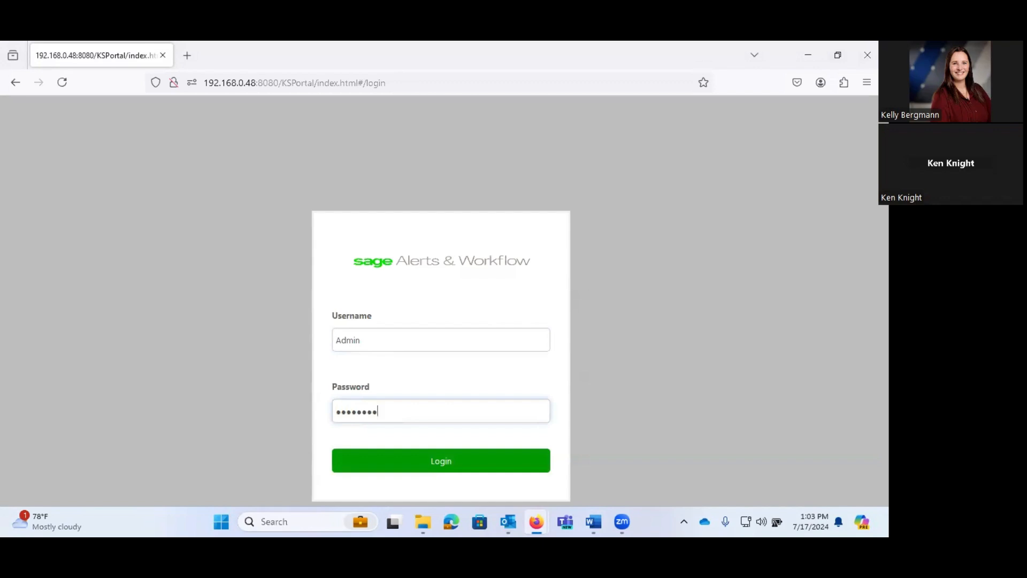
left_click(441, 460)
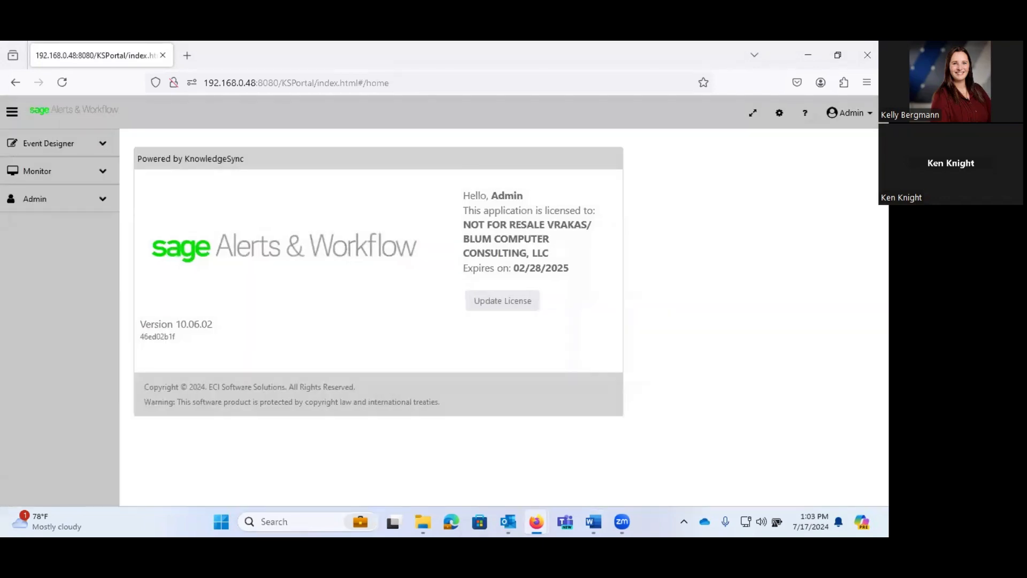
mouse_move(49, 143)
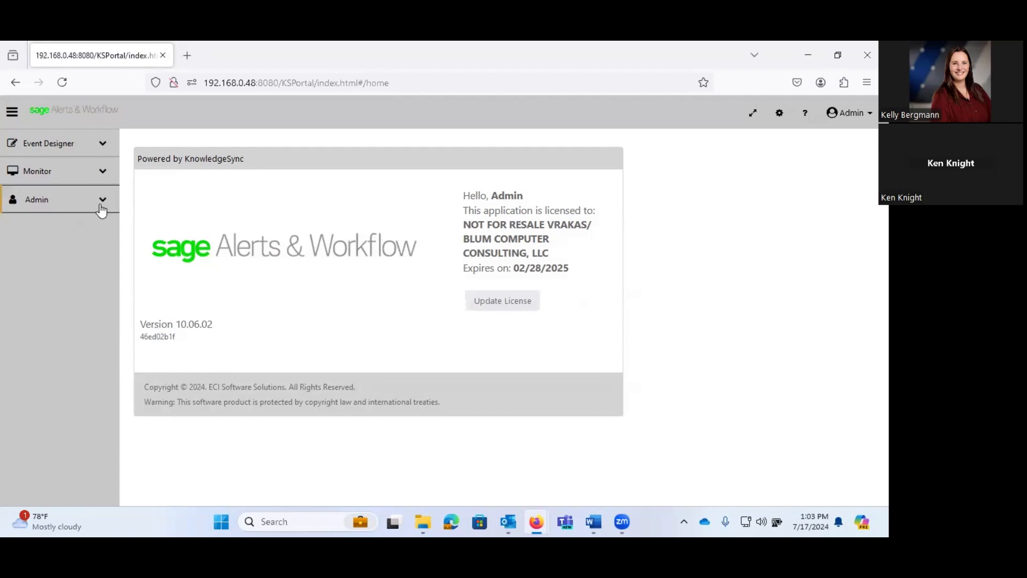
Expand the Admin, User Accounts and Services groups in the left sidebar.
left_click(59, 199)
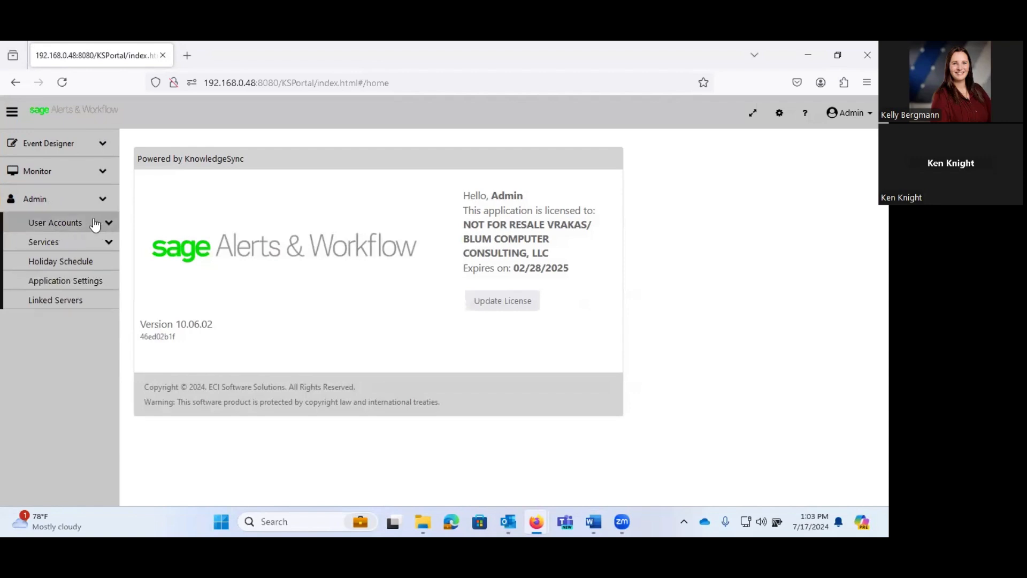
mouse_move(78, 222)
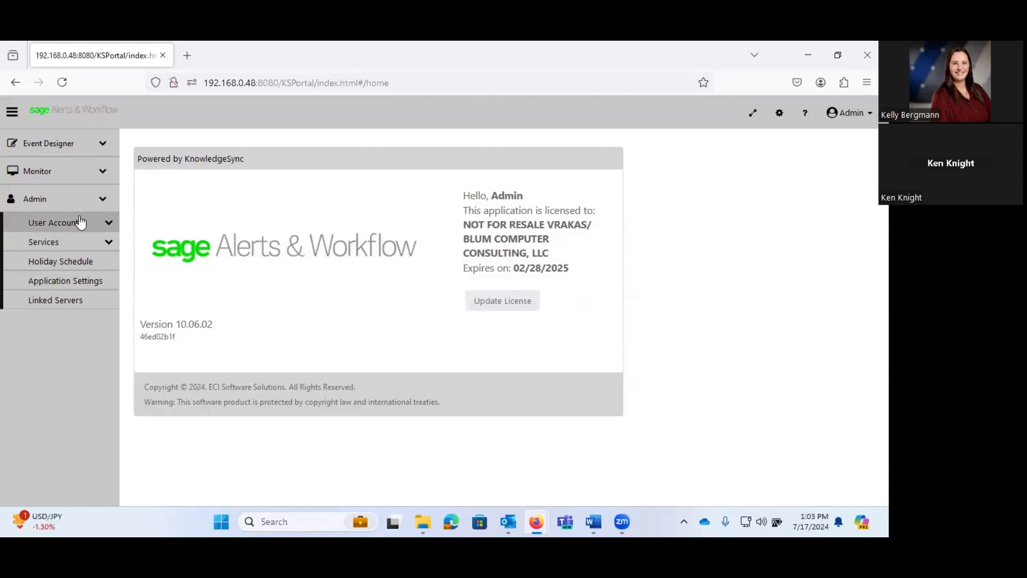
left_click(52, 222)
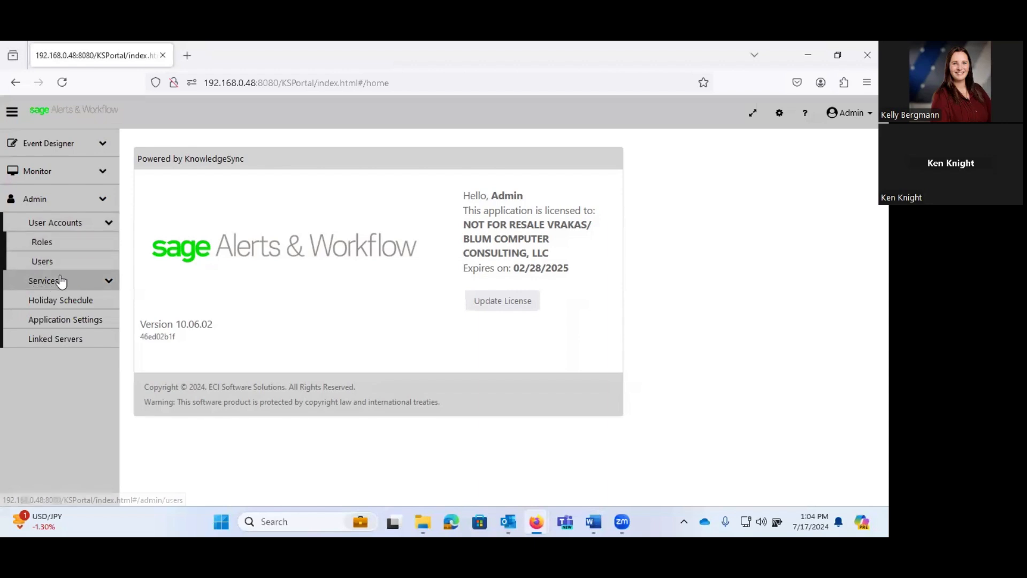
left_click(43, 281)
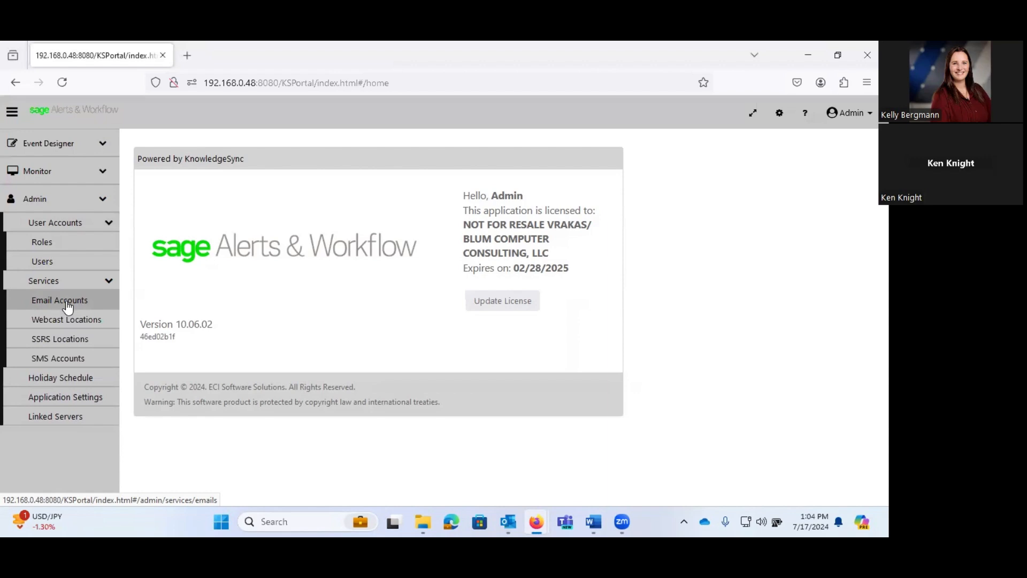
mouse_move(66, 319)
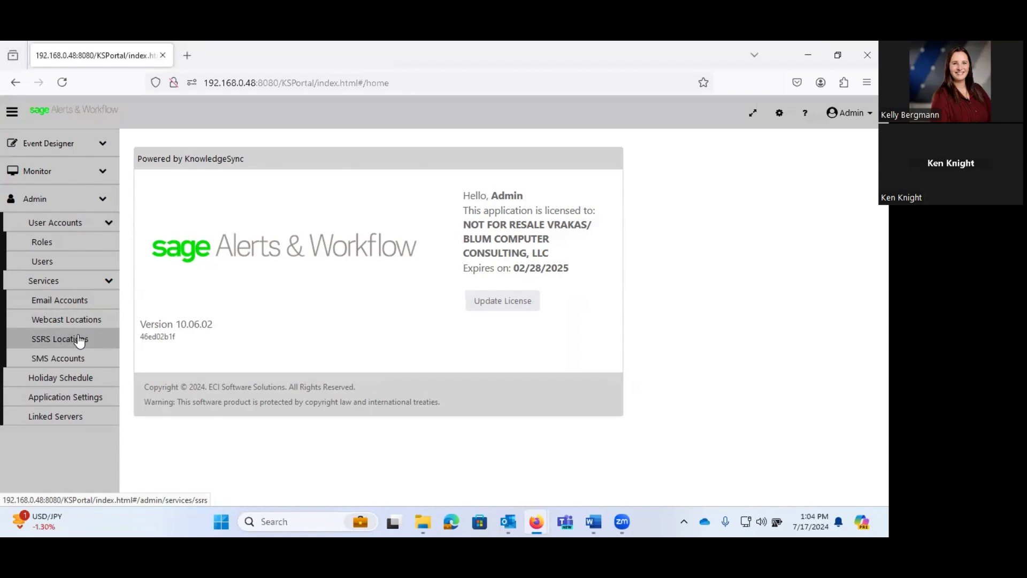
mouse_move(58, 358)
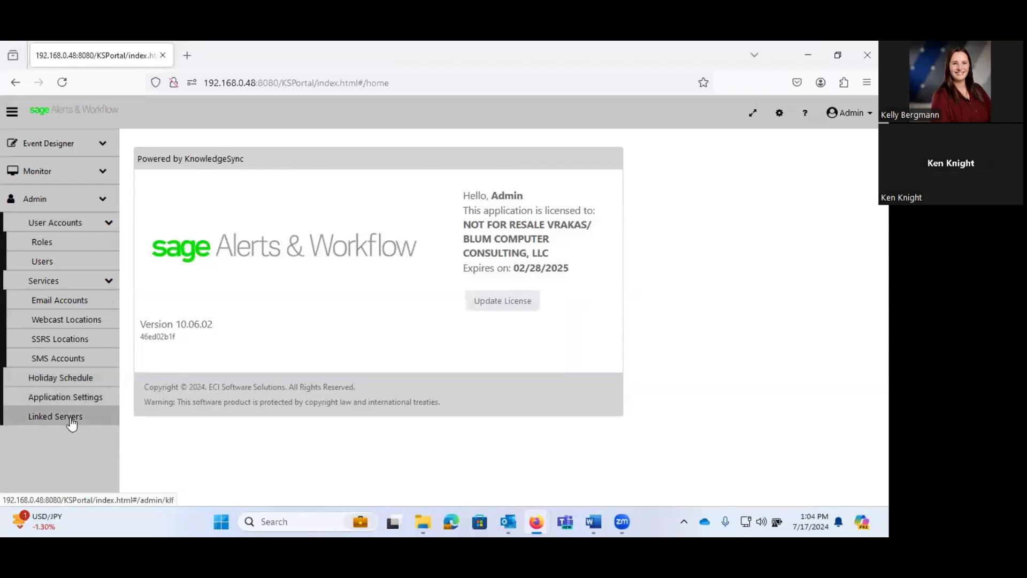
mouse_move(77, 424)
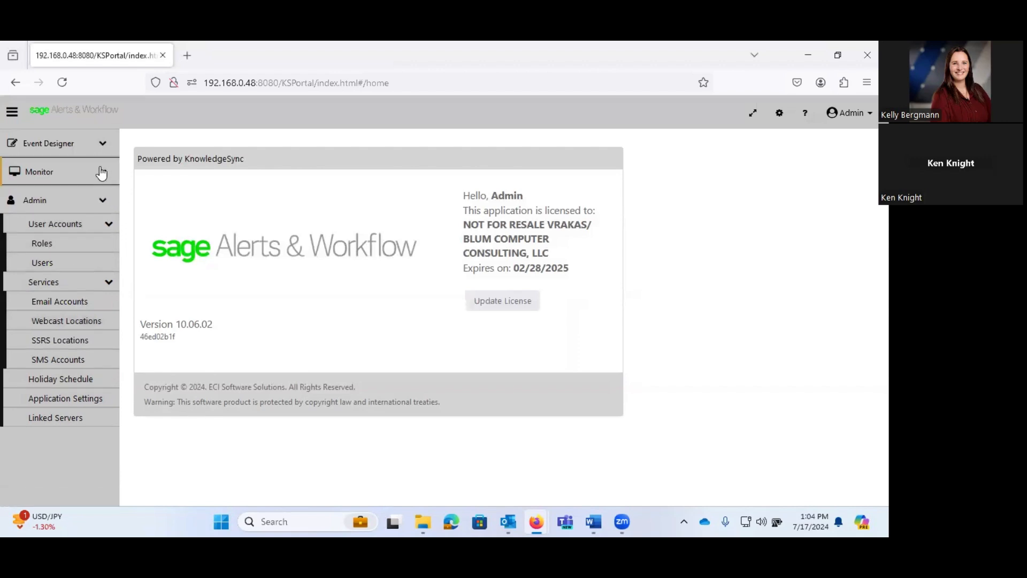
Open Monitor > Application Events, which lists no pending events.
left_click(38, 172)
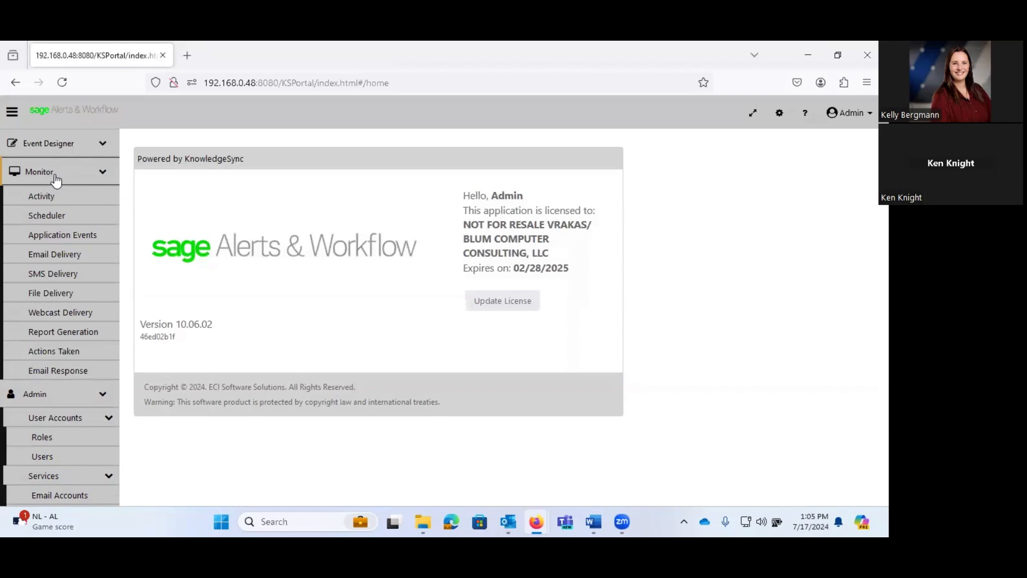
mouse_move(62, 233)
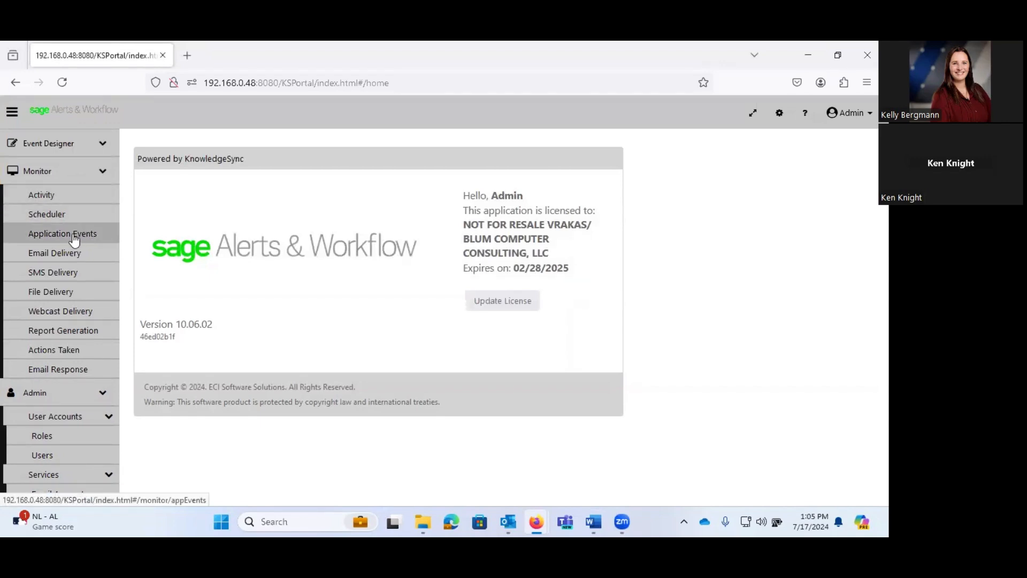
left_click(62, 234)
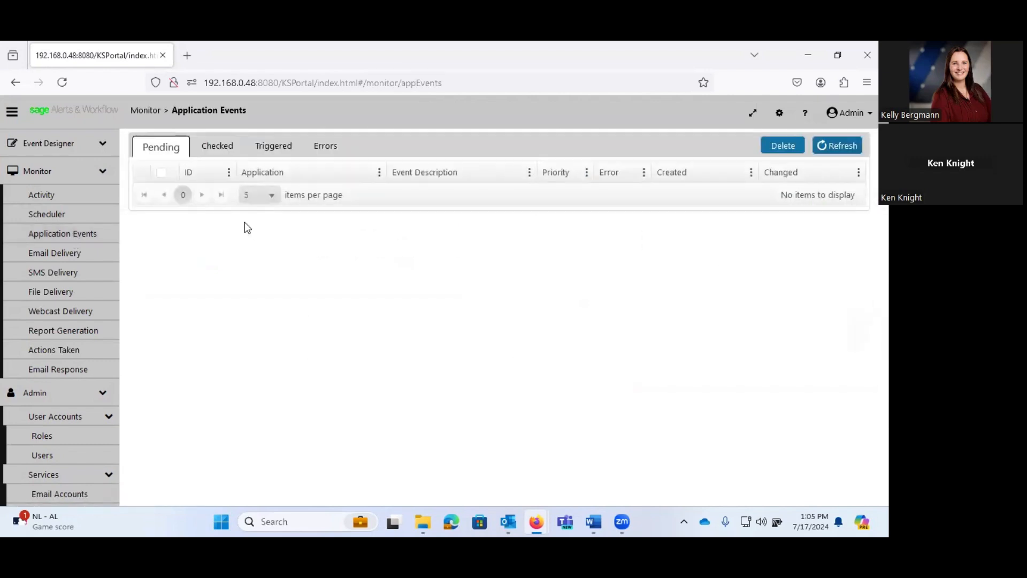
mouse_move(156, 210)
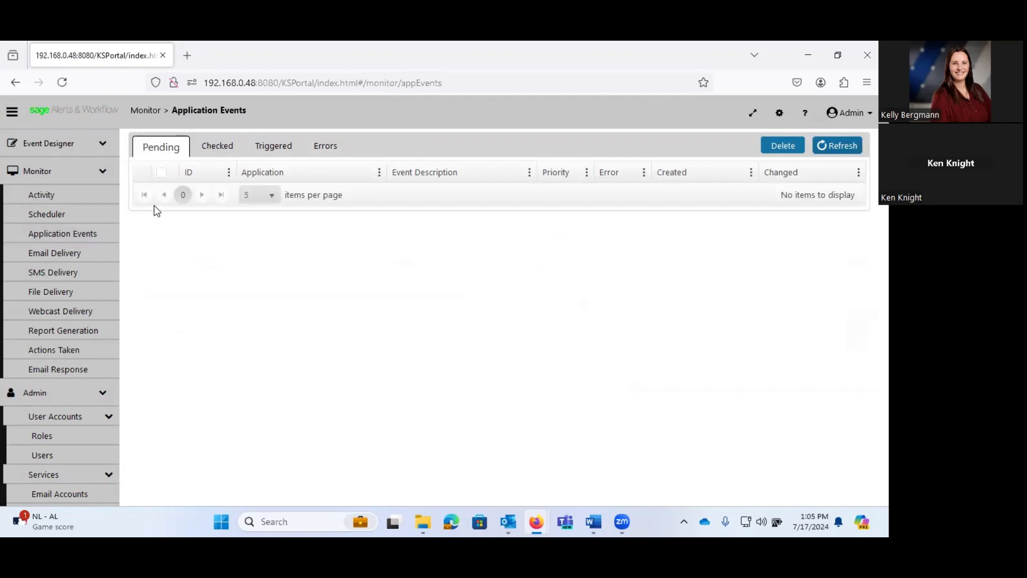
mouse_move(239, 221)
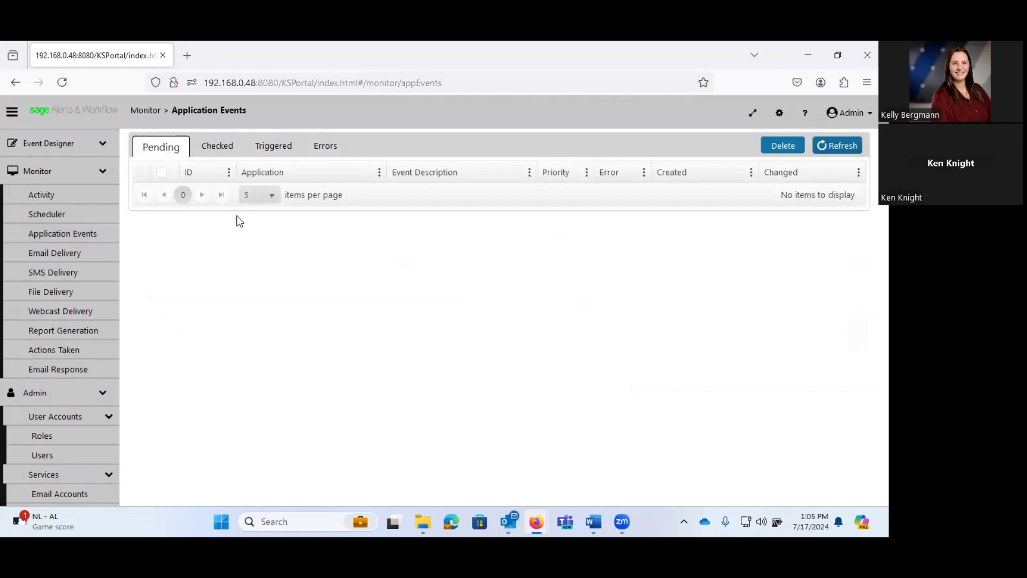
Review the Checked, Triggered (three credit-limit events) and empty Errors event lists.
left_click(217, 146)
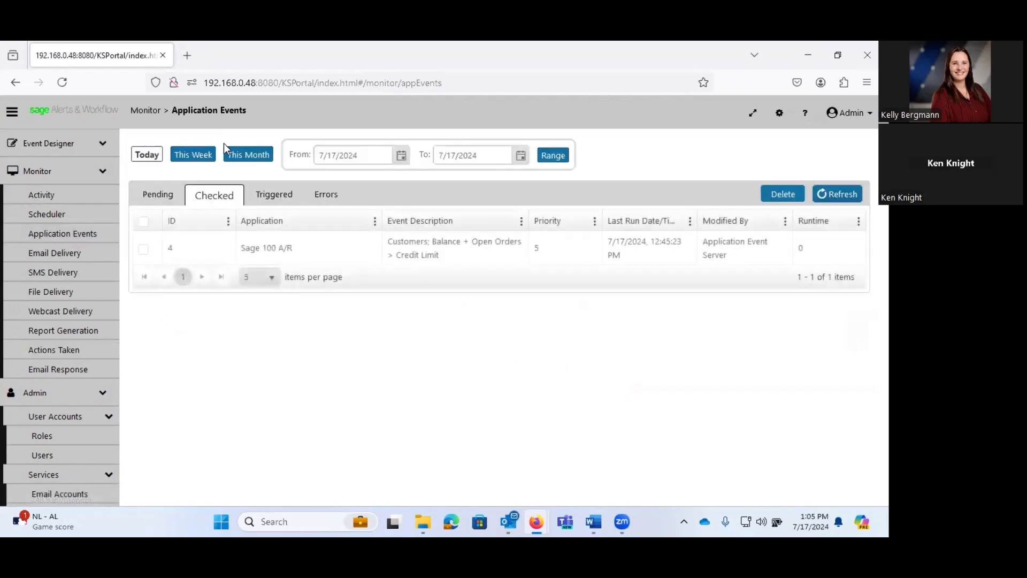
left_click(274, 194)
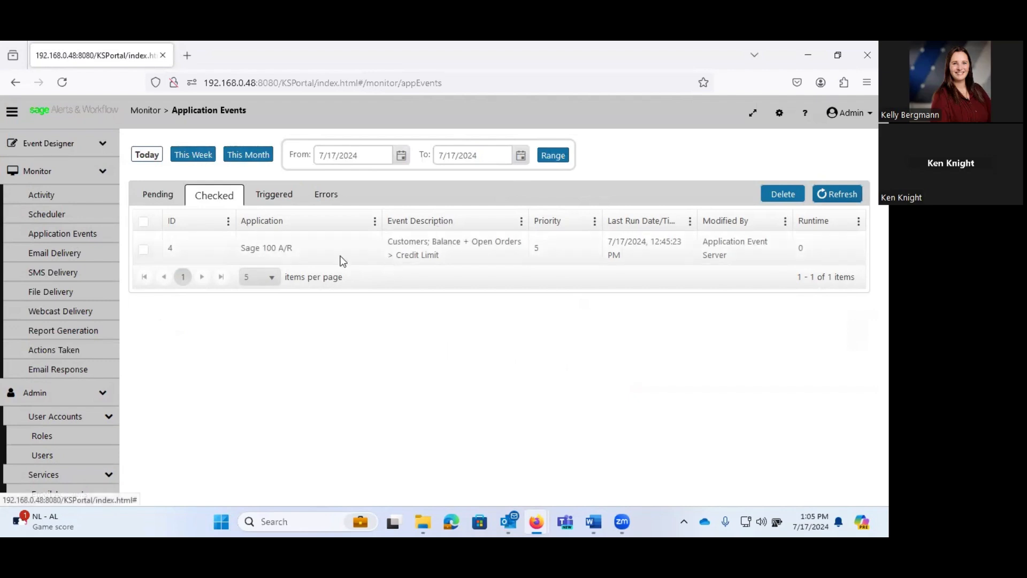
left_click(270, 195)
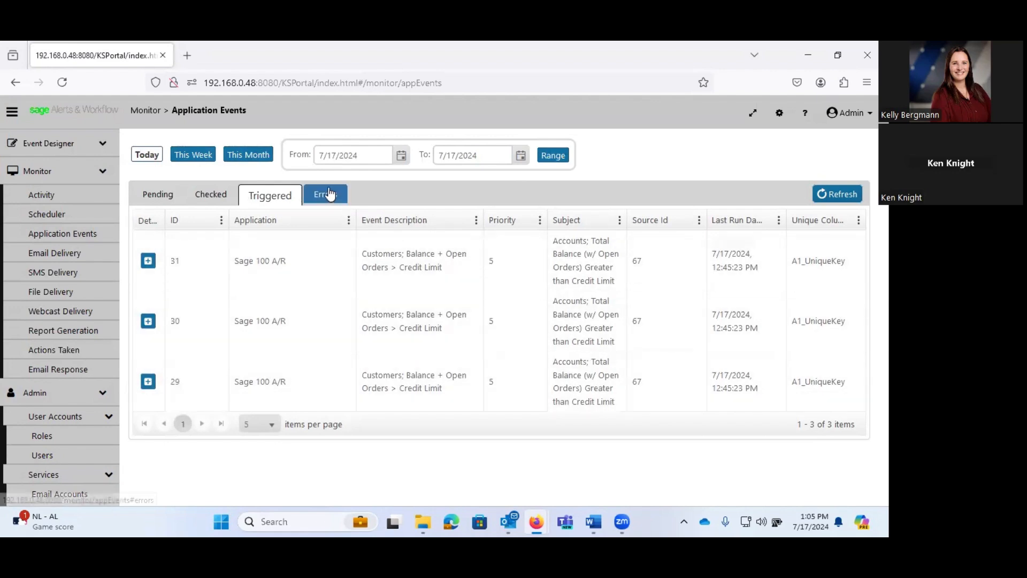
left_click(325, 195)
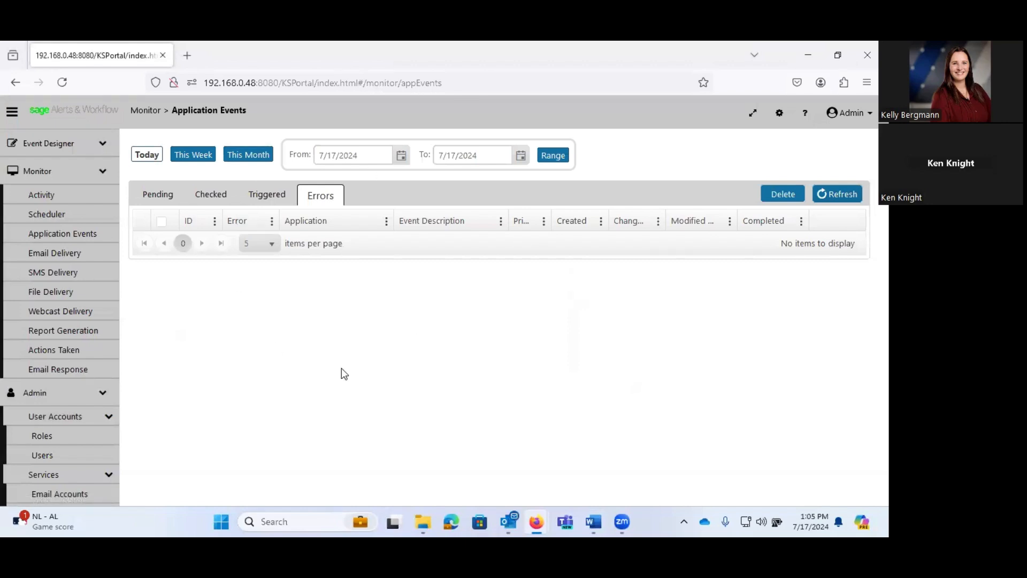
mouse_move(62, 234)
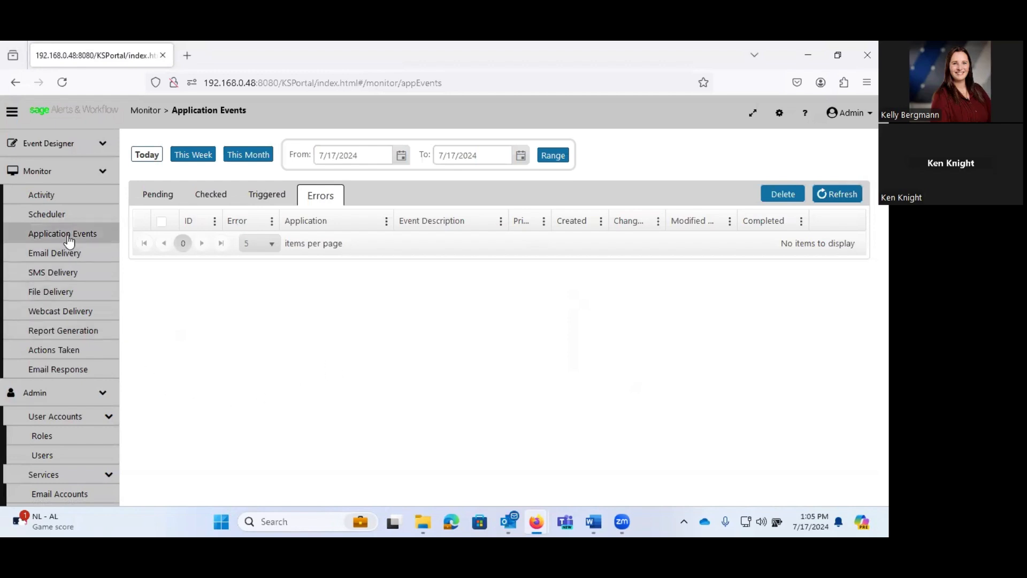
mouse_move(62, 233)
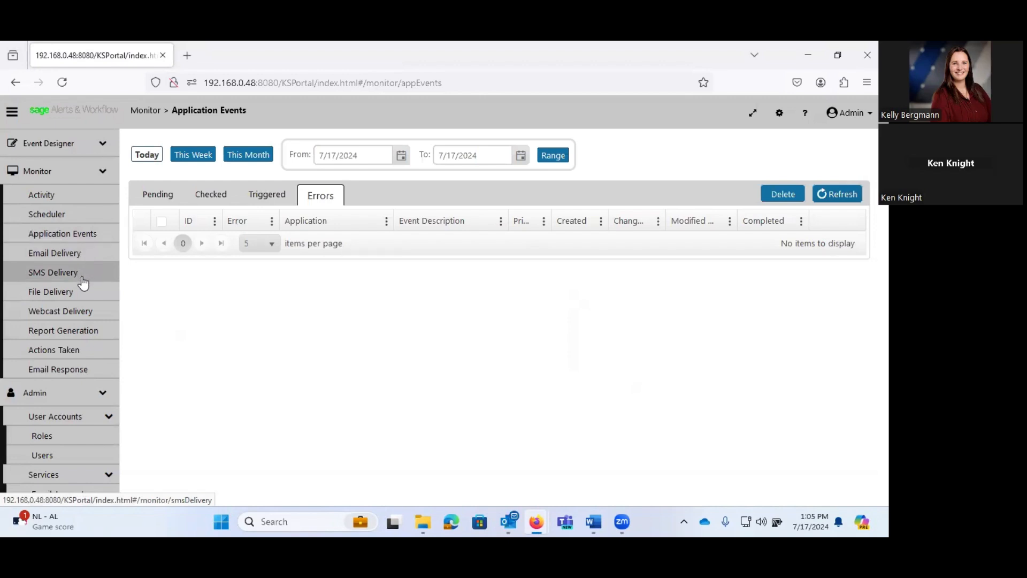
mouse_move(88, 303)
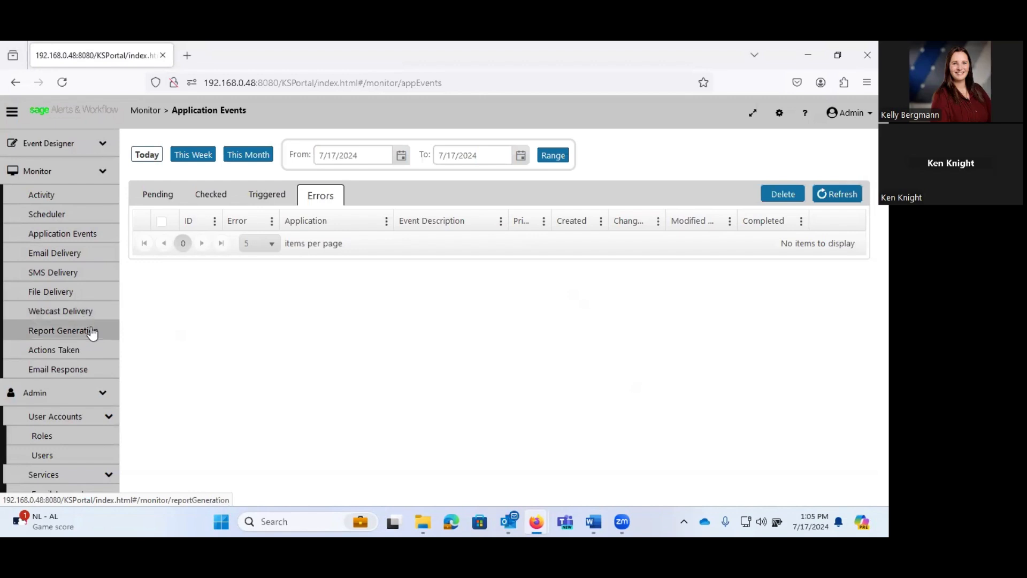
mouse_move(57, 369)
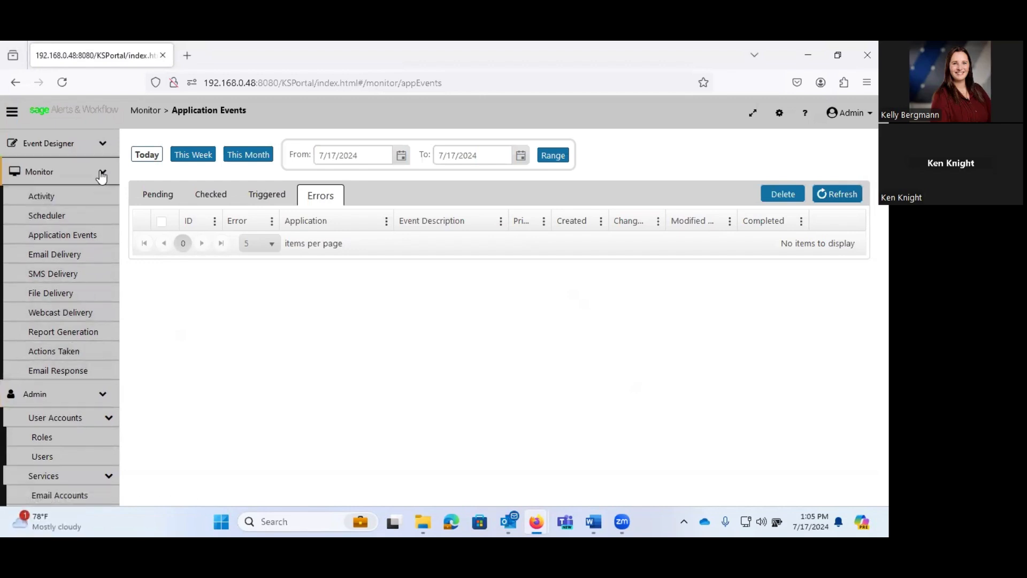
Collapse Monitor and open Event Designer > EventPak > Install with no file chosen.
left_click(39, 172)
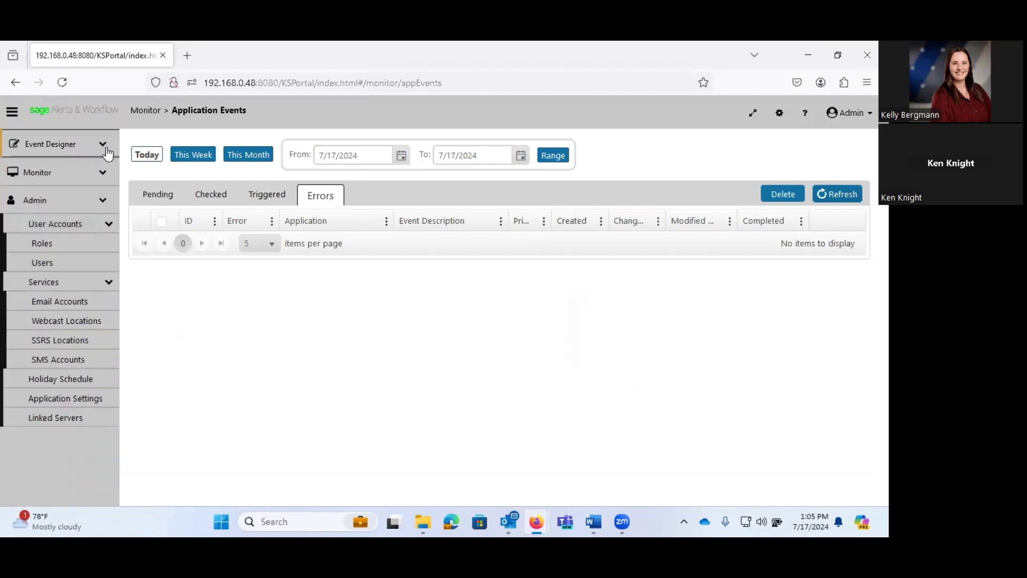
left_click(50, 143)
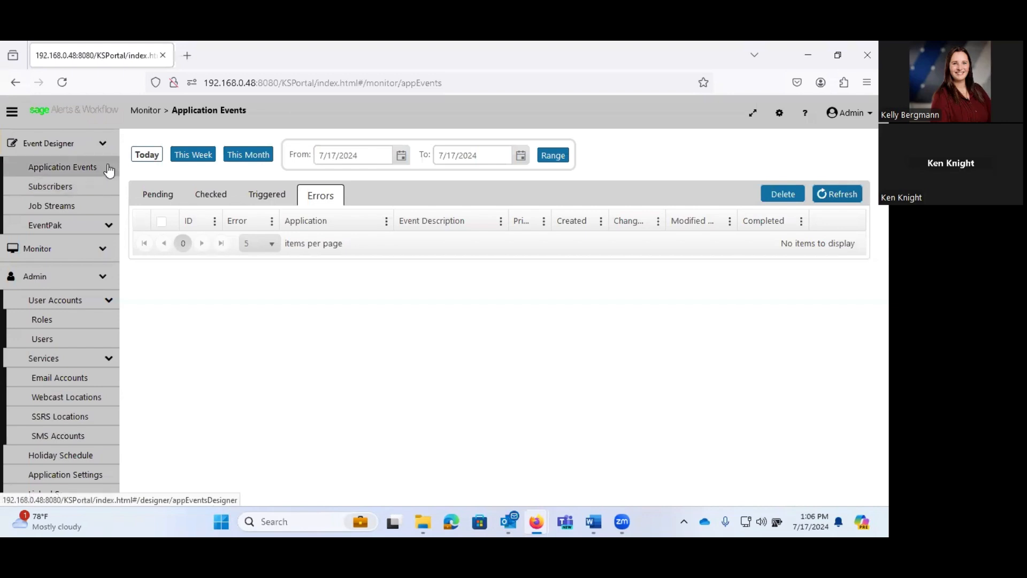
left_click(45, 225)
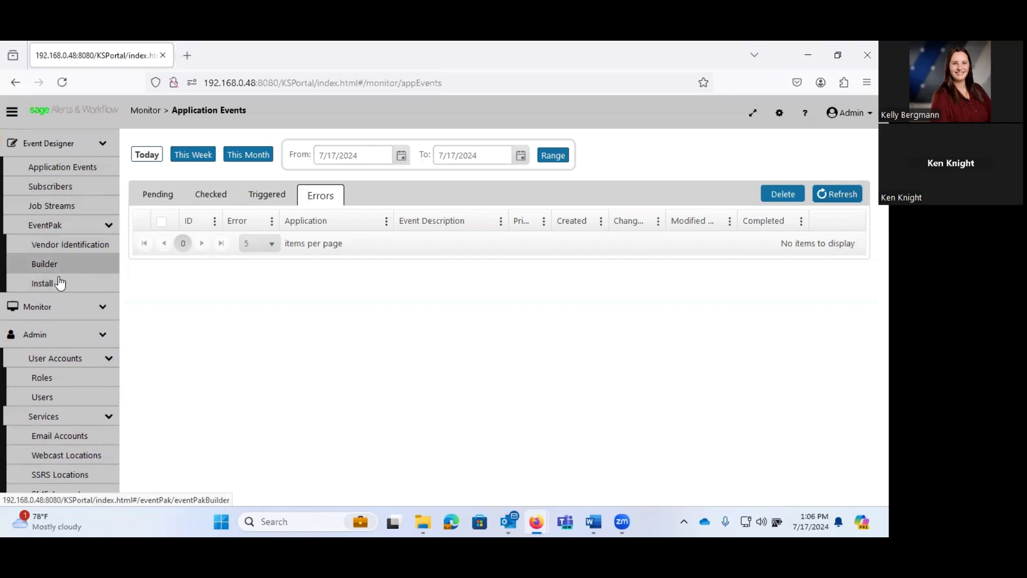
left_click(42, 283)
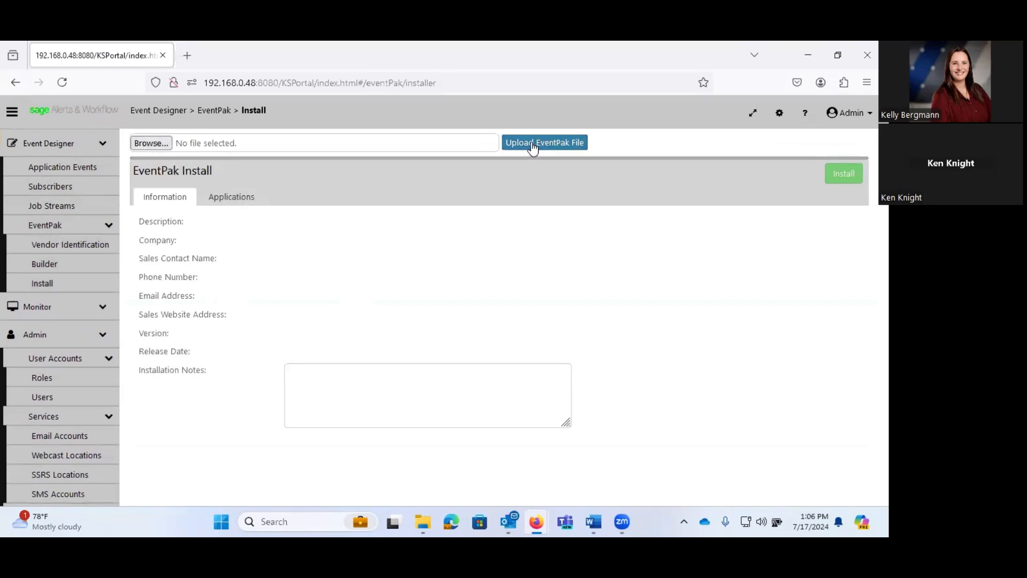
mouse_move(385, 254)
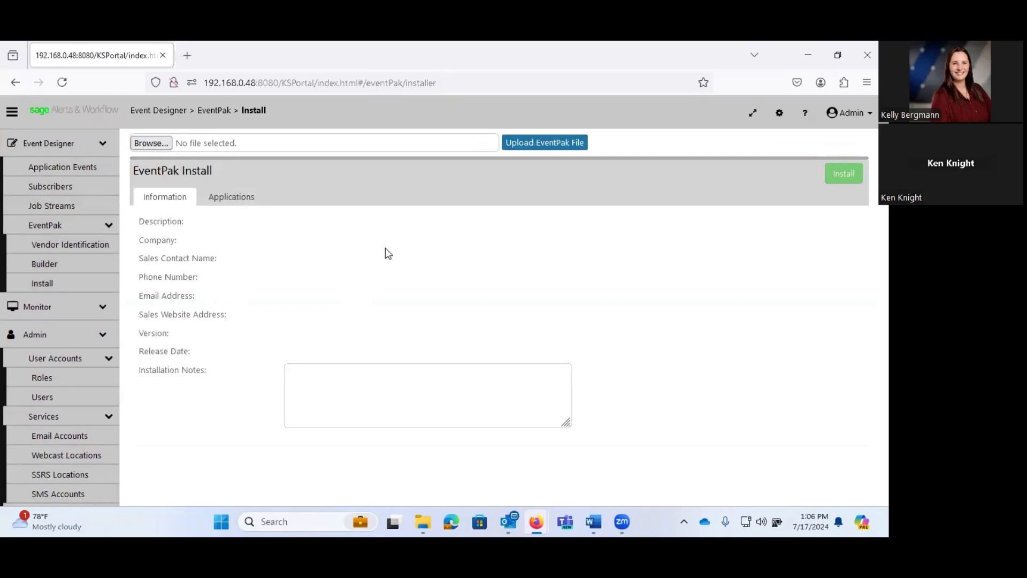
Show the seven Sage 100 A/P events, including invoice due alerts and Vendor Listing Report.
left_click(62, 166)
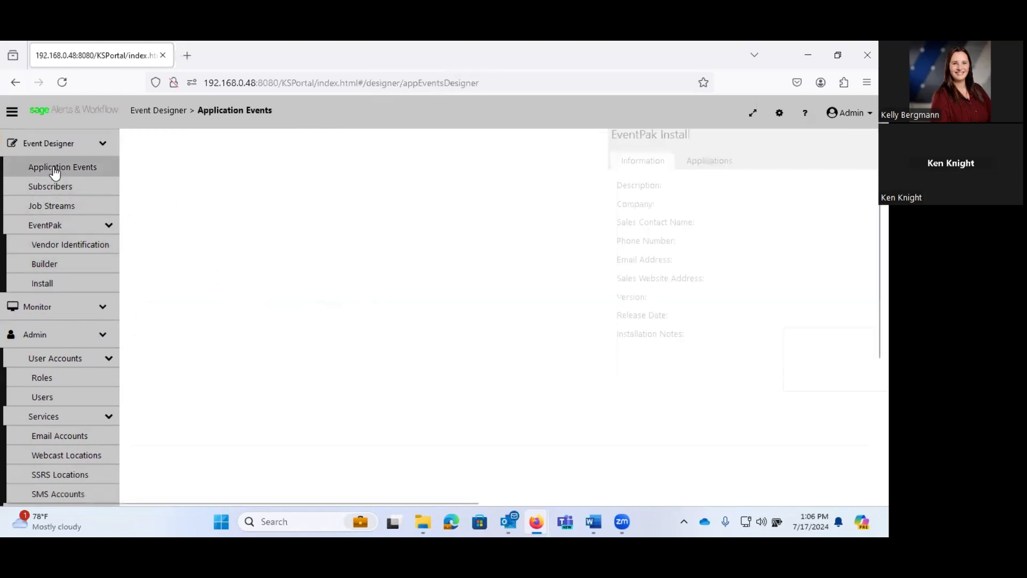
left_click(62, 167)
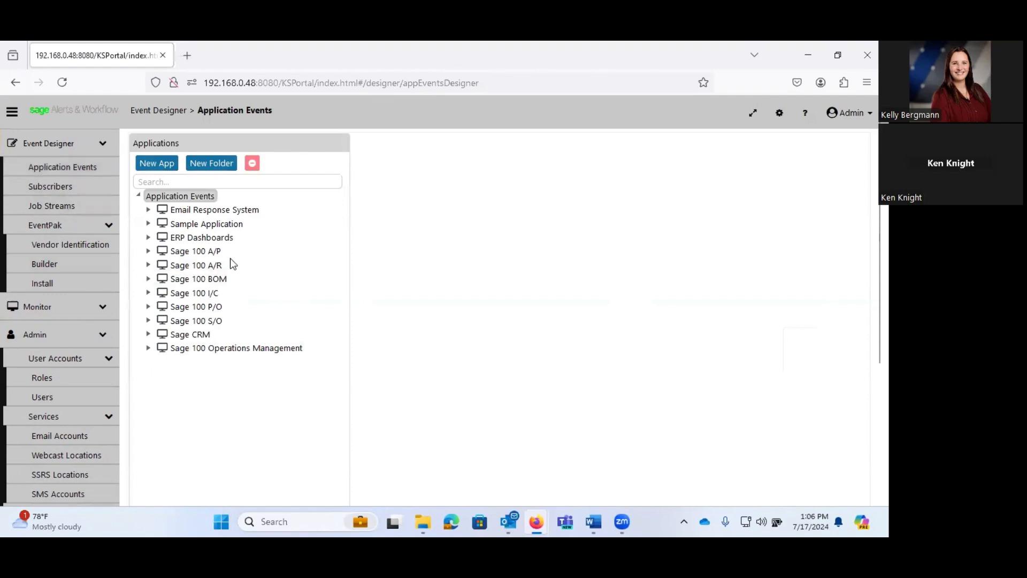
mouse_move(149, 254)
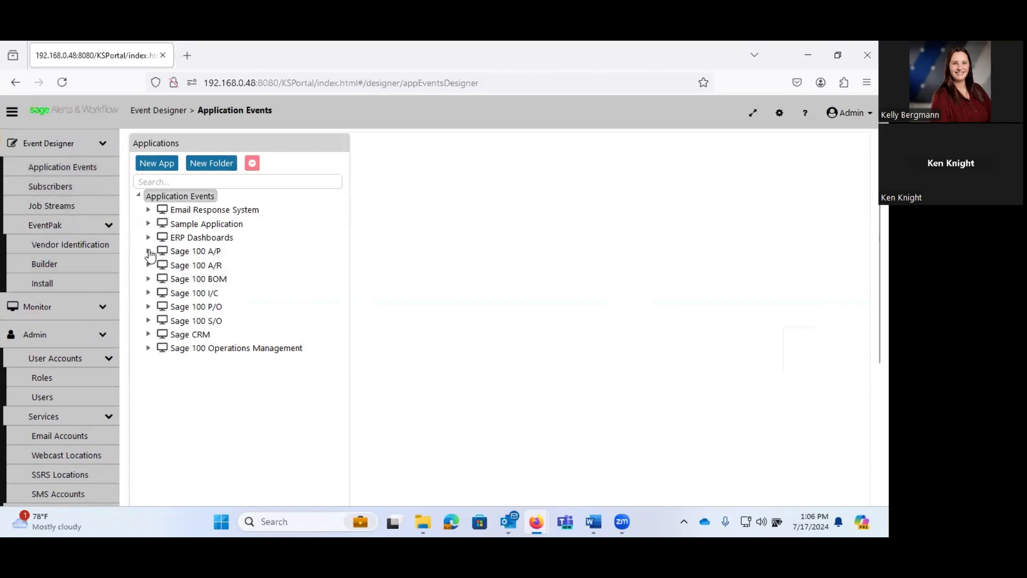
left_click(148, 251)
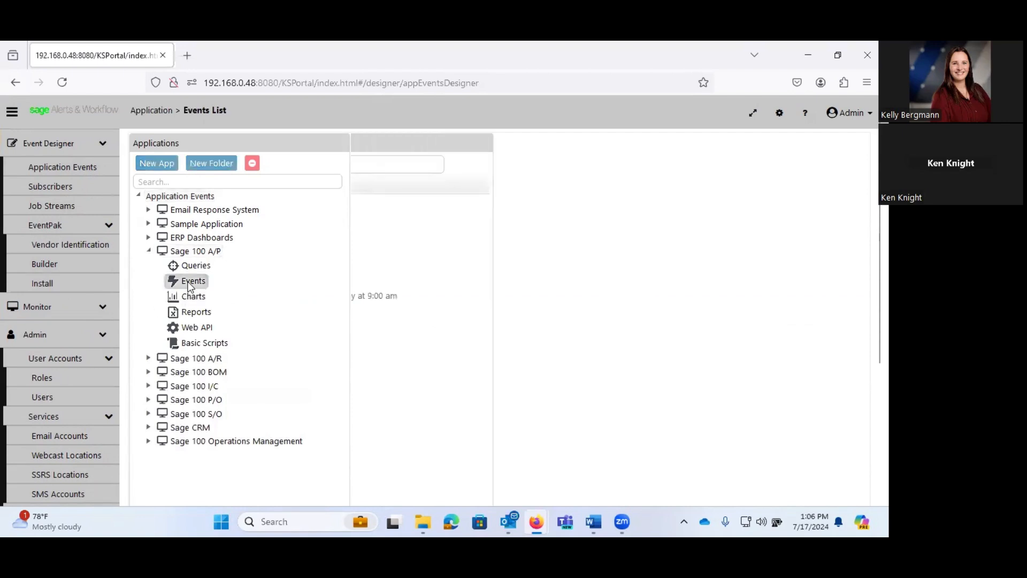
left_click(193, 281)
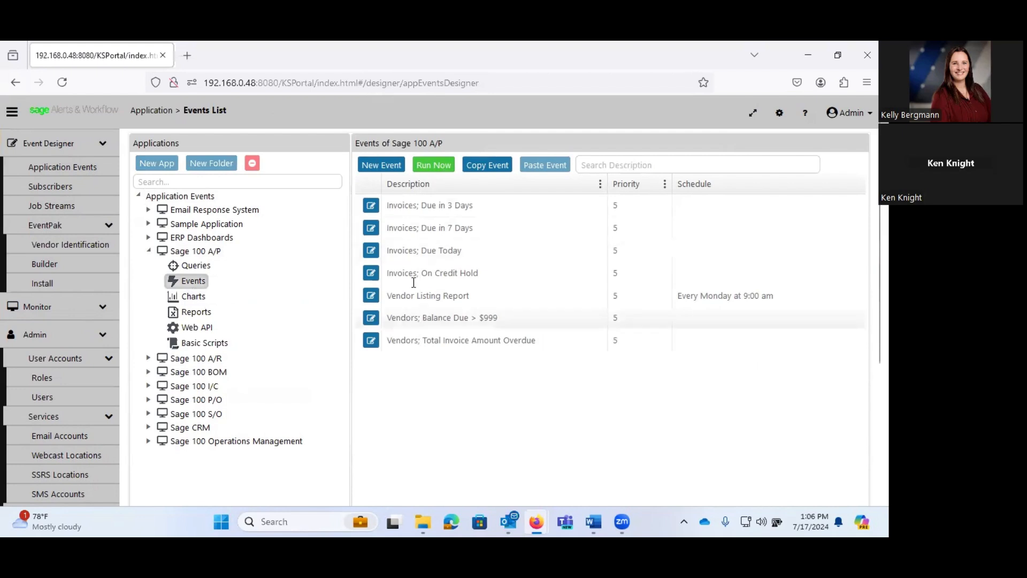
mouse_move(440, 227)
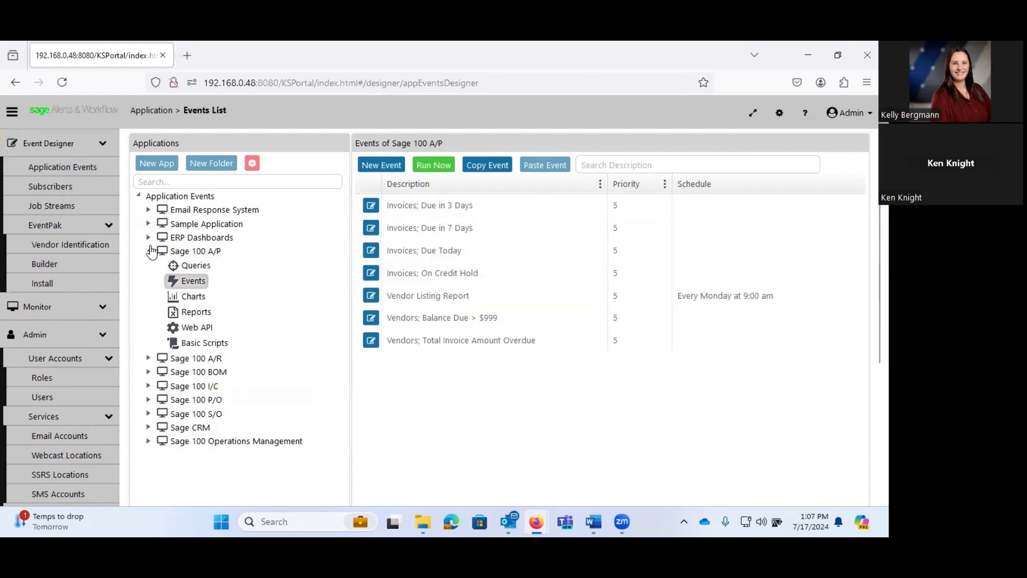
Browse the Sage 100 Operations Management and Sage CRM event lists, then collapse both.
left_click(148, 251)
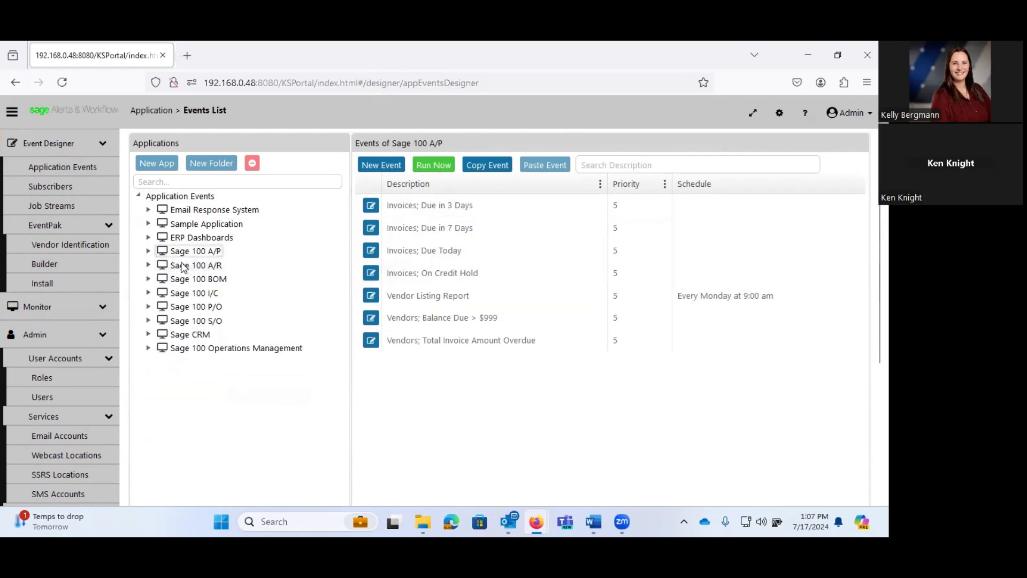
mouse_move(225, 285)
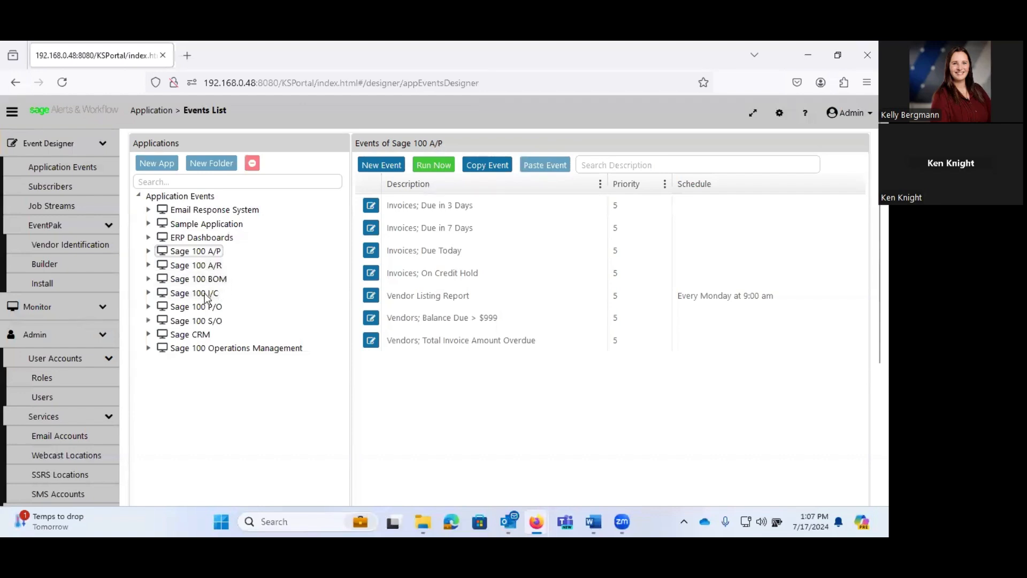
mouse_move(205, 318)
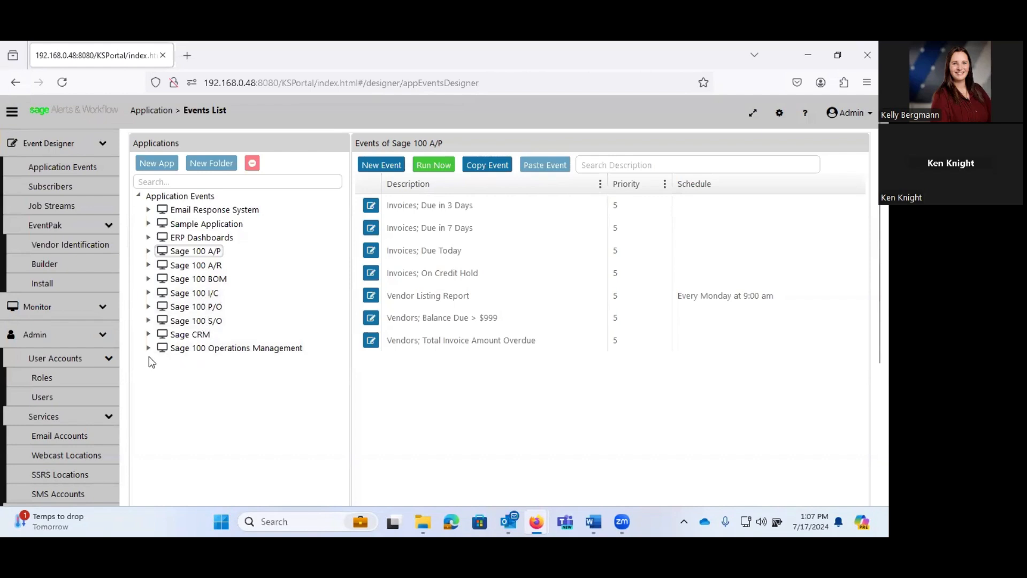
left_click(148, 347)
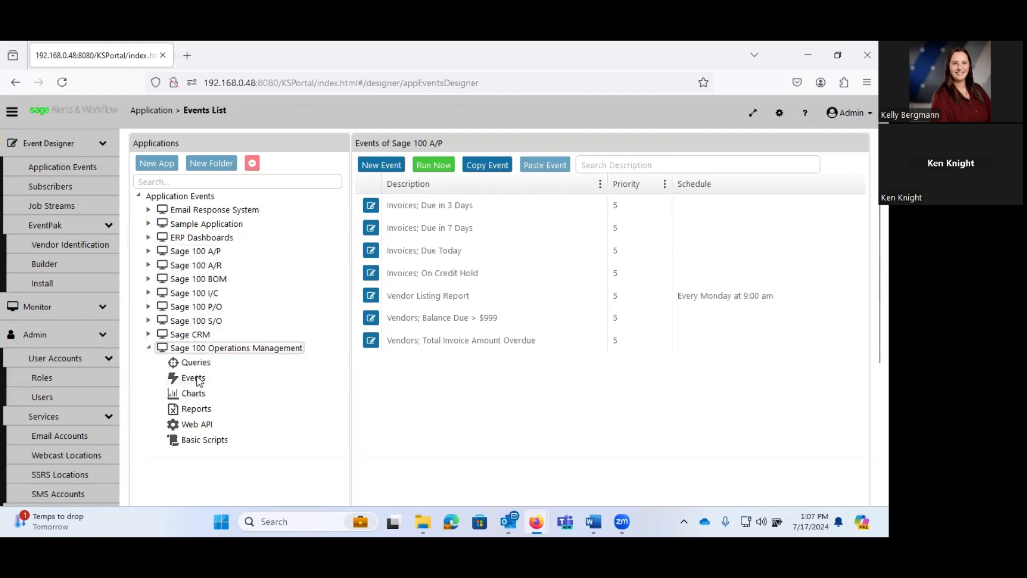
left_click(192, 377)
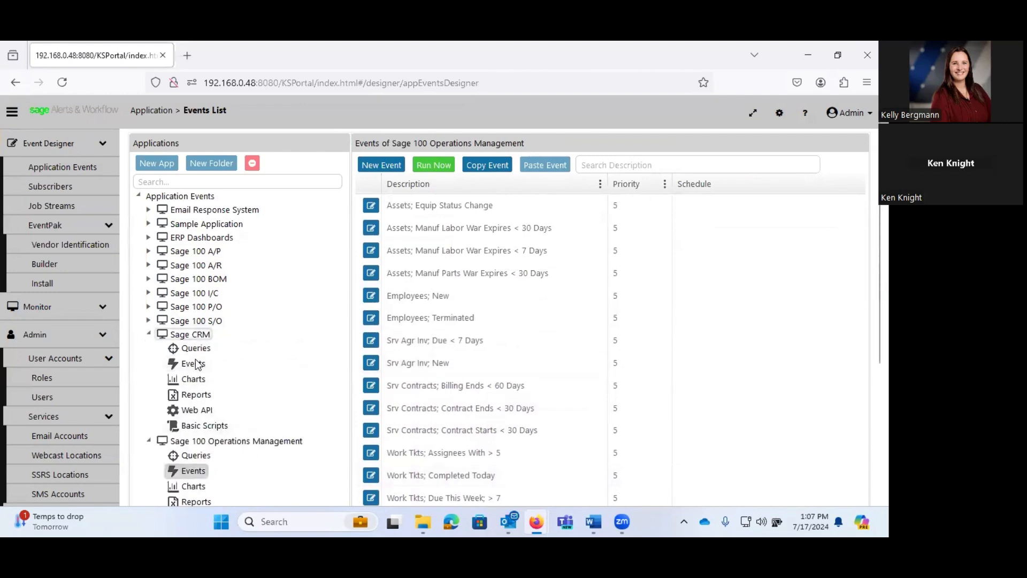
left_click(192, 364)
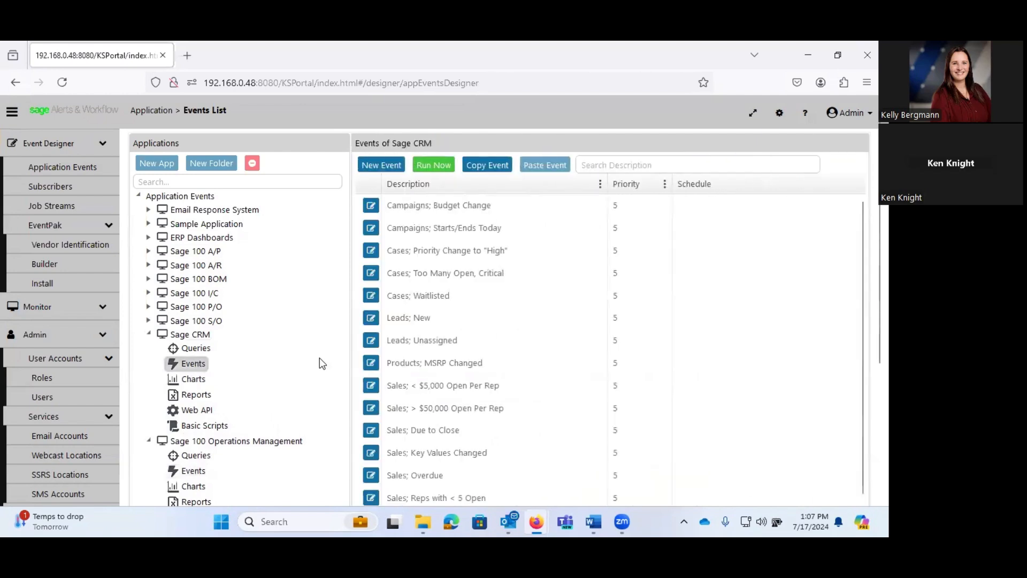
scroll("down", 3)
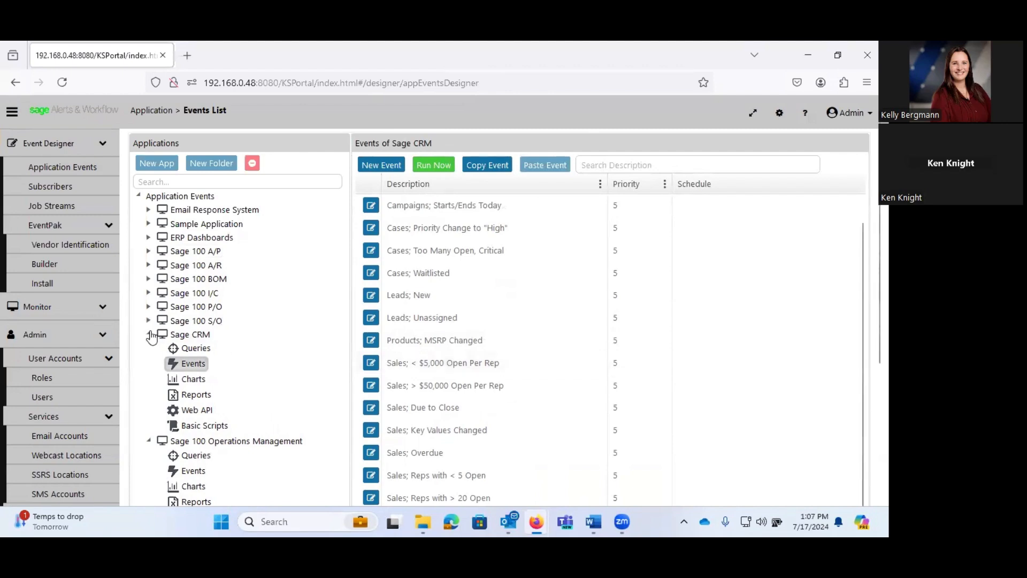
left_click(148, 334)
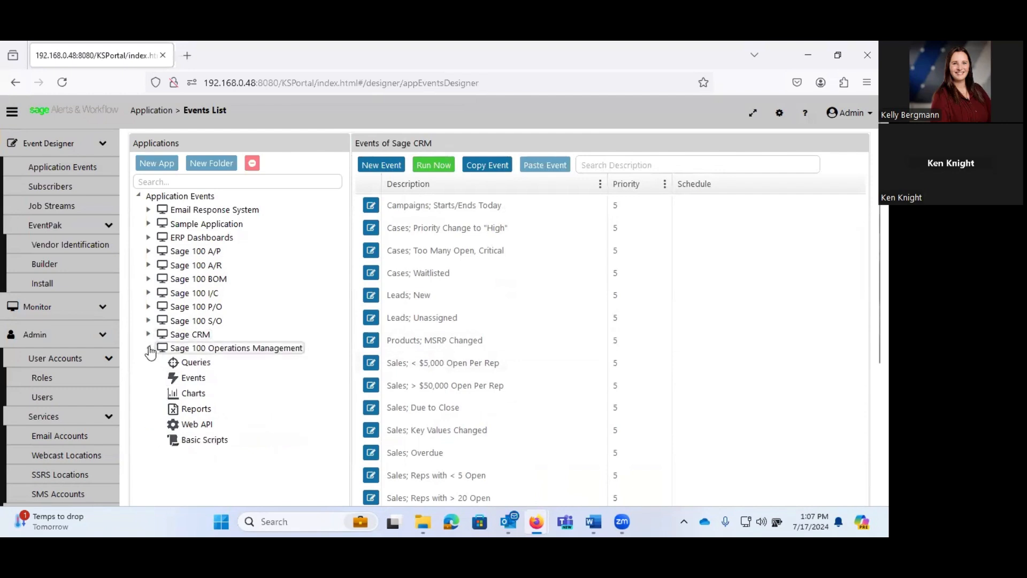
left_click(148, 348)
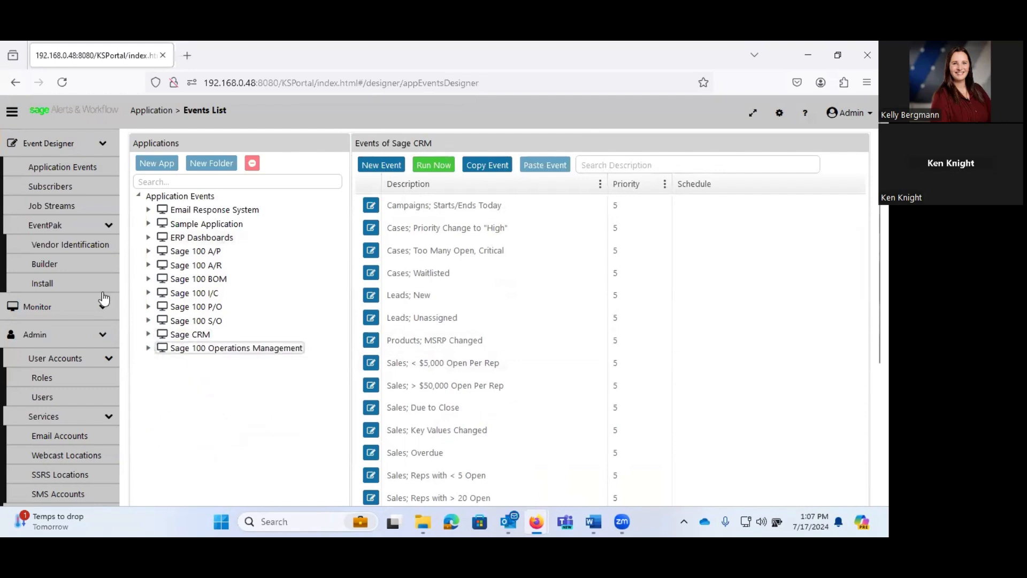
mouse_move(51, 206)
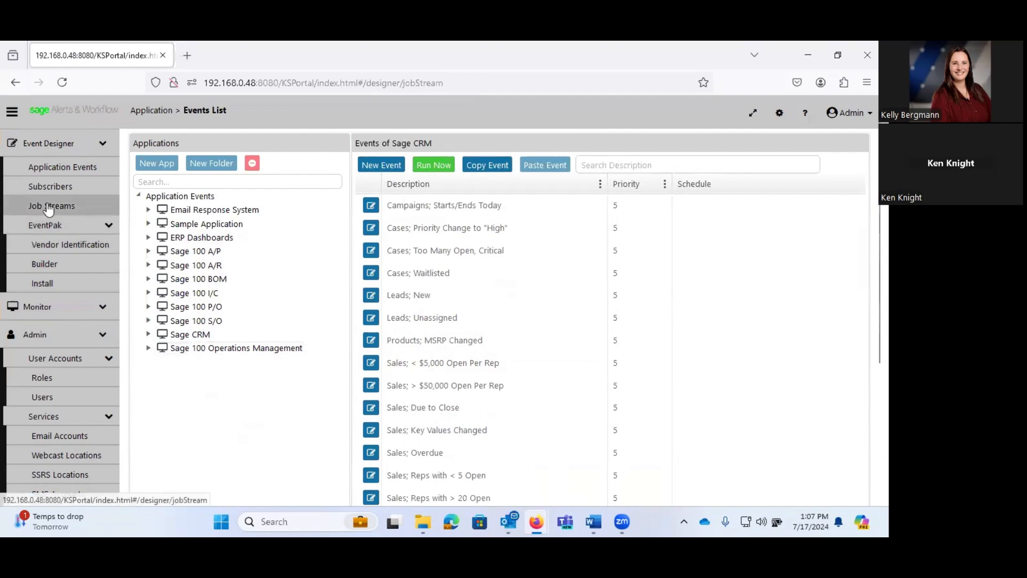
Open the Event Designer's Job Streams page, which has no job streams.
left_click(52, 205)
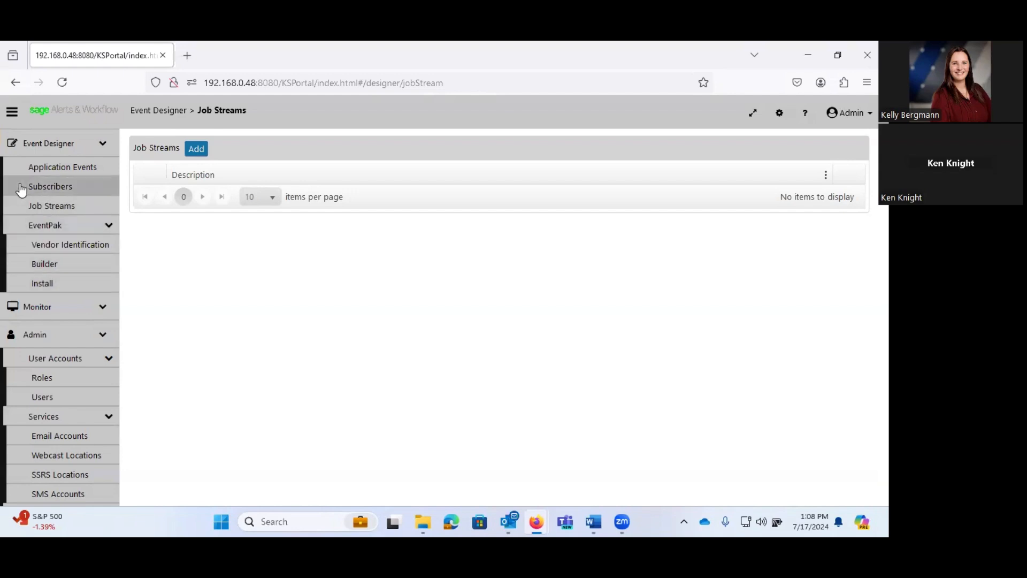
View Customer Service users (none), then the Executive Team's single subscriber.
left_click(50, 186)
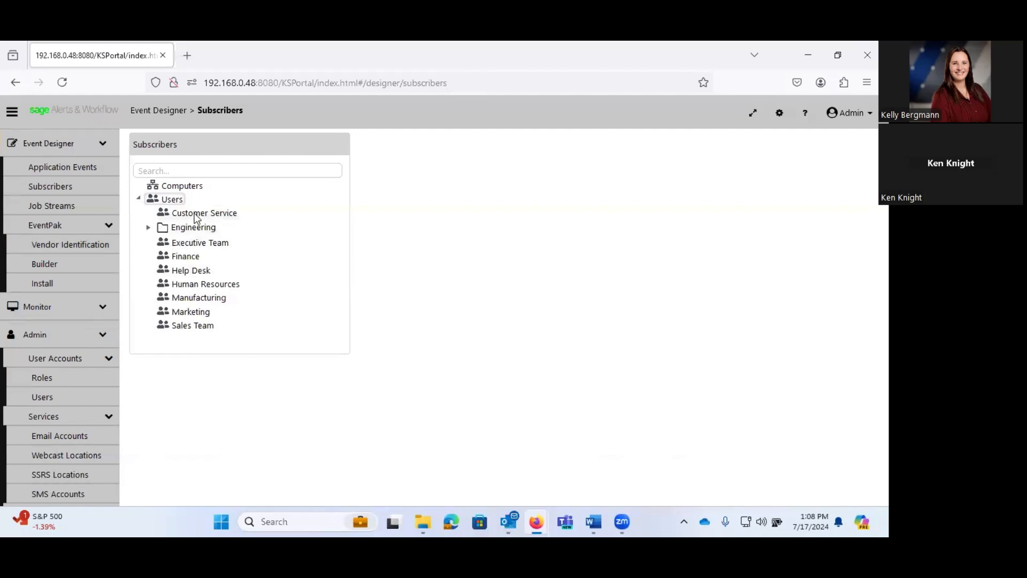
mouse_move(190, 252)
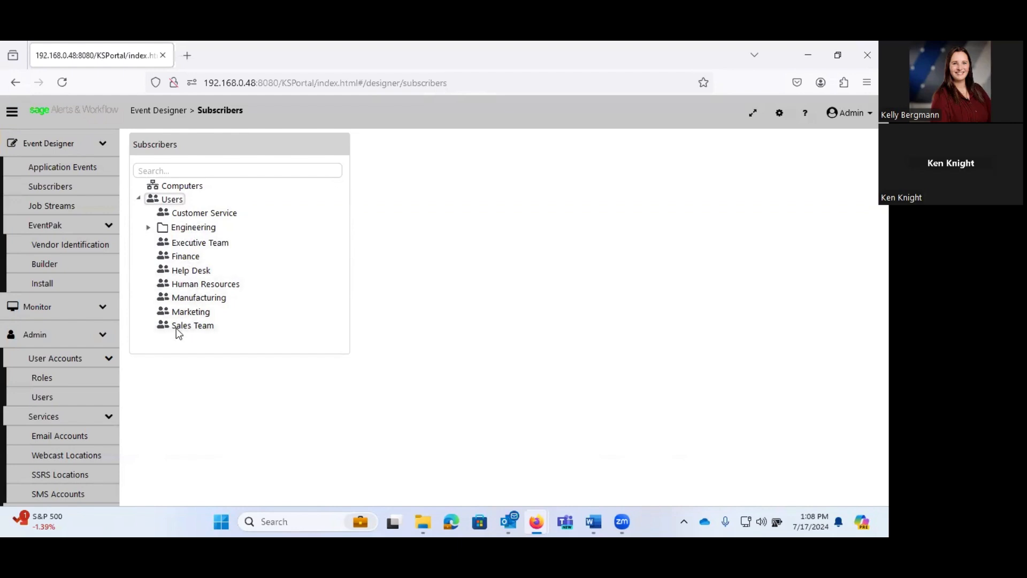
mouse_move(189, 218)
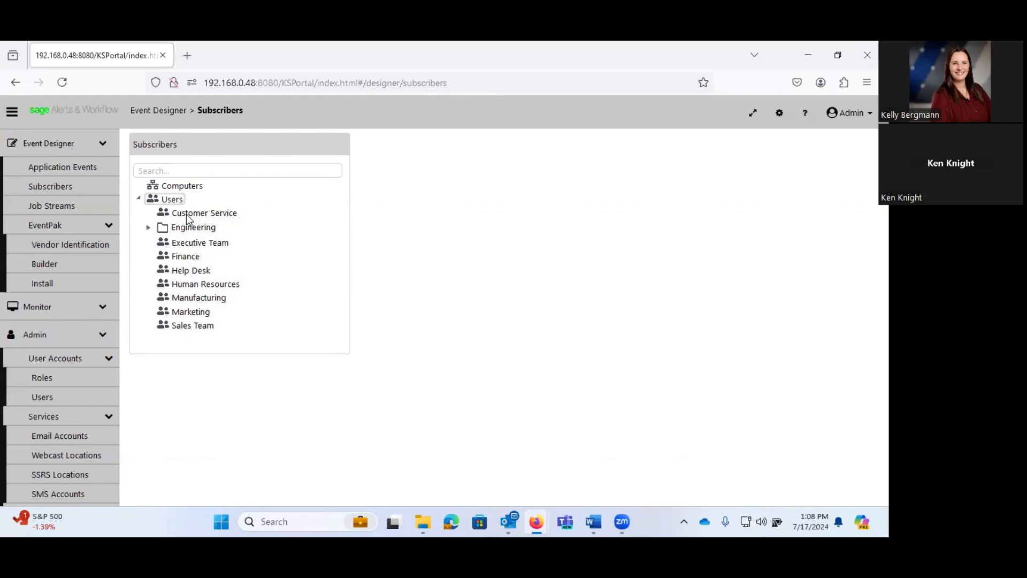
left_click(204, 213)
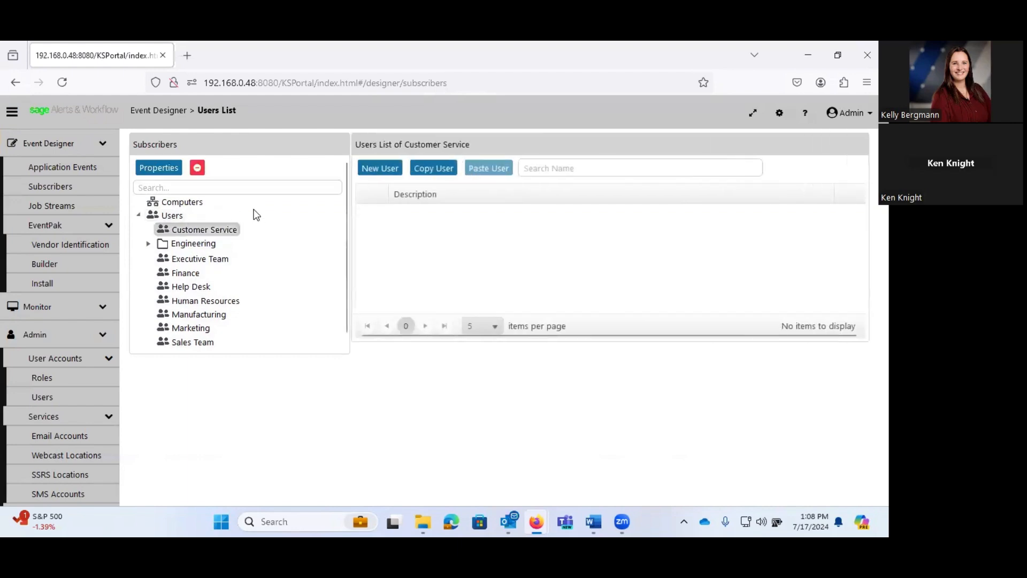
left_click(171, 216)
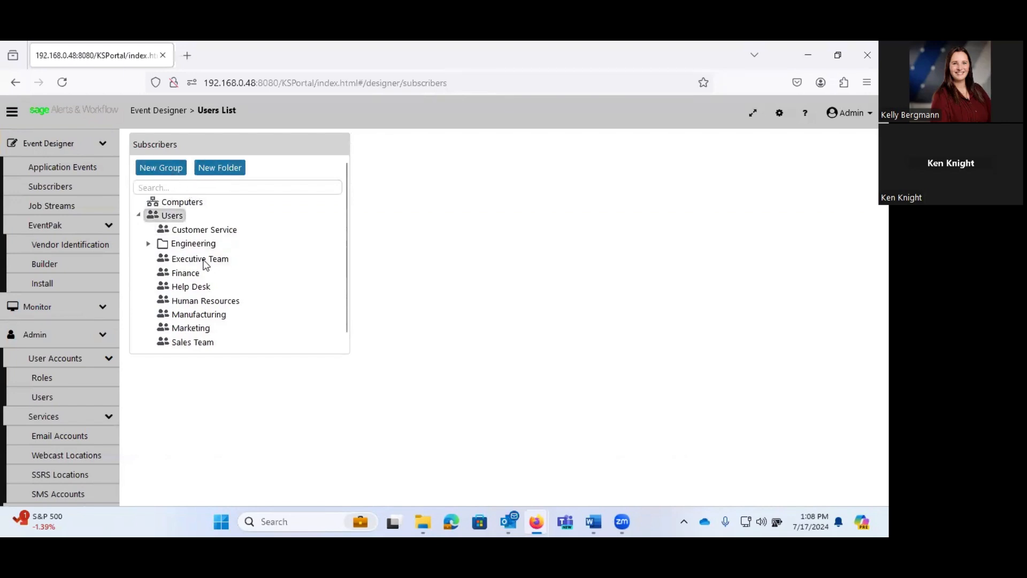
left_click(199, 258)
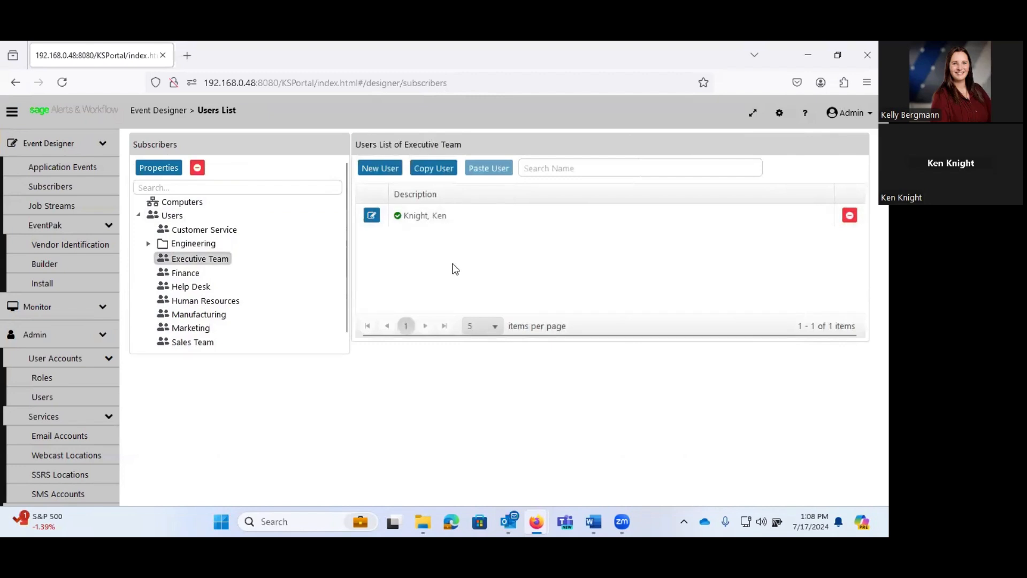
Review the Executive Team subscriber's delivery tabs and three subscriptions, then cancel unchanged.
left_click(371, 215)
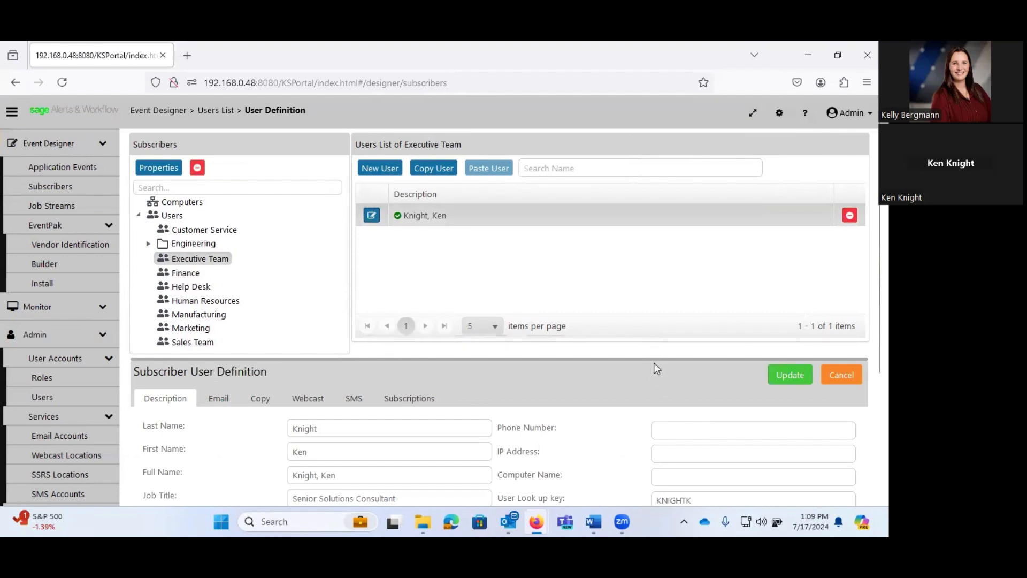
scroll("down", 3)
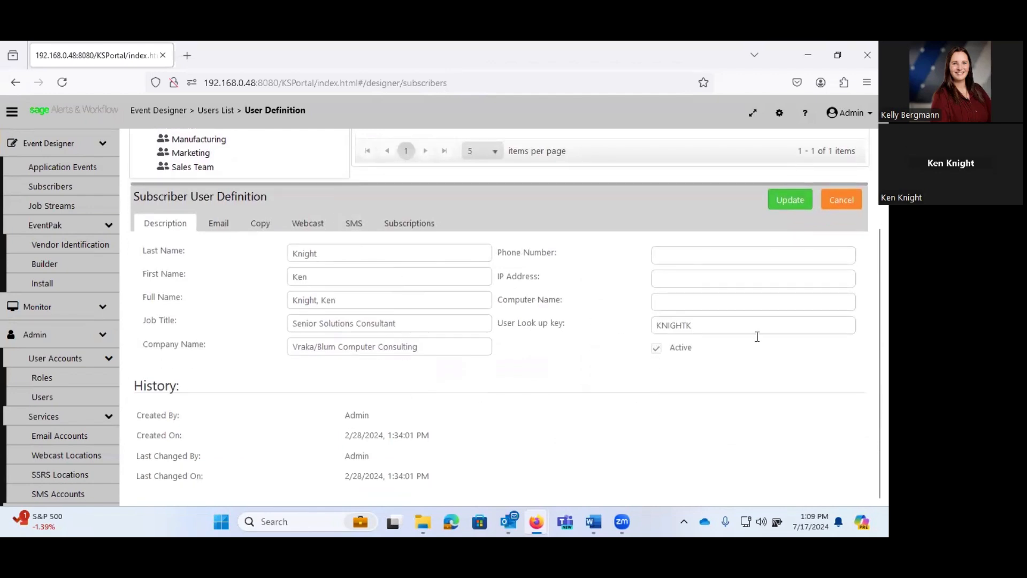
left_click(218, 222)
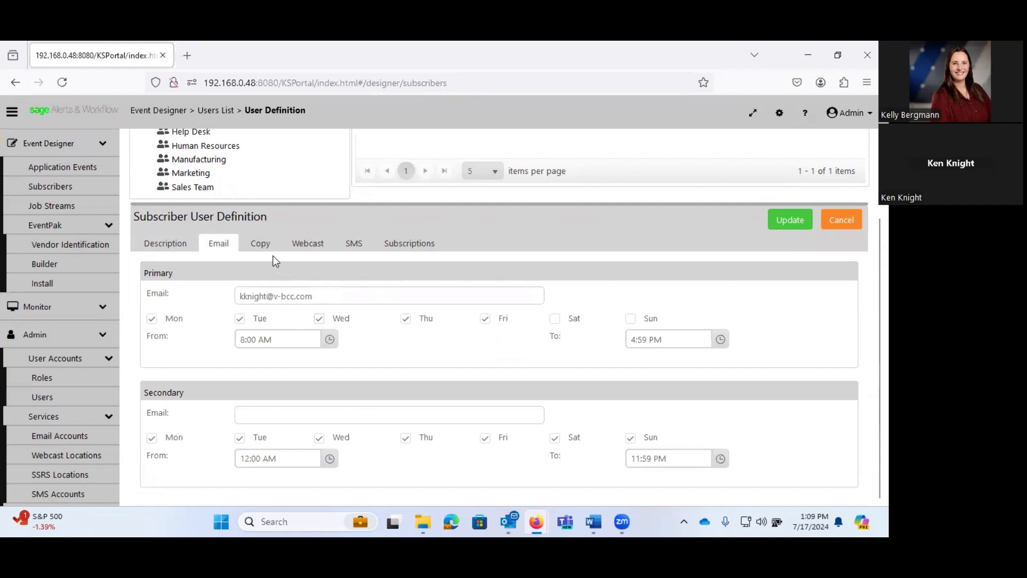
left_click(260, 243)
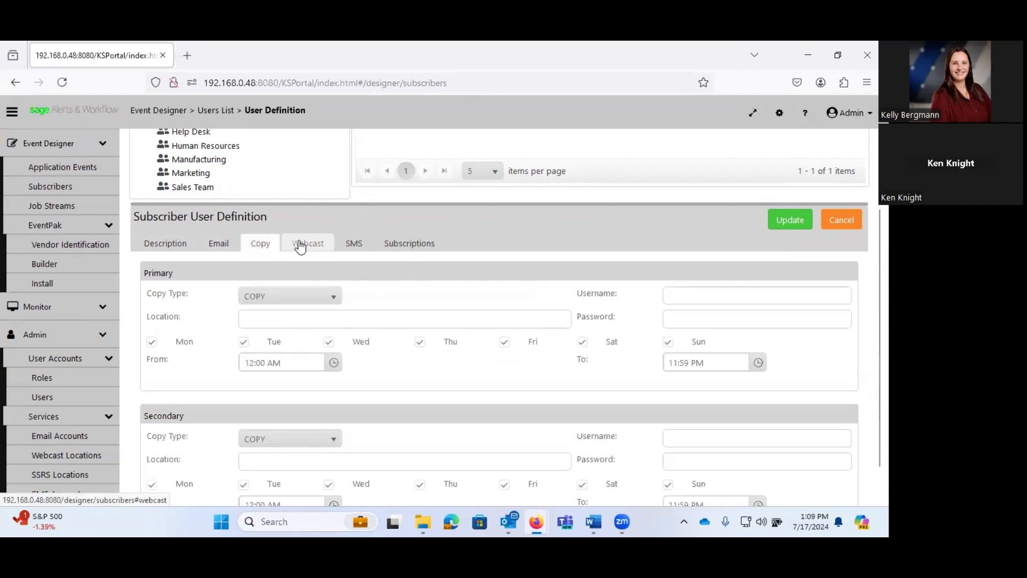
left_click(307, 243)
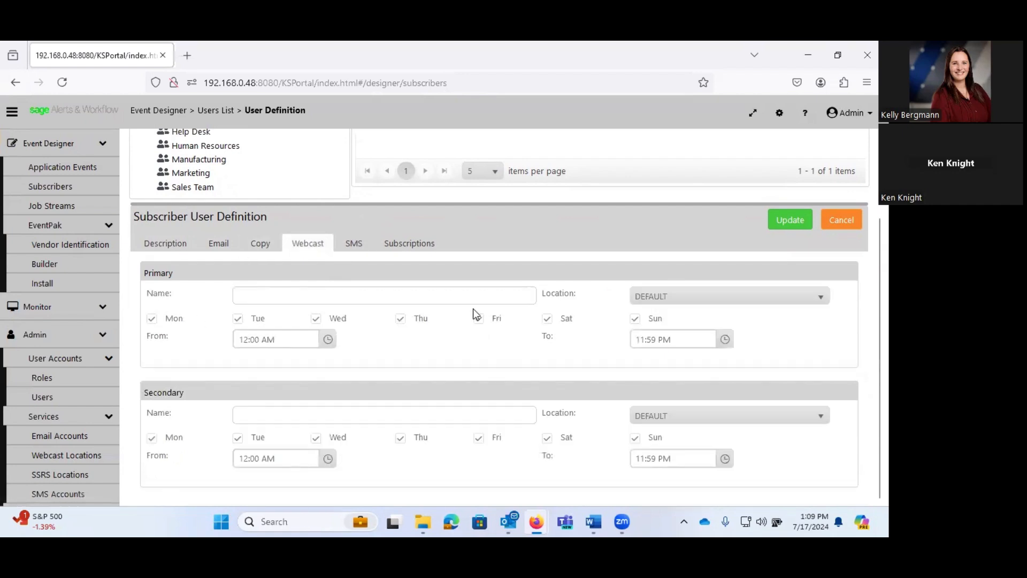
left_click(353, 243)
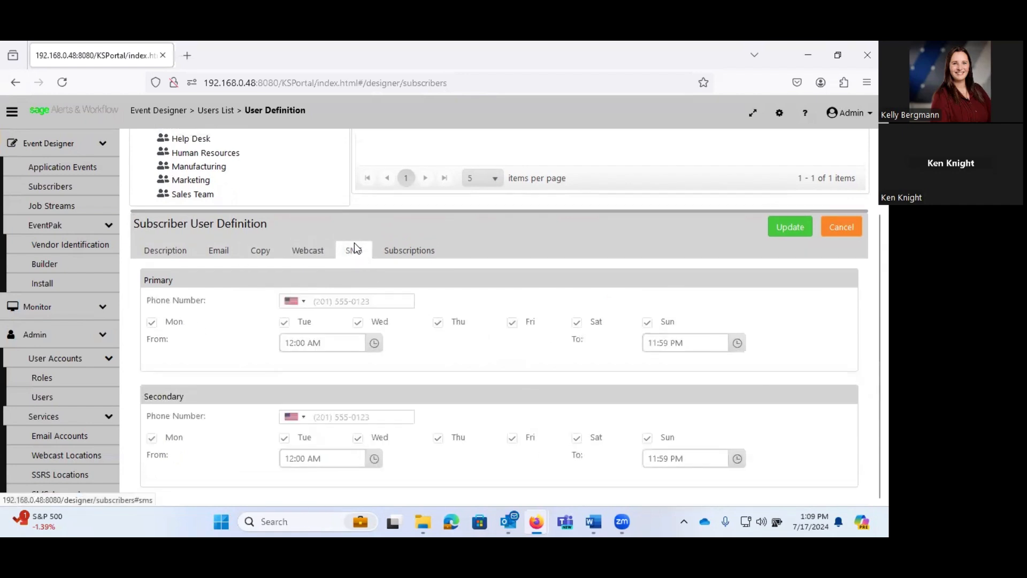
left_click(353, 251)
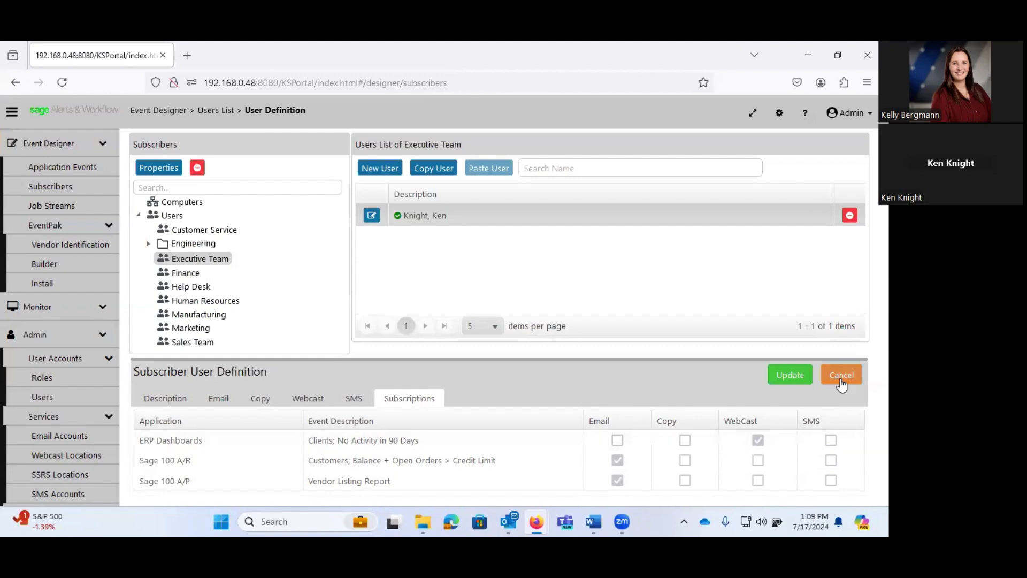
left_click(841, 375)
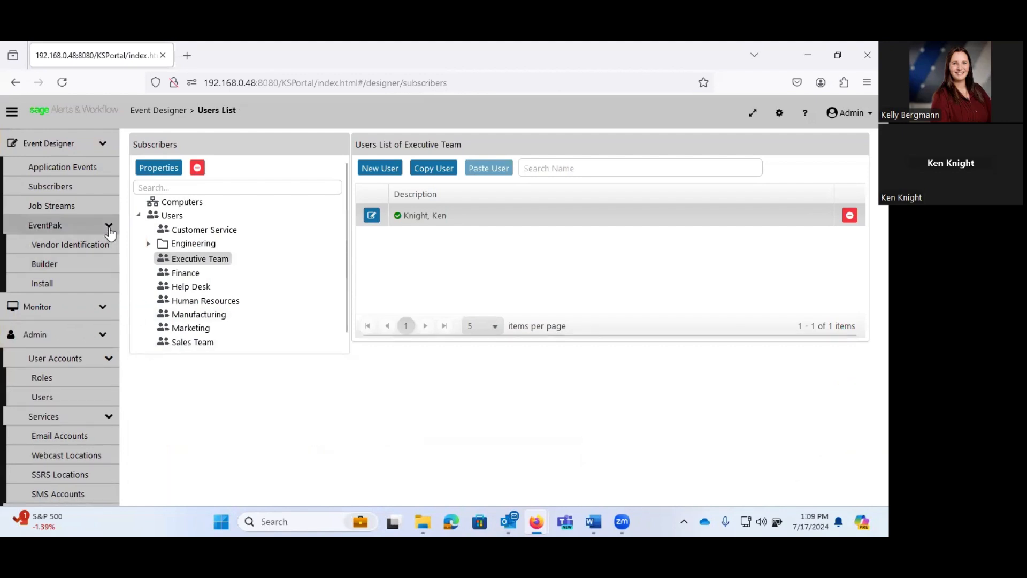
Collapse EventPak and list the Sage 100 A/R events, including the daily 5pm credit-limit alert.
left_click(110, 225)
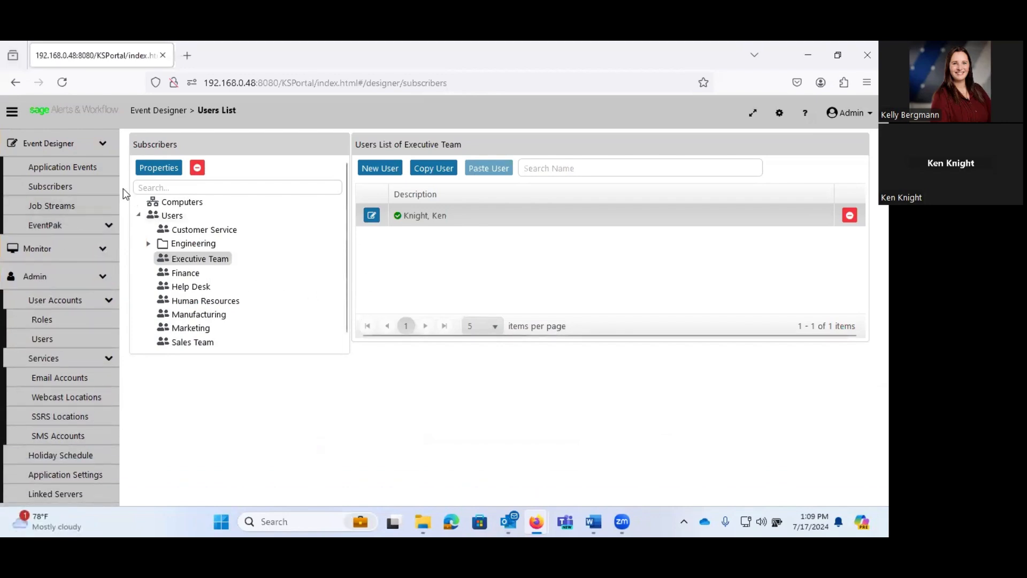
left_click(61, 167)
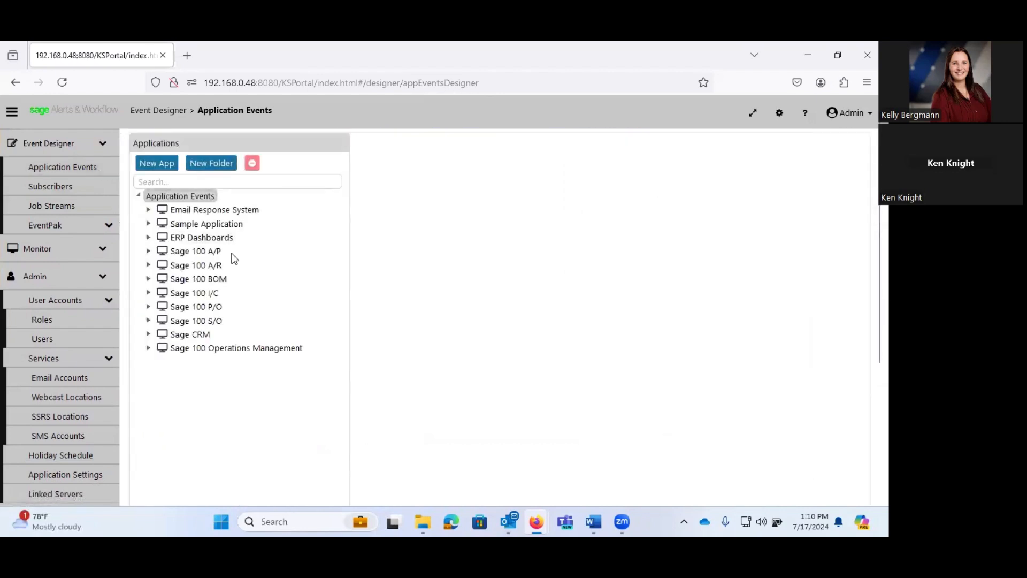
mouse_move(148, 278)
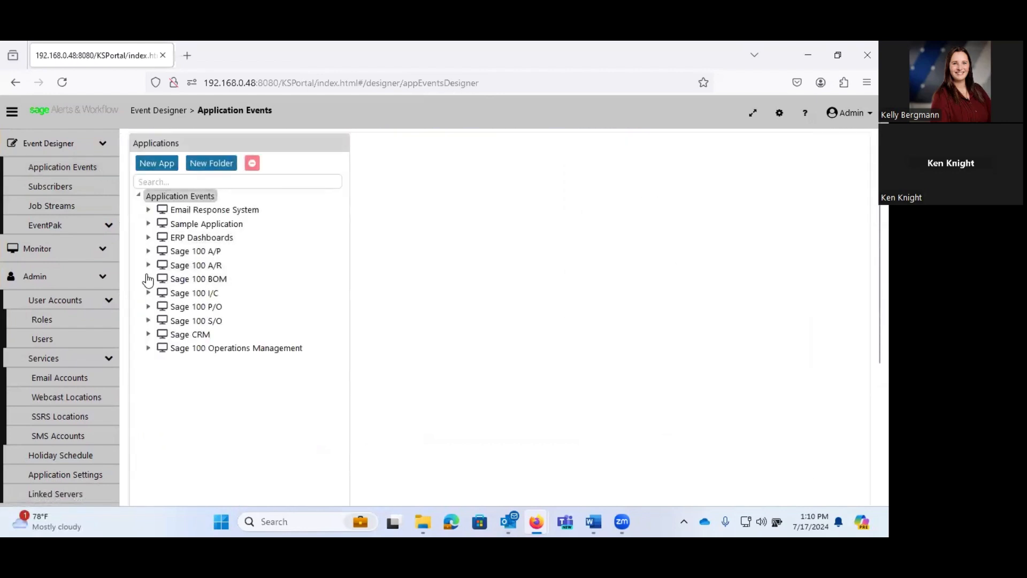
left_click(148, 265)
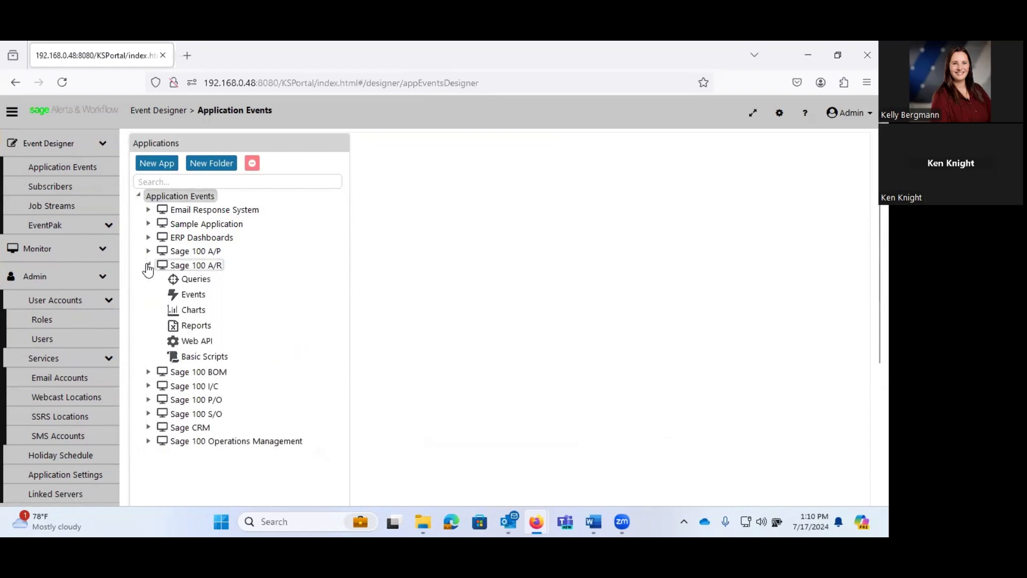
left_click(193, 294)
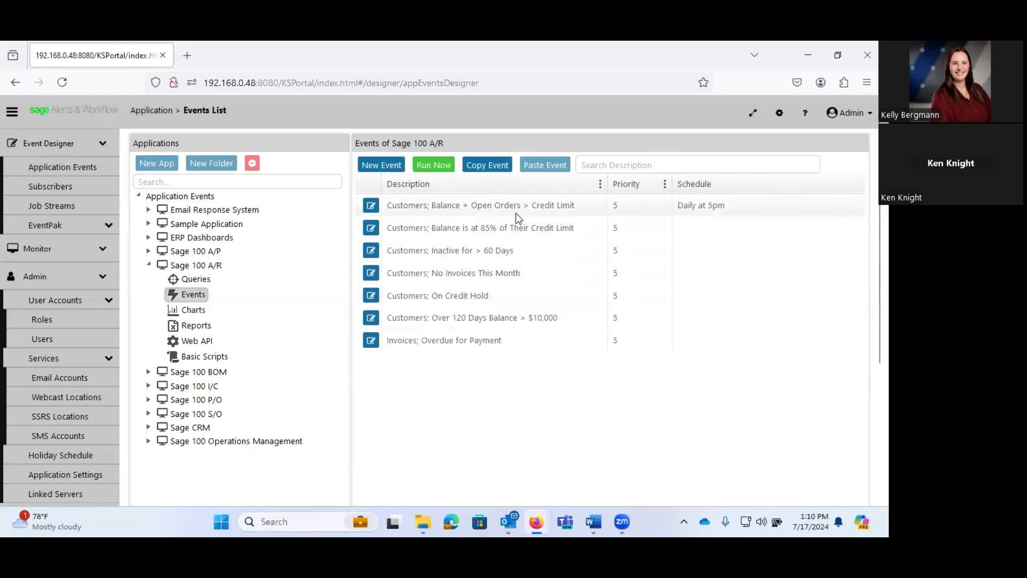
mouse_move(412, 208)
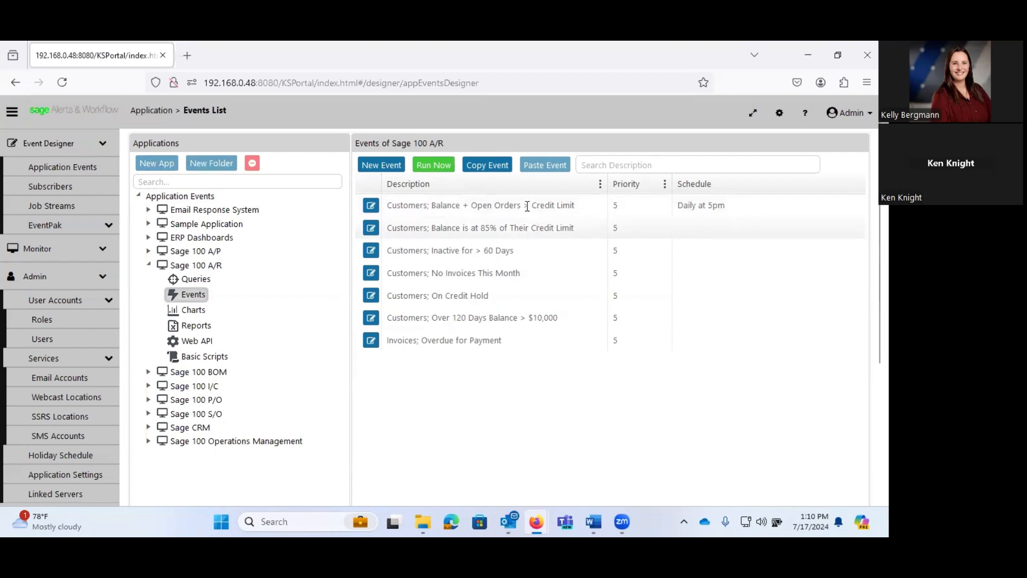
mouse_move(368, 218)
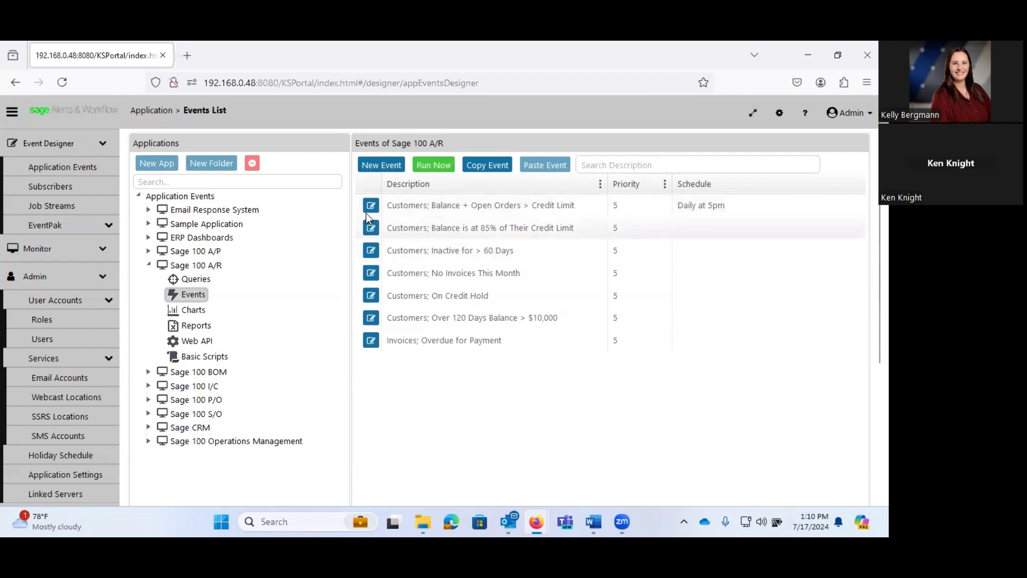
mouse_move(371, 205)
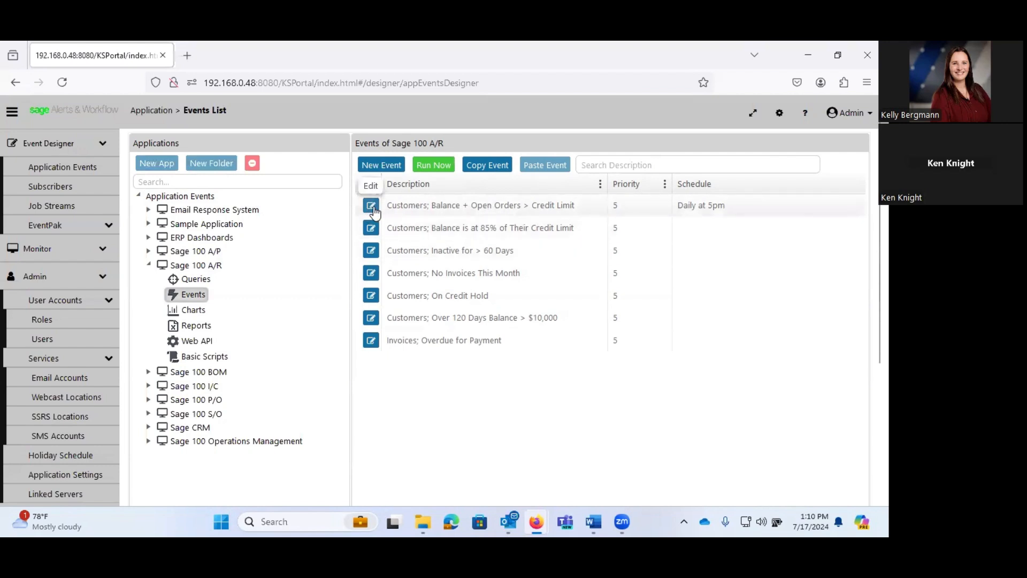
Open the Customers; Balance + Open Orders > Credit Limit event in the Event Designer.
left_click(371, 205)
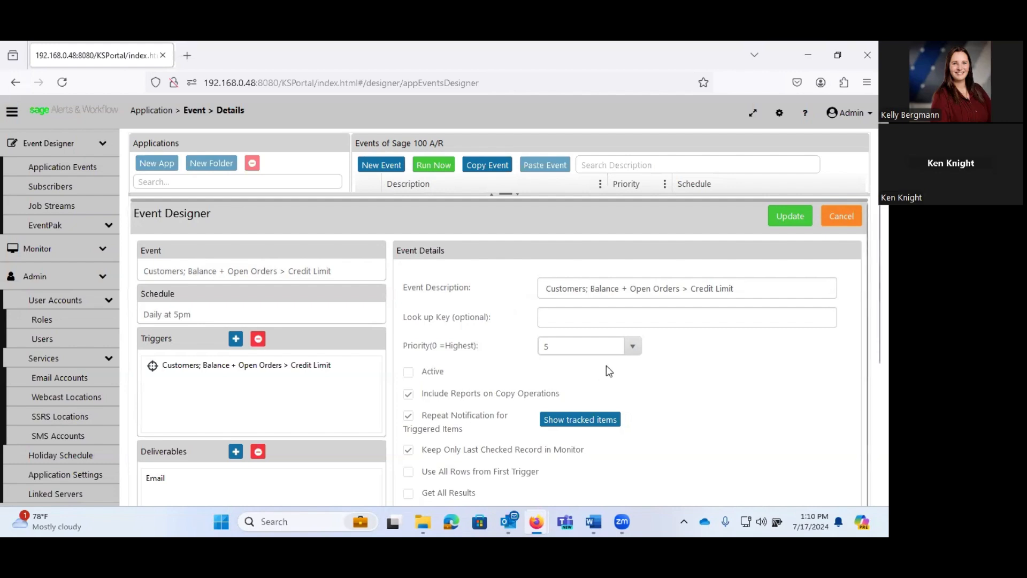
mouse_move(710, 412)
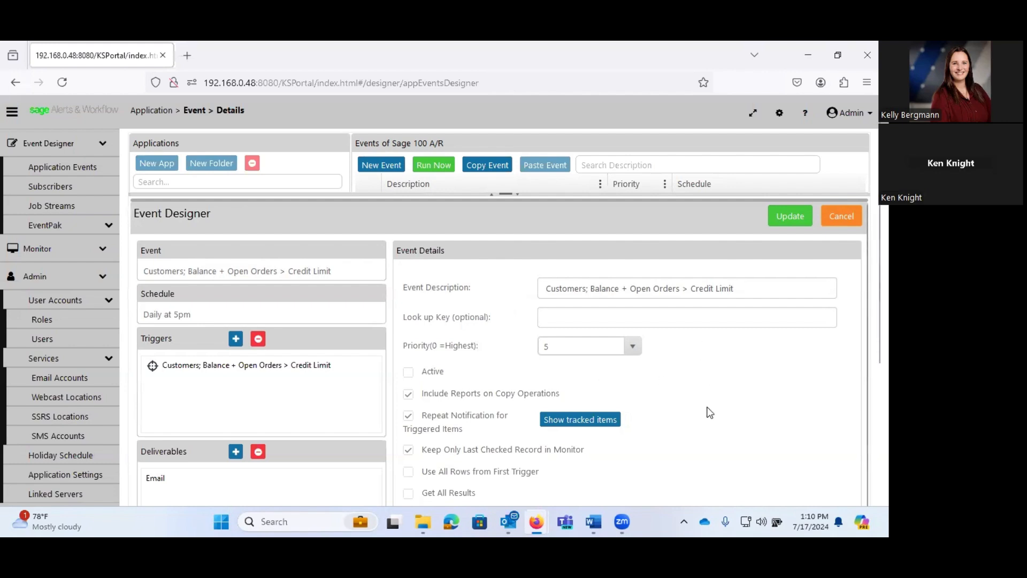
mouse_move(690, 371)
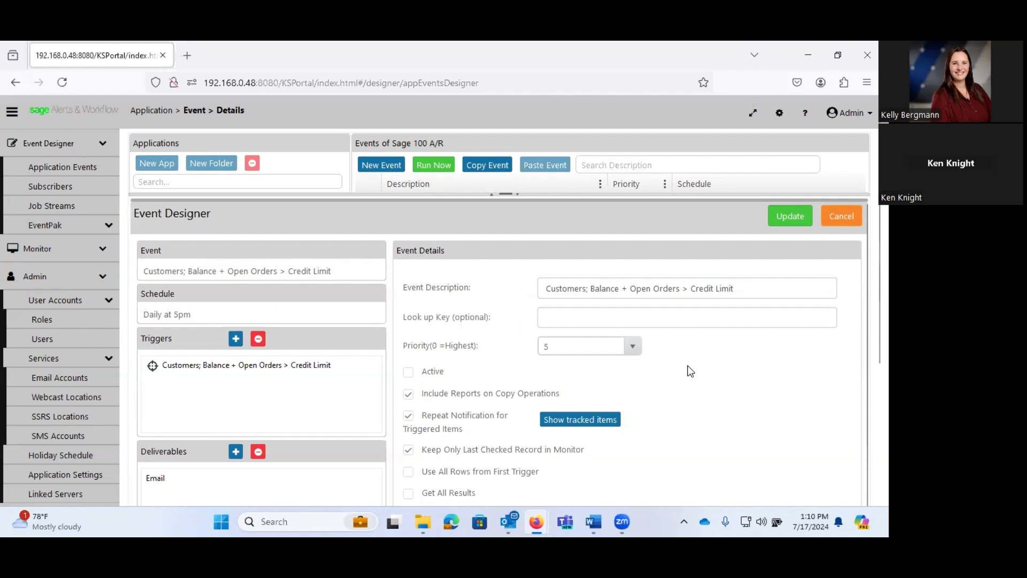
mouse_move(198, 244)
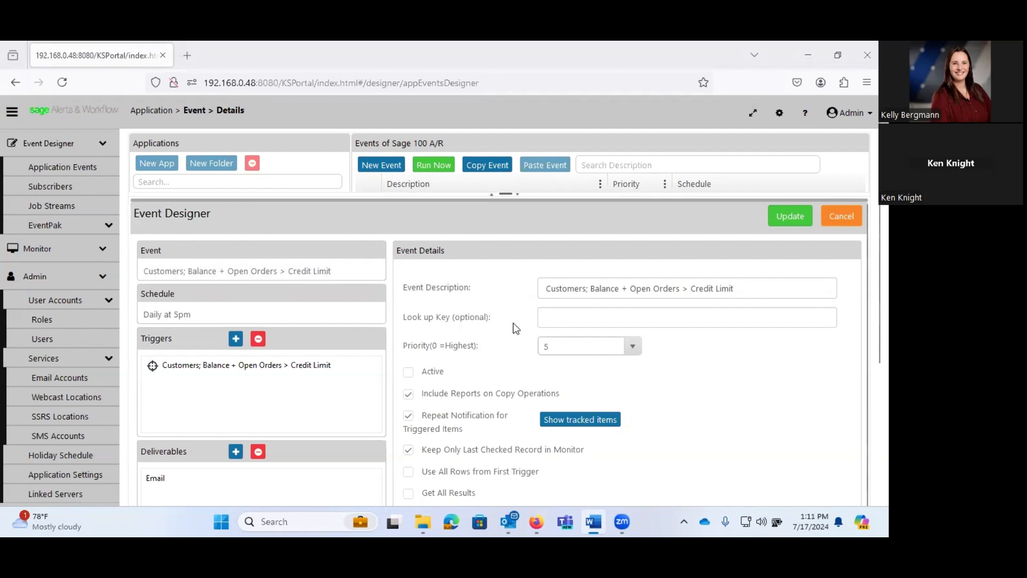
mouse_move(646, 320)
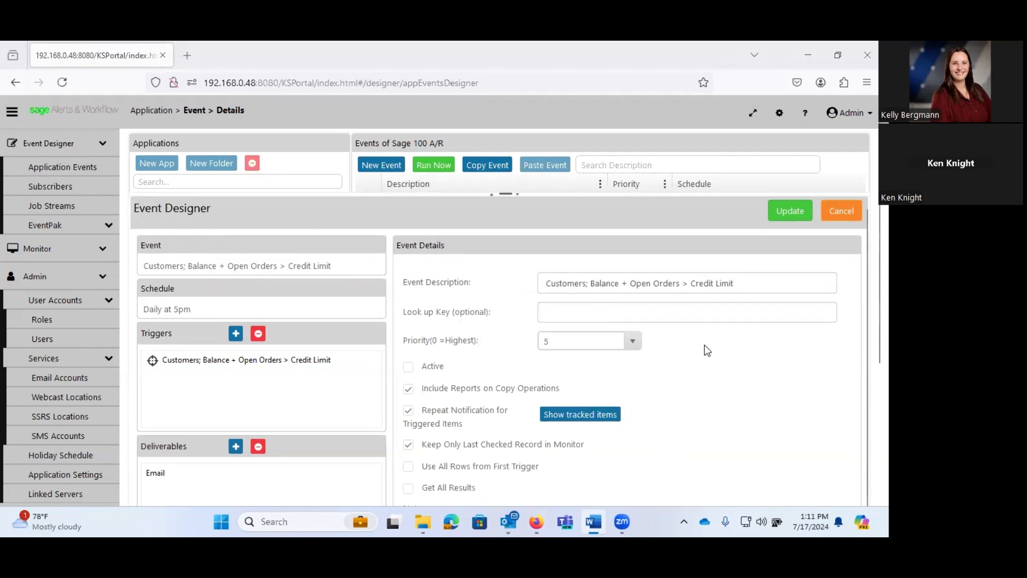
mouse_move(603, 358)
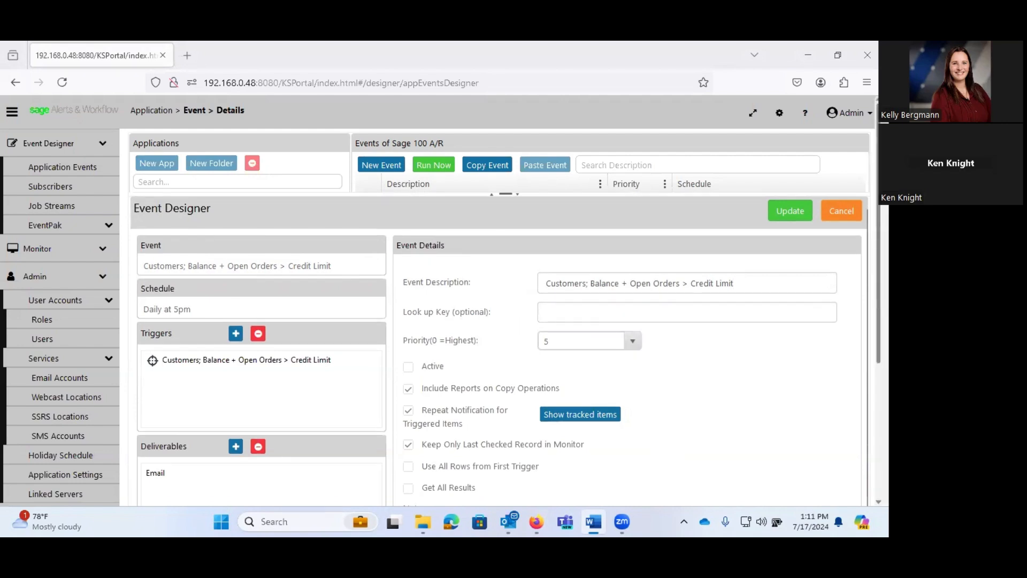
scroll("down", 3)
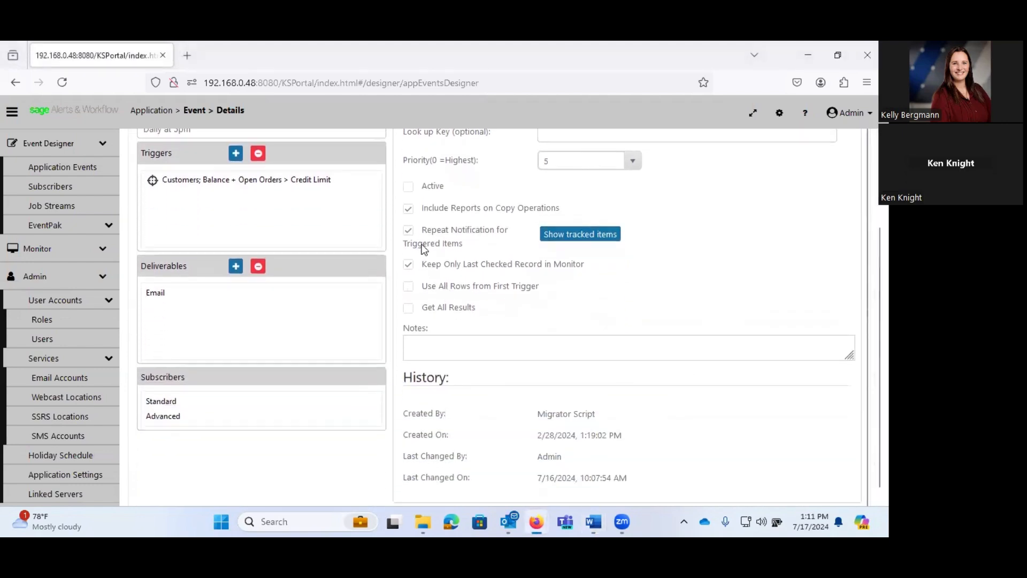
mouse_move(688, 232)
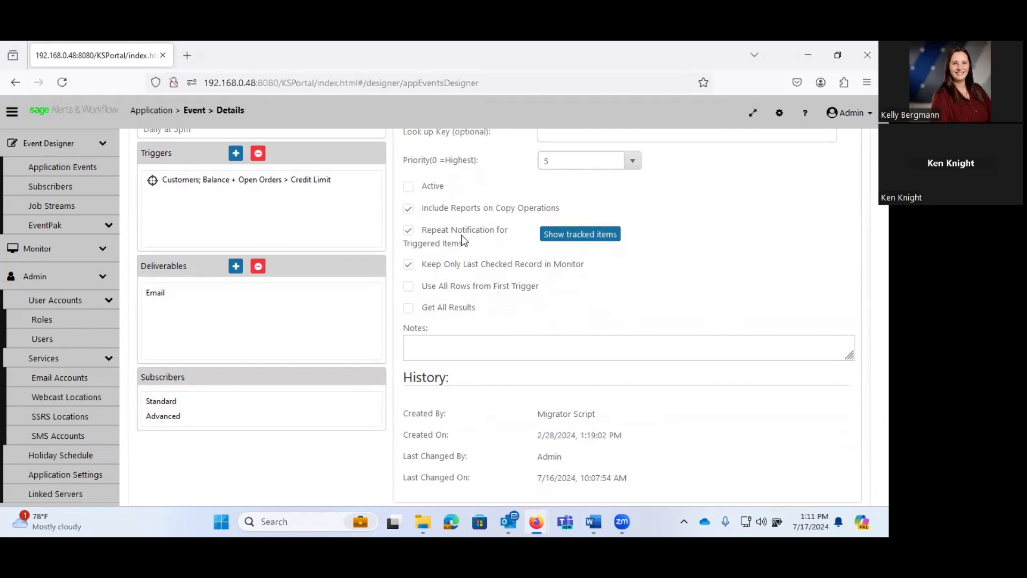
mouse_move(478, 216)
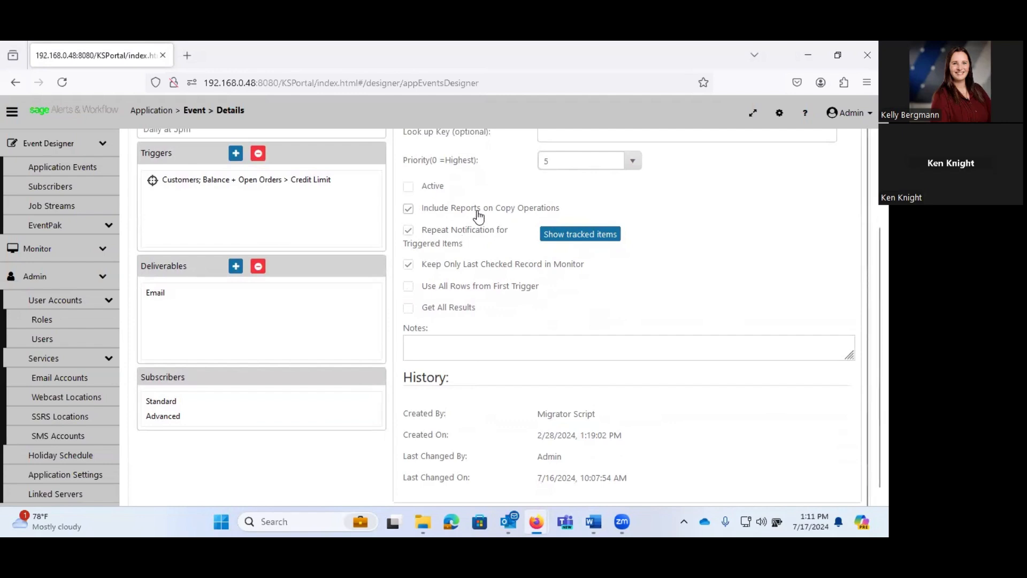
left_click(409, 230)
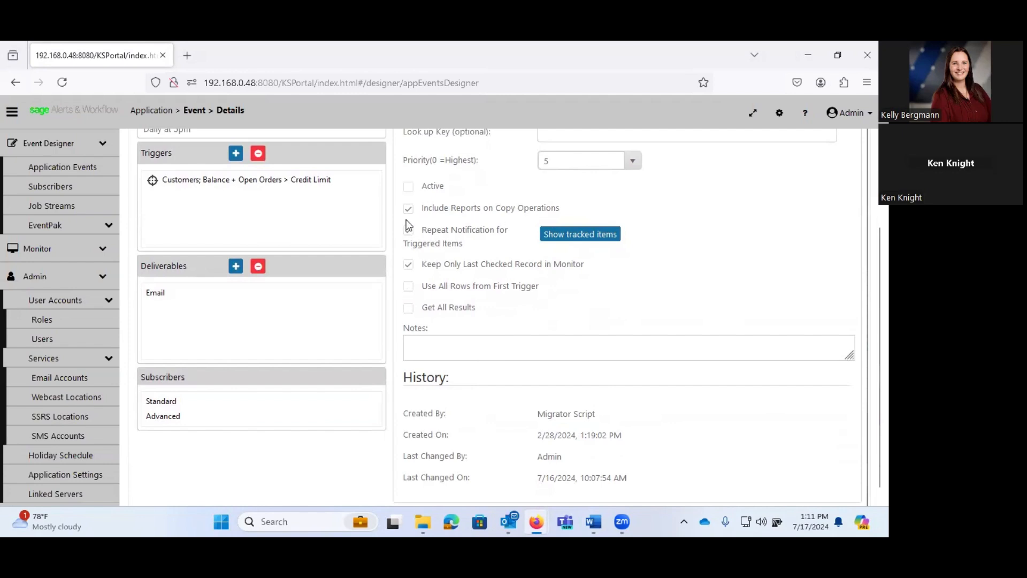
left_click(408, 230)
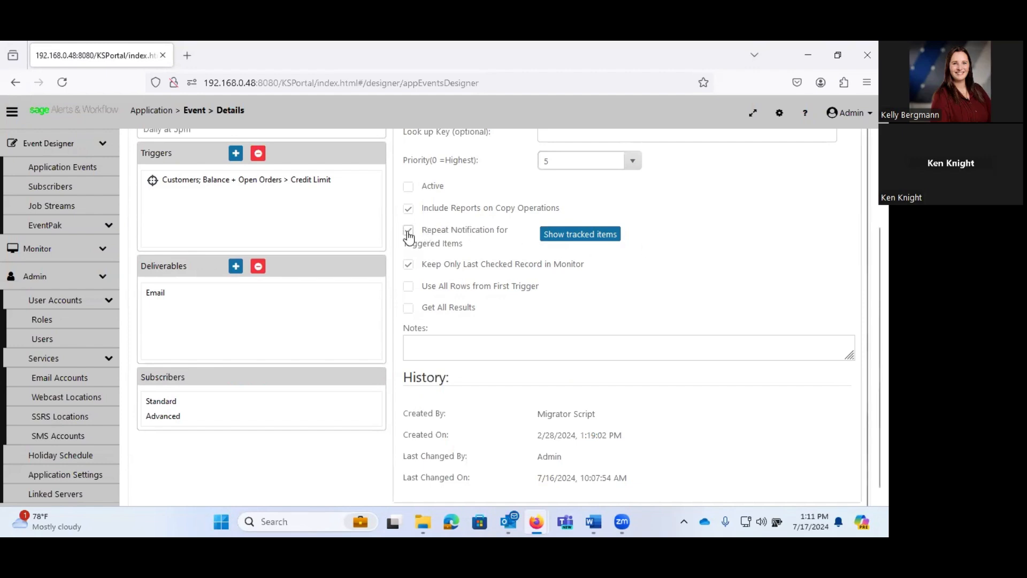
left_click(408, 230)
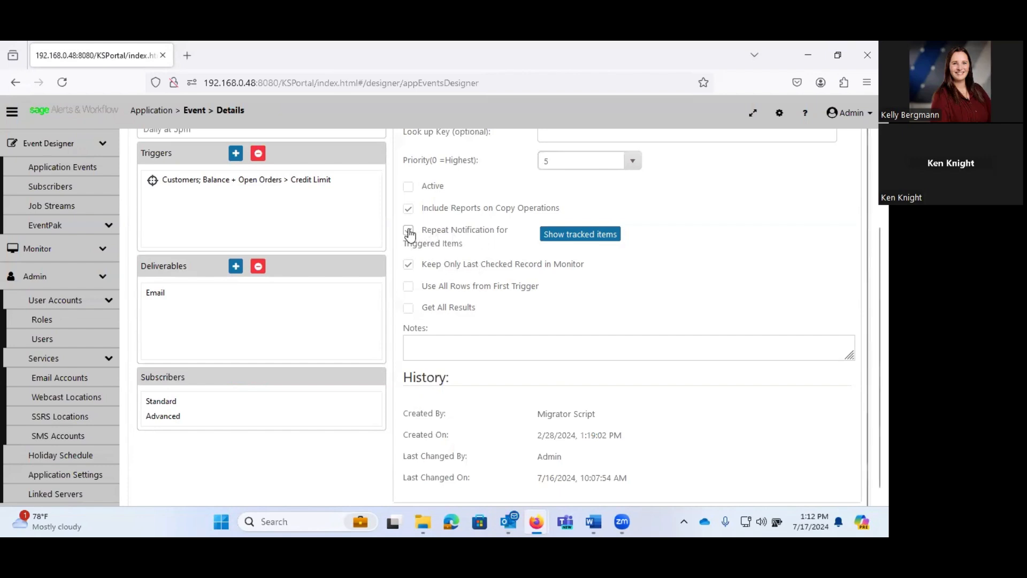
left_click(408, 230)
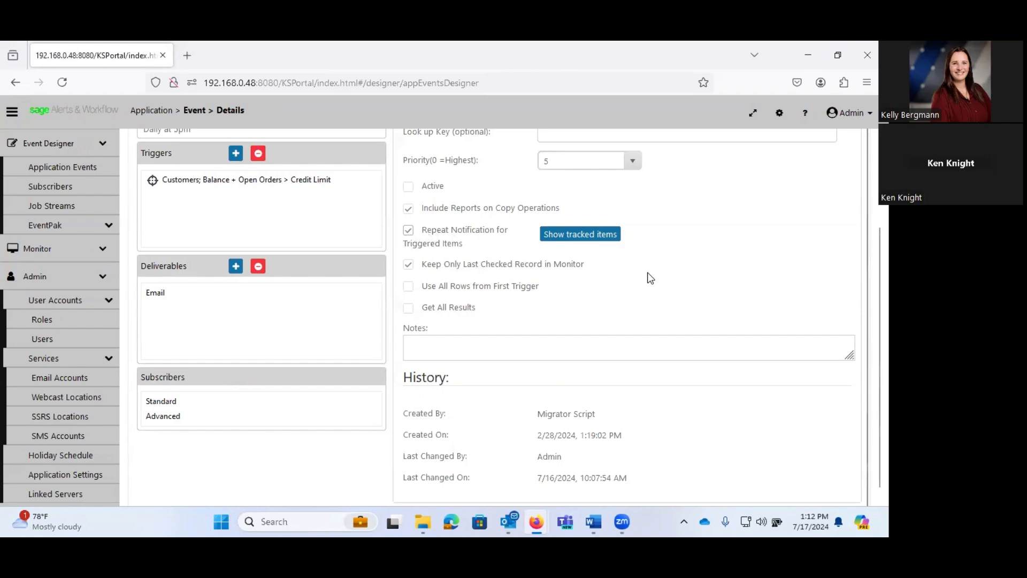
scroll("down", 3)
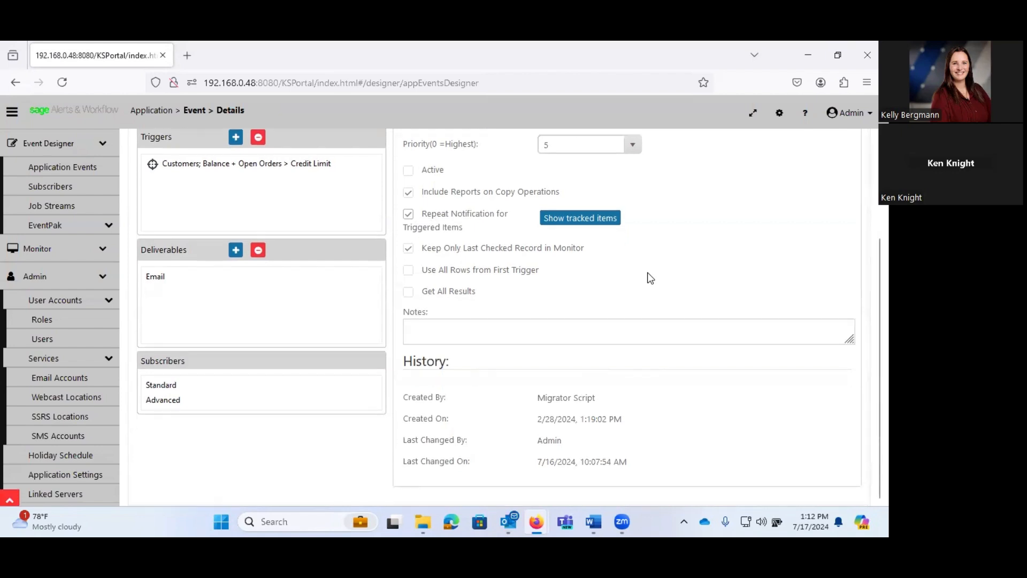
mouse_move(575, 261)
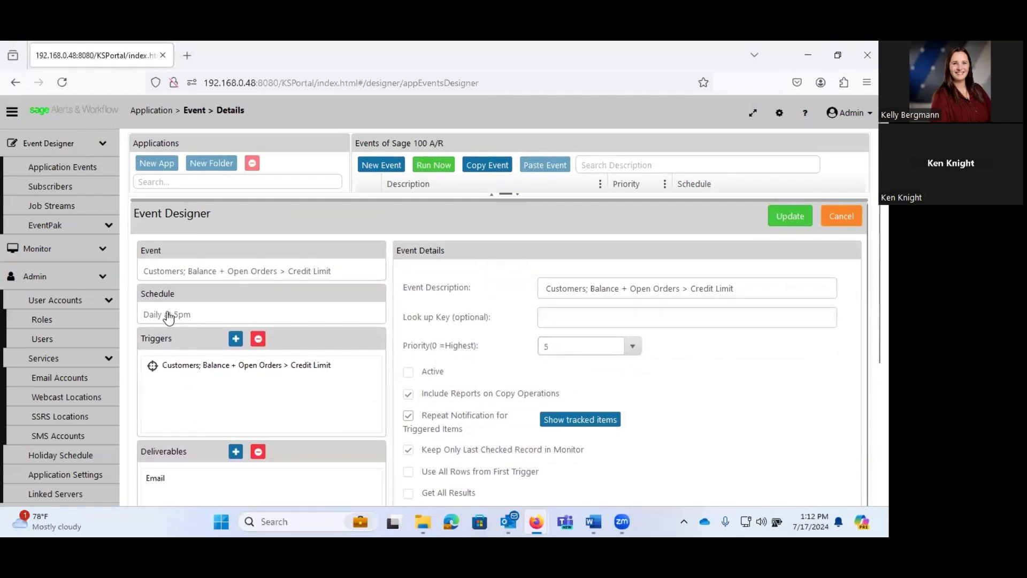
left_click(166, 314)
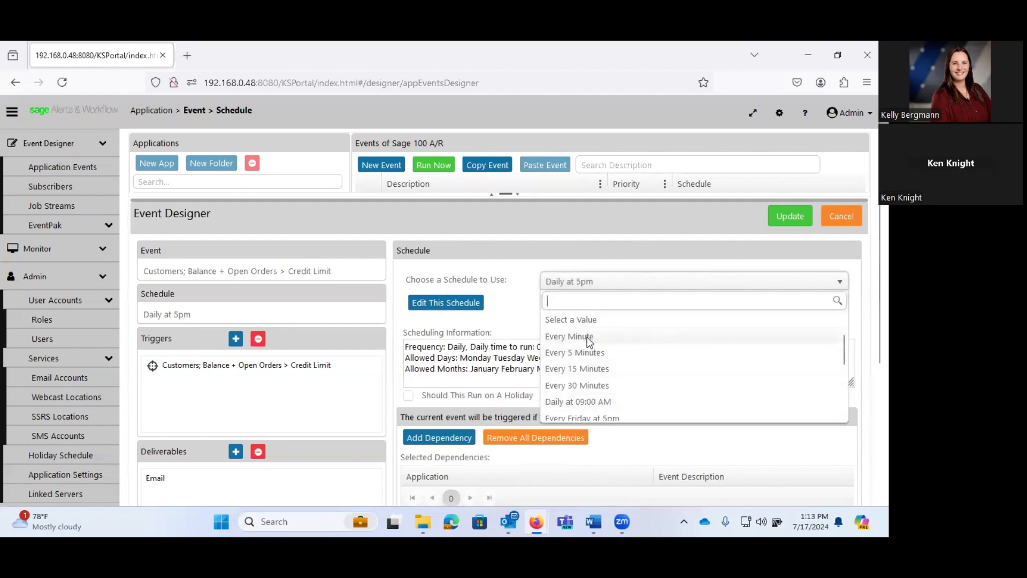
scroll("down", 3)
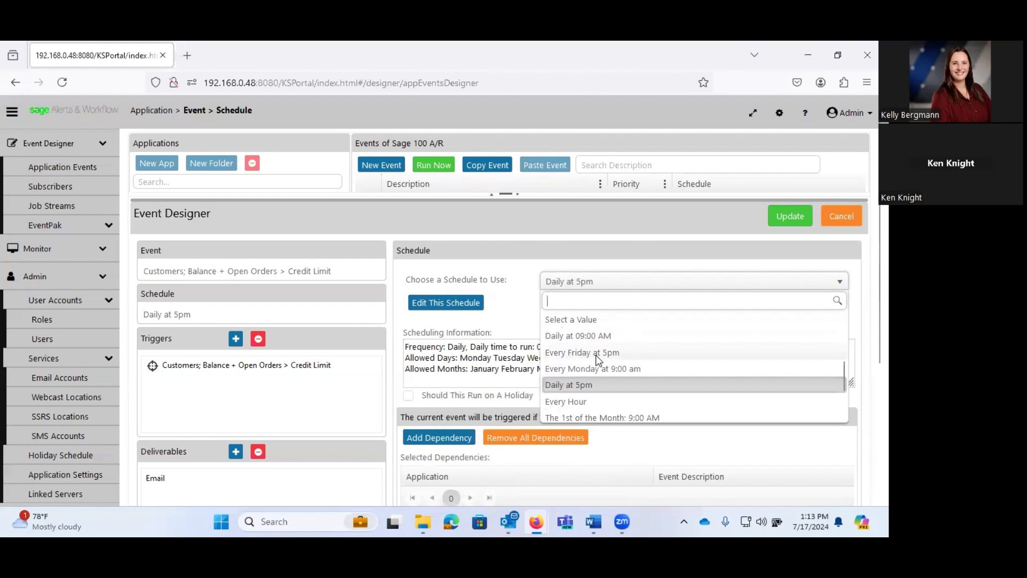
scroll("down", 3)
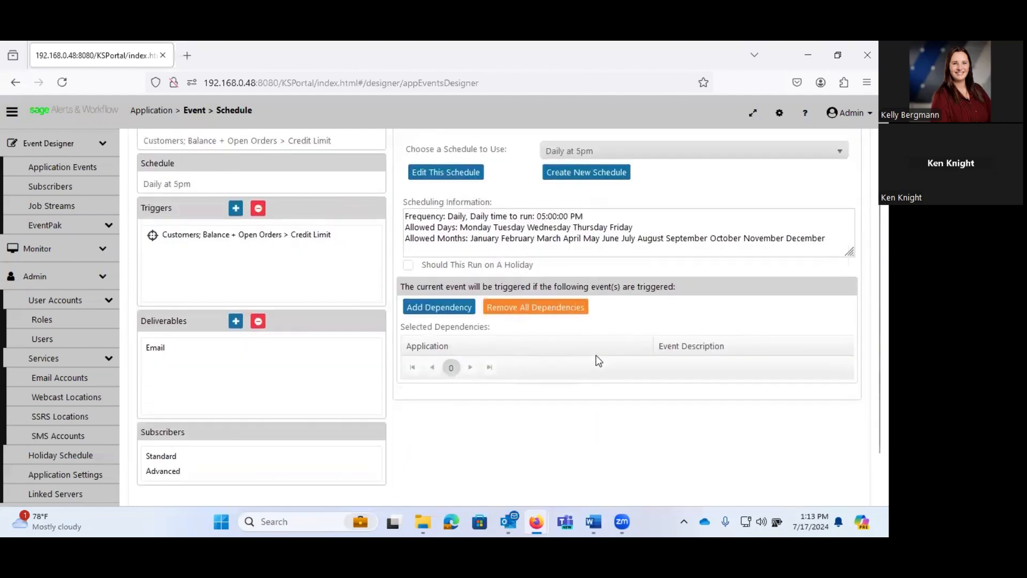
left_click(839, 151)
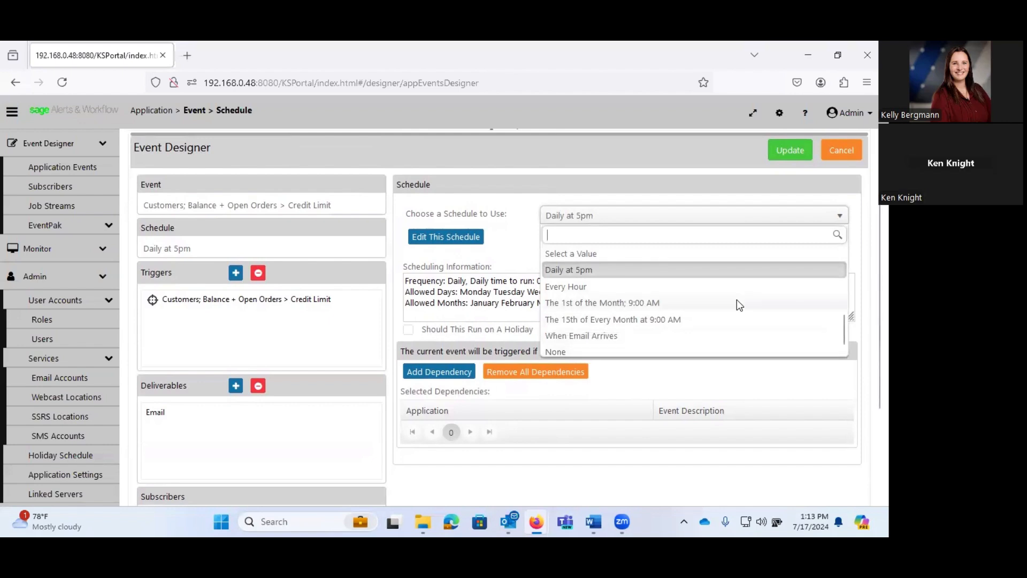
left_click(569, 269)
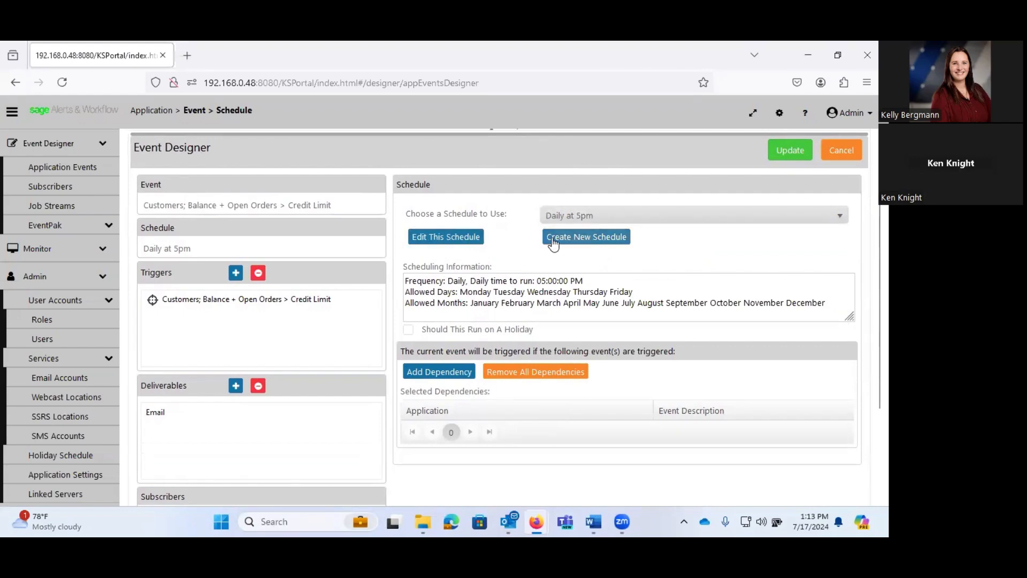
left_click(445, 237)
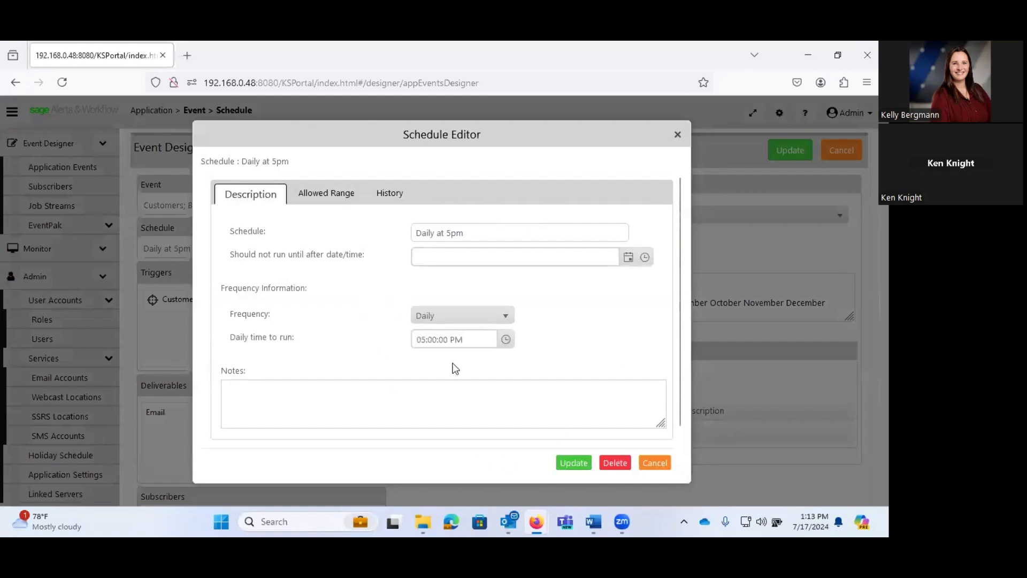
mouse_move(342, 217)
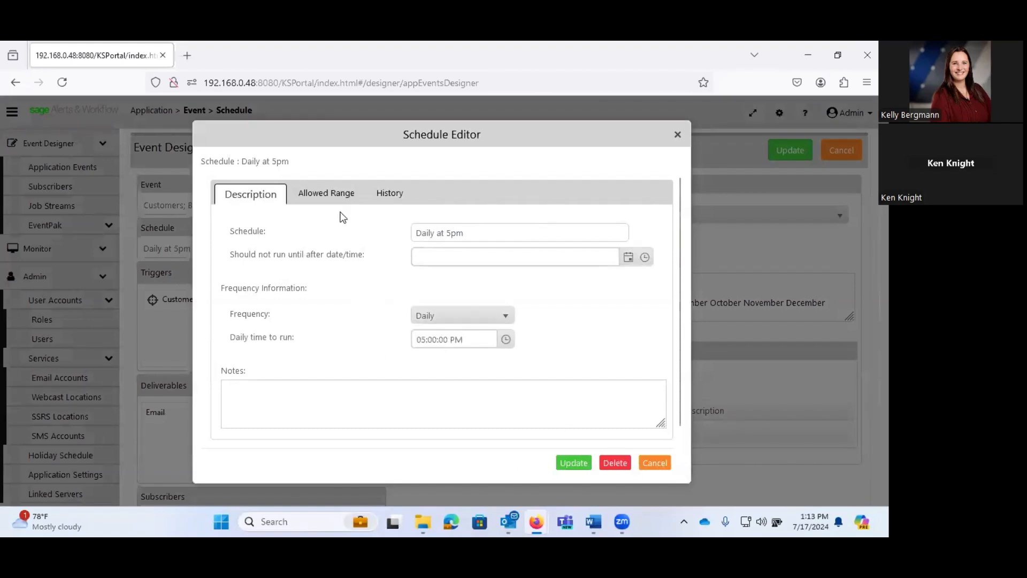
left_click(326, 192)
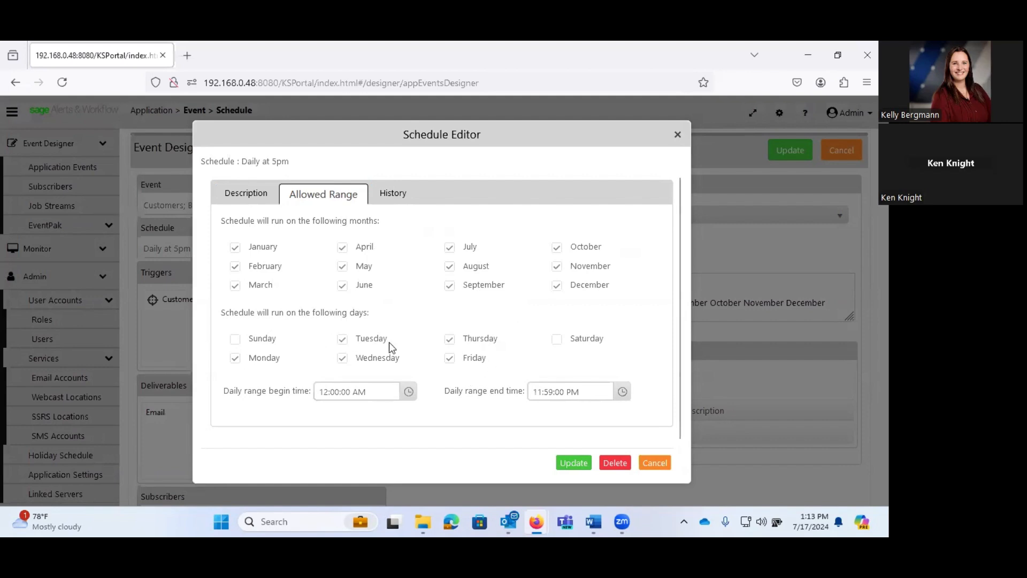
left_click(383, 194)
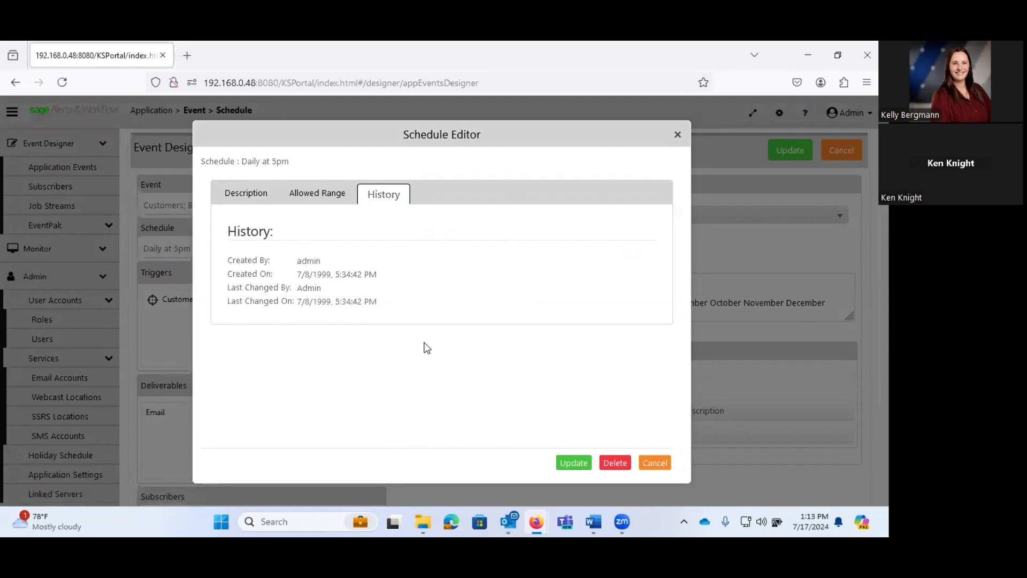
mouse_move(688, 420)
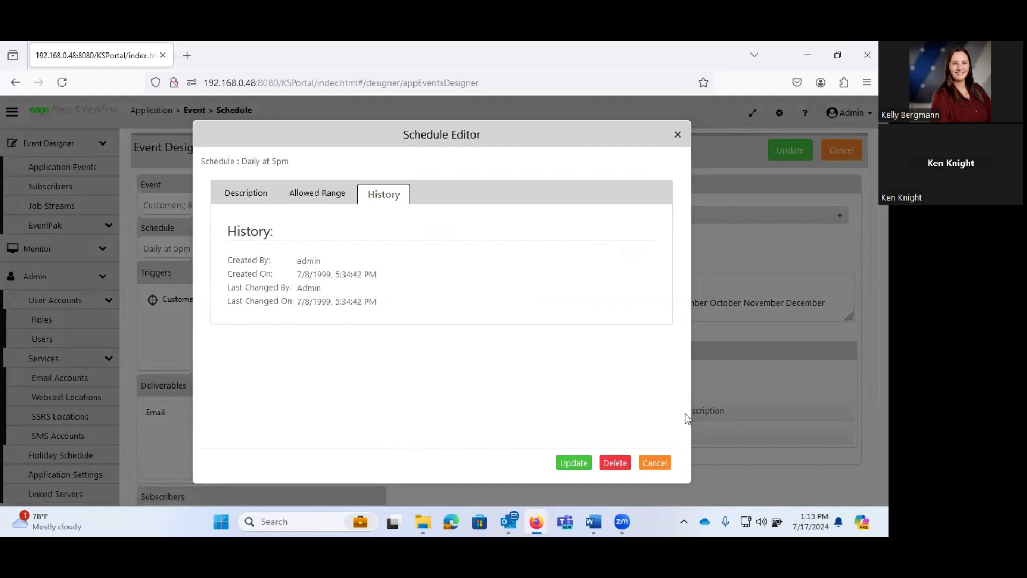
left_click(653, 462)
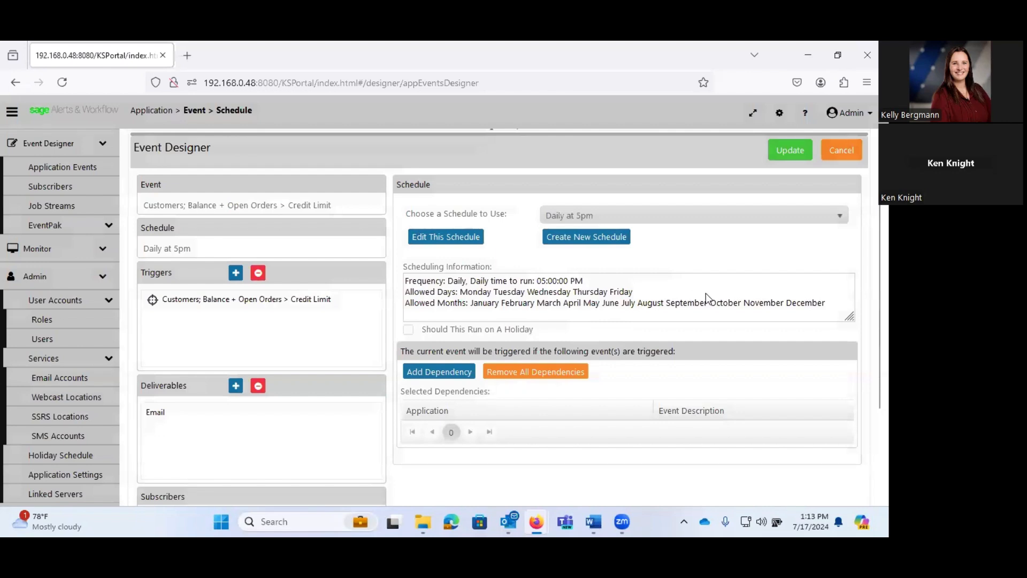
scroll("down", 3)
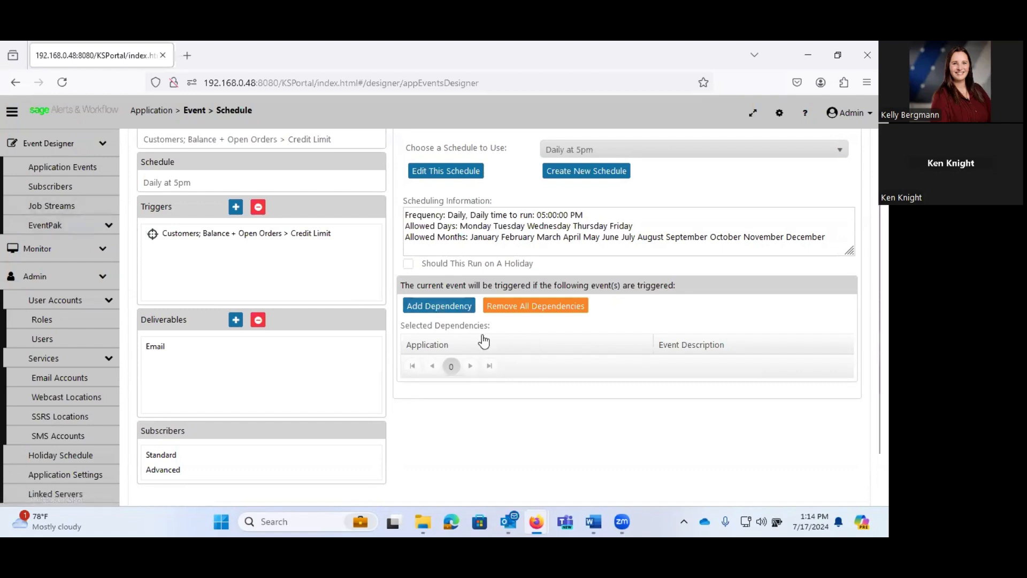
mouse_move(371, 304)
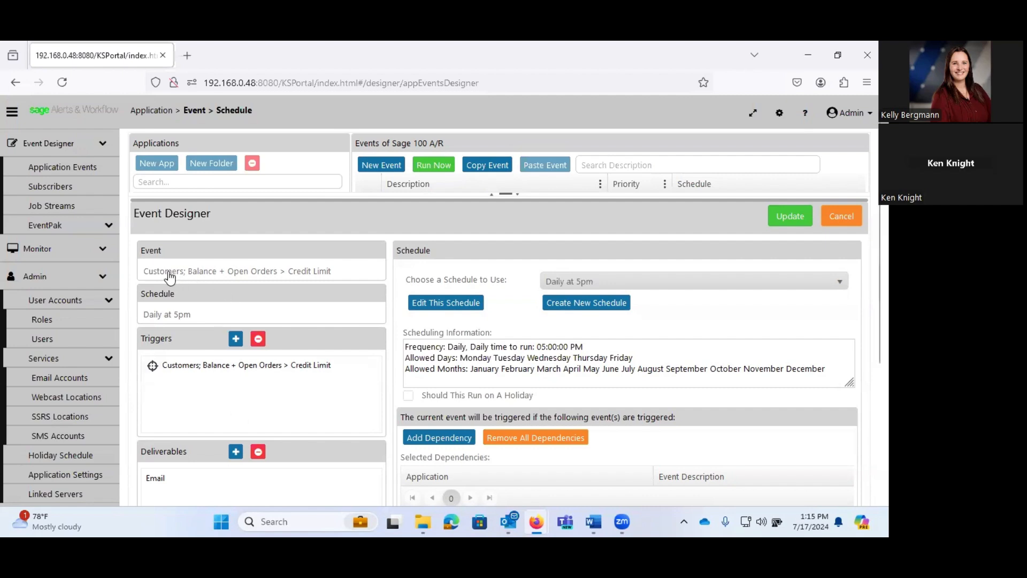
mouse_move(254, 280)
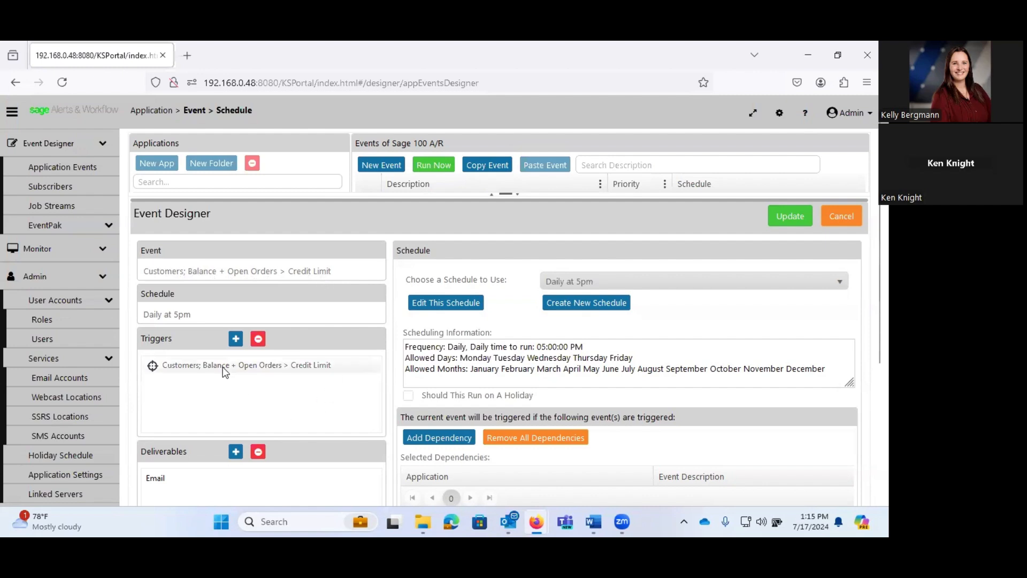
Select the credit-limit trigger and open its query in the Query Trigger Editor.
left_click(246, 365)
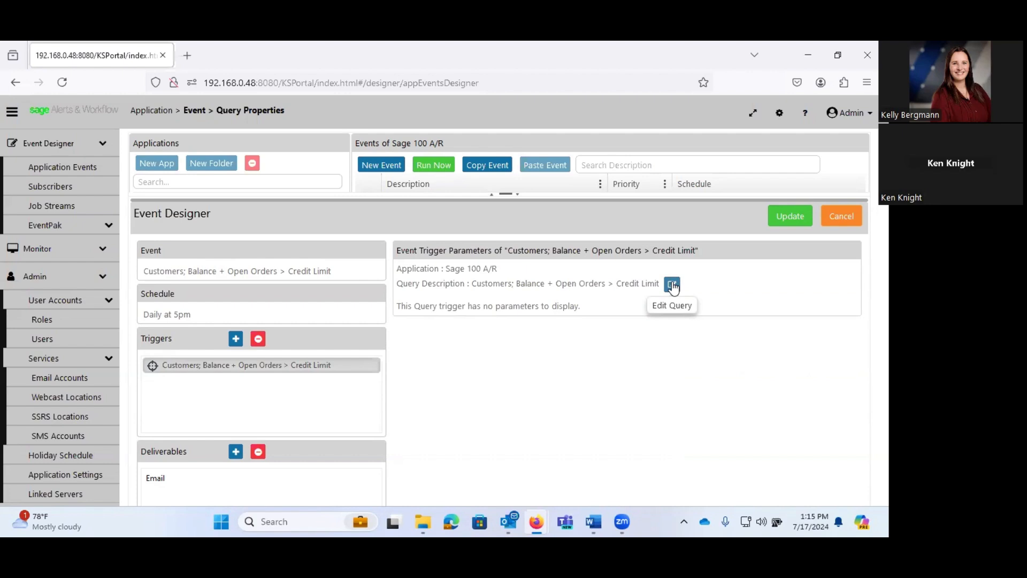
left_click(672, 283)
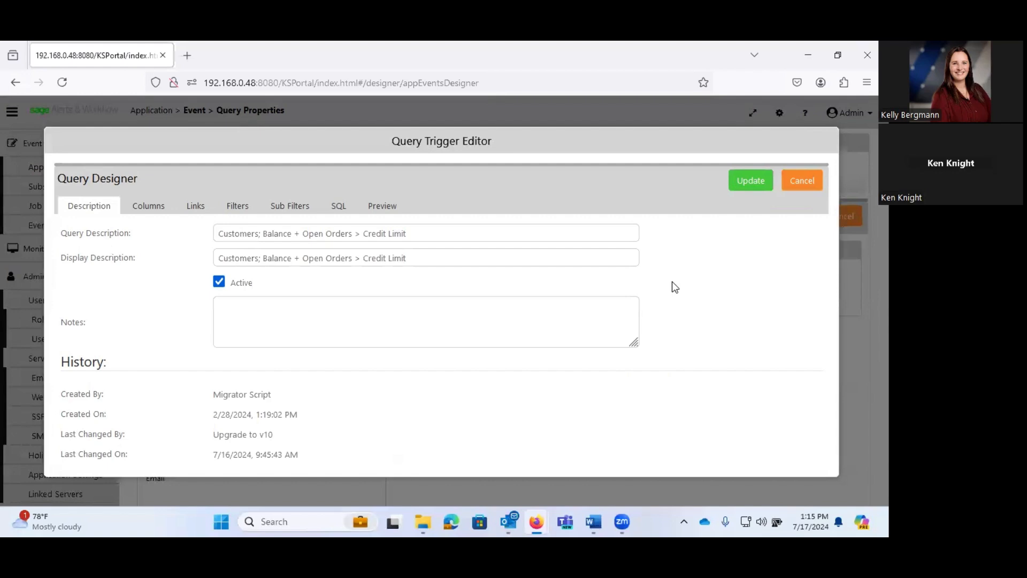
mouse_move(121, 240)
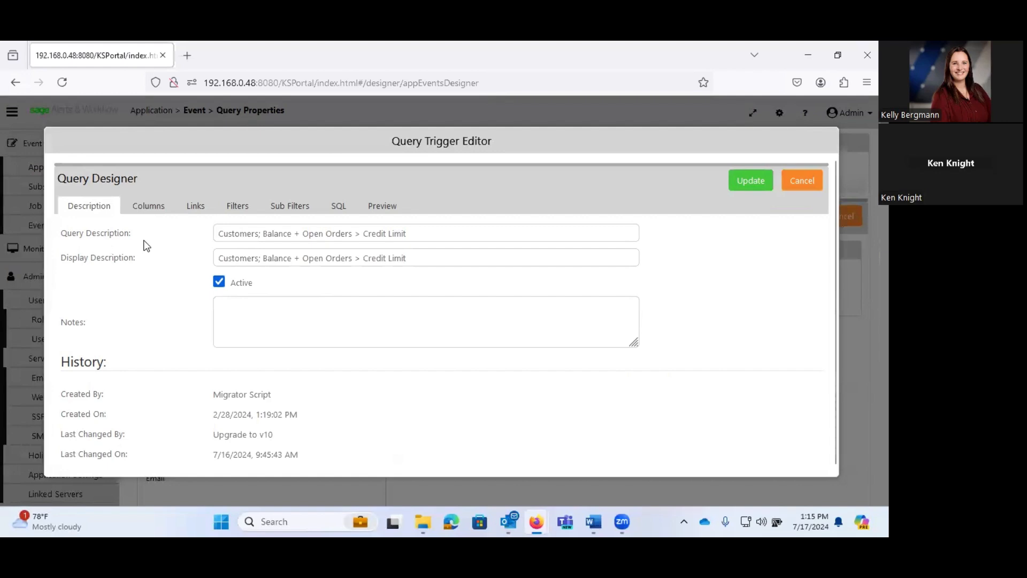
Review the query's three tables and show 20 selected output columns per page.
left_click(148, 205)
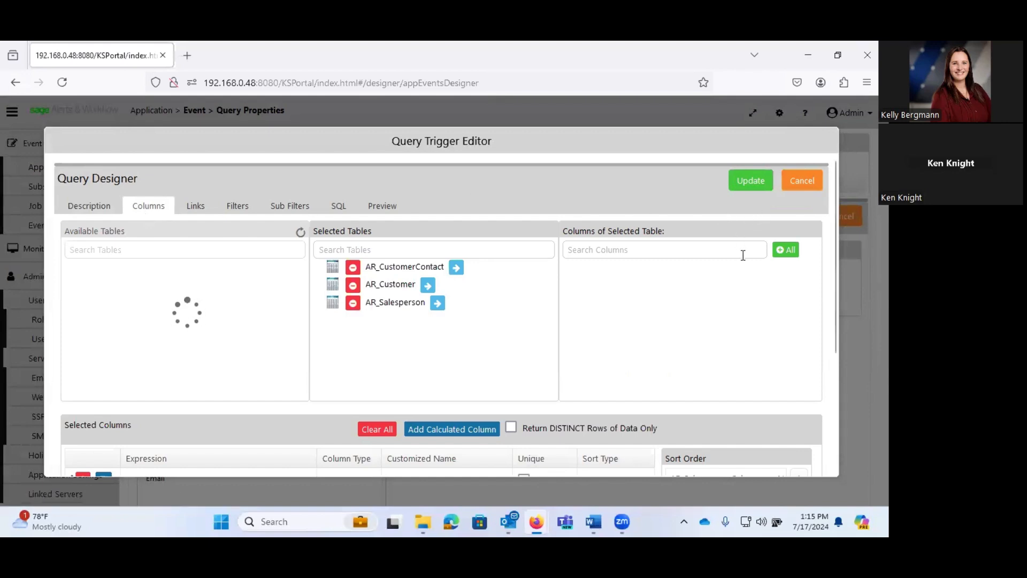
mouse_move(740, 311)
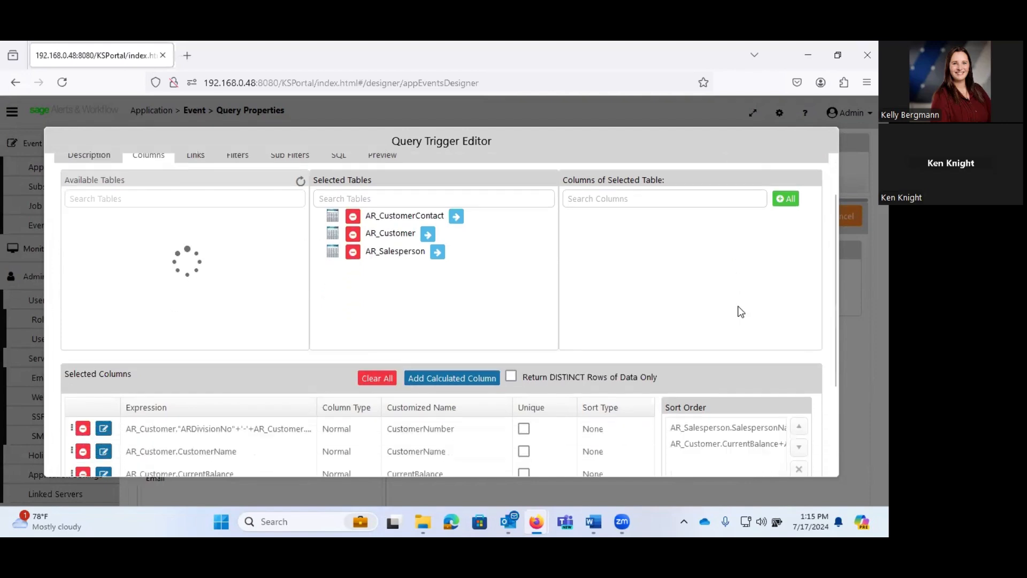
scroll("down", 3)
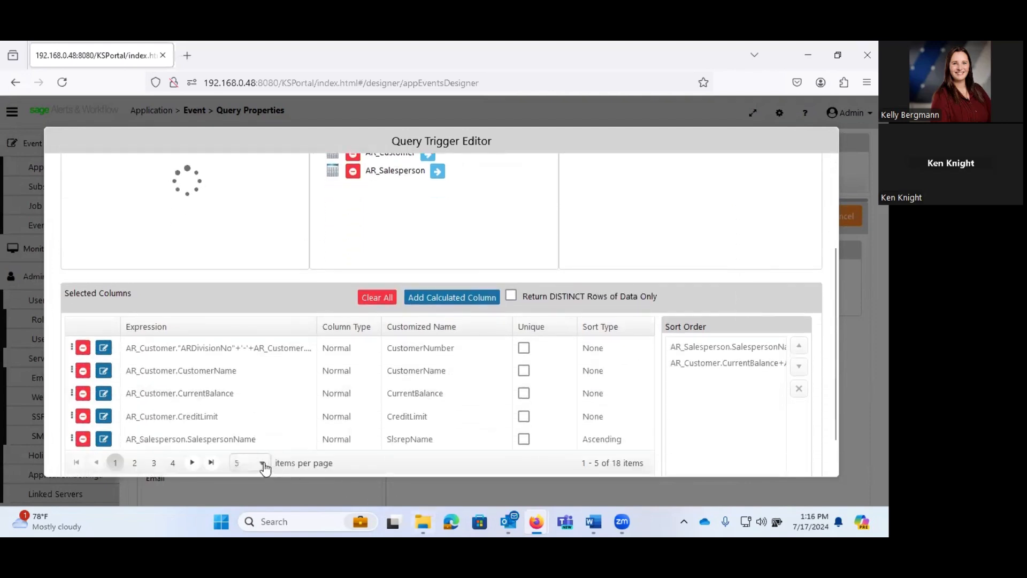
left_click(261, 462)
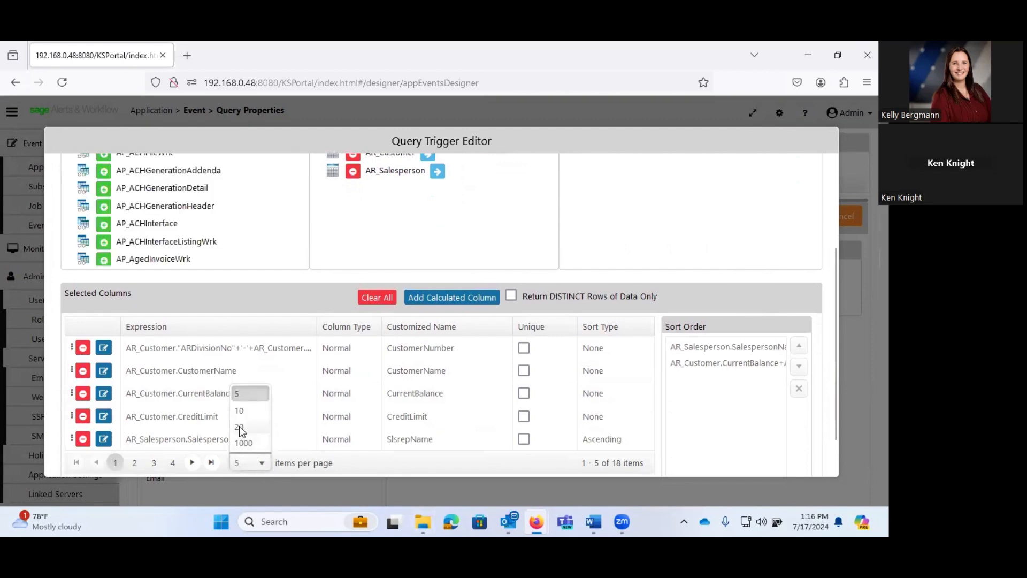
left_click(237, 427)
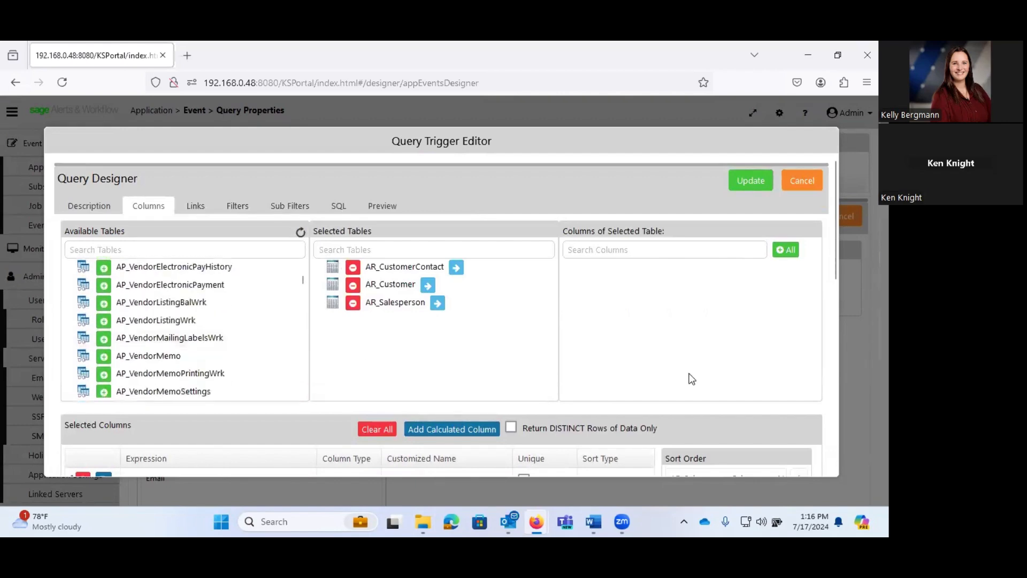
scroll("down", 3)
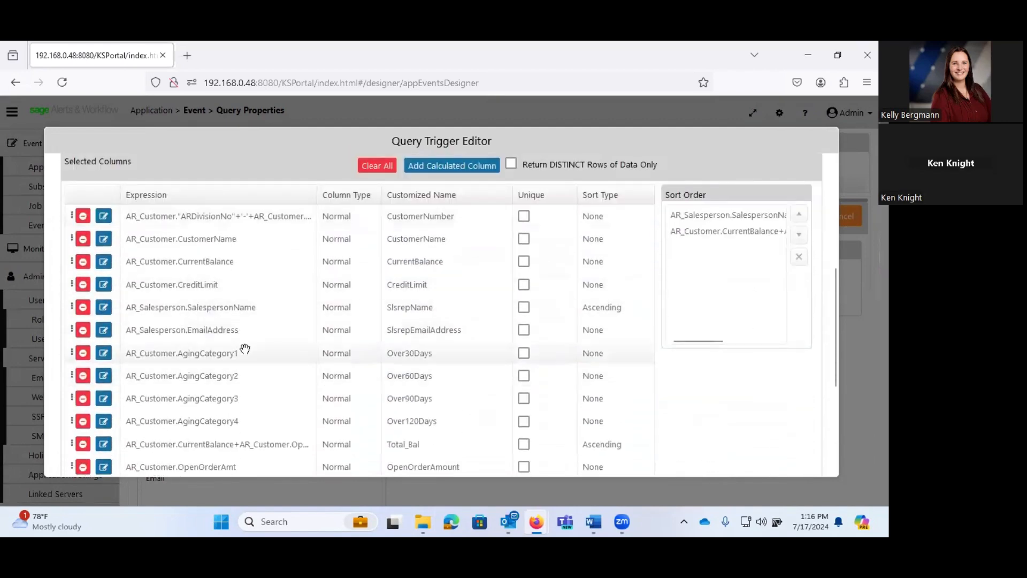
scroll("down", 3)
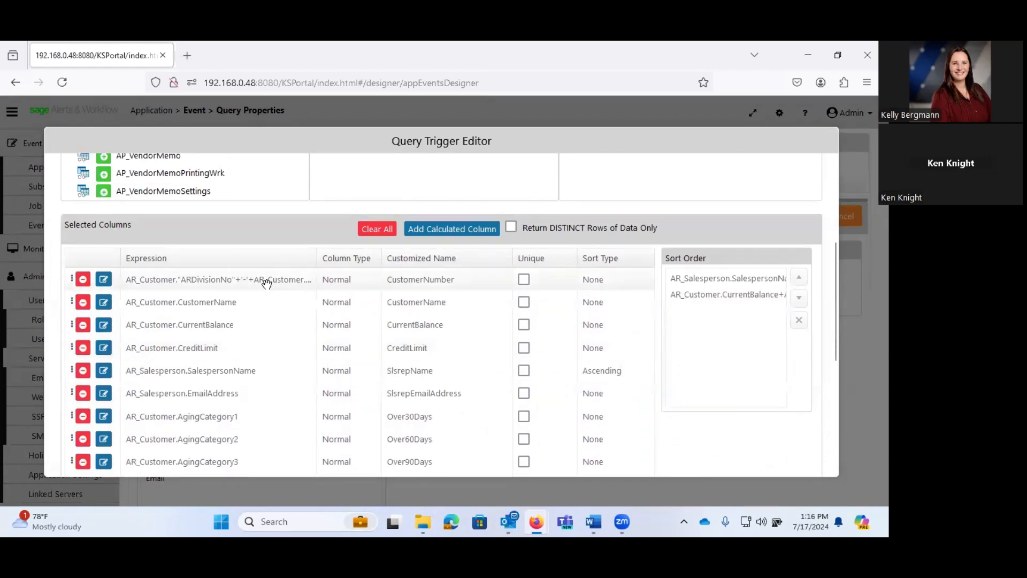
mouse_move(229, 304)
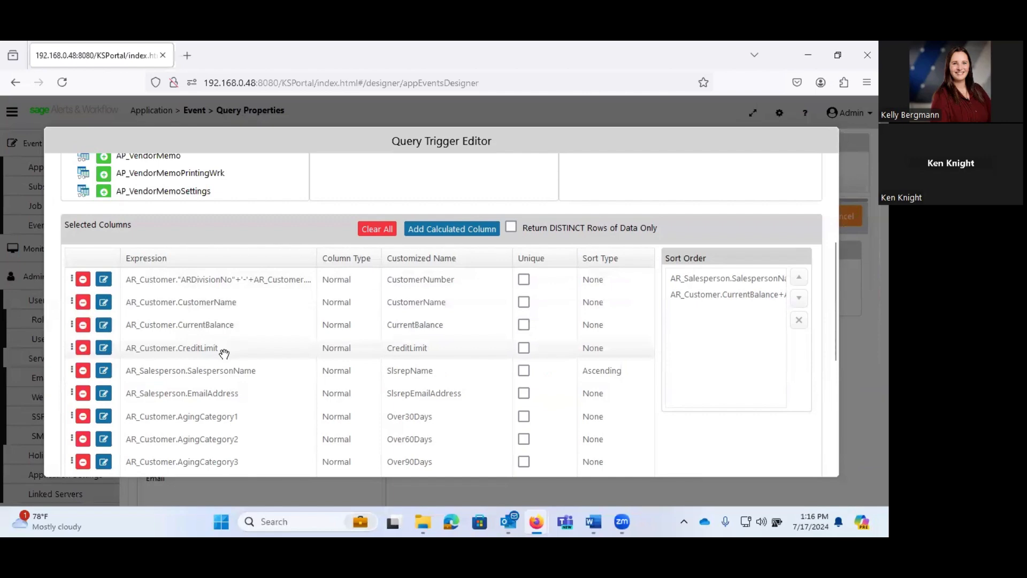
mouse_move(235, 393)
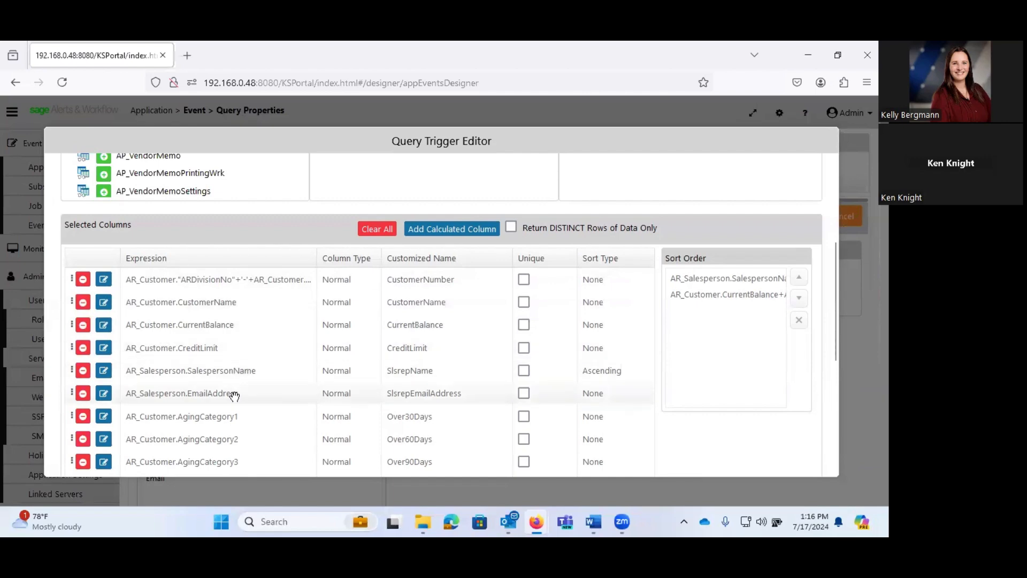
scroll("down", 3)
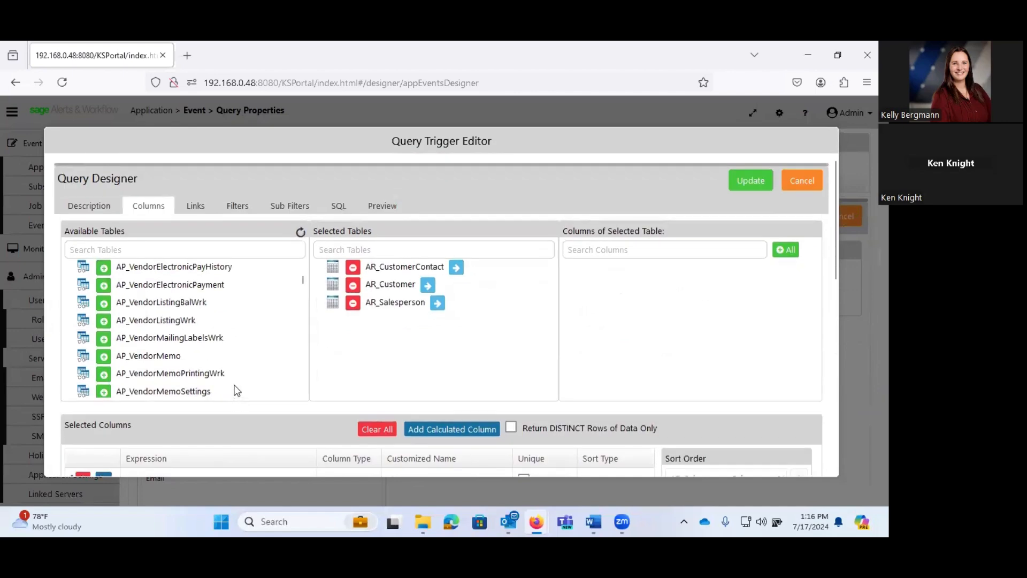
Review the two left outer joins, then the balance-versus-credit-limit filter.
left_click(195, 205)
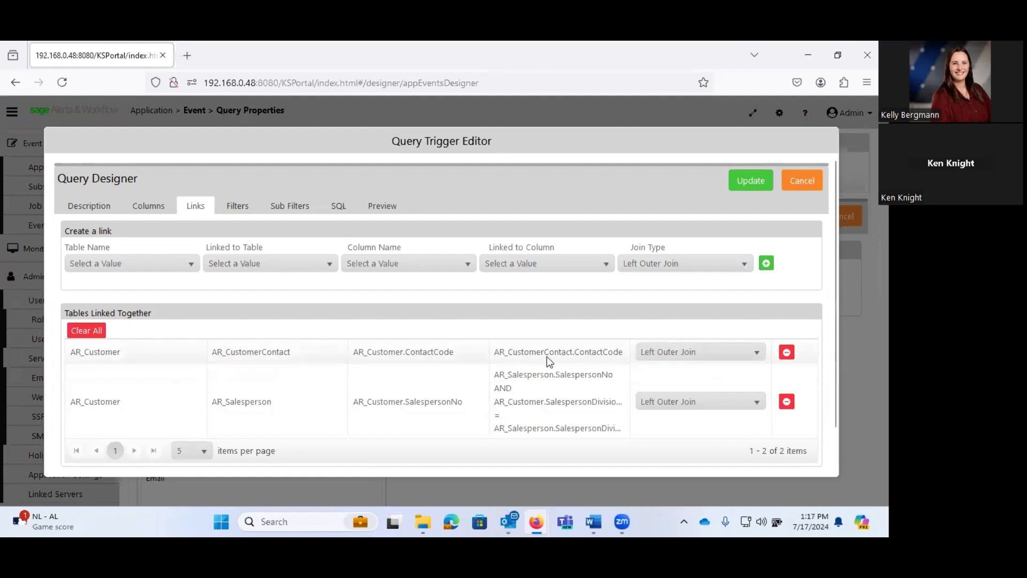
mouse_move(423, 417)
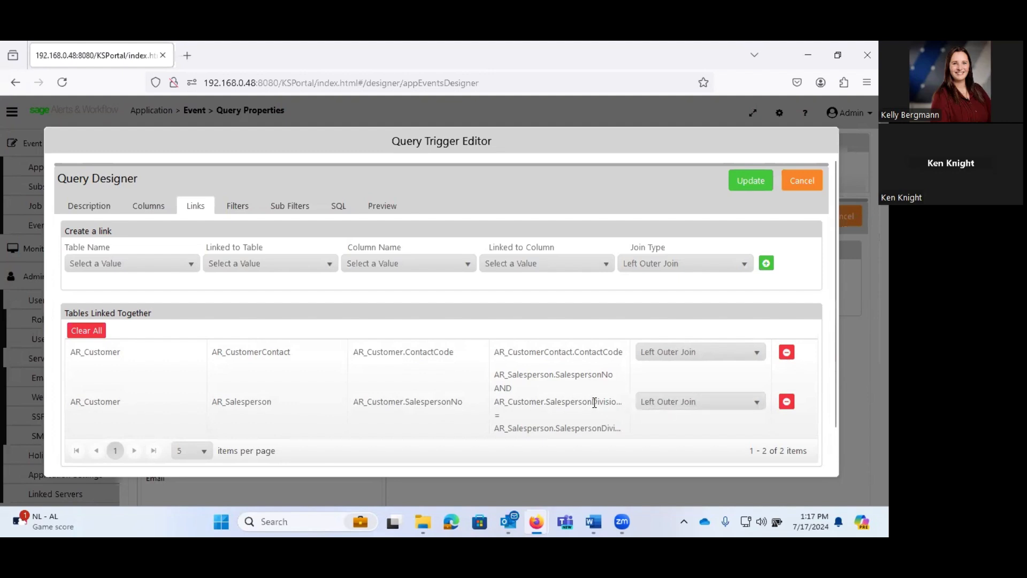
mouse_move(596, 431)
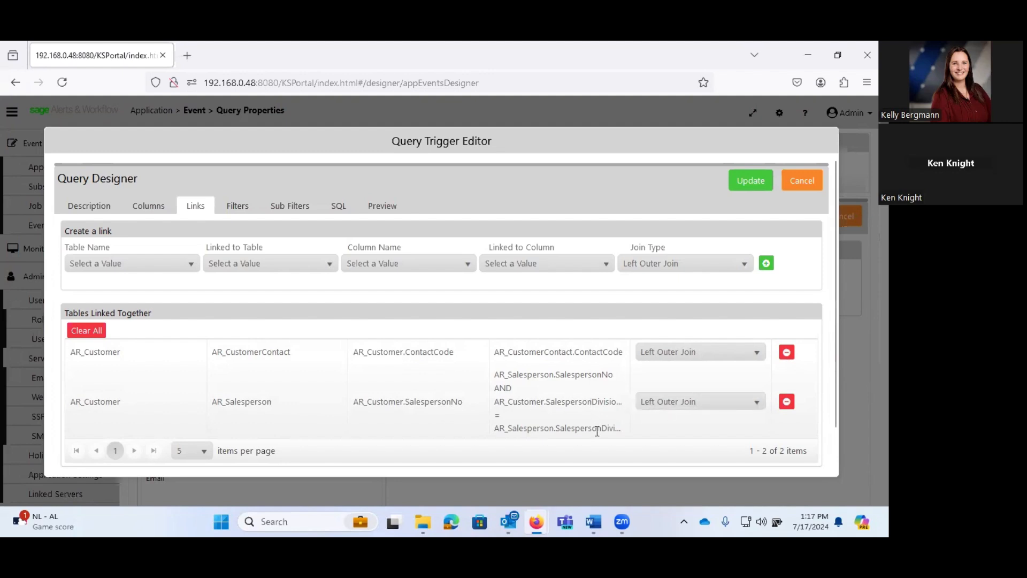
mouse_move(636, 387)
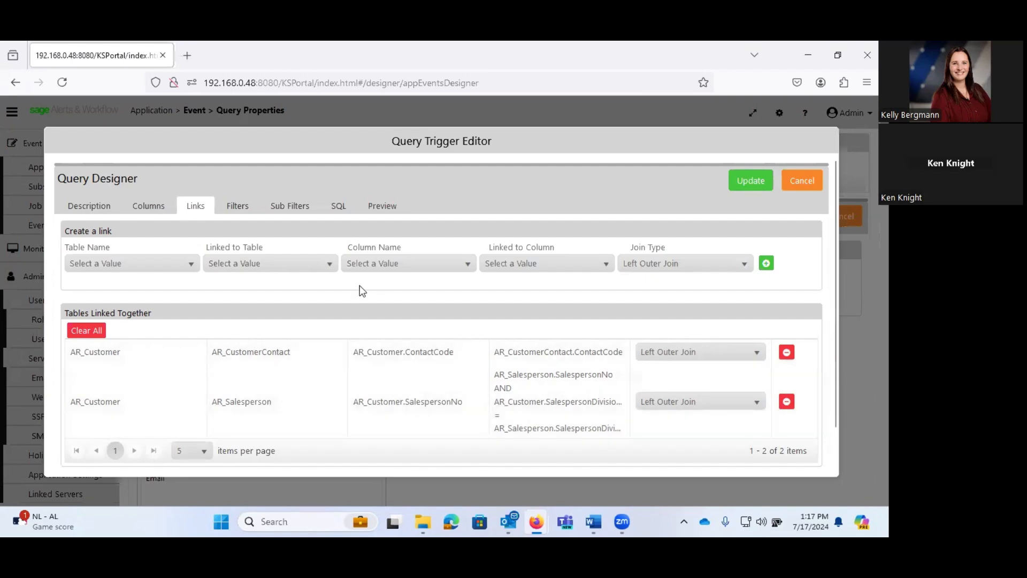
left_click(237, 206)
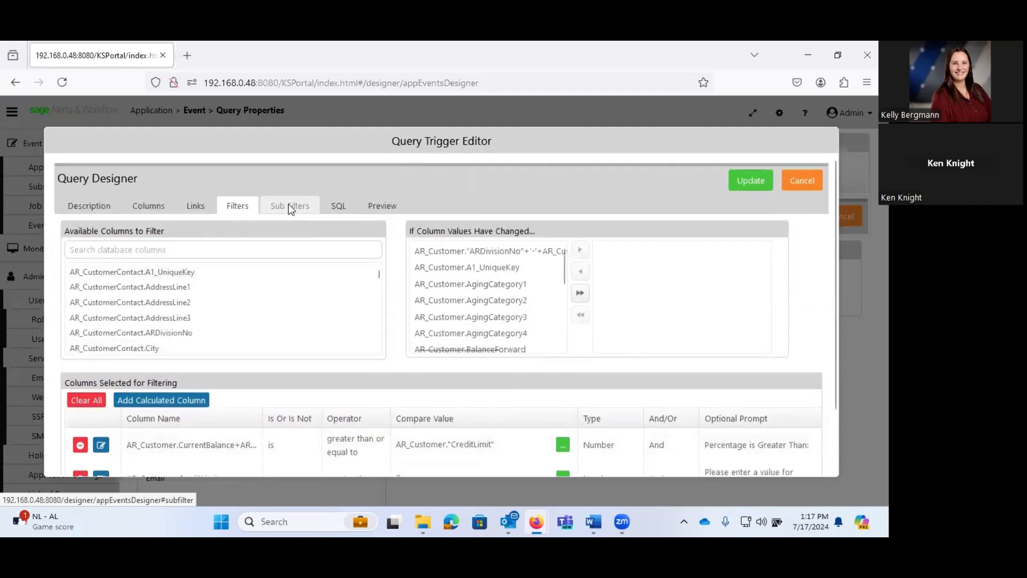
Confirm there are no sub-filters and view the generated SQL with joins and ordering.
left_click(289, 205)
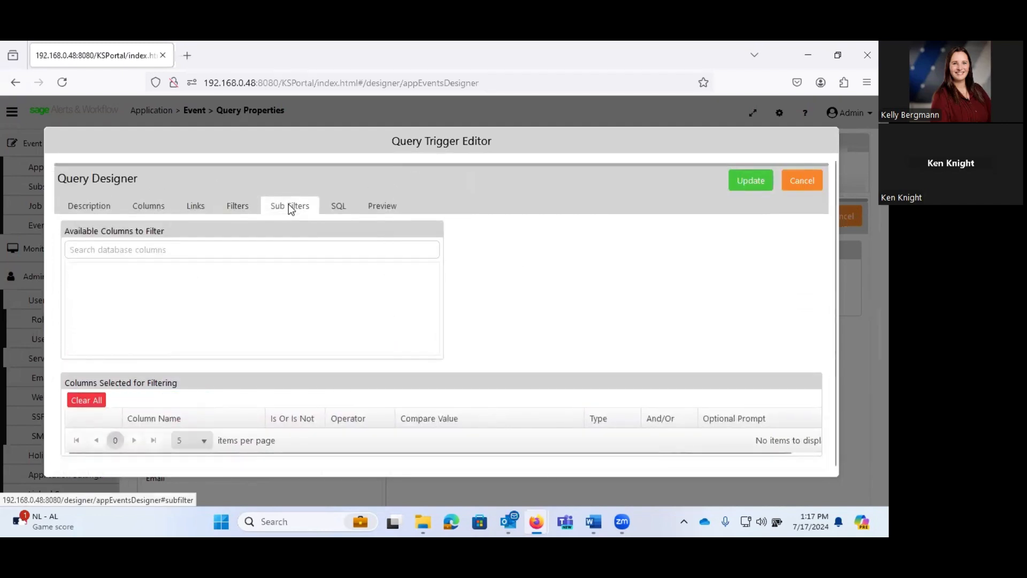
left_click(338, 205)
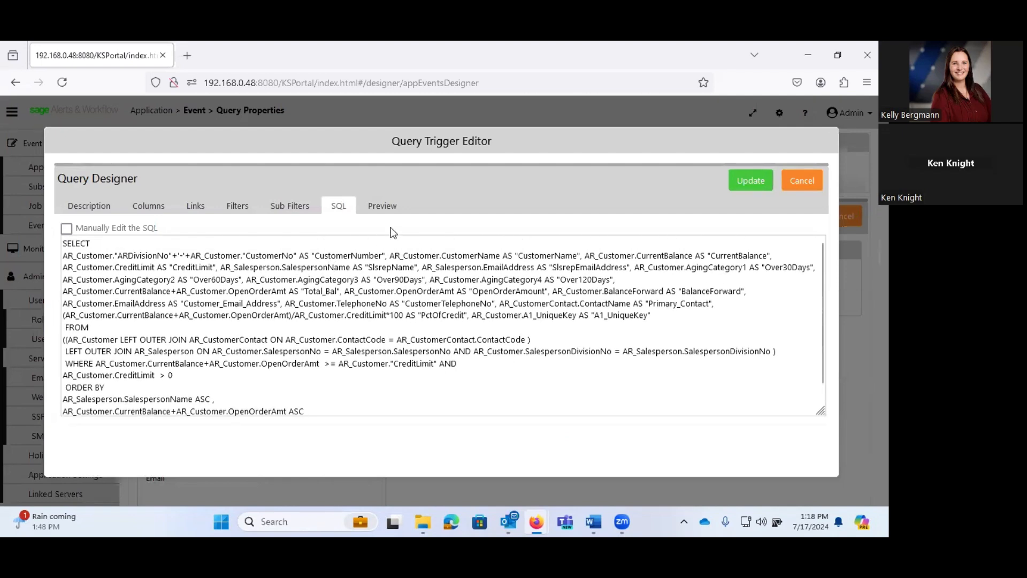
left_click(382, 206)
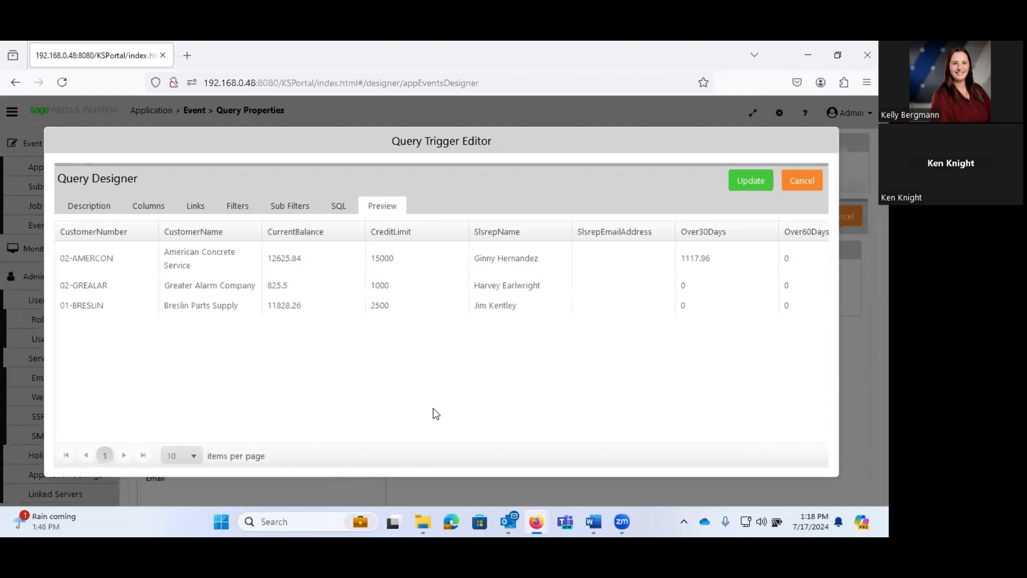
mouse_move(388, 403)
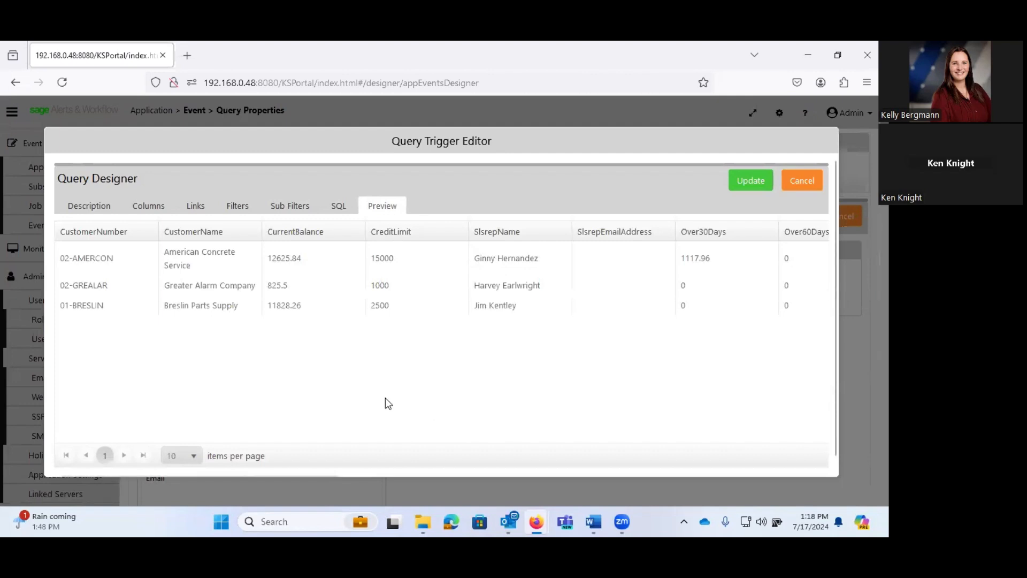
mouse_move(353, 403)
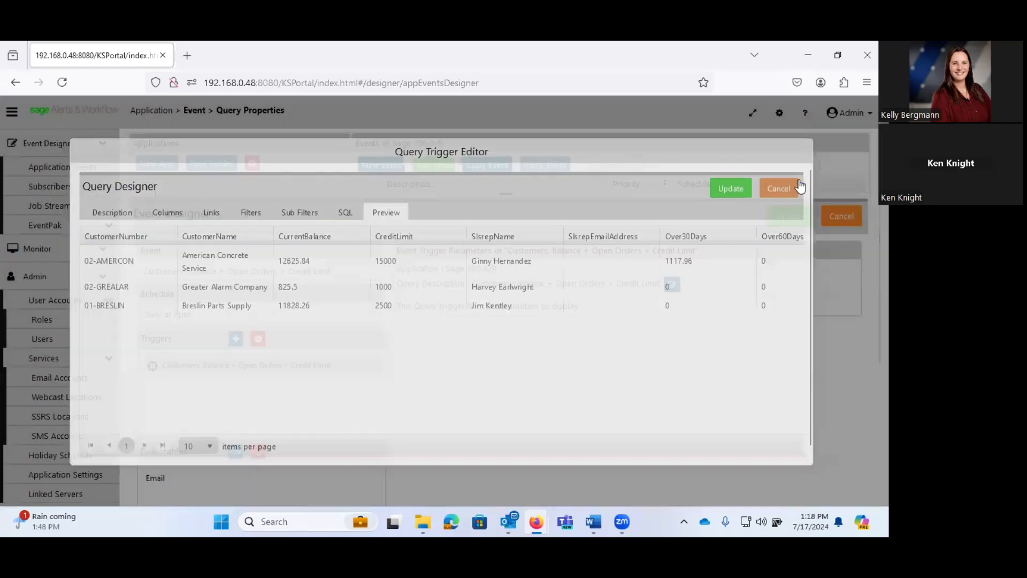
Cancel the query editor unchanged and scroll down to the event's Email deliverable.
left_click(779, 188)
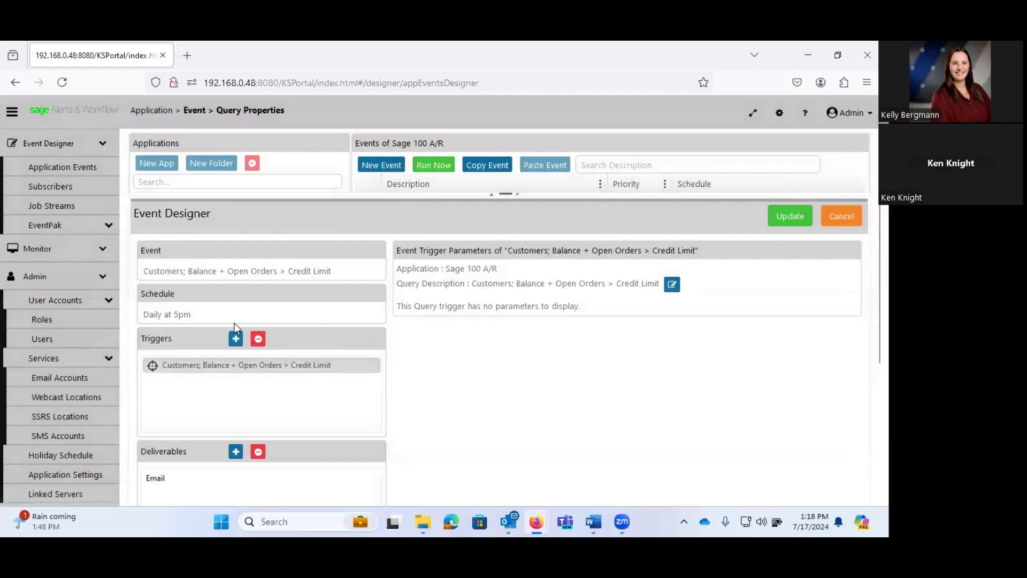
mouse_move(242, 390)
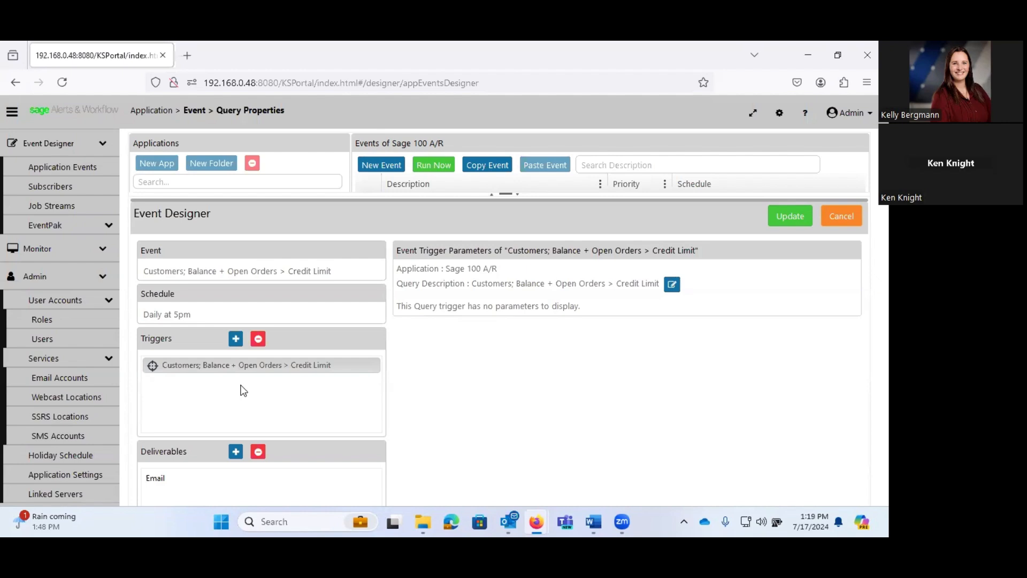
scroll("down", 3)
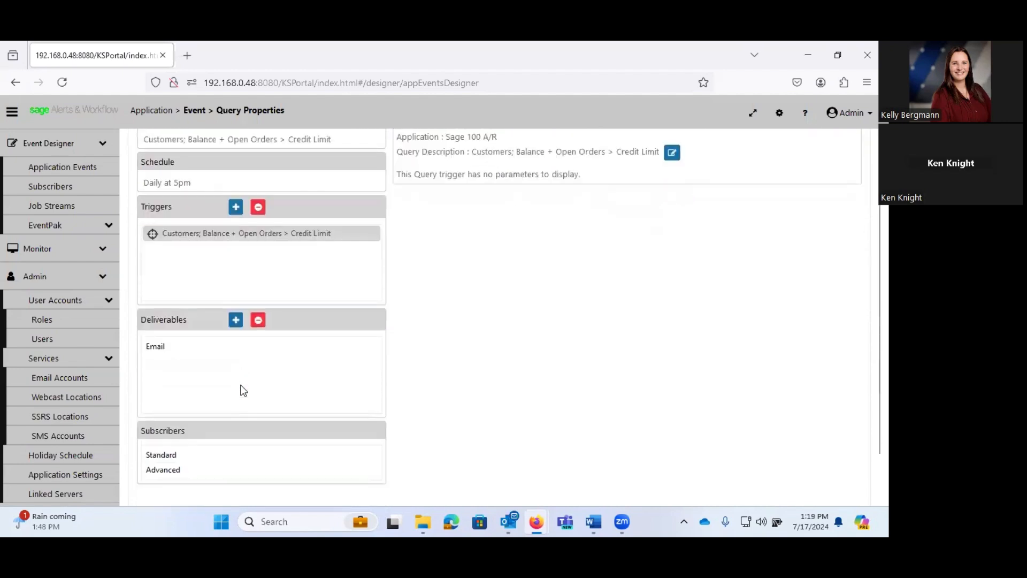
mouse_move(356, 377)
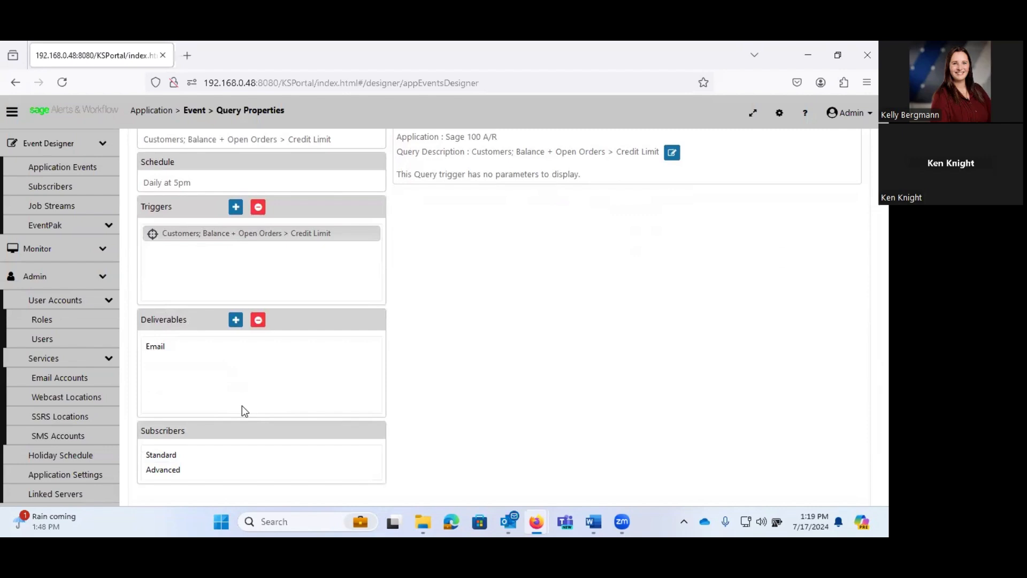
left_click(155, 346)
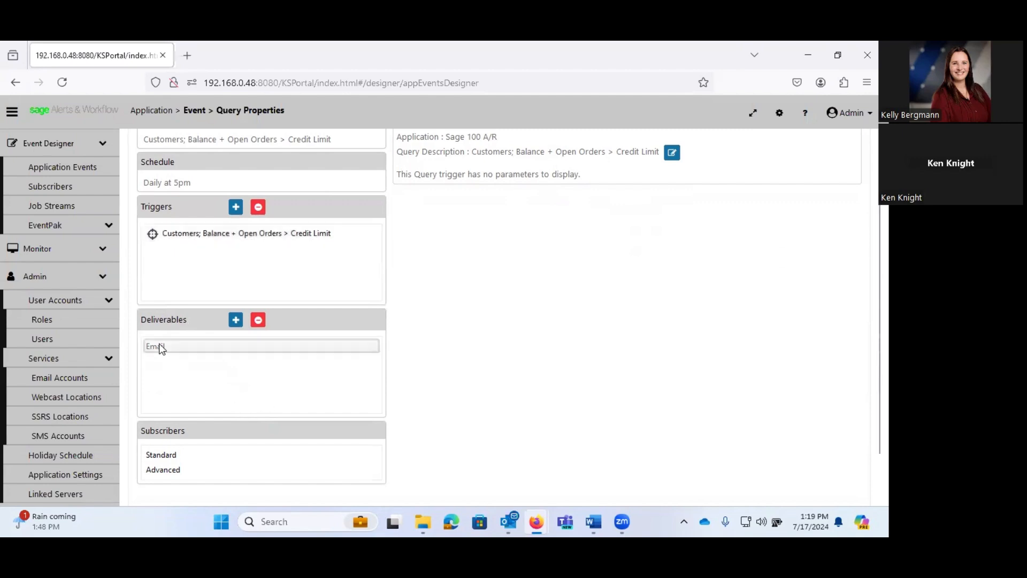
Open the Email deliverable, showing the Outlook Online account and credit-limit subject line.
left_click(157, 346)
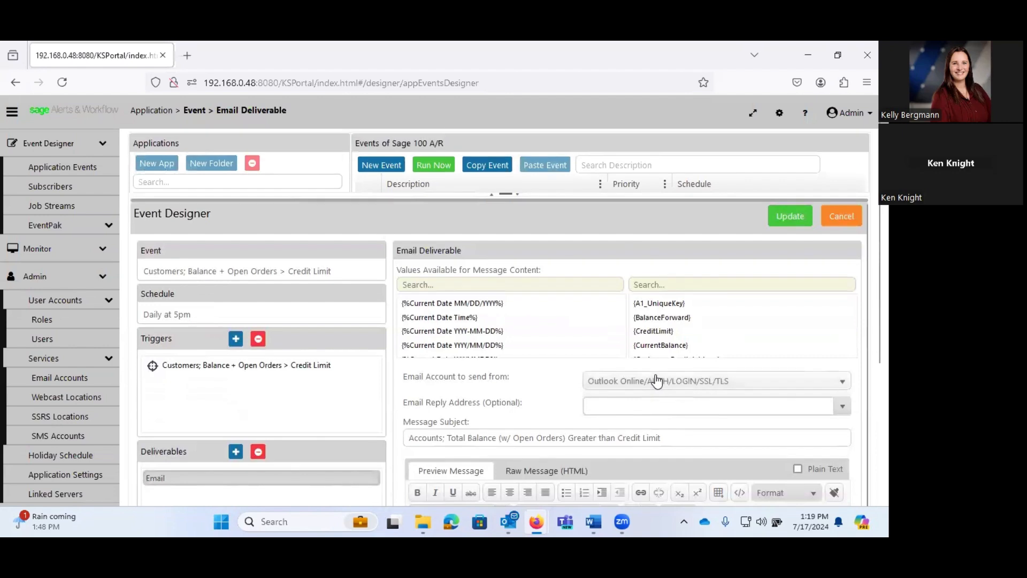
mouse_move(643, 380)
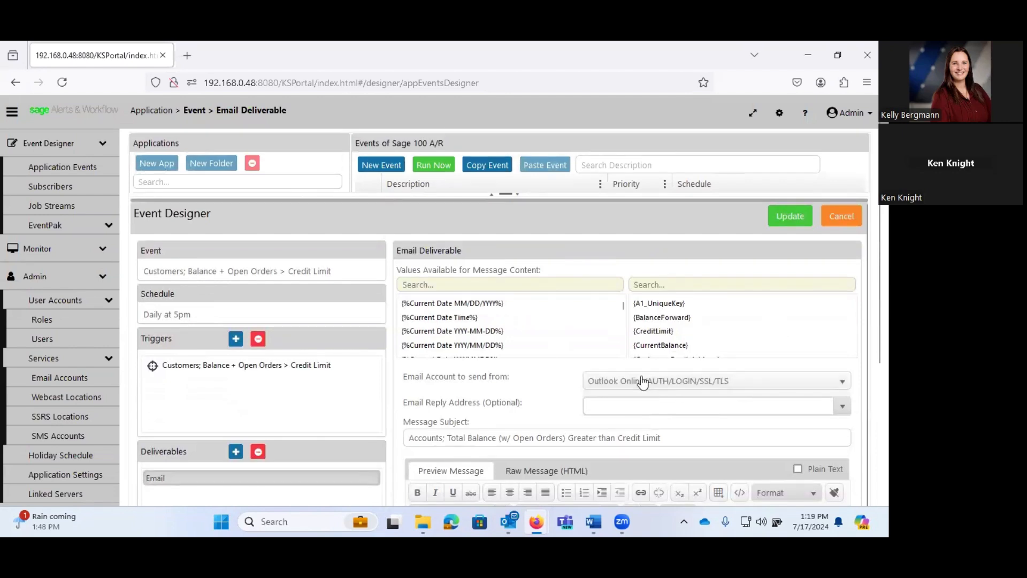
scroll("down", 3)
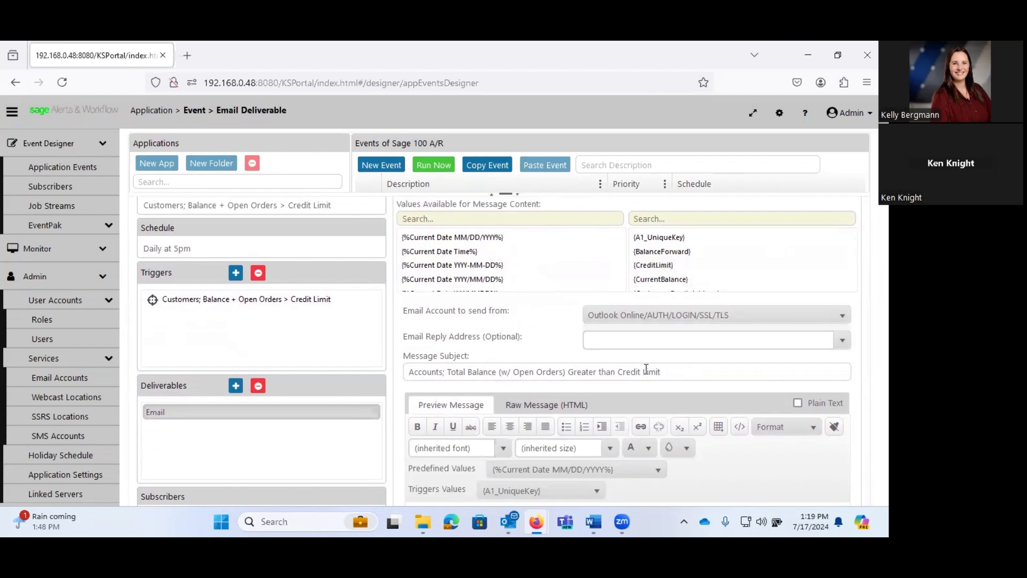
scroll("down", 3)
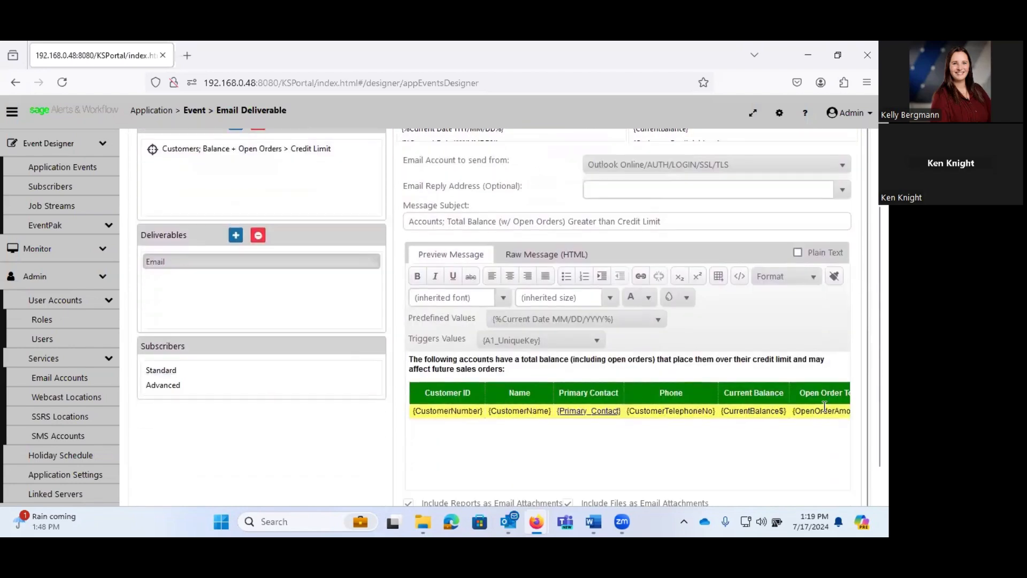
scroll("down", 3)
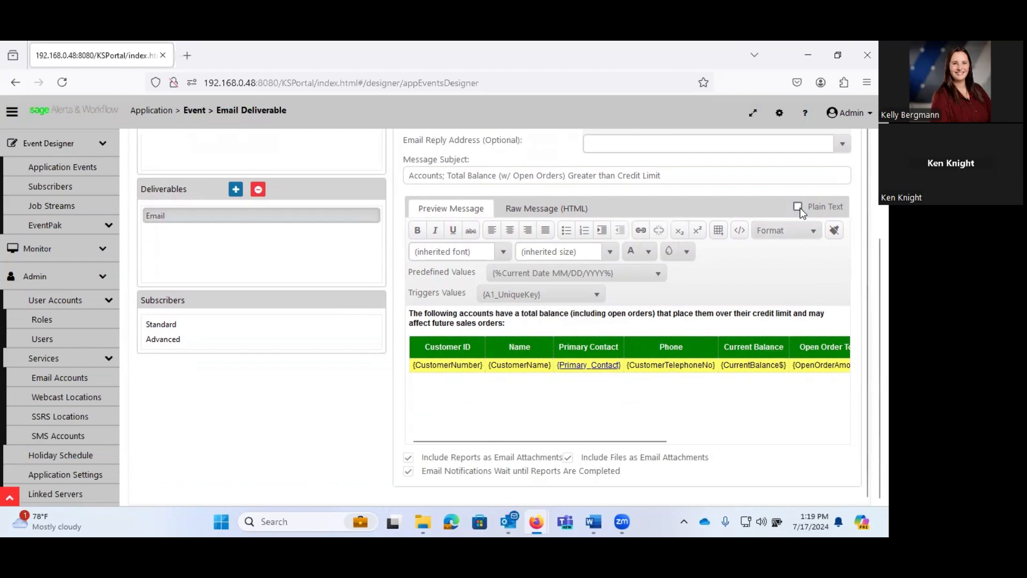
Switch the alert email to its Raw Message (HTML) source view.
left_click(546, 208)
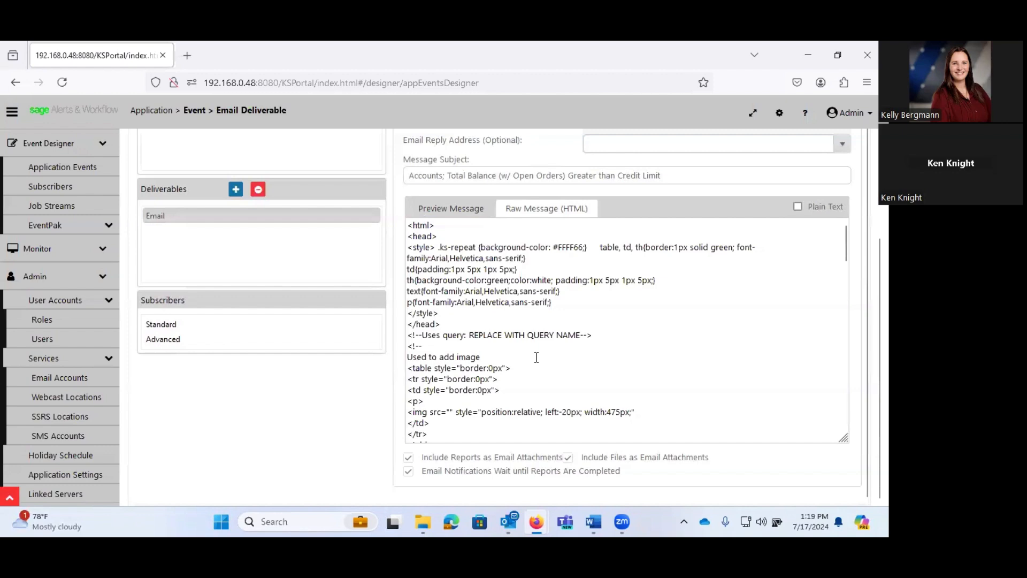
Return to the formatted Preview Message with the over-limit customer table.
left_click(450, 208)
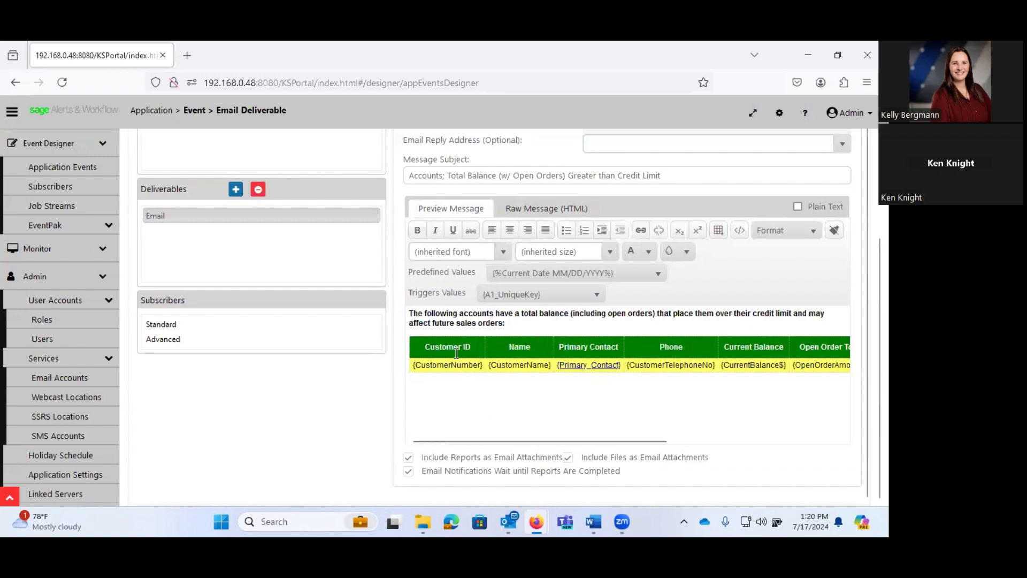
mouse_move(749, 356)
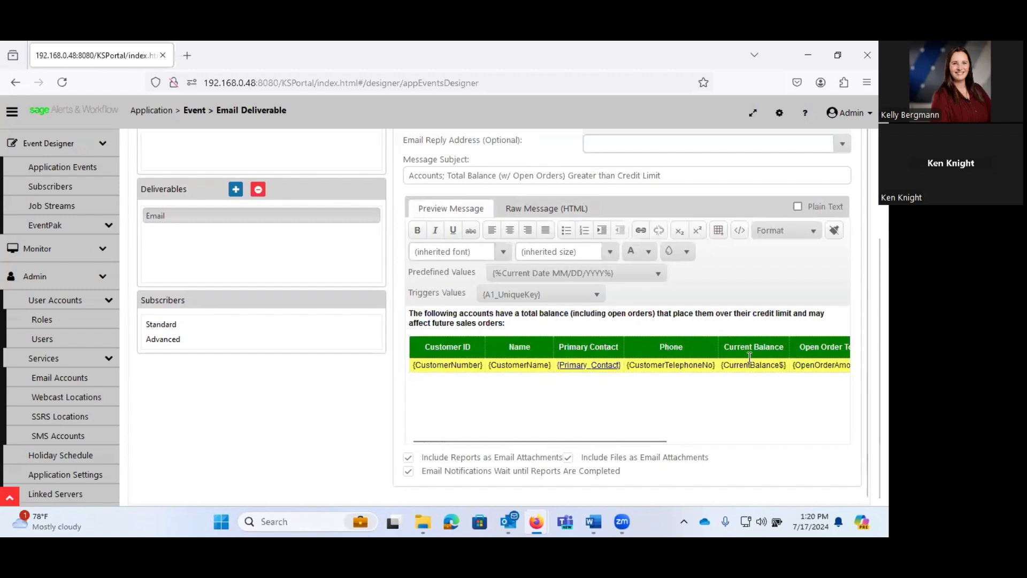
mouse_move(806, 426)
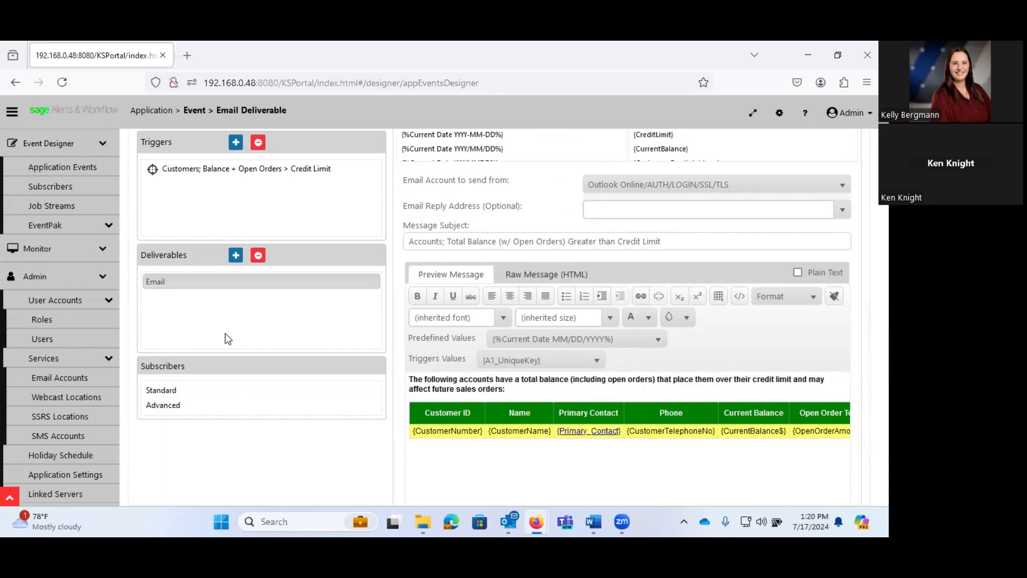
Open the Event Deliverables chooser and scroll through the alert content, delivery method and action types.
left_click(235, 255)
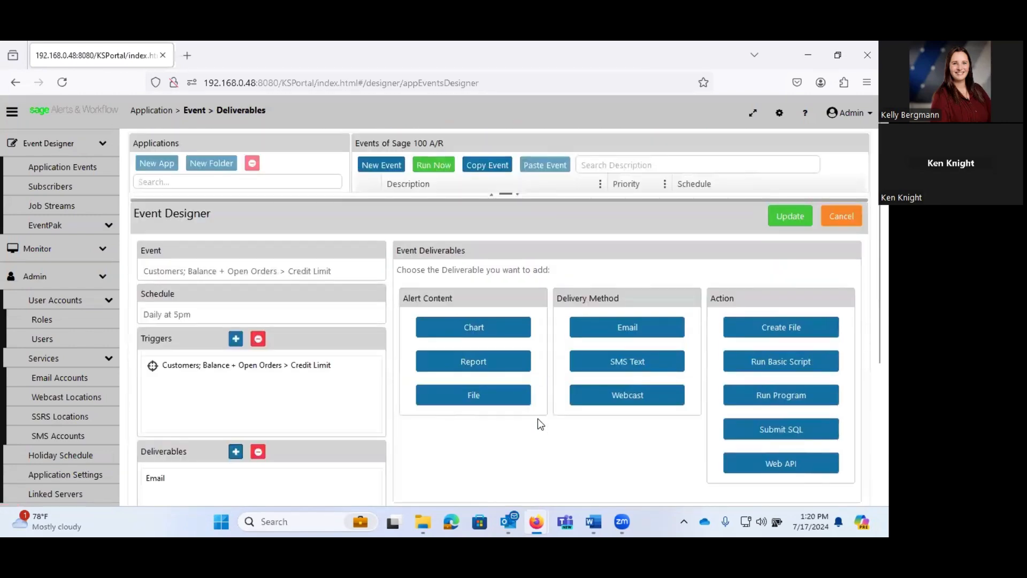
scroll("down", 3)
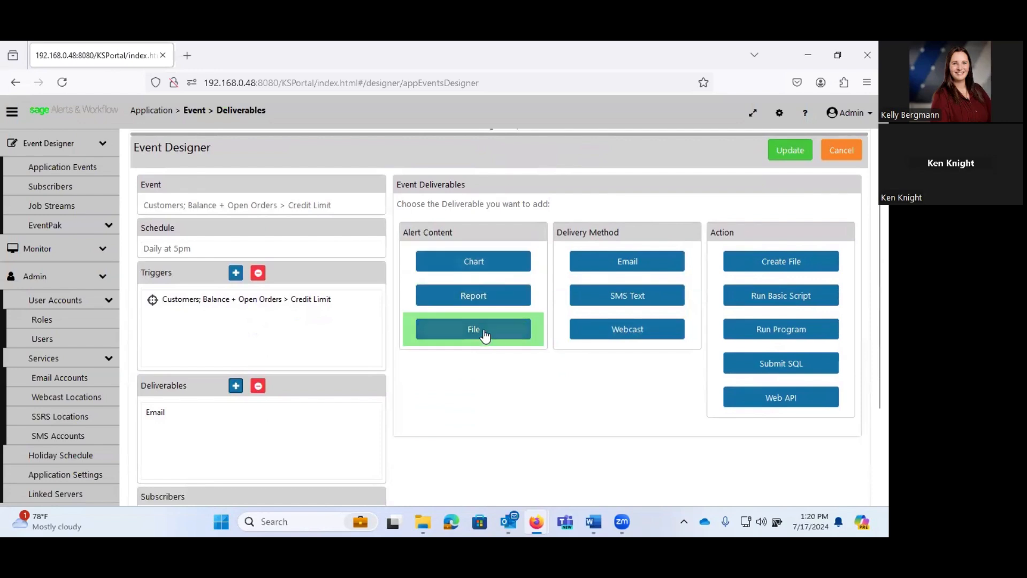
mouse_move(546, 422)
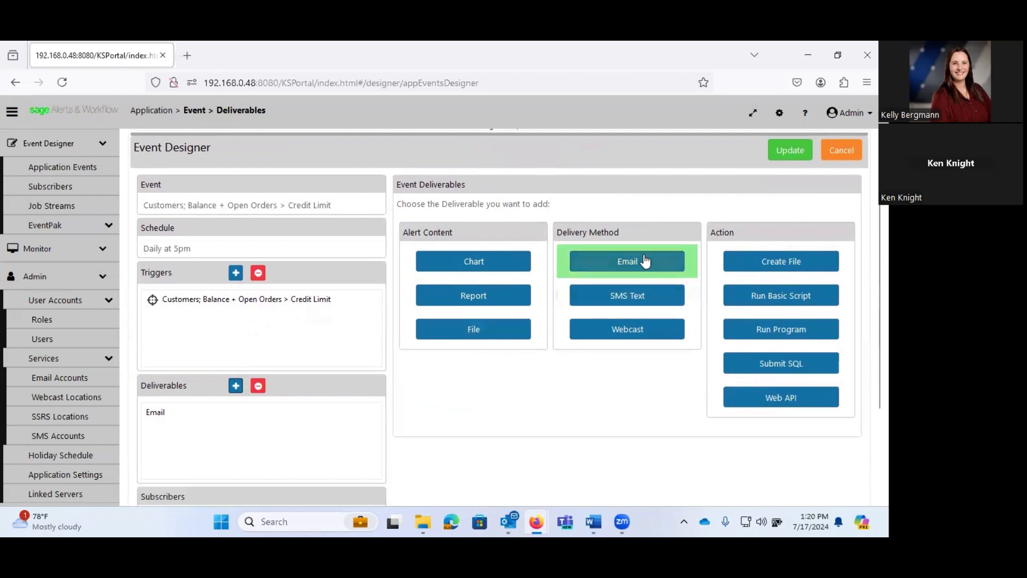
mouse_move(661, 281)
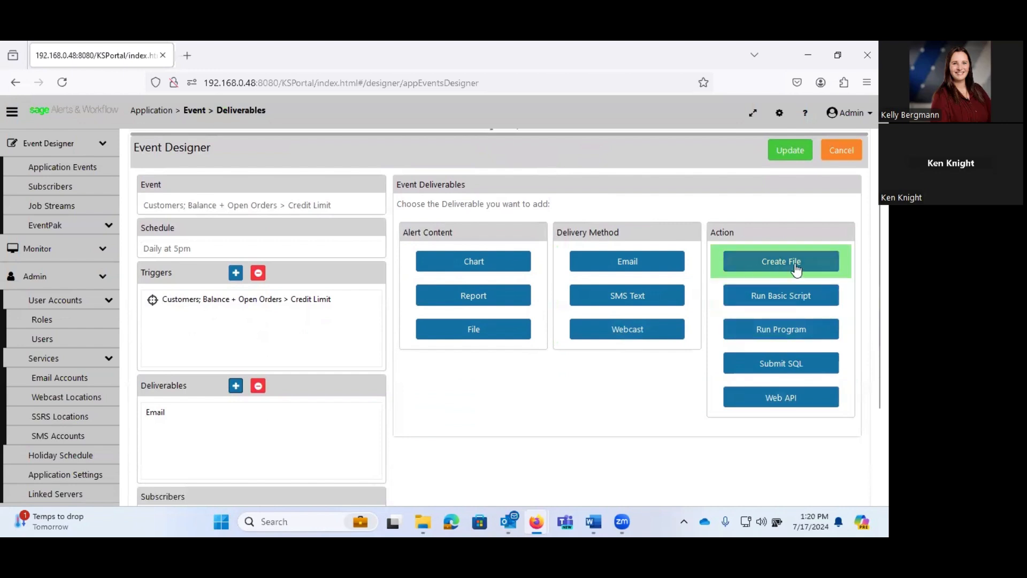
mouse_move(780, 295)
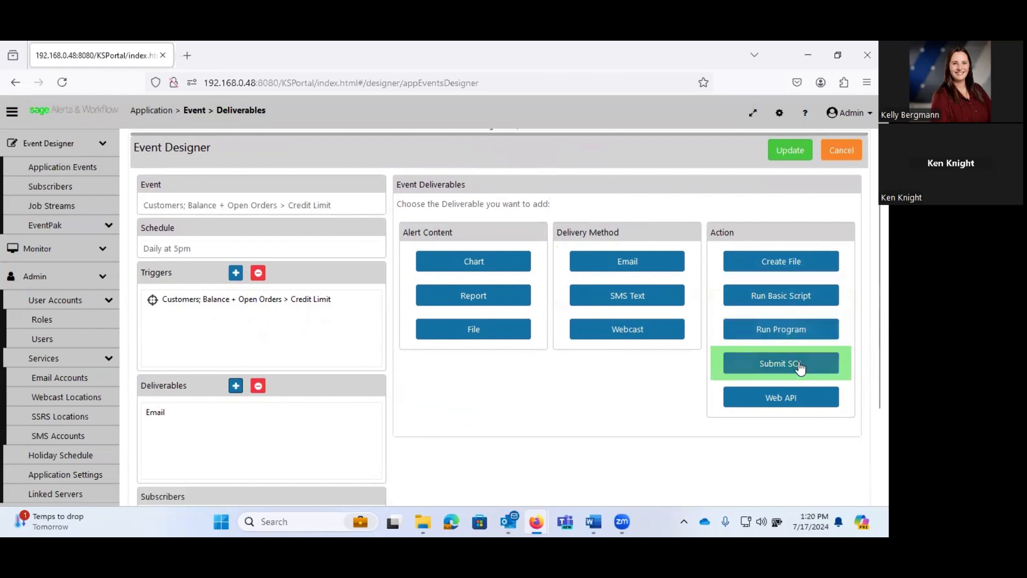
mouse_move(780, 397)
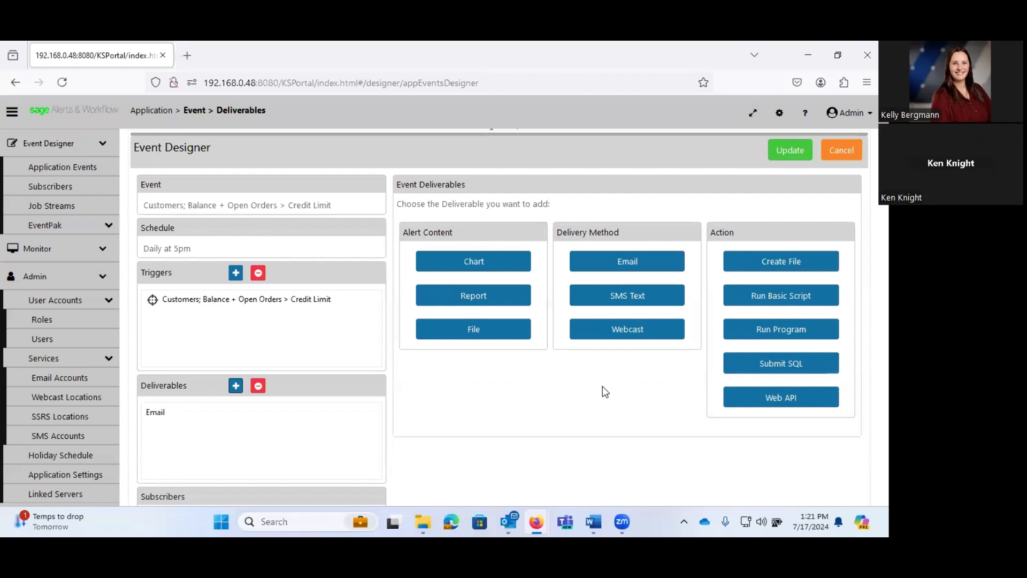
mouse_move(591, 391)
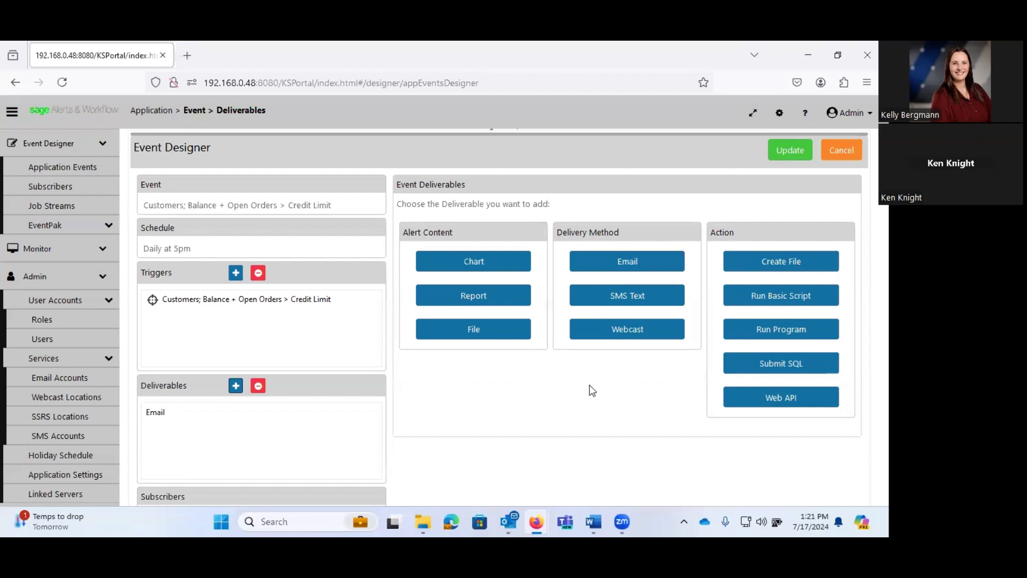
scroll("down", 3)
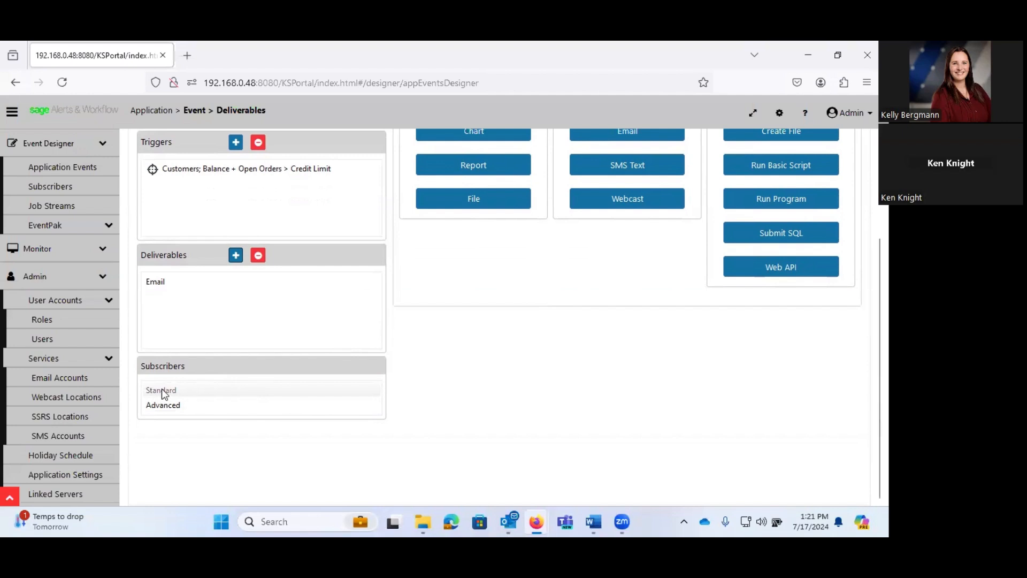
Show the credit-limit event's standard subscribers, with one user receiving email.
left_click(160, 391)
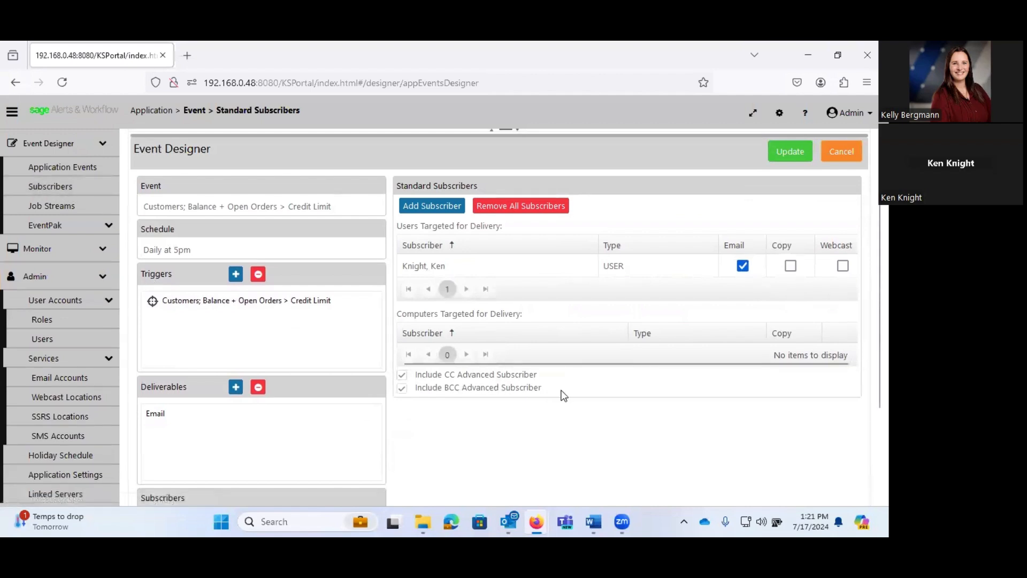
mouse_move(621, 472)
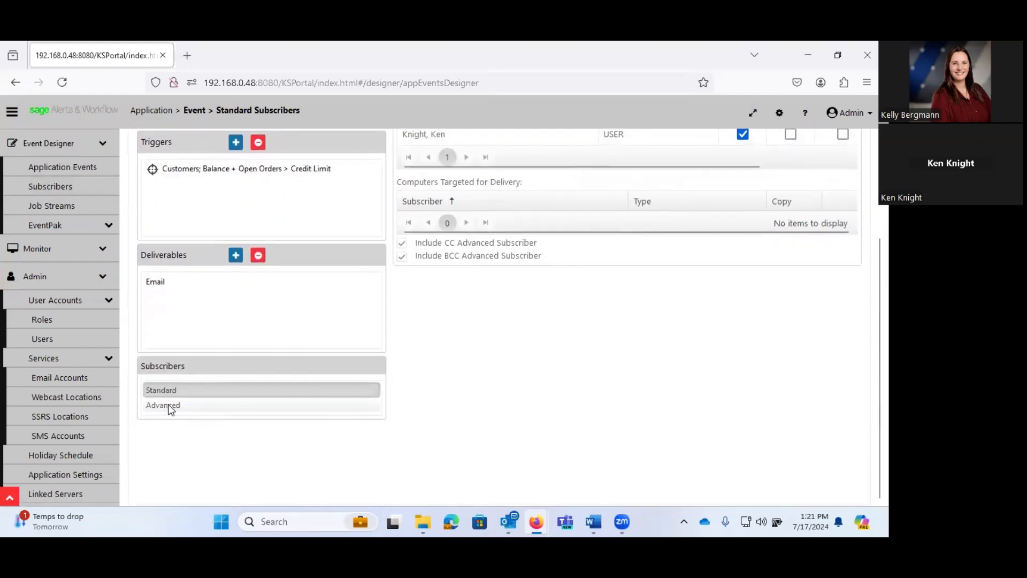
Review the advanced subscribers using salesperson name and email fields, then cancel the Event Designer.
left_click(163, 405)
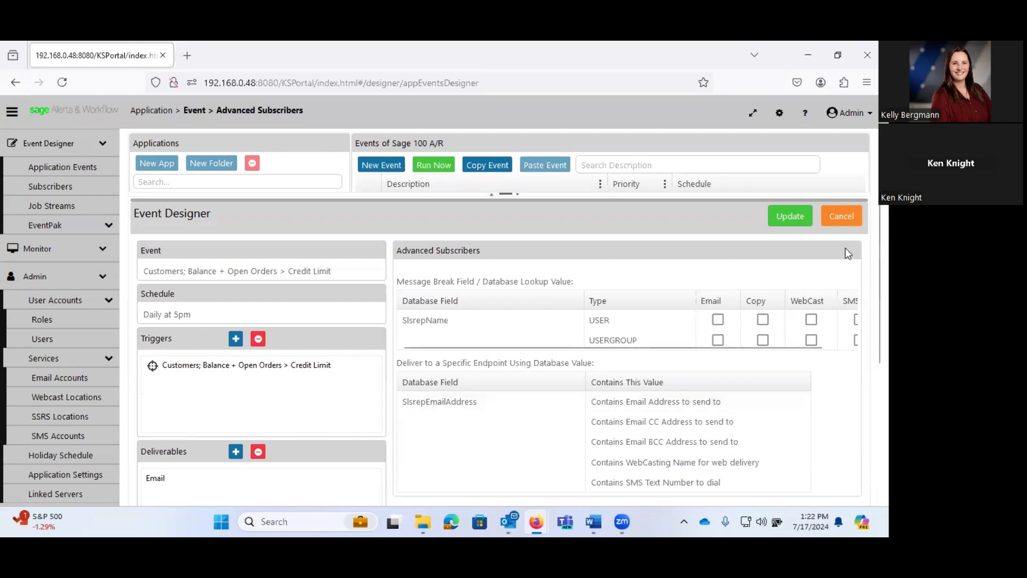
left_click(841, 215)
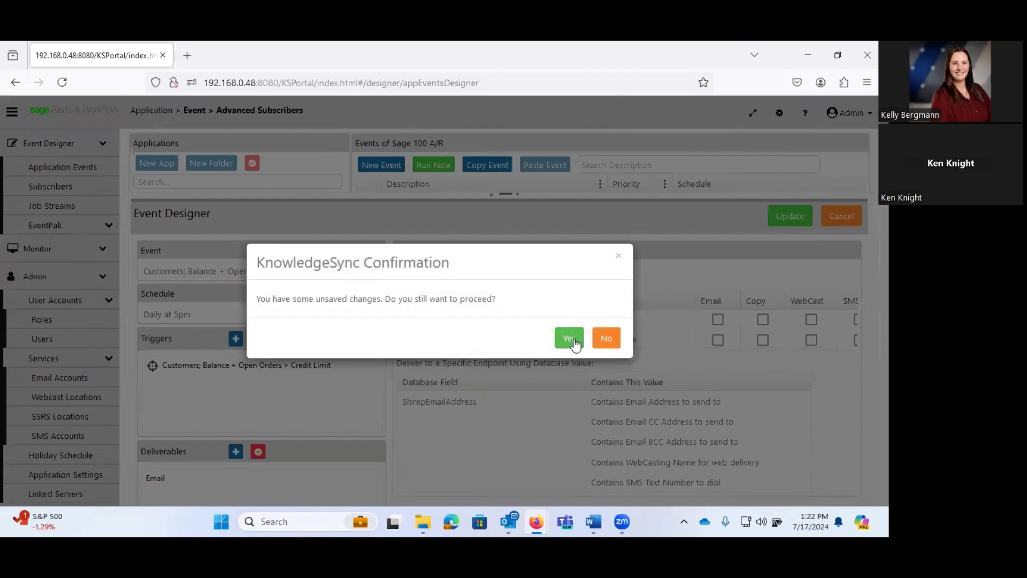
Discard unsaved changes and run the Balance + Open Orders > Credit Limit event immediately.
left_click(569, 337)
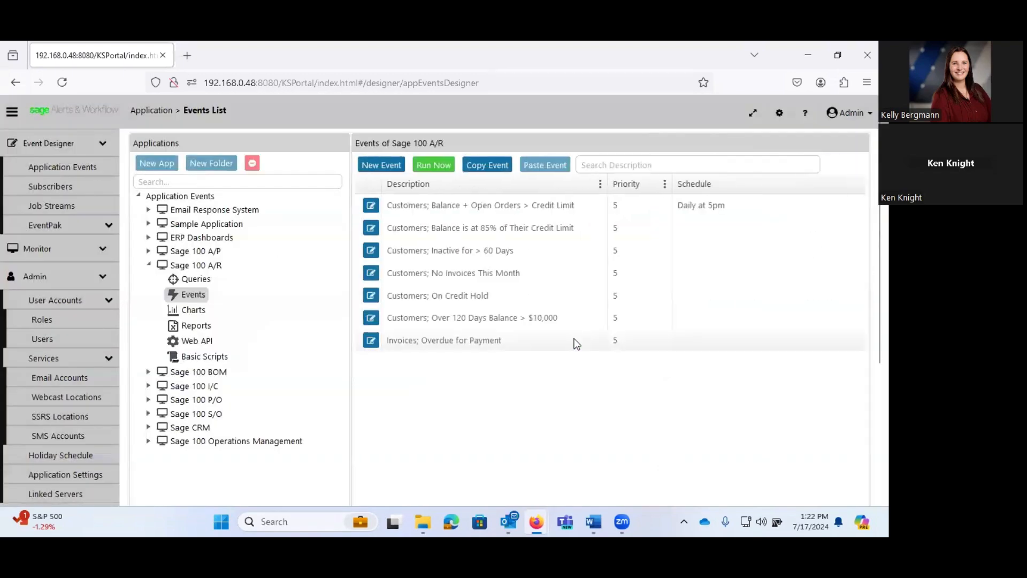
left_click(480, 204)
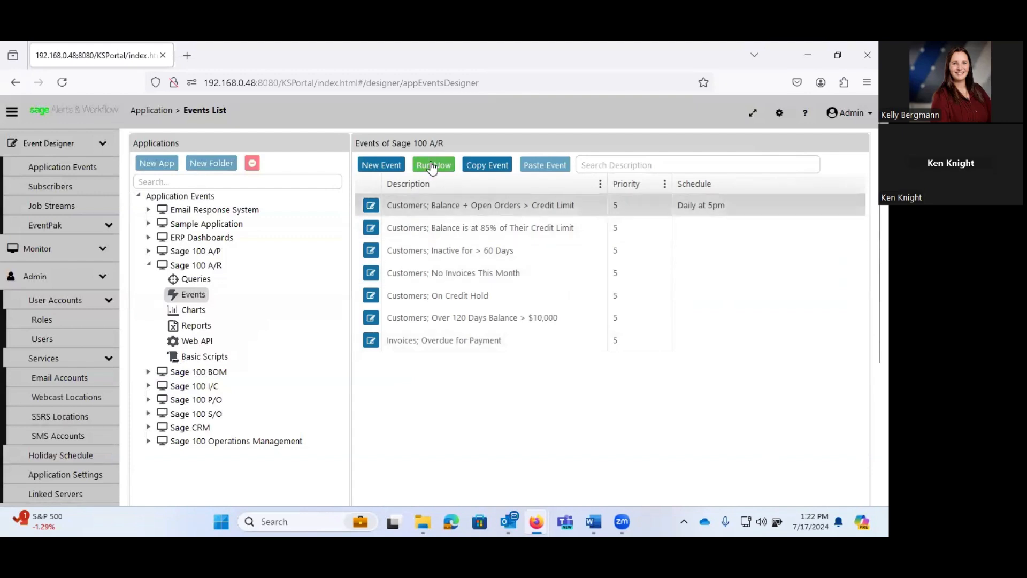
left_click(433, 164)
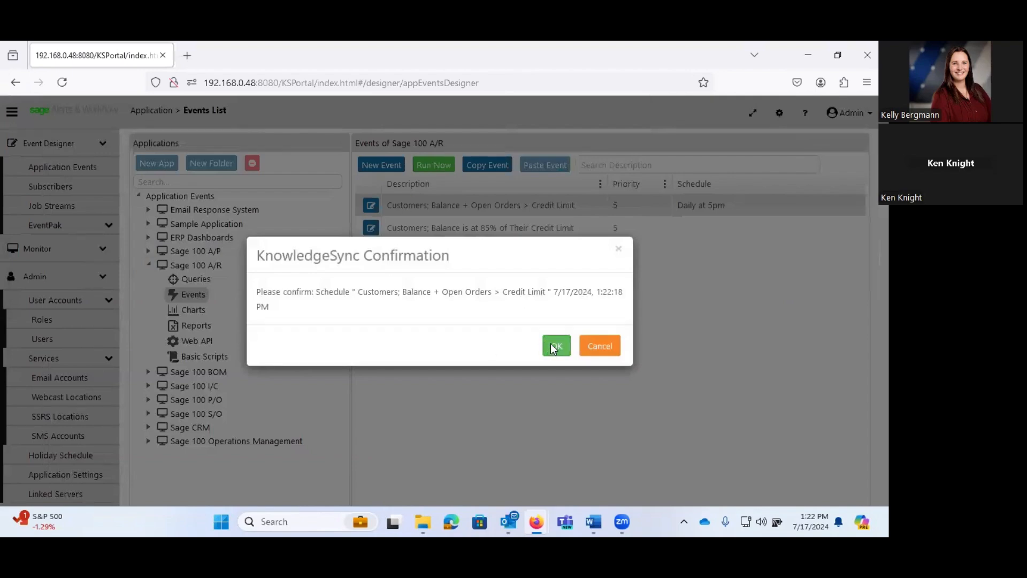
left_click(555, 346)
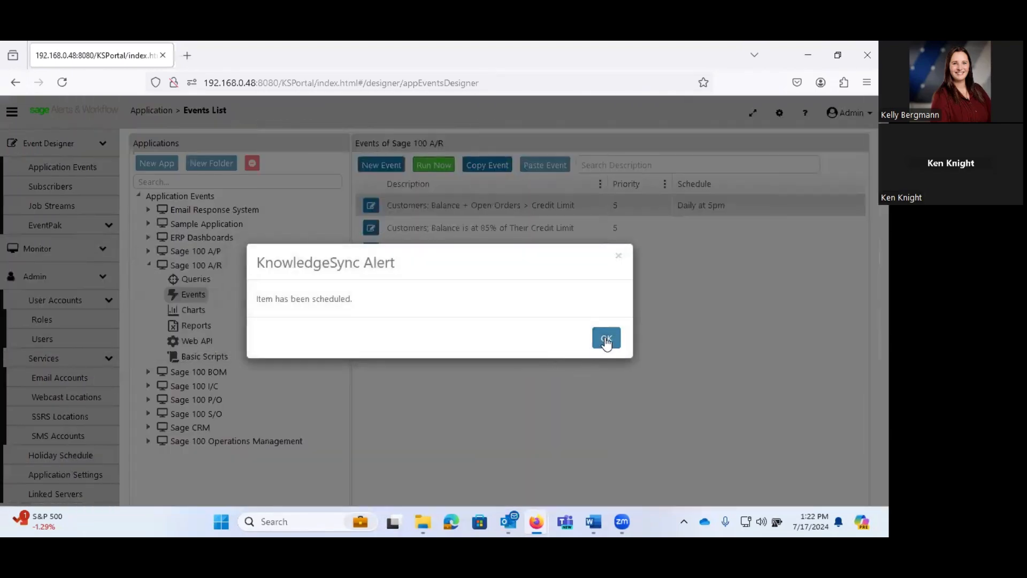
left_click(605, 338)
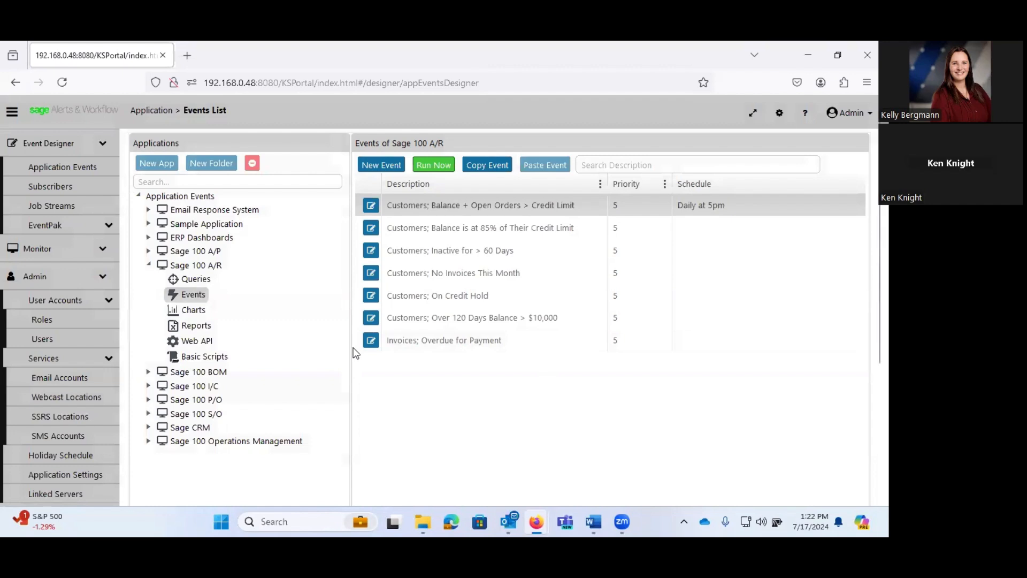
mouse_move(356, 351)
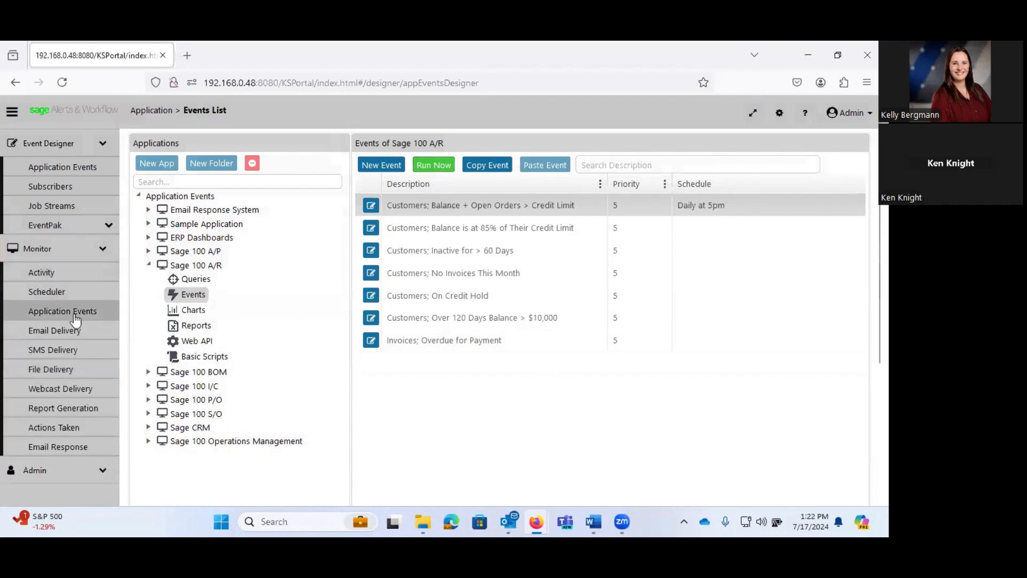
View the credit-limit event on the Application Events monitor's Checked and Triggered tabs.
left_click(62, 310)
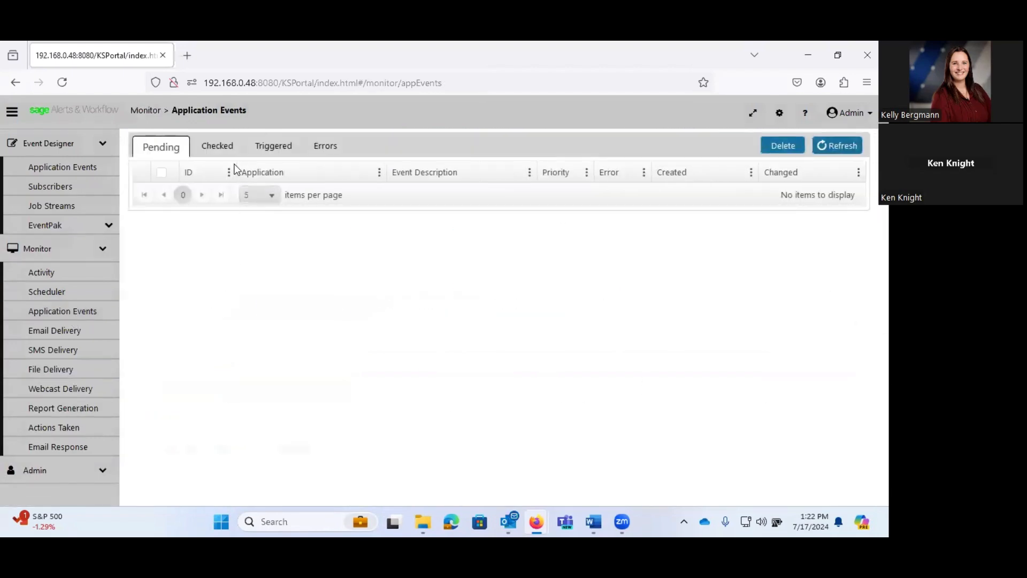
left_click(216, 145)
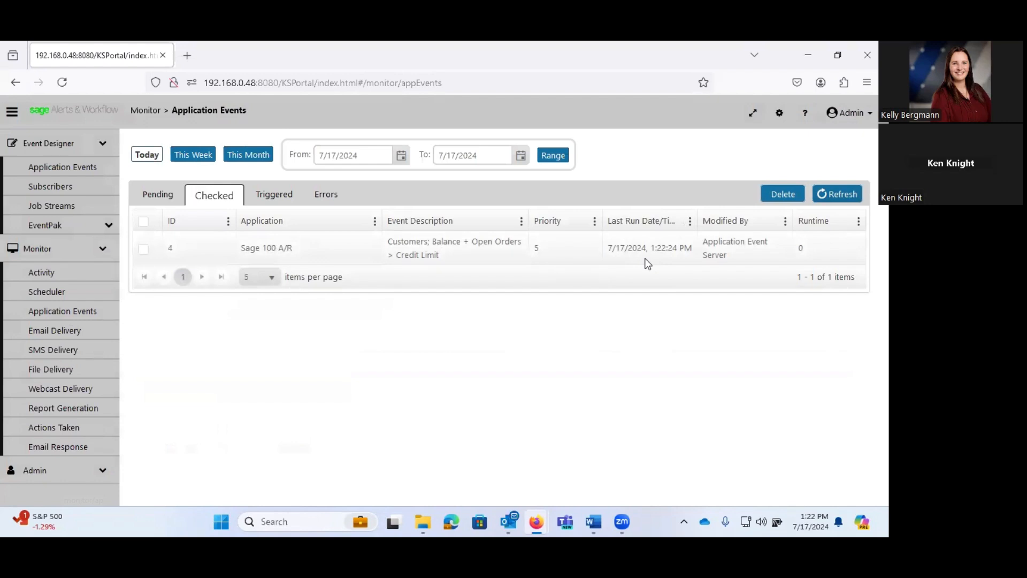
mouse_move(304, 212)
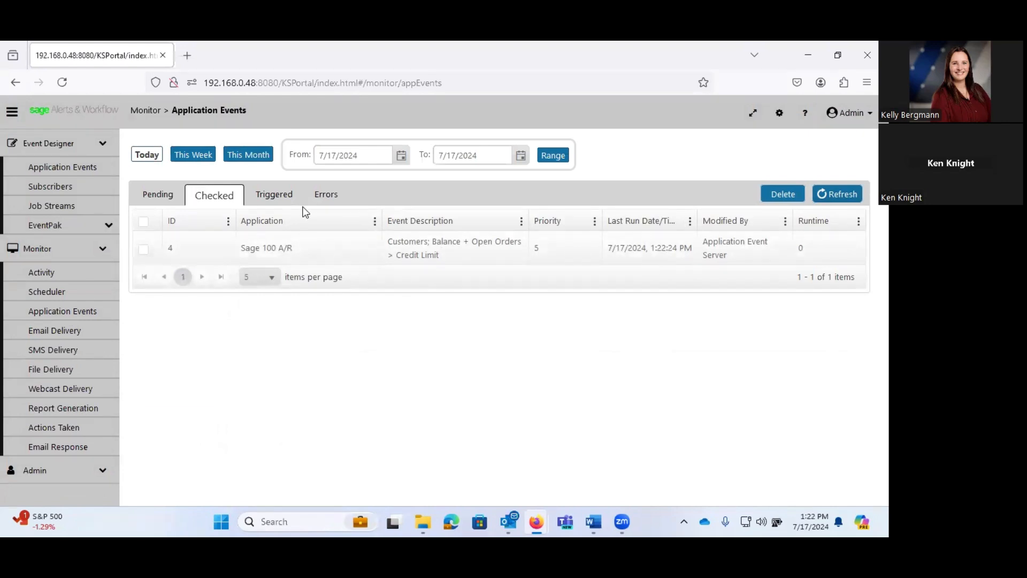
left_click(274, 194)
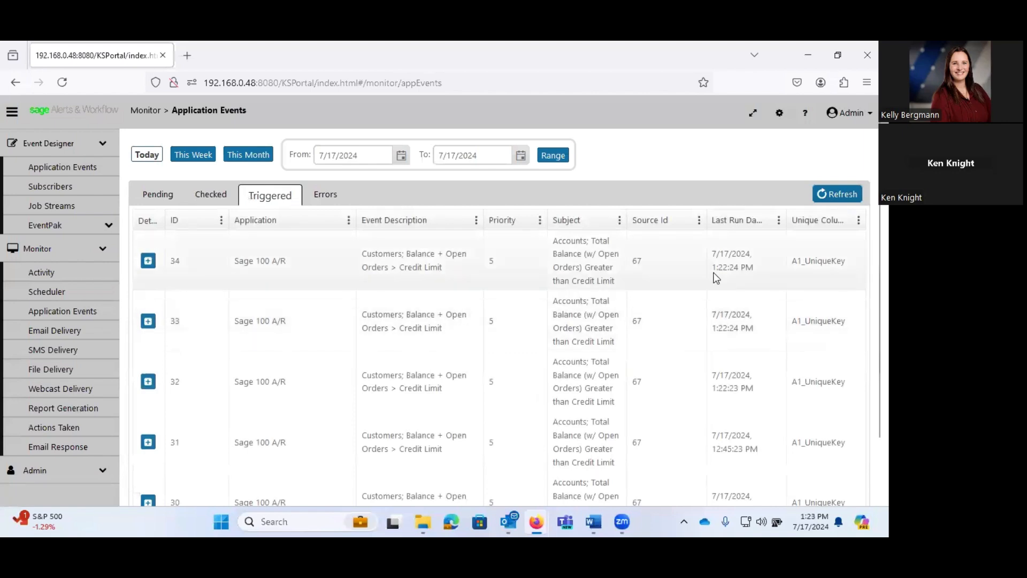
mouse_move(55, 330)
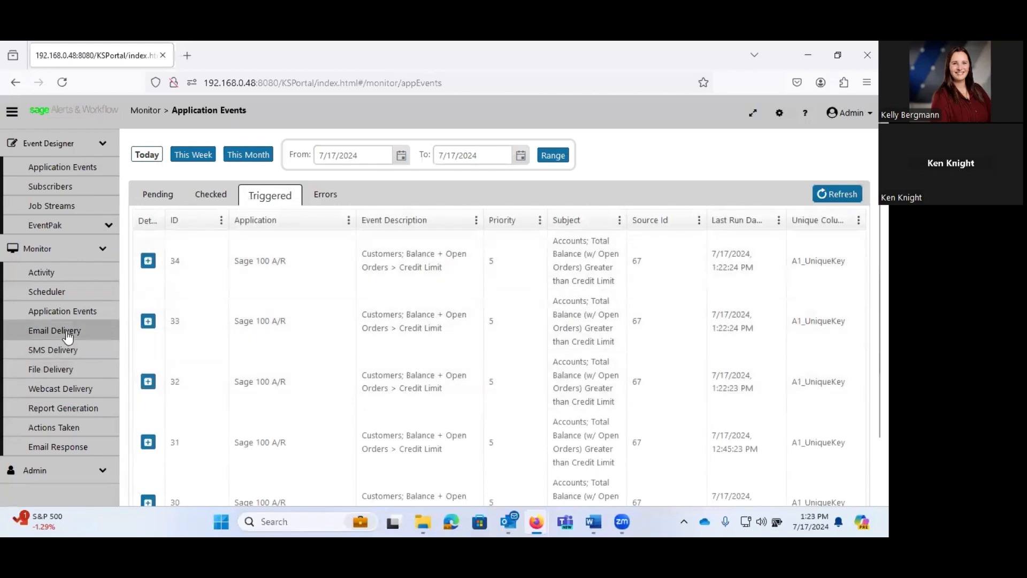
Switch the Email Delivery monitor from the empty Pending queue to Sent emails.
left_click(55, 330)
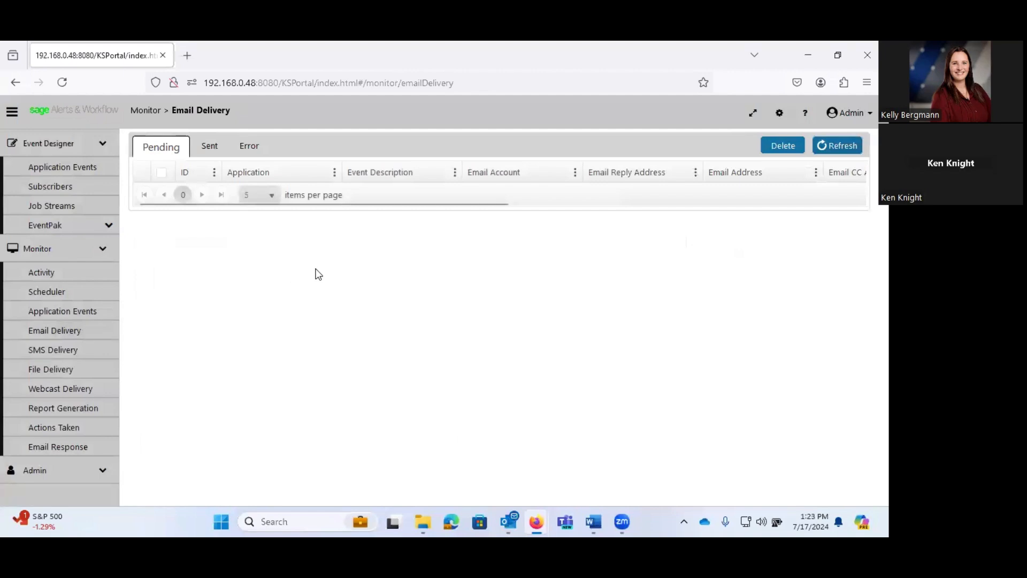
mouse_move(287, 267)
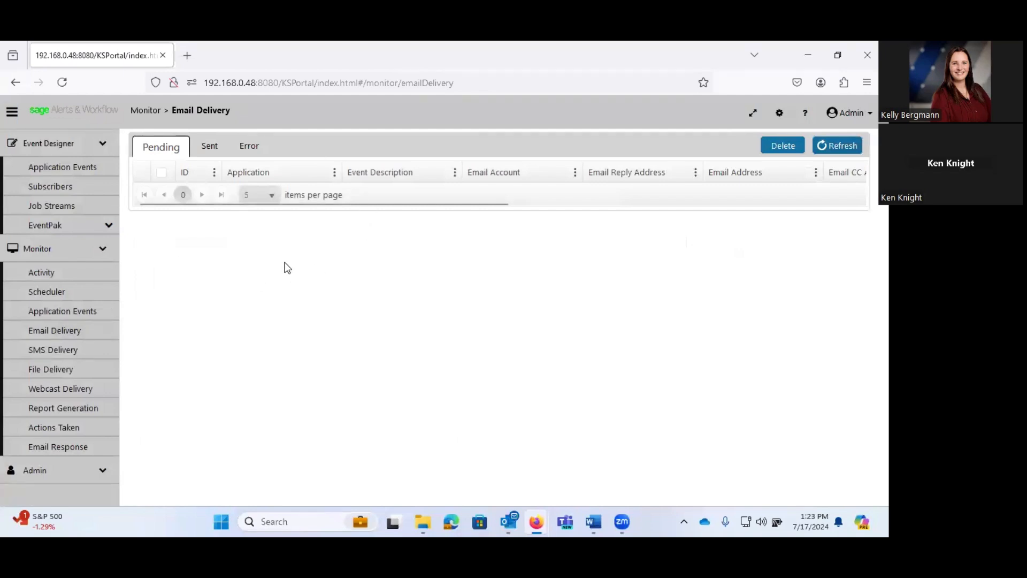
mouse_move(209, 146)
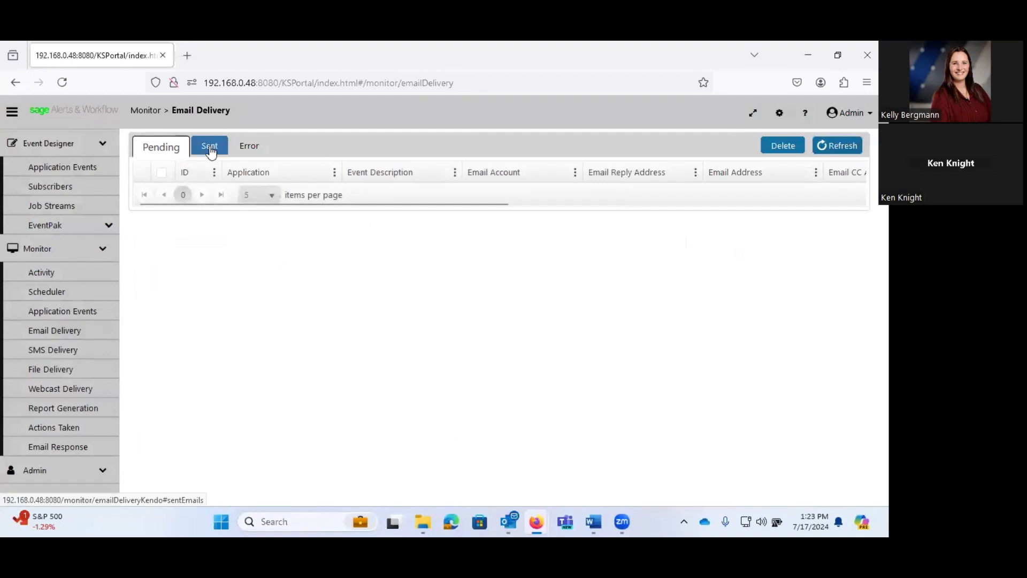
left_click(209, 145)
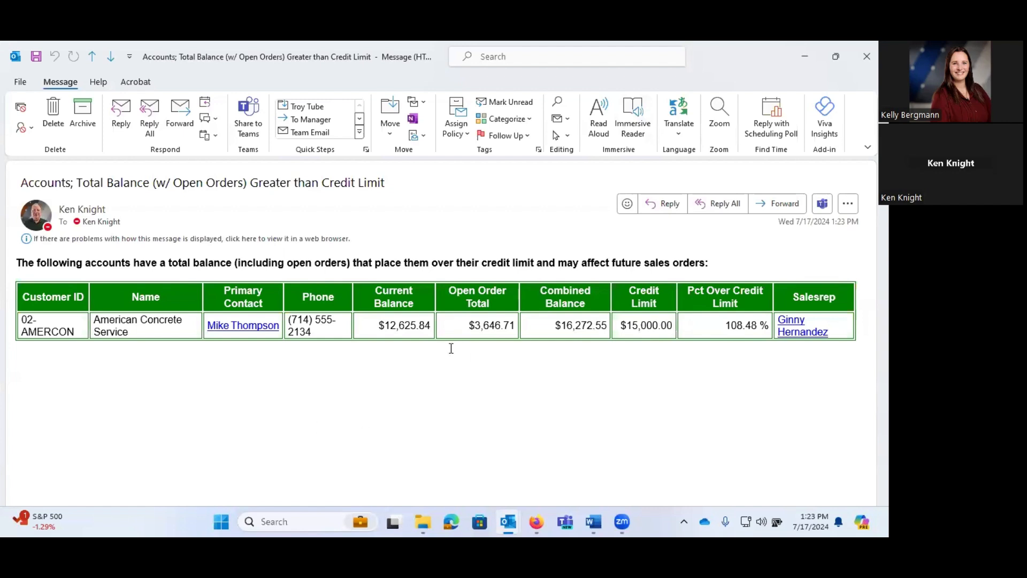
mouse_move(422, 364)
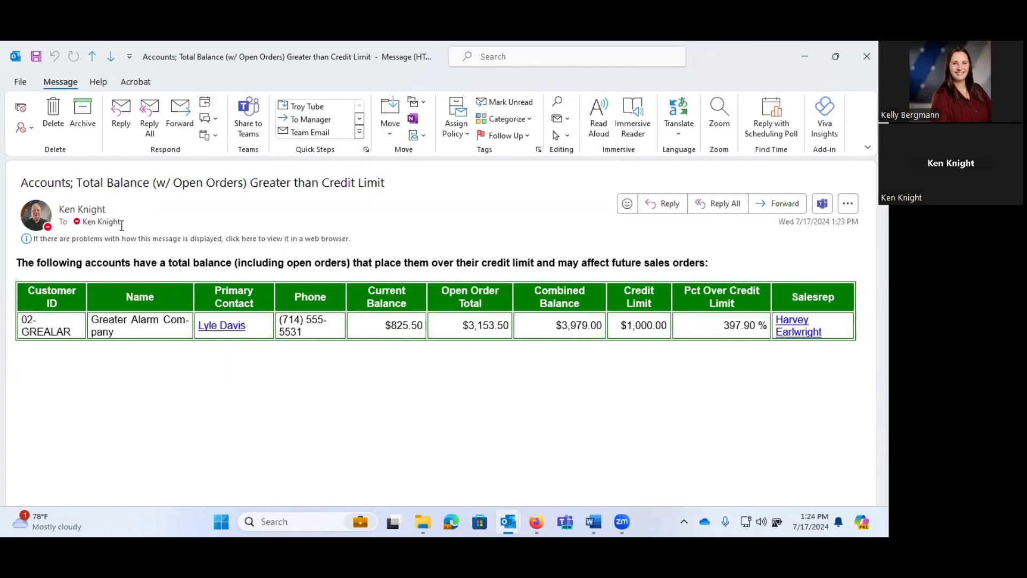
mouse_move(125, 223)
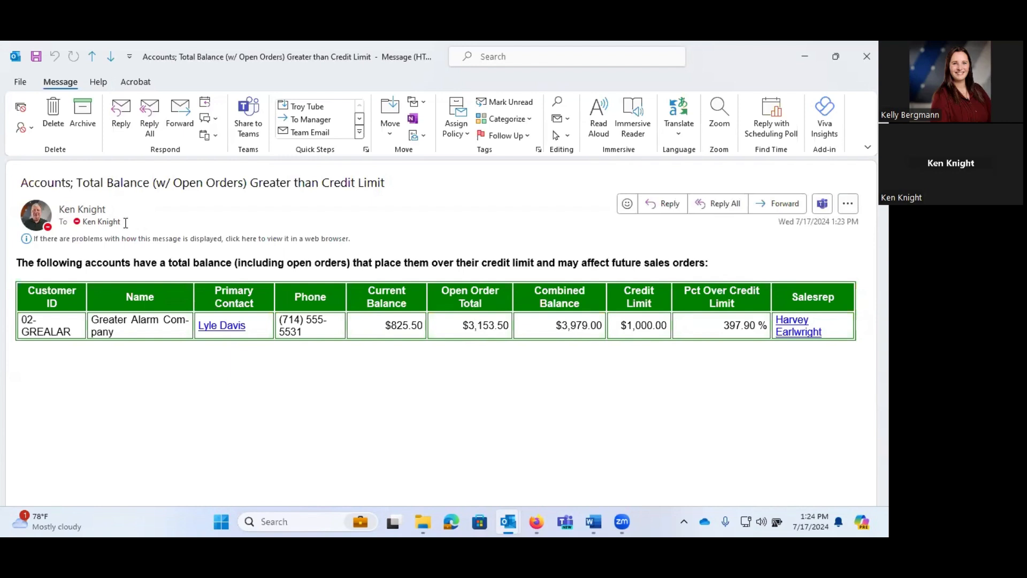
mouse_move(53, 421)
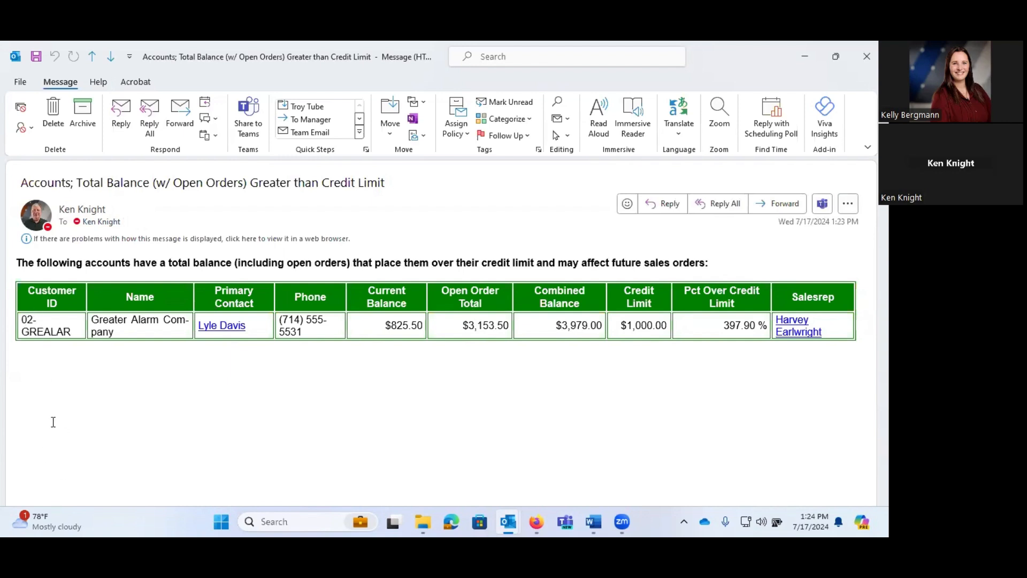
mouse_move(556, 382)
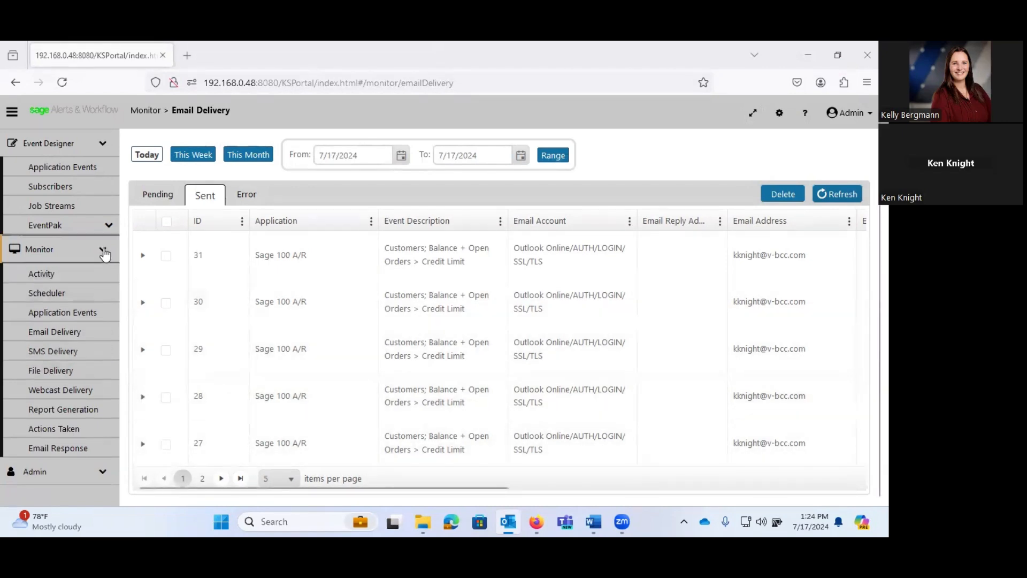
Open the Application Events designer and list Sage 100 A/P reports, showing Vendor Listing.
left_click(38, 249)
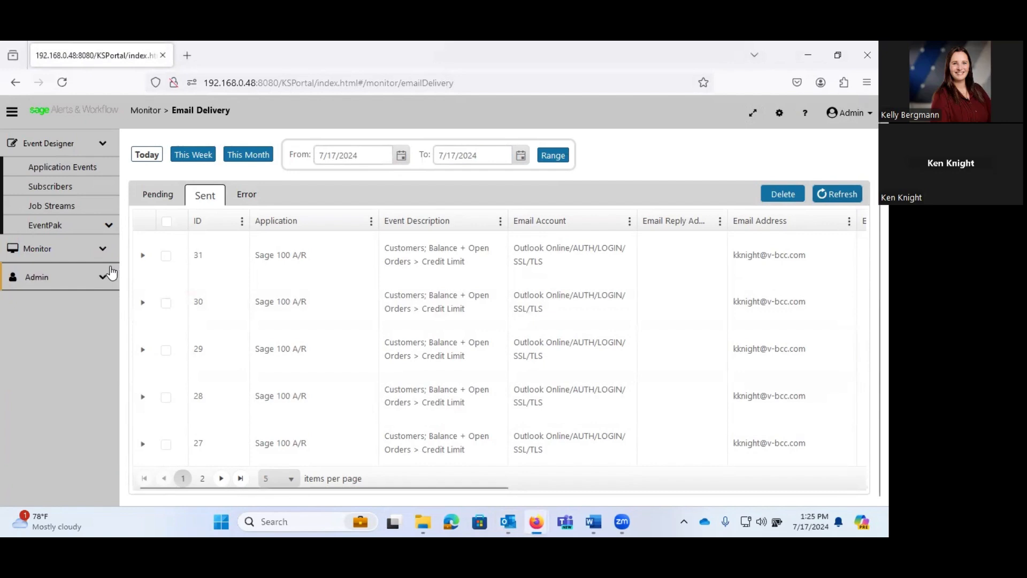
left_click(62, 166)
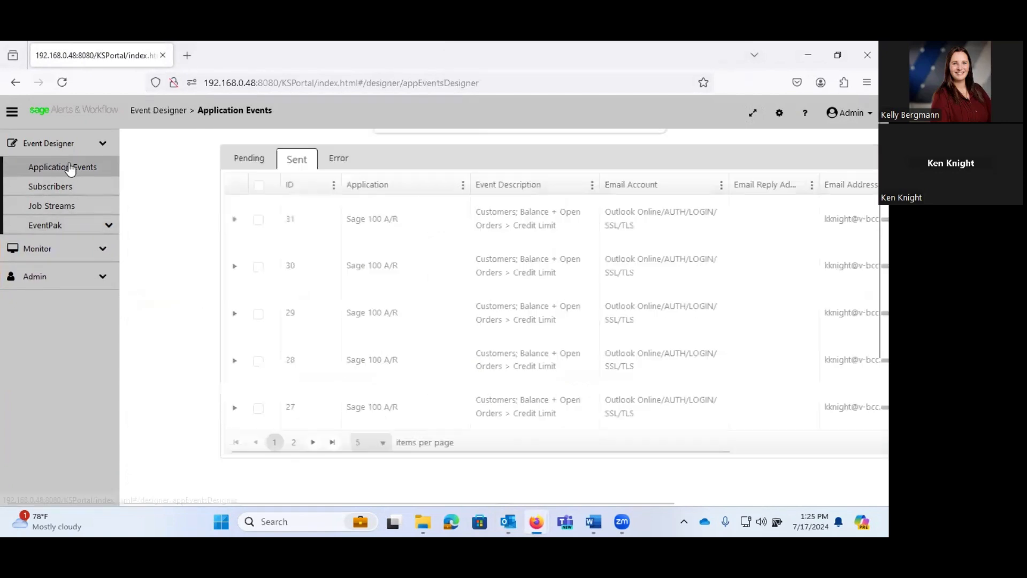
left_click(62, 167)
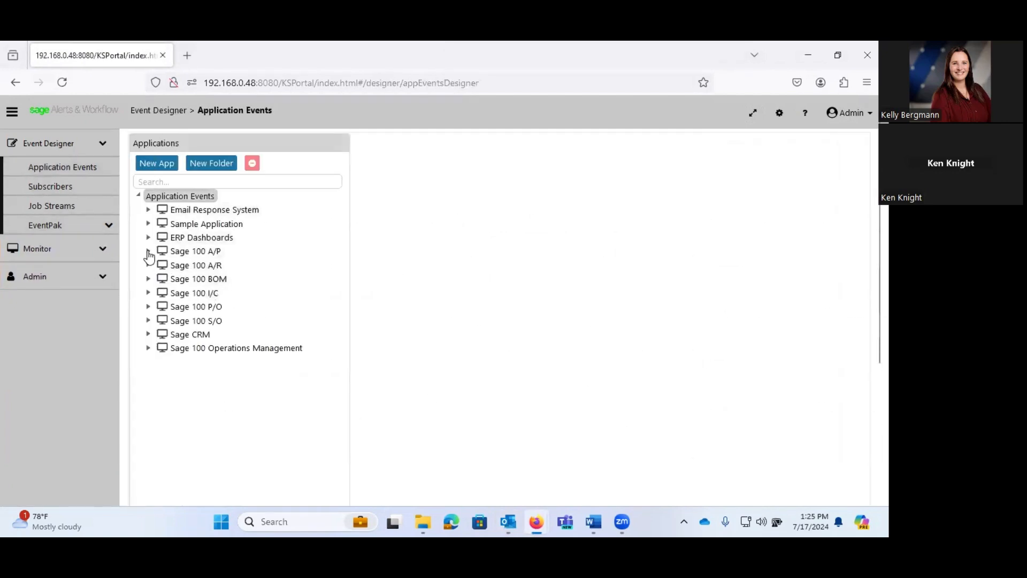
left_click(148, 254)
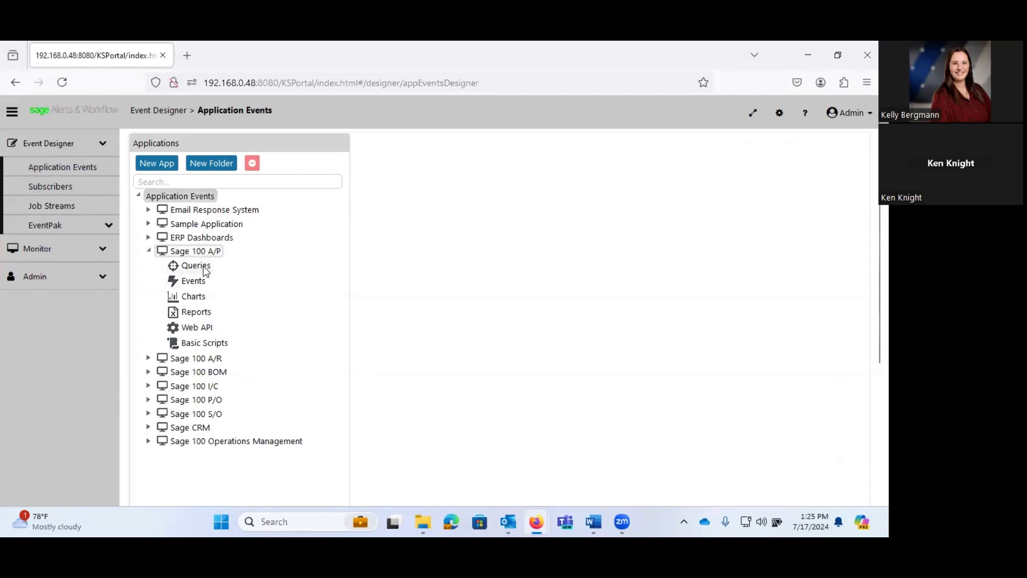
mouse_move(216, 306)
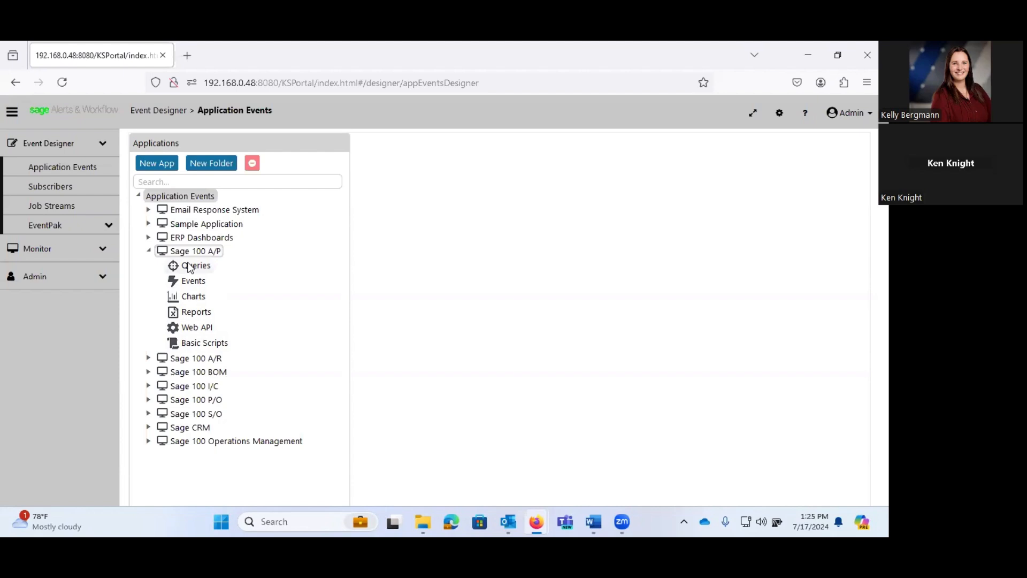
mouse_move(210, 309)
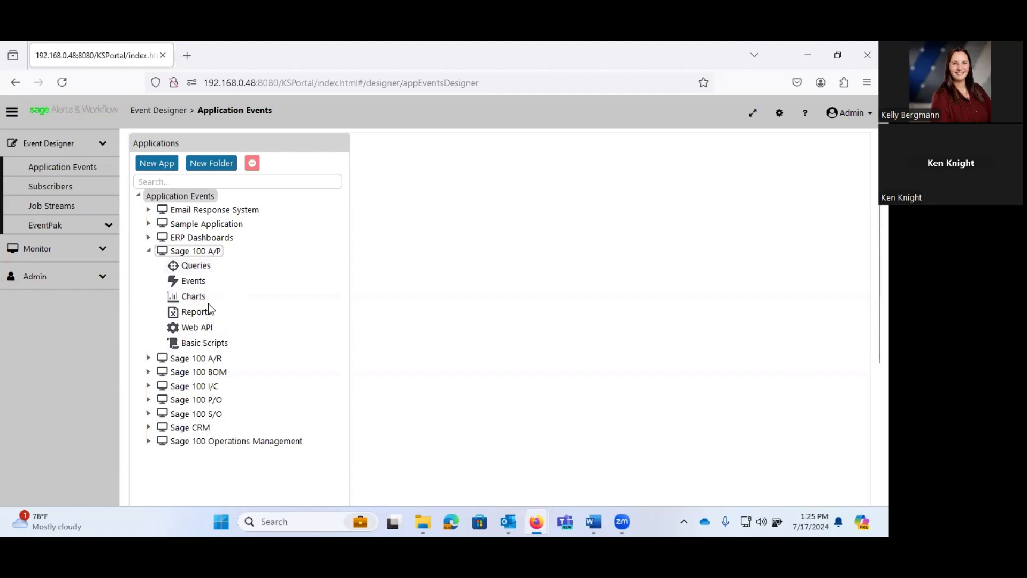
left_click(195, 311)
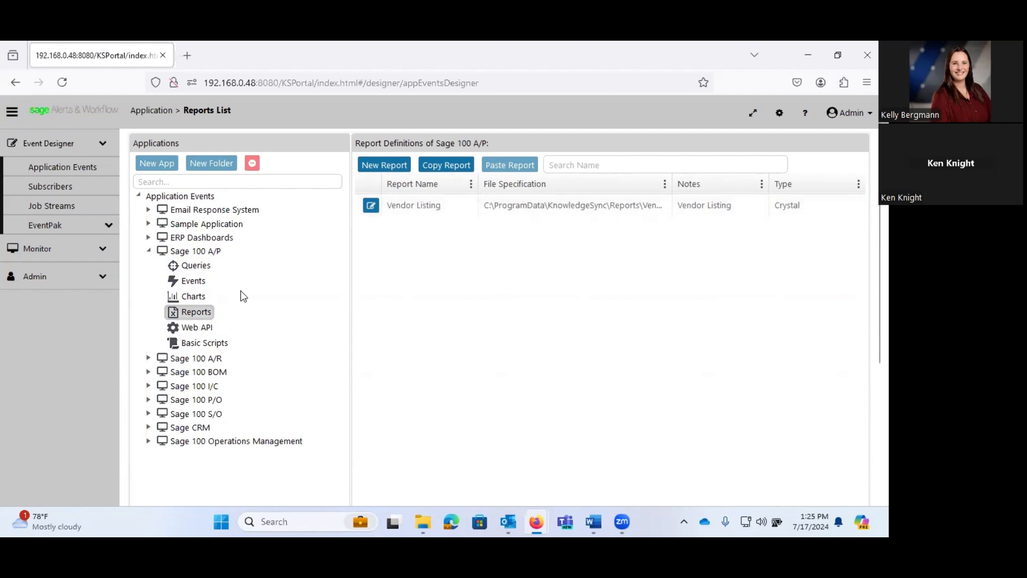
Open the Sage 100 A/P Vendor Listing Report event, scheduled Mondays at 9:00 am.
left_click(193, 280)
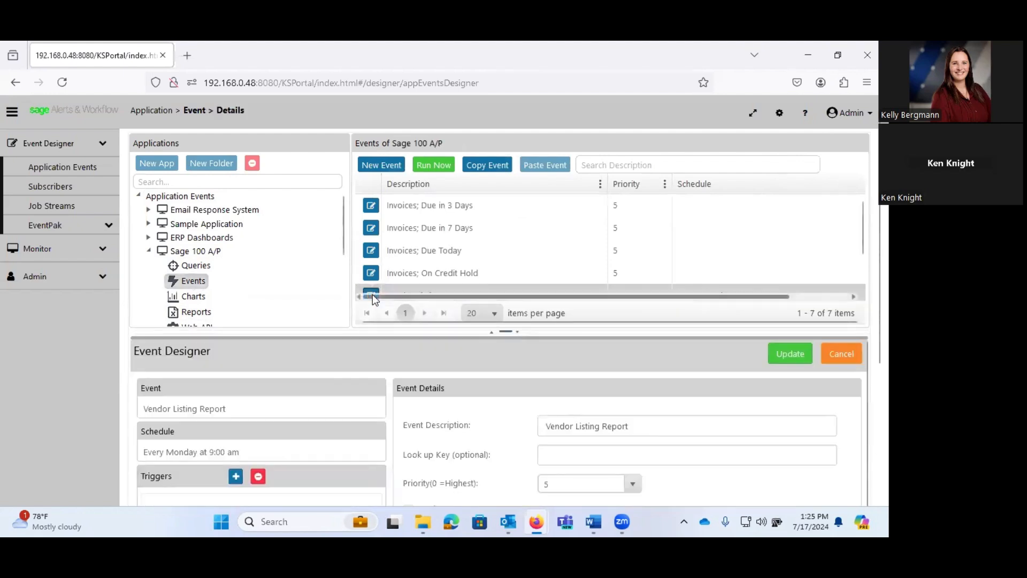
Review the PDF Crystal report deliverable, the Email deliverable and the single standard email subscriber.
scroll("down", 3)
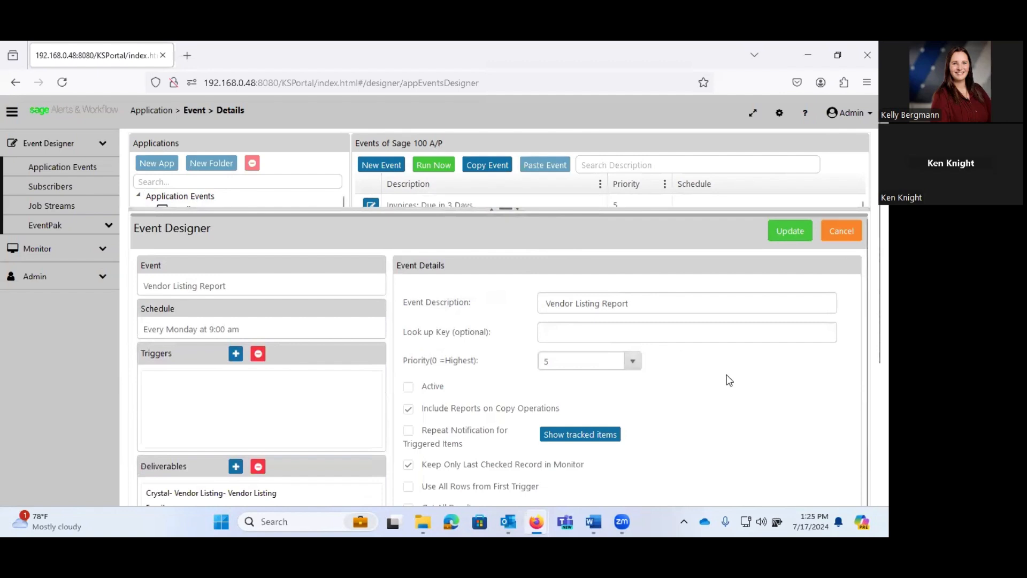
mouse_move(764, 375)
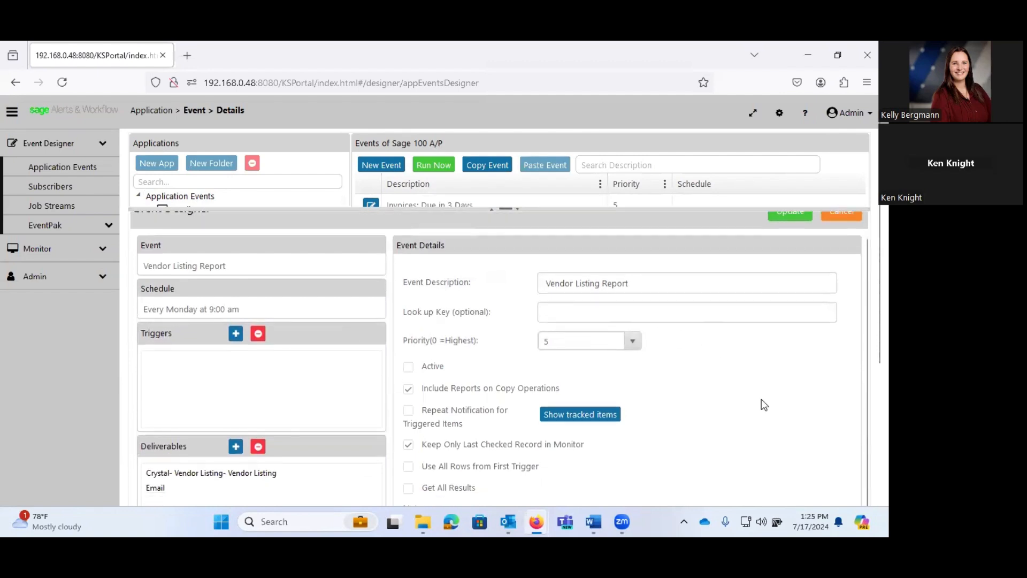
scroll("down", 3)
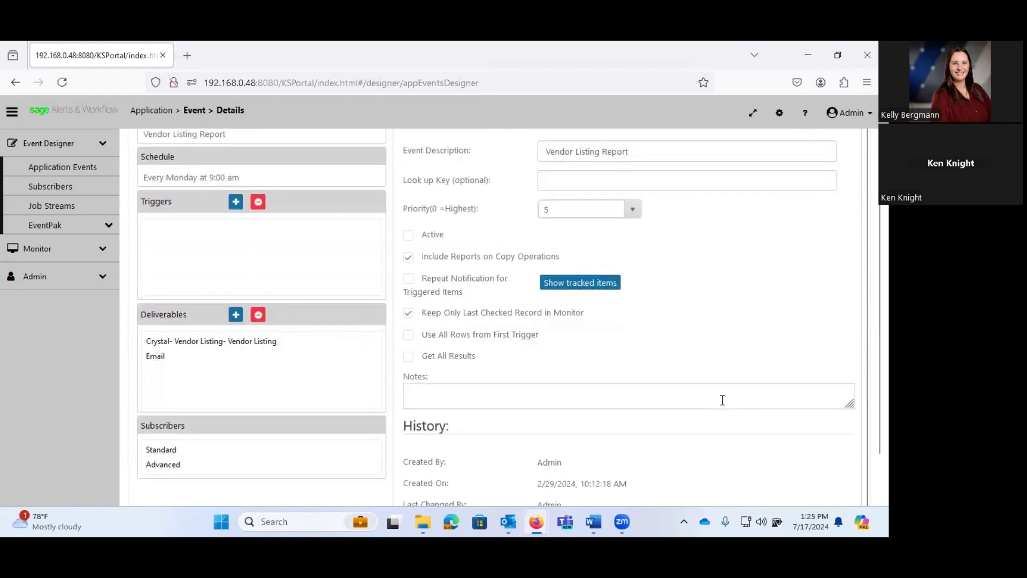
mouse_move(748, 292)
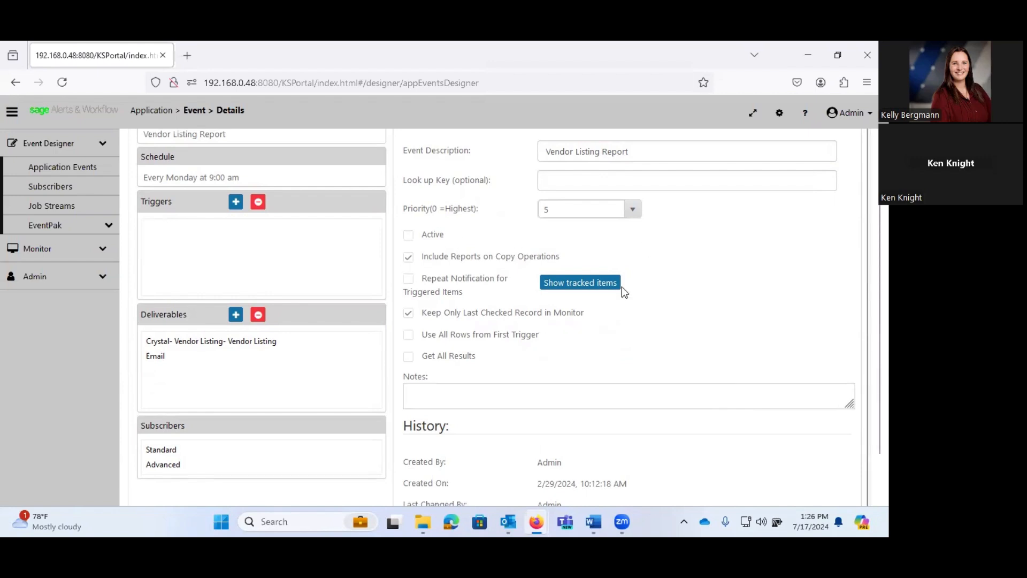
mouse_move(272, 257)
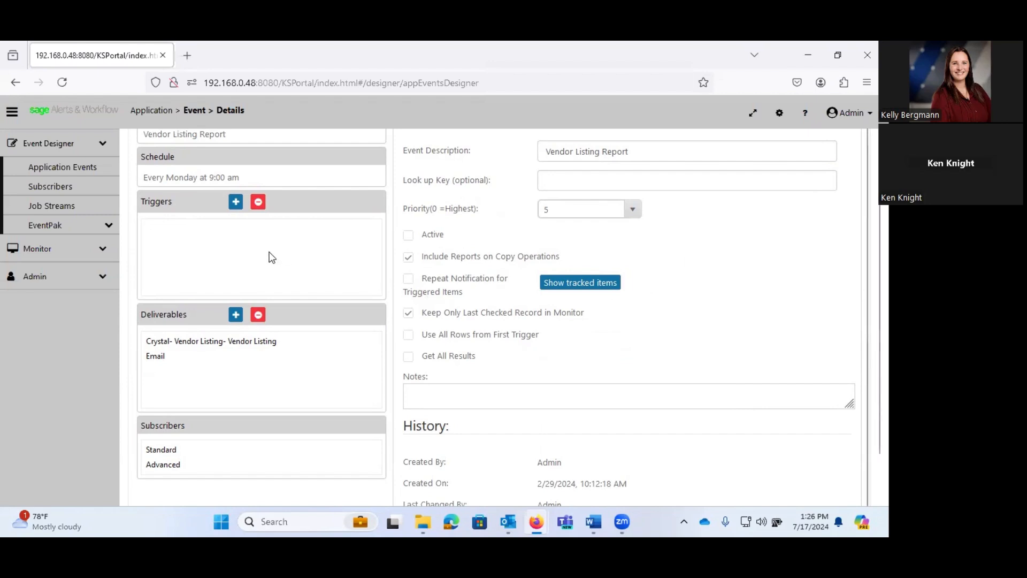
mouse_move(256, 247)
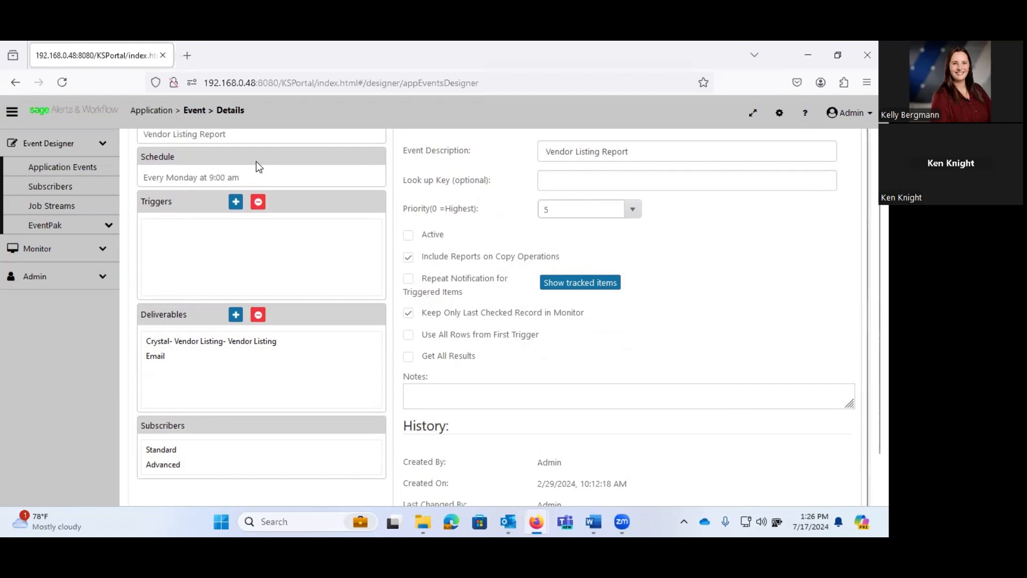
mouse_move(279, 234)
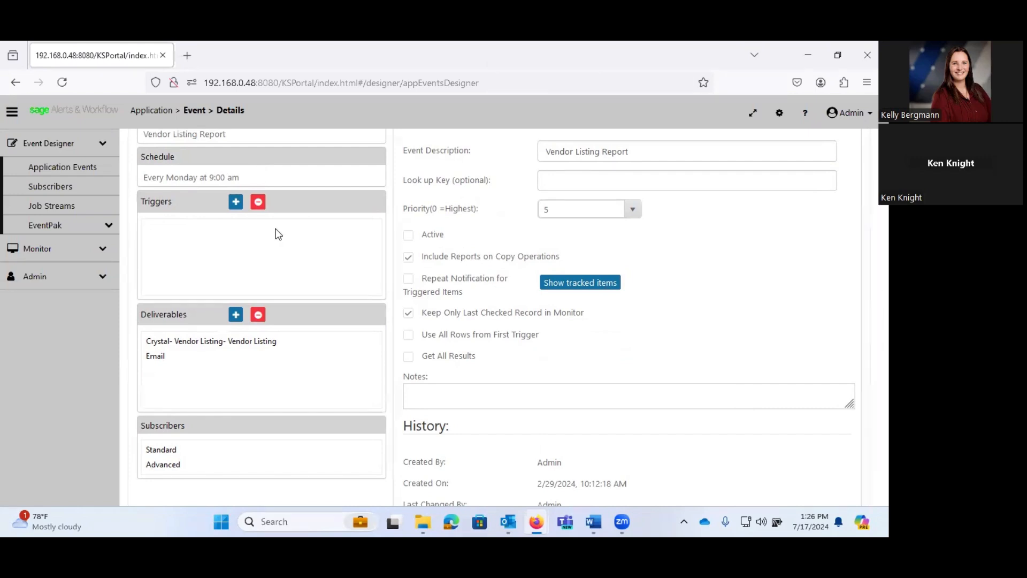
left_click(209, 341)
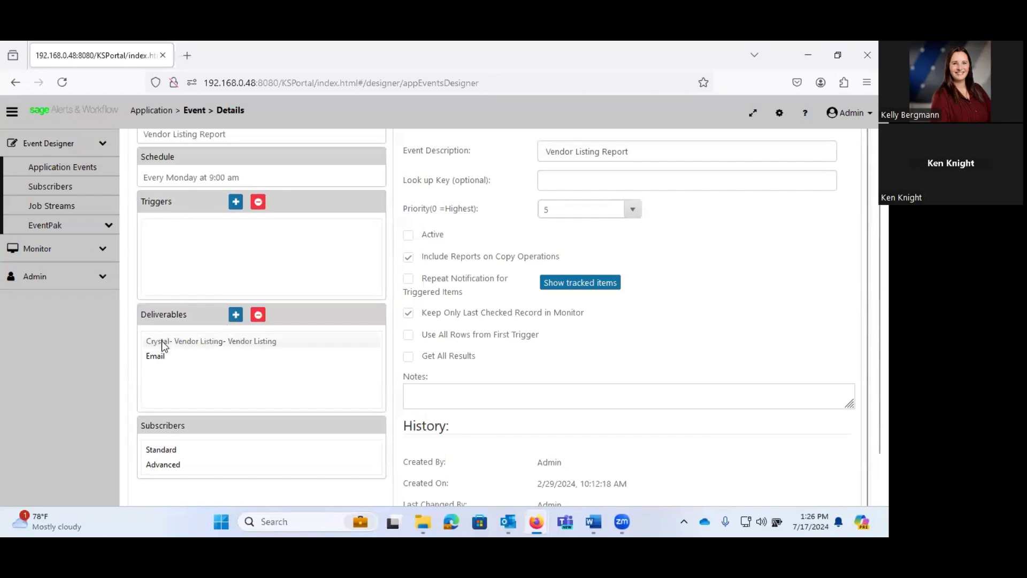
left_click(211, 341)
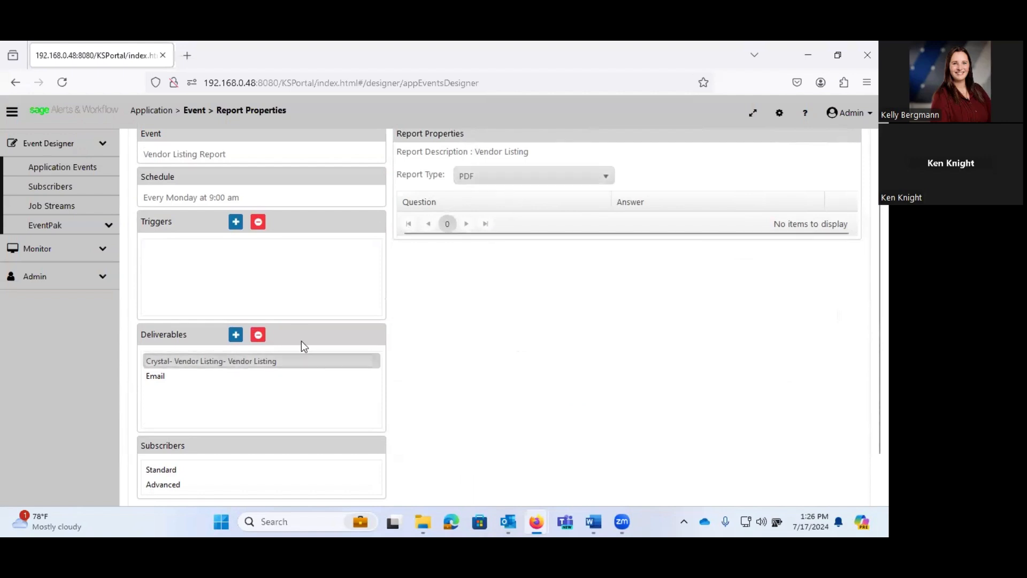
left_click(156, 376)
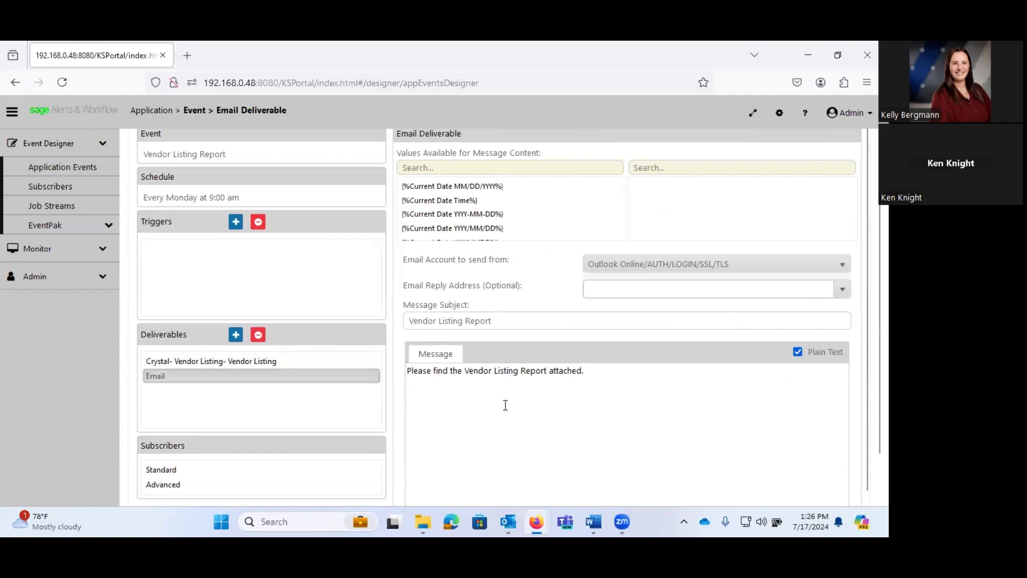
scroll("down", 3)
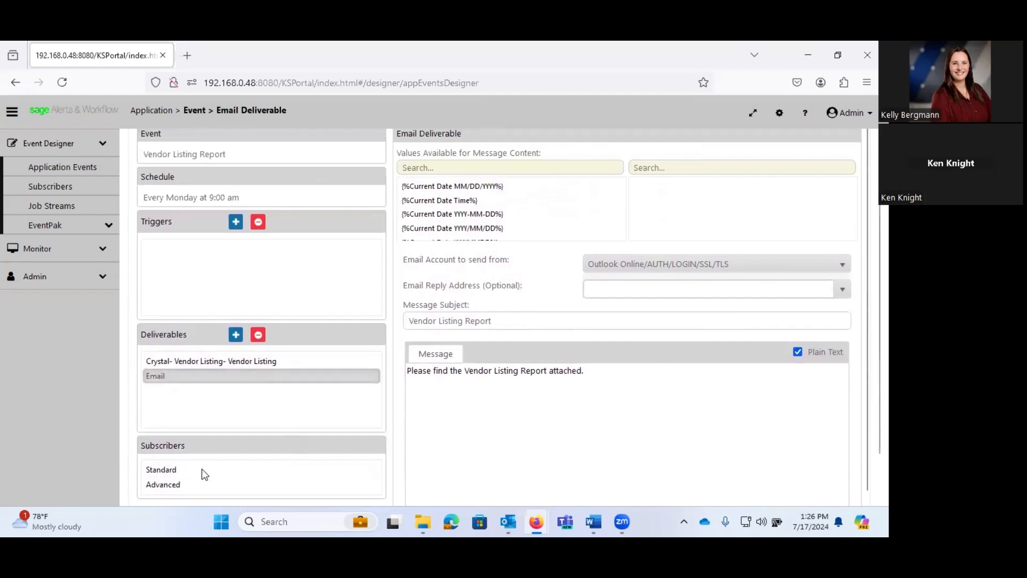
left_click(160, 469)
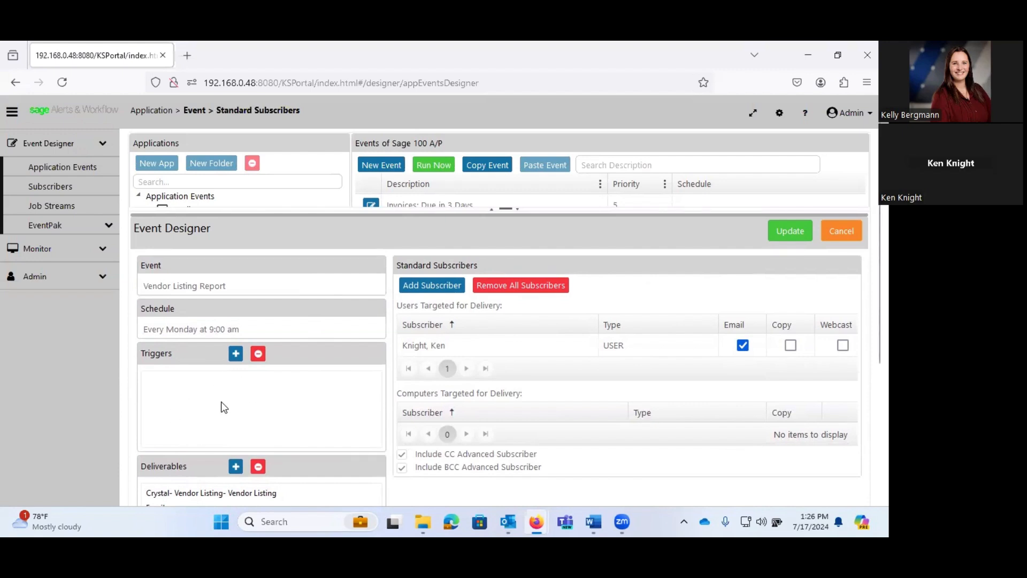
mouse_move(292, 384)
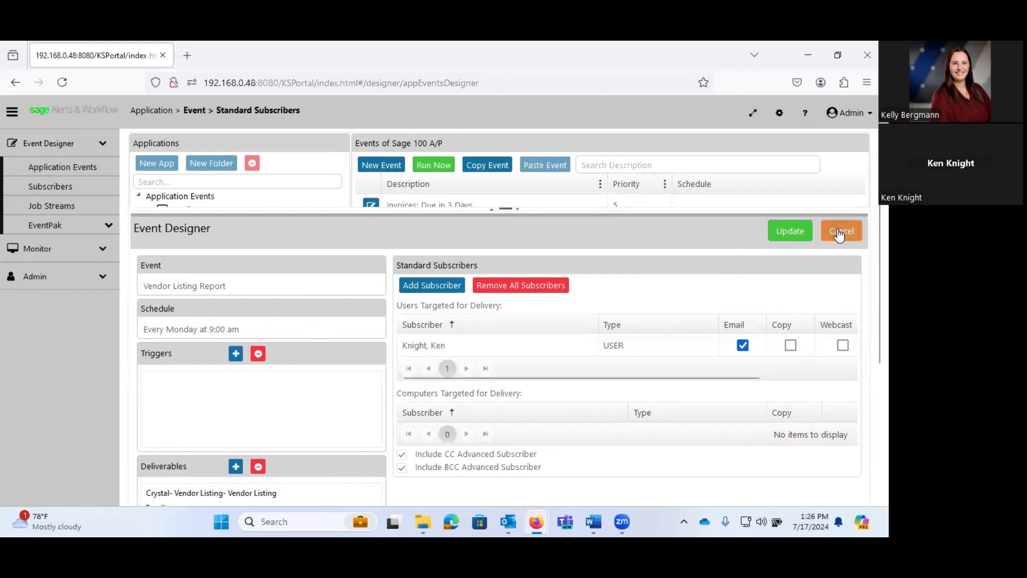
Cancel the designer, run the Vendor Listing Report now, and open the Application Events monitor.
left_click(841, 231)
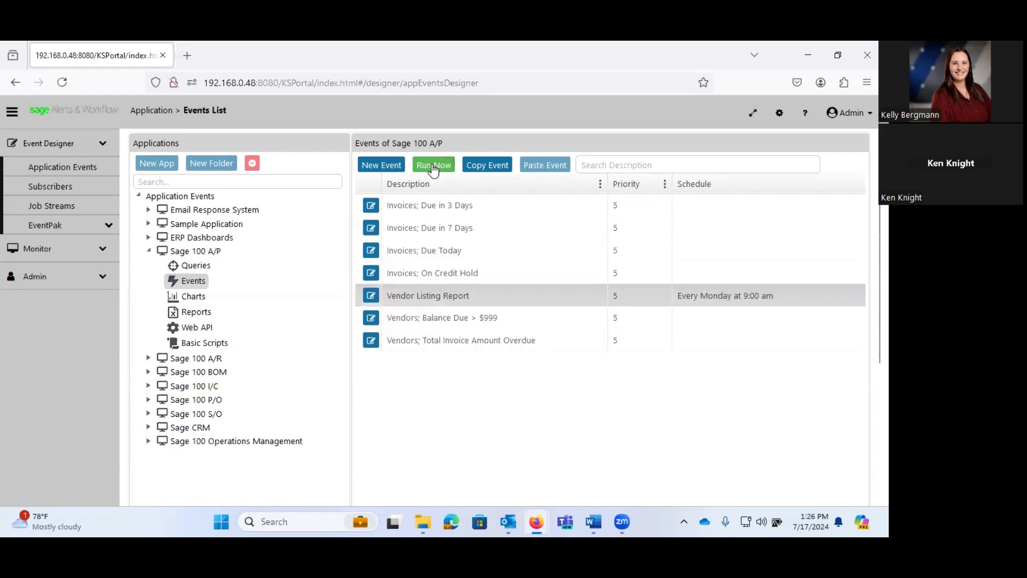
left_click(433, 164)
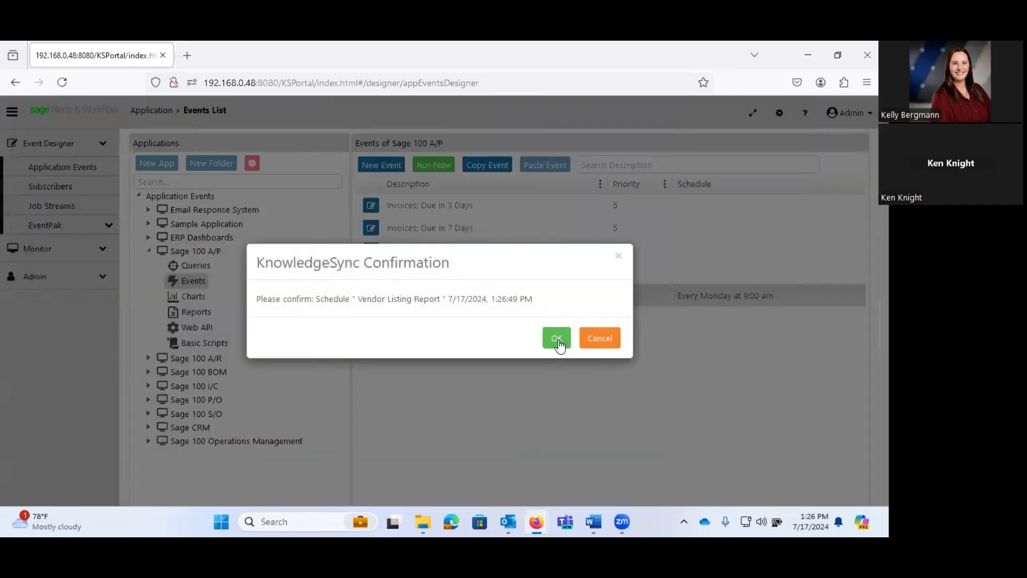
left_click(555, 338)
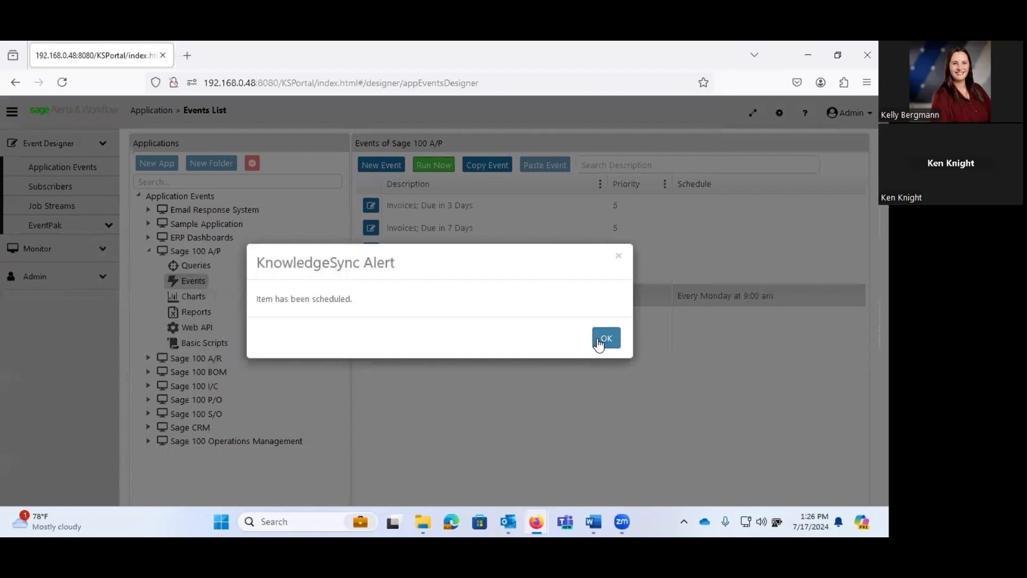
left_click(604, 338)
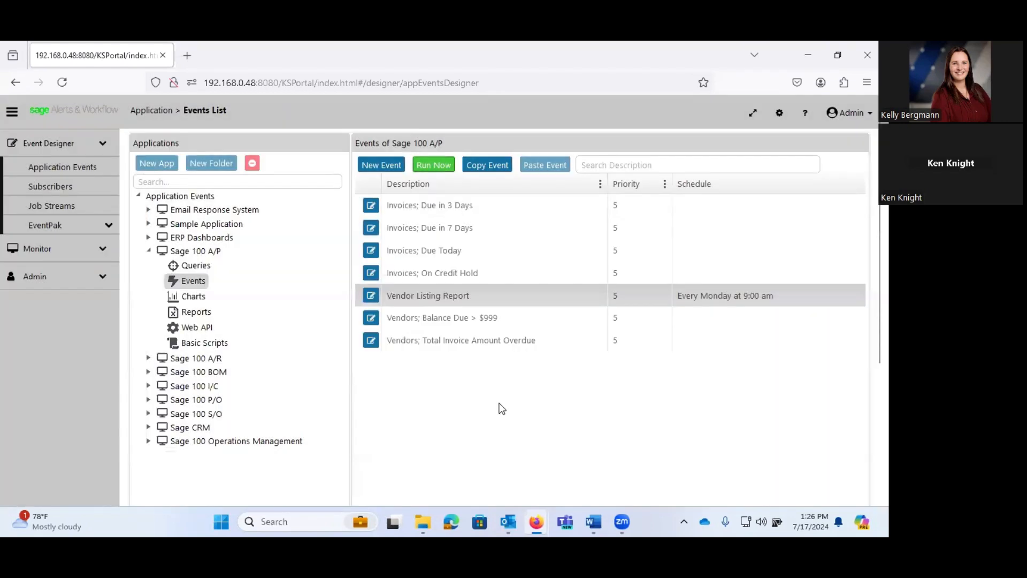
mouse_move(472, 376)
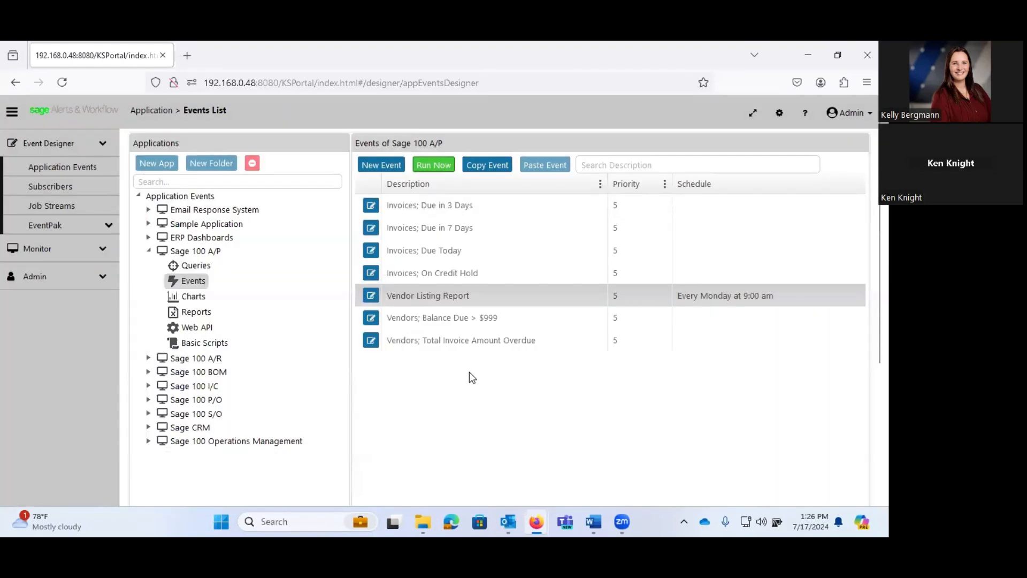
left_click(38, 249)
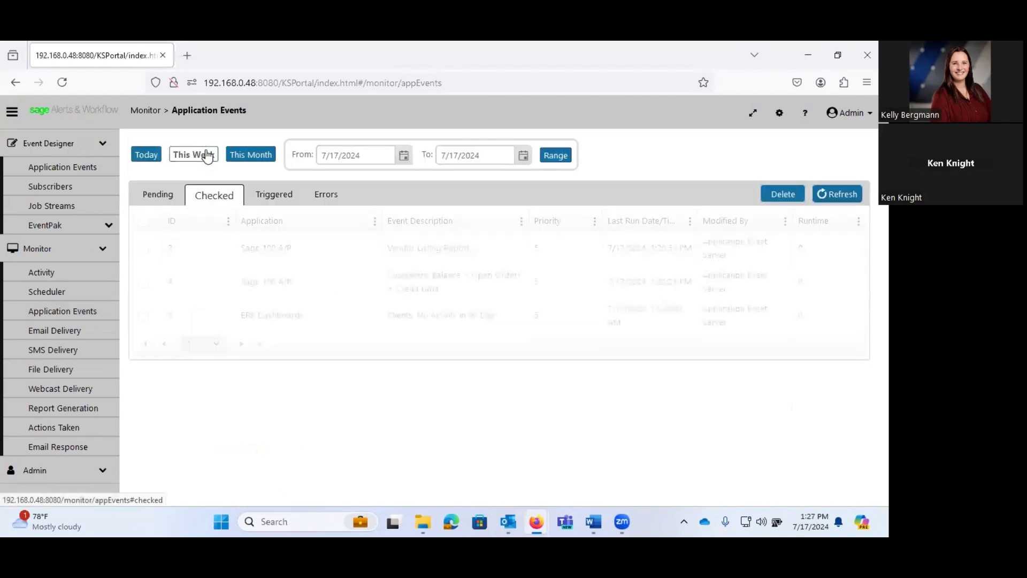
Review this week's triggered events and confirm the Vendor Listing Report email is pending delivery.
left_click(193, 155)
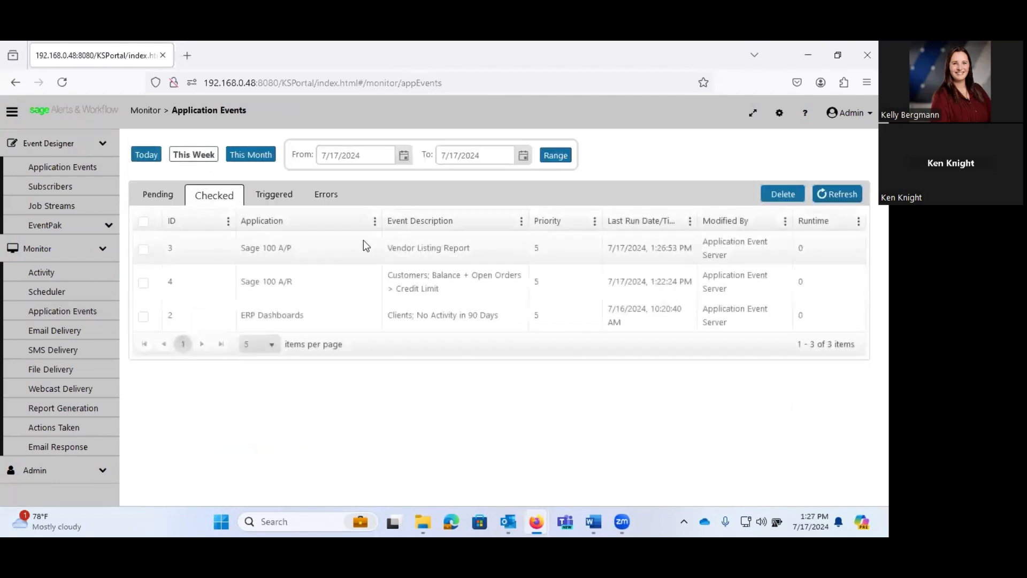
left_click(270, 195)
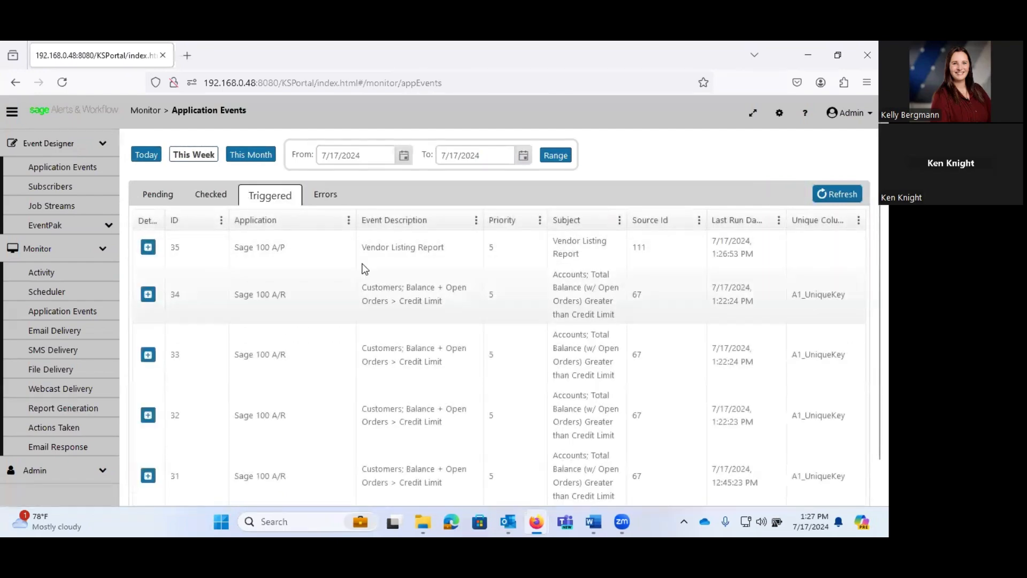
left_click(55, 330)
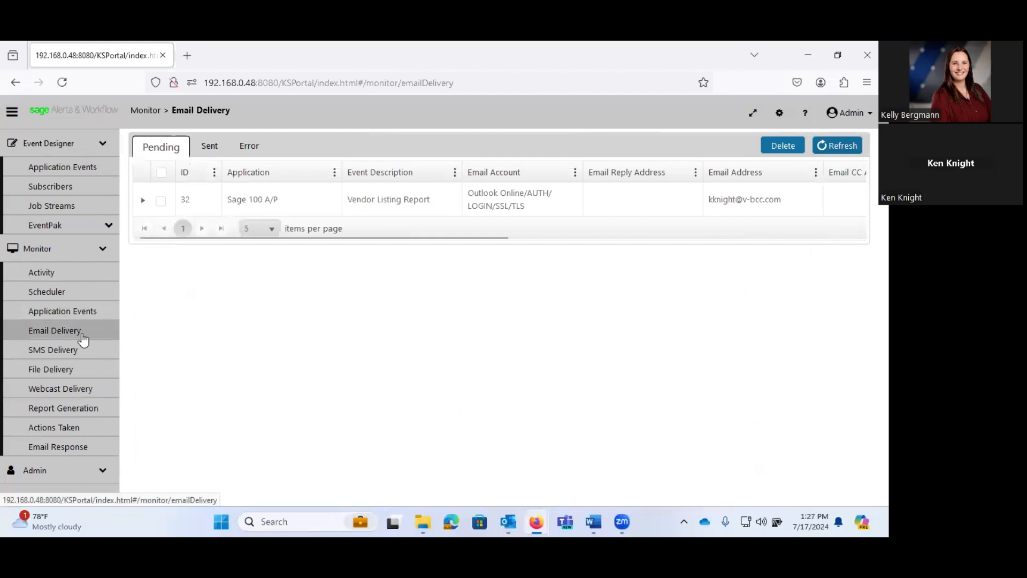
mouse_move(347, 330)
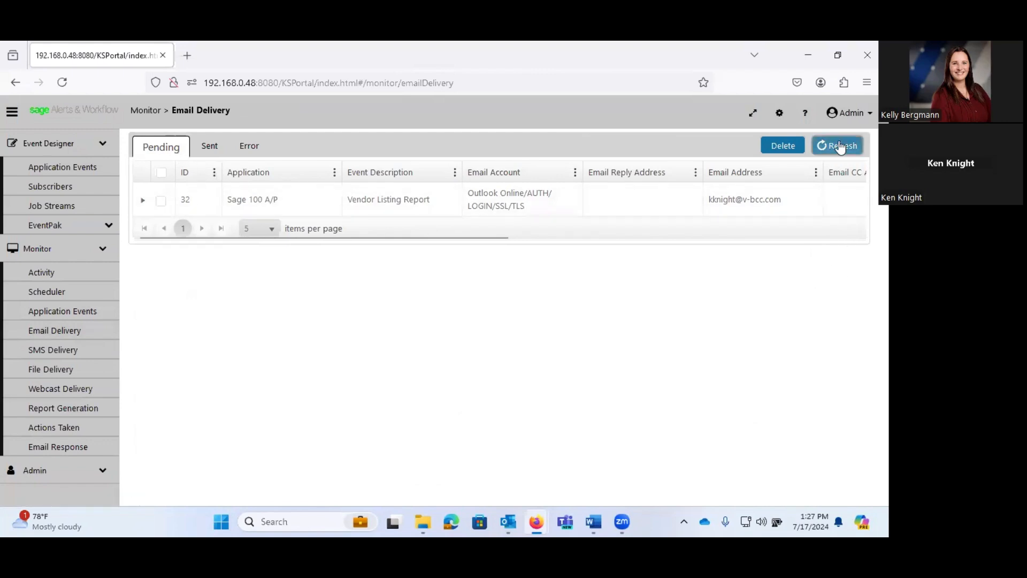
left_click(837, 146)
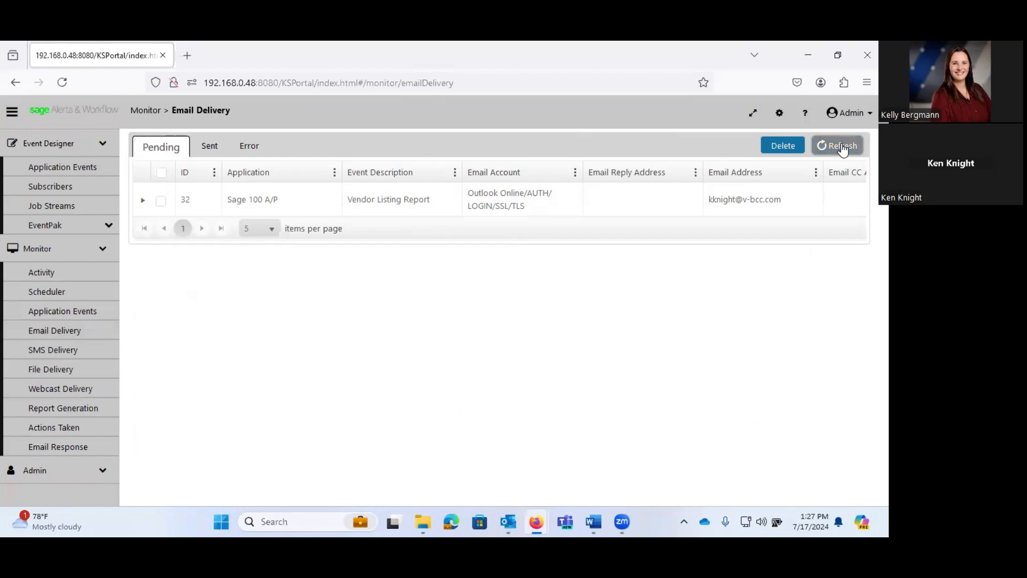
mouse_move(420, 151)
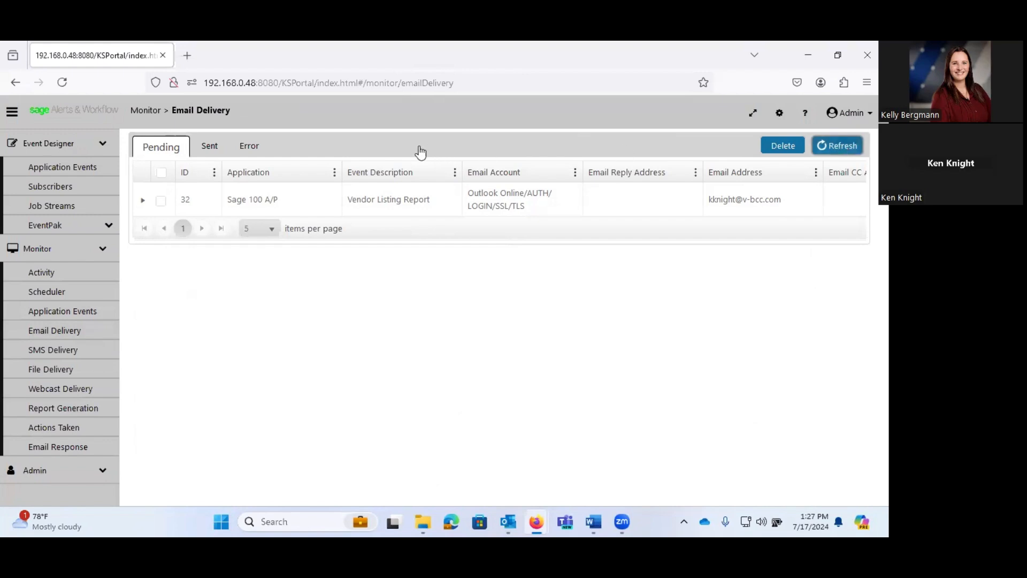
mouse_move(62, 310)
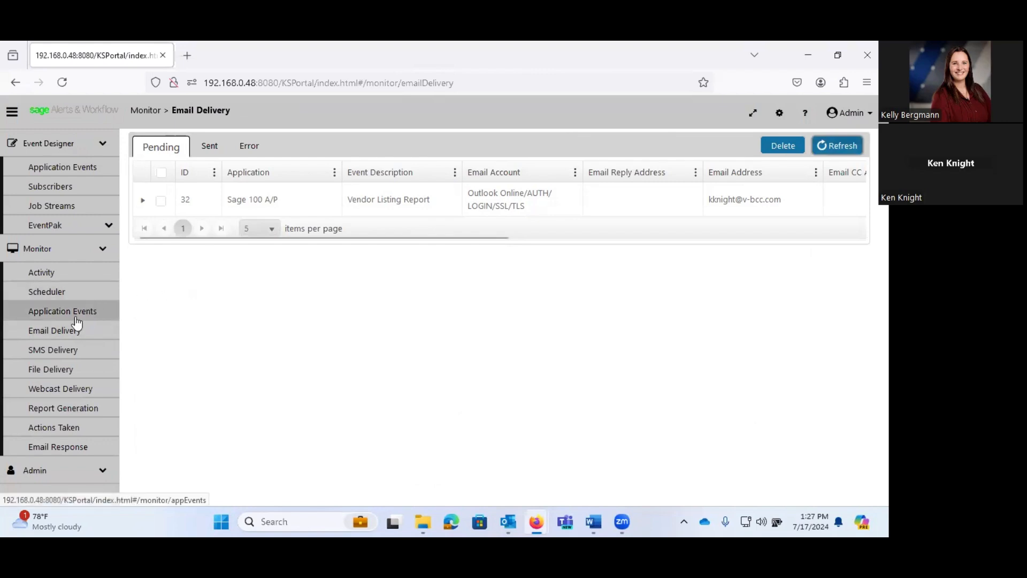
mouse_move(845, 166)
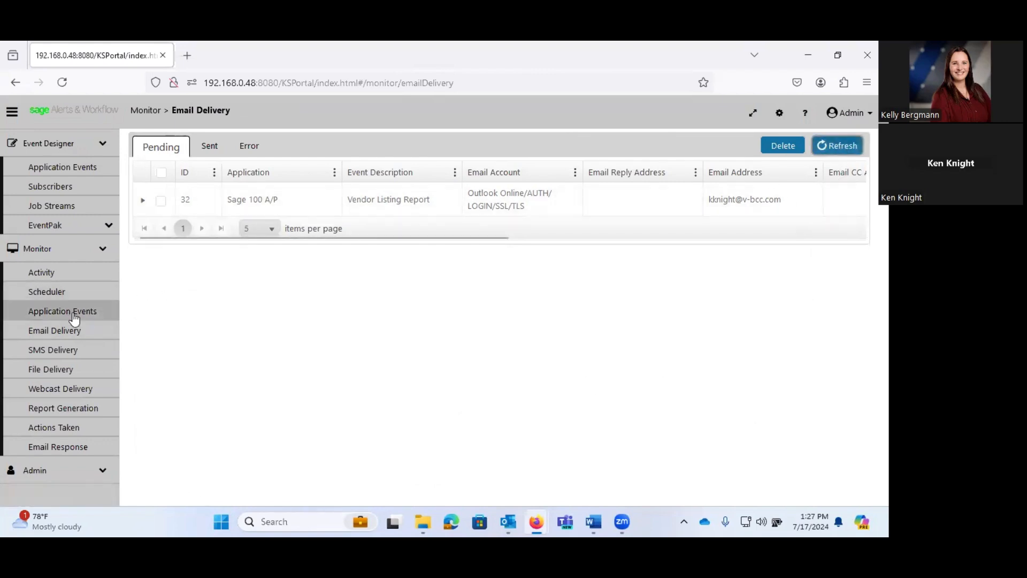
mouse_move(62, 310)
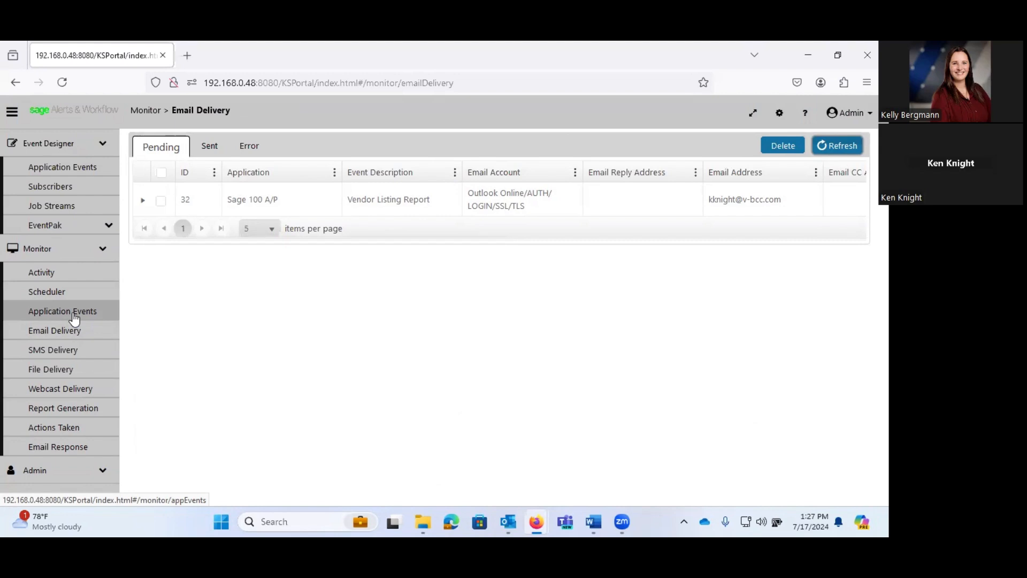
left_click(62, 166)
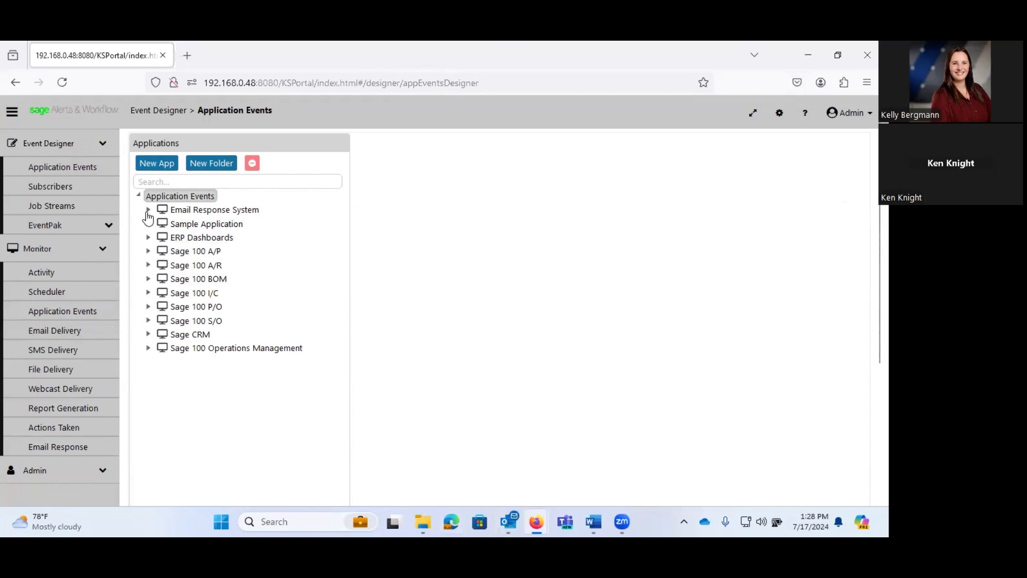
Expand ERP Dashboards, then open the Vendor Listing PDF attached to the Outlook email.
left_click(148, 237)
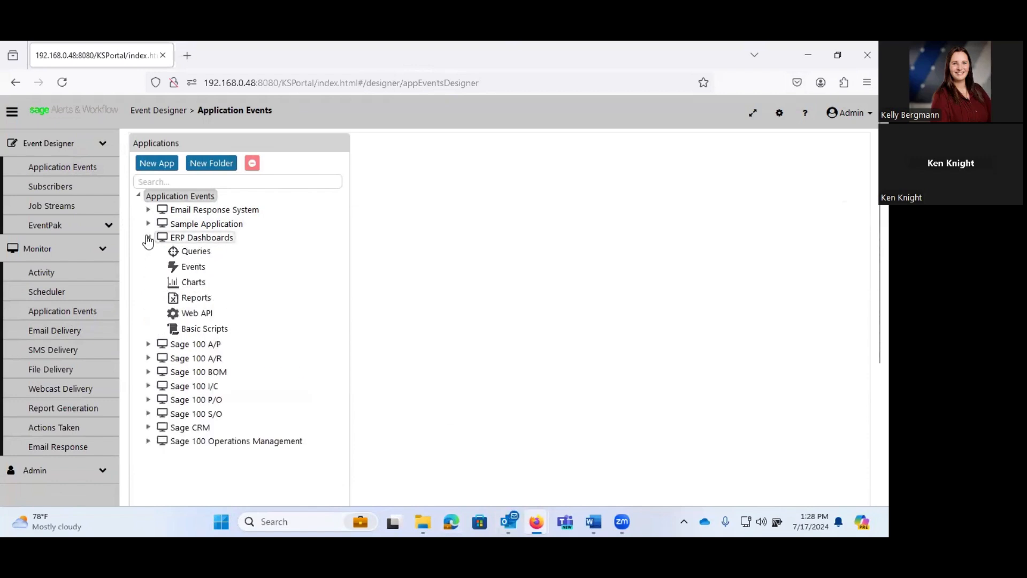
left_click(193, 266)
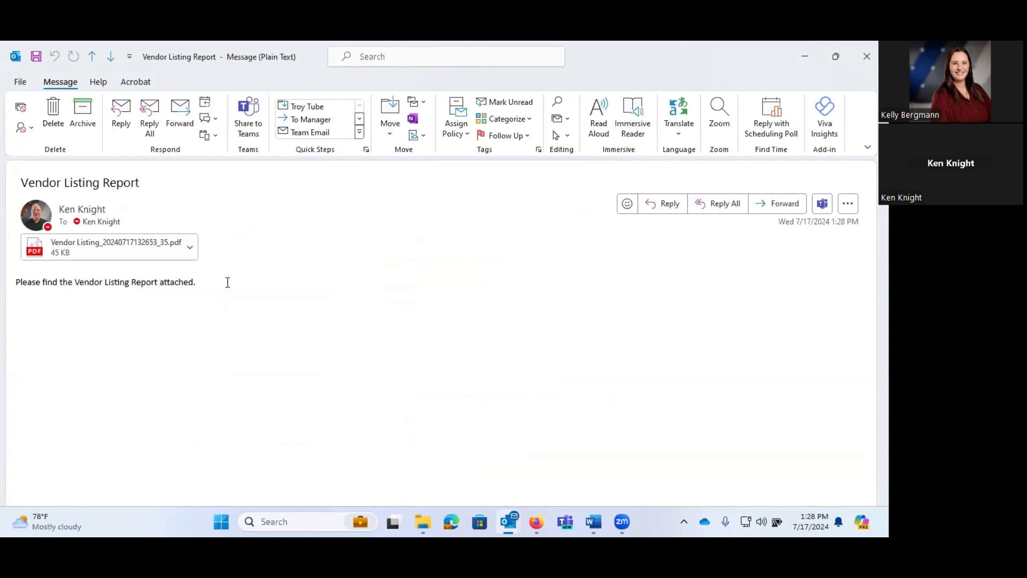
left_click(108, 247)
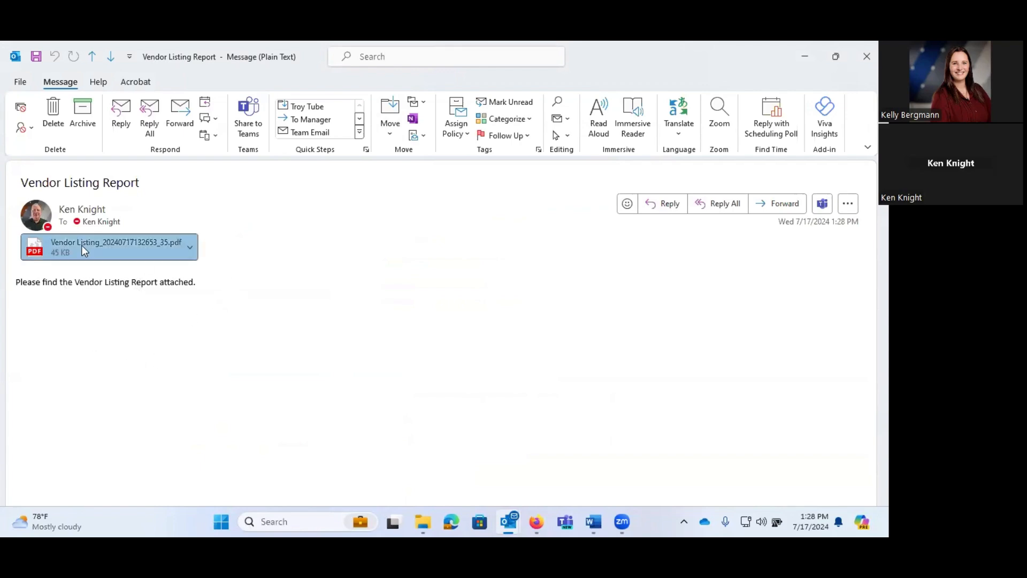
double_click(108, 247)
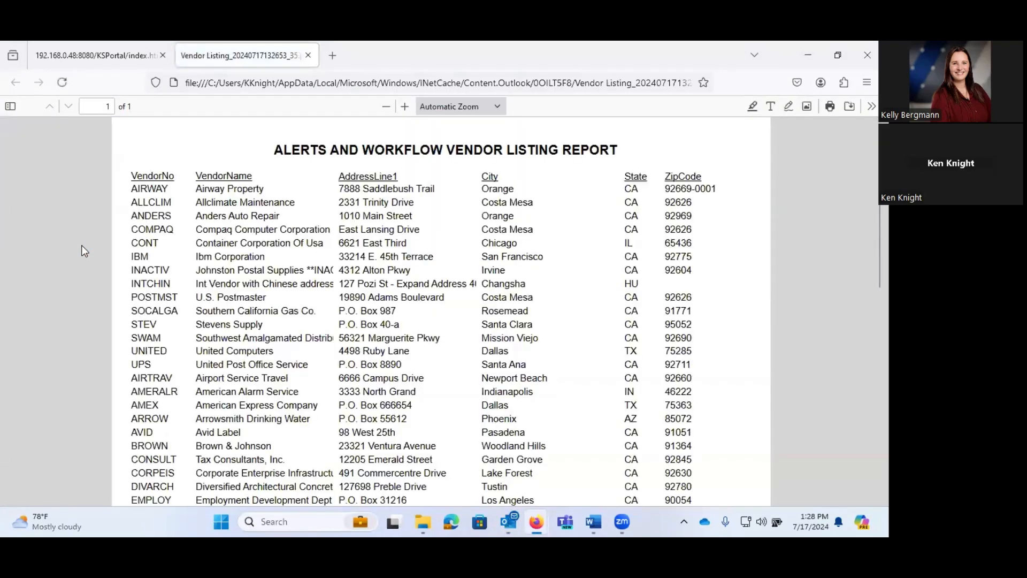
mouse_move(530, 324)
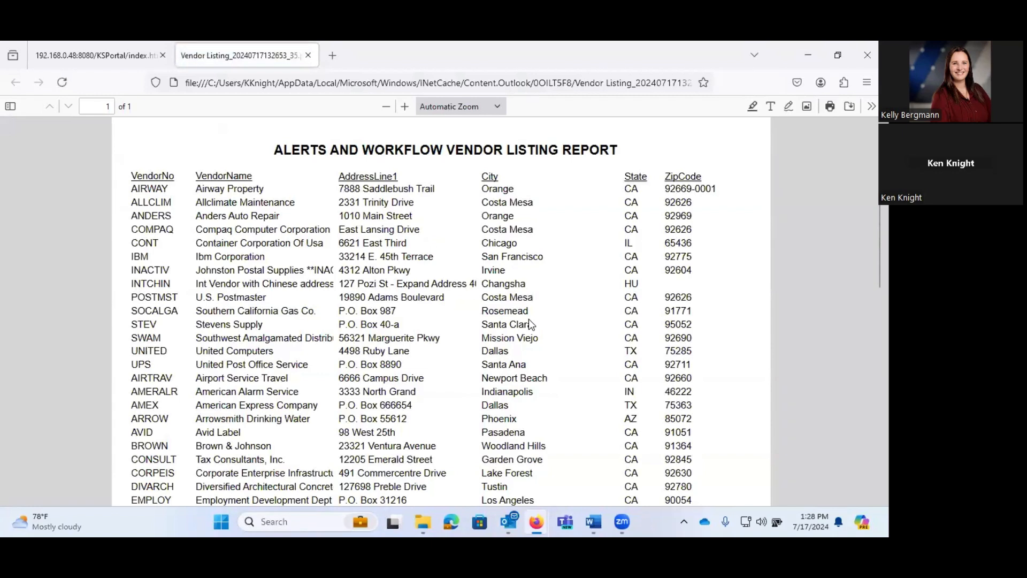
mouse_move(506, 155)
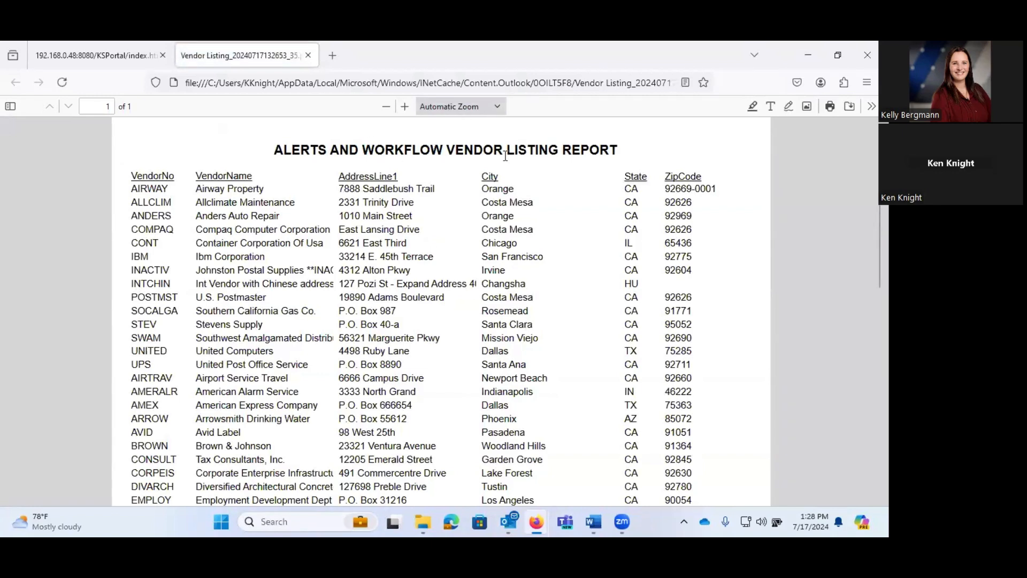
mouse_move(529, 296)
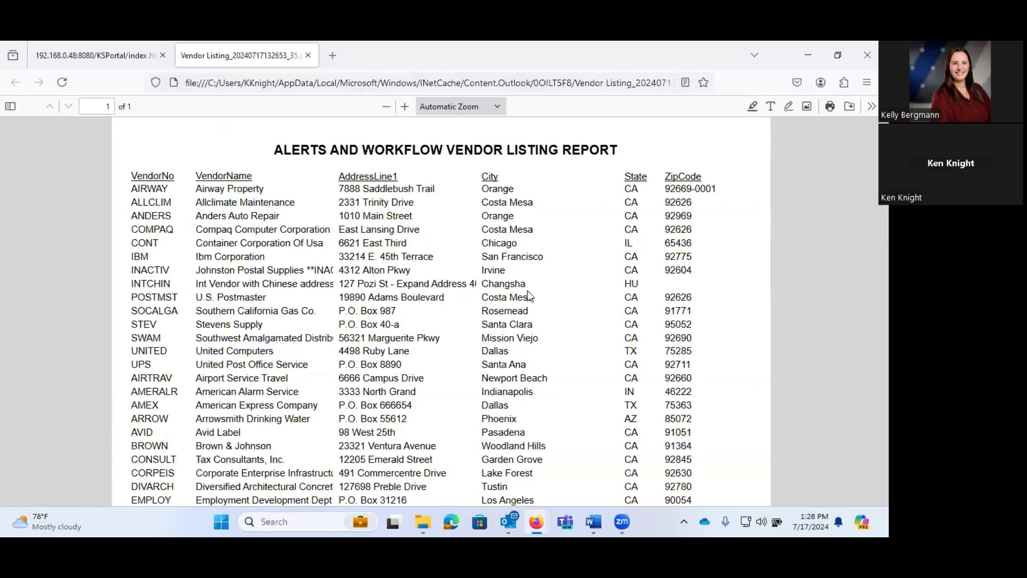
Scroll through the Vendor Listing PDF in Firefox, then close its tab.
scroll("down", 3)
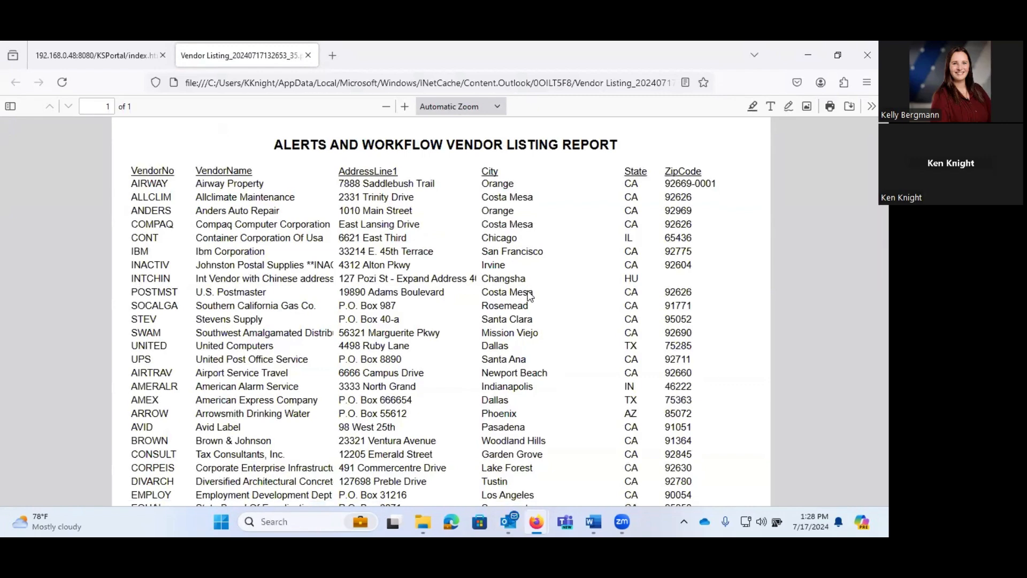
scroll("down", 3)
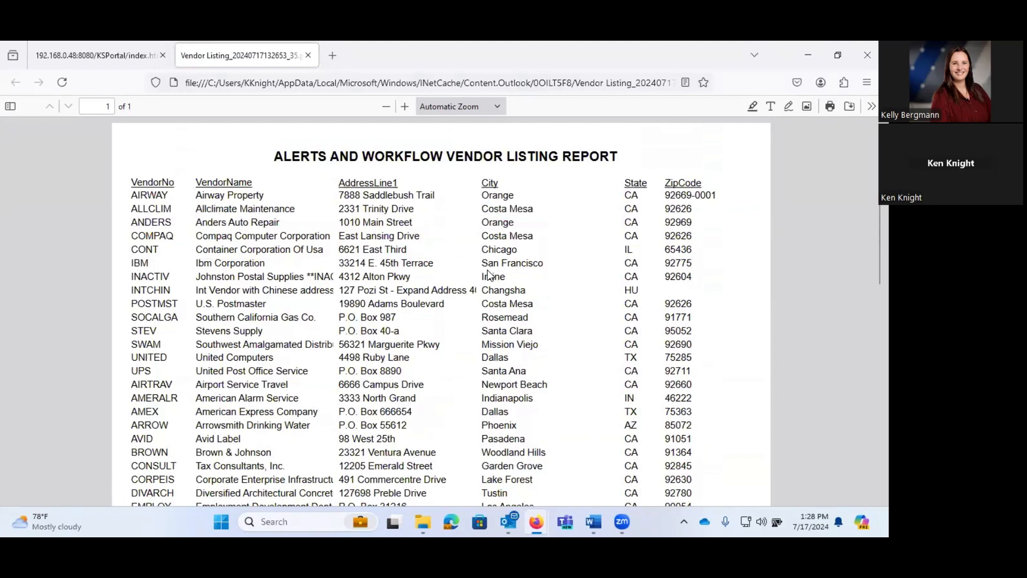
mouse_move(439, 250)
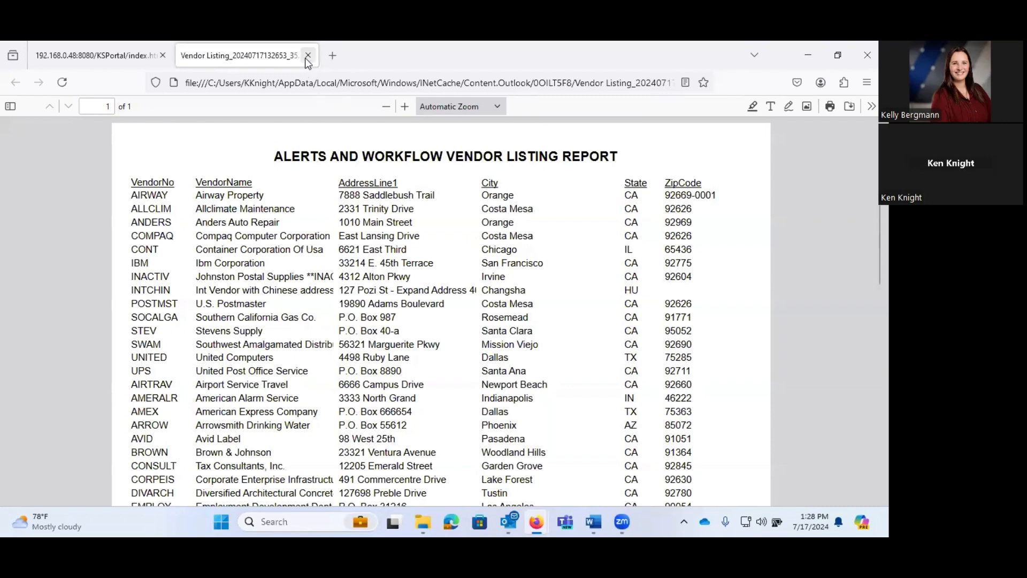
left_click(308, 55)
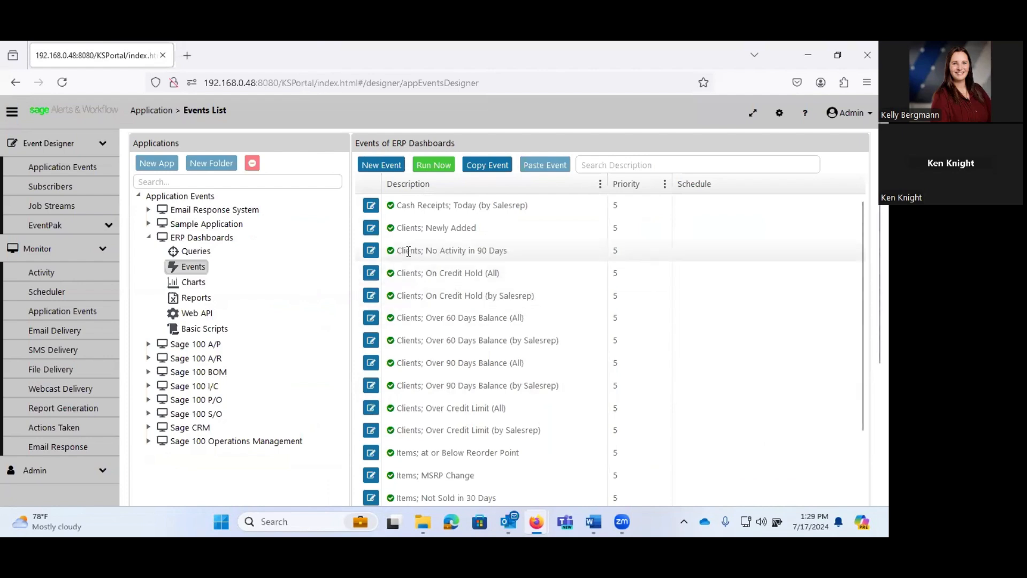
mouse_move(510, 254)
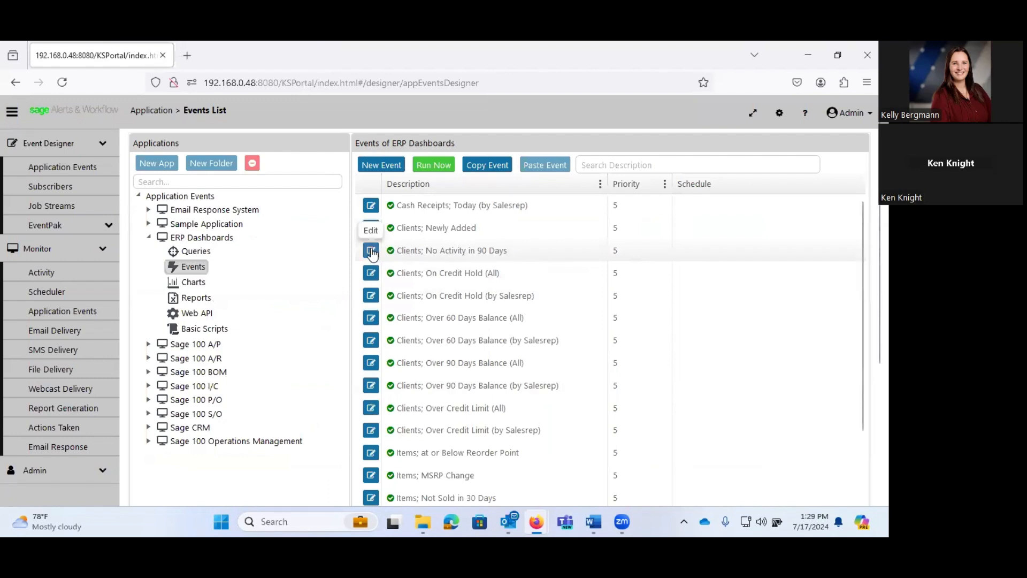
Edit the 'Clients; No Activity in 90 Days' event and select its No Activity trigger.
left_click(371, 251)
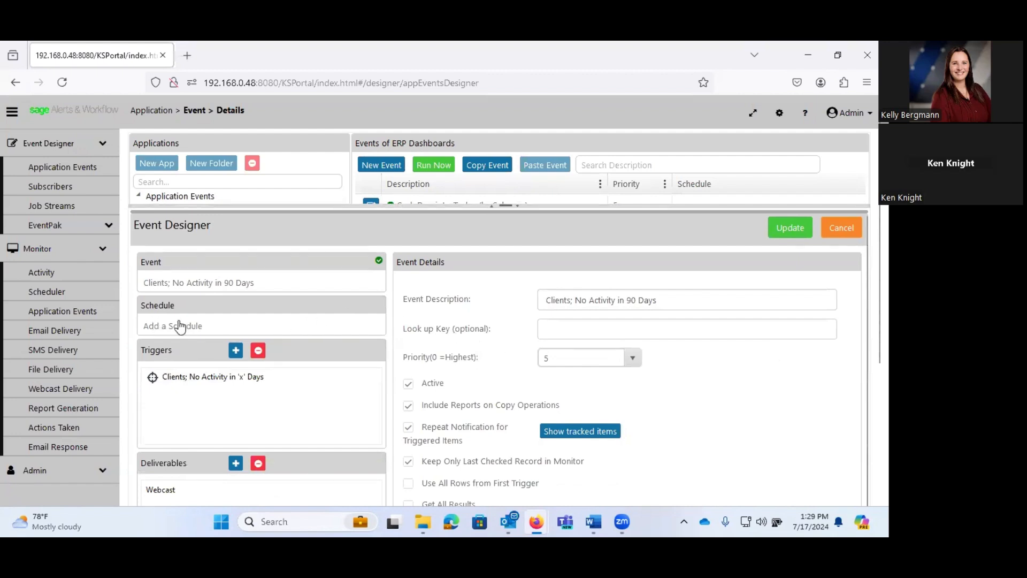
mouse_move(208, 428)
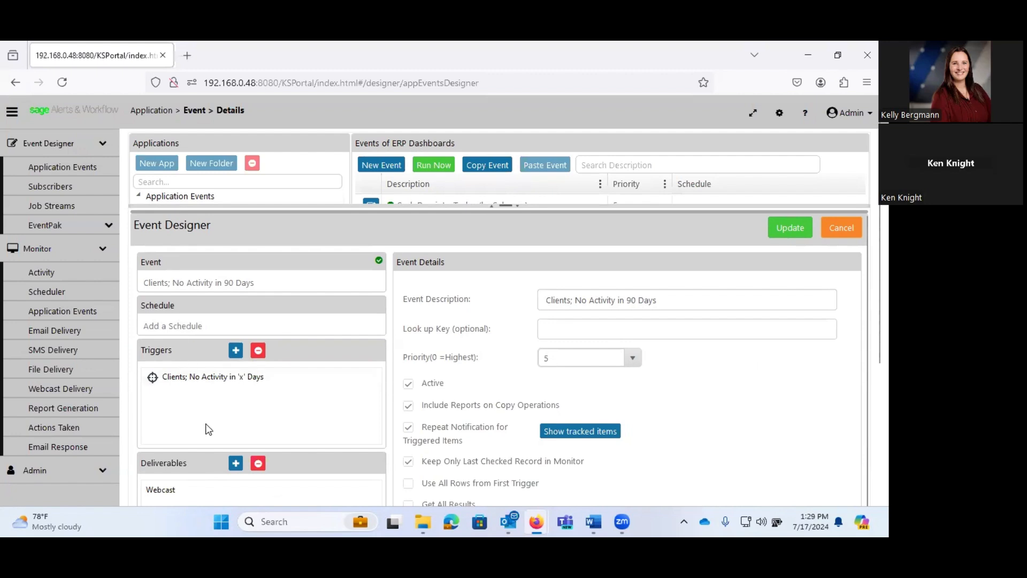
left_click(212, 377)
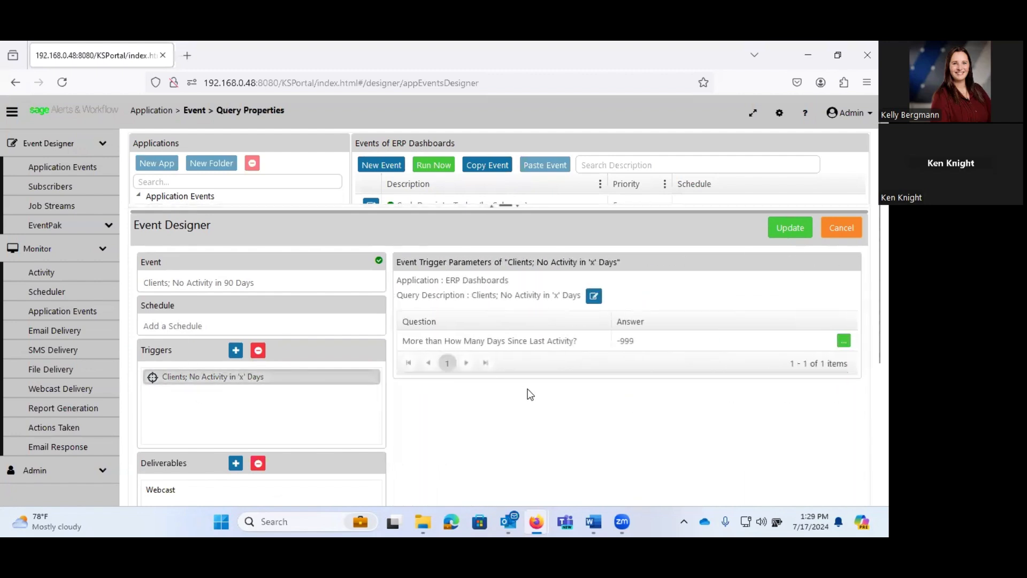
Open the trigger's query and review its Columns, Links, Filters, SQL and Preview tabs.
left_click(593, 294)
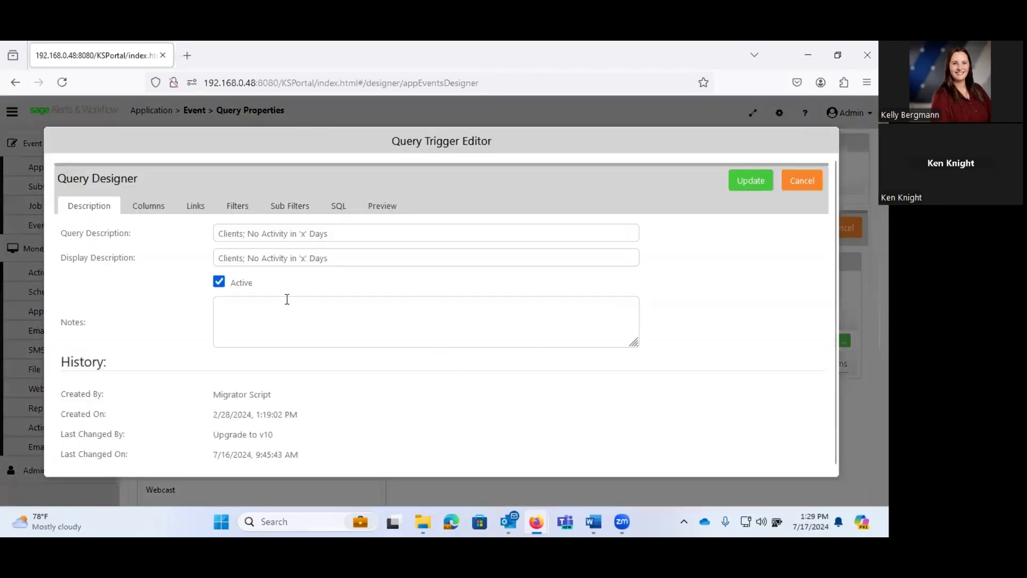
left_click(148, 205)
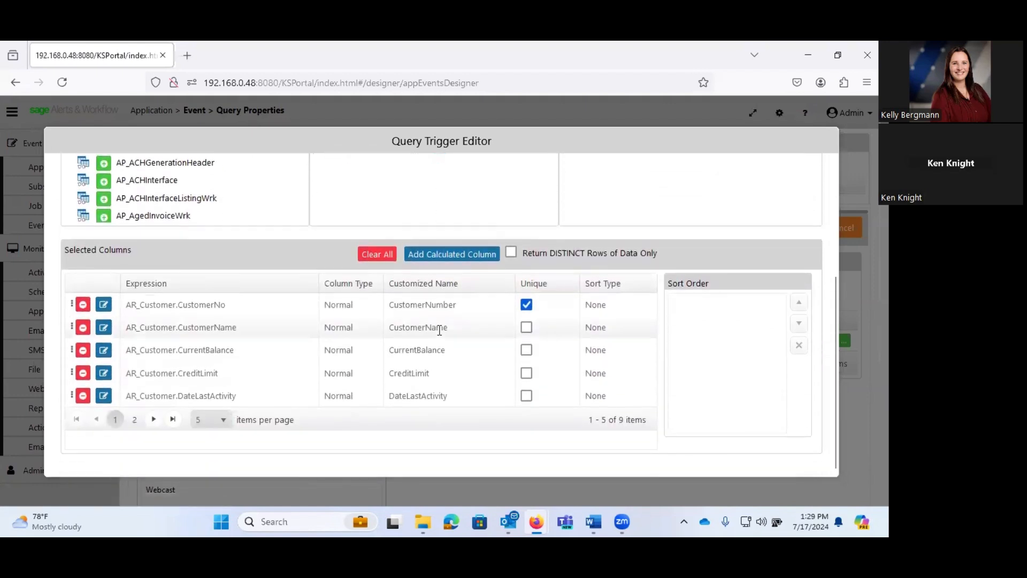
left_click(210, 419)
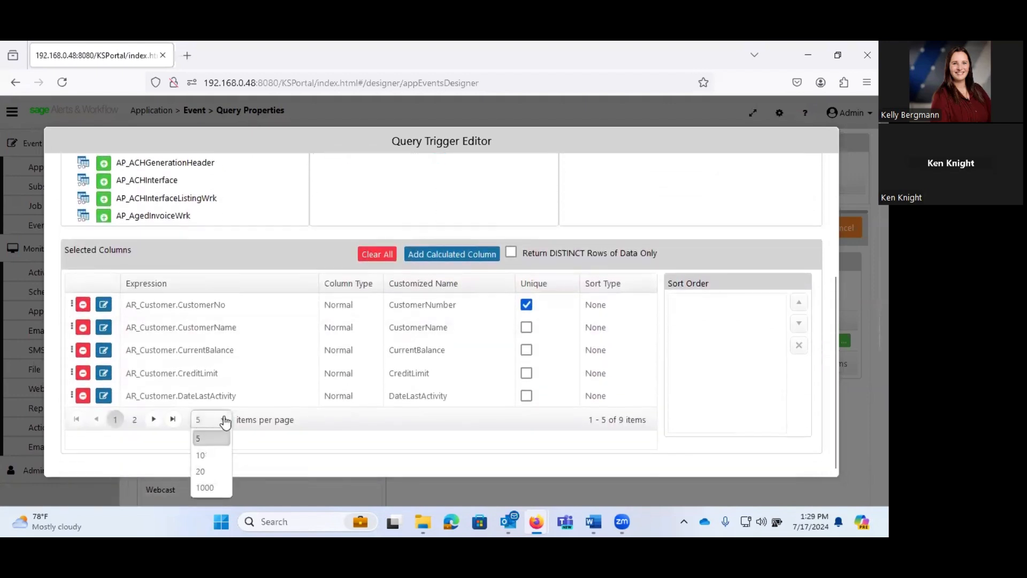
left_click(200, 471)
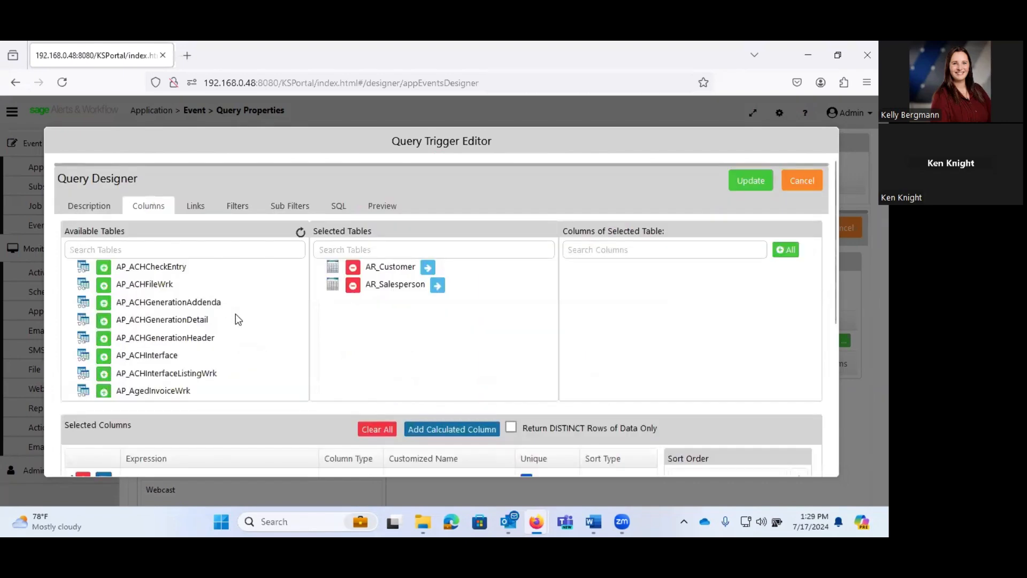
left_click(196, 205)
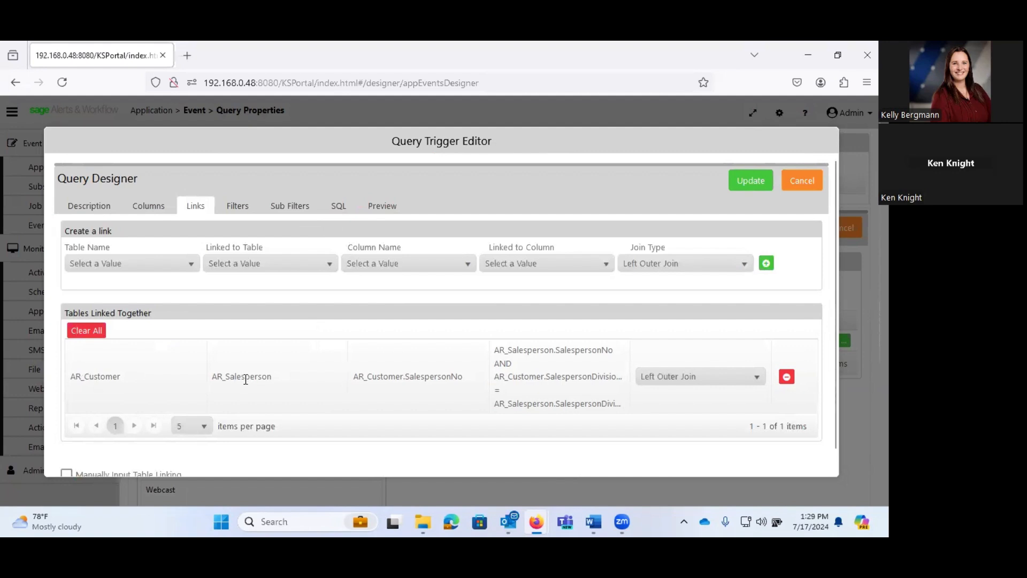
mouse_move(255, 379)
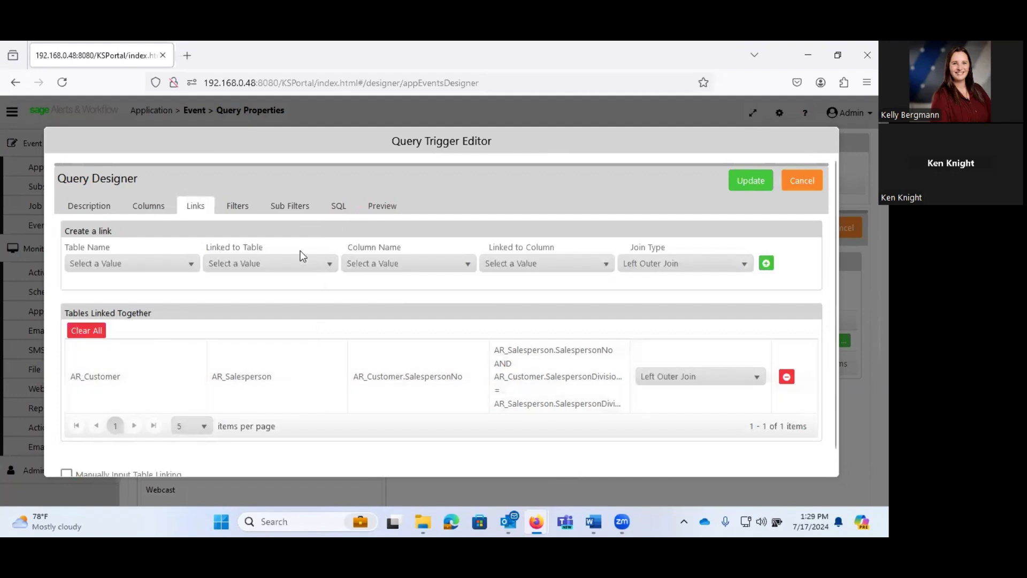
left_click(237, 205)
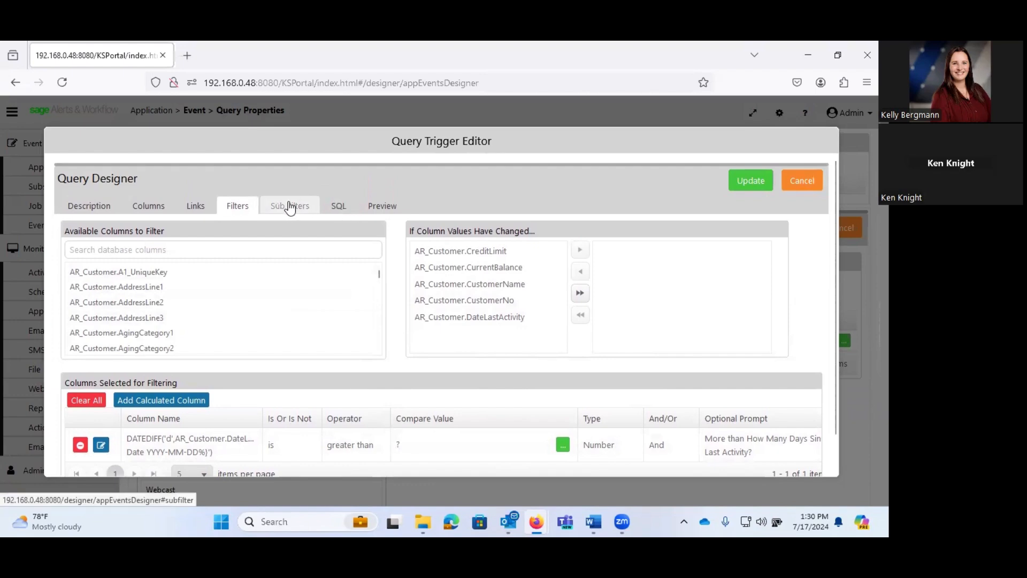
left_click(338, 205)
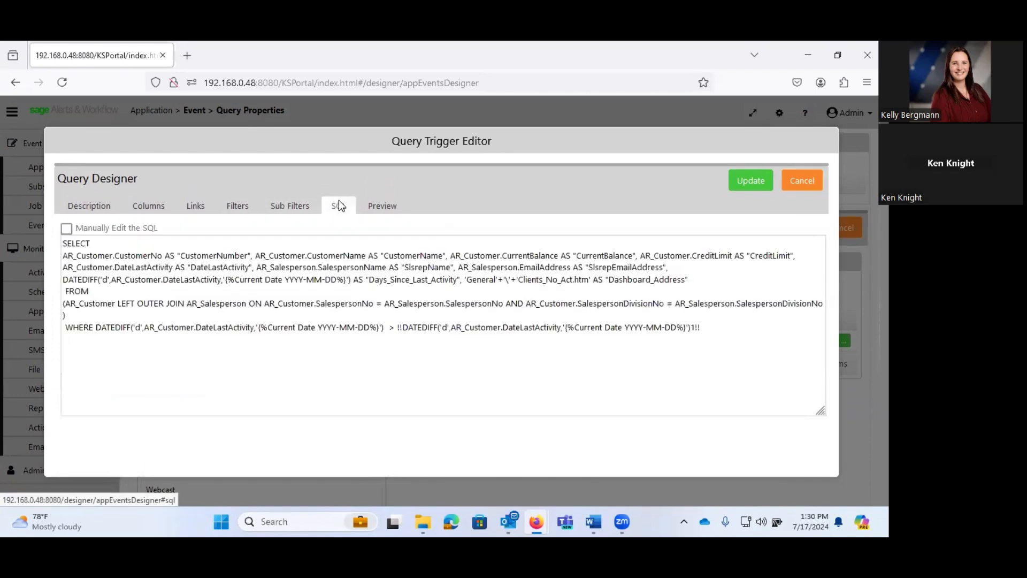
mouse_move(557, 278)
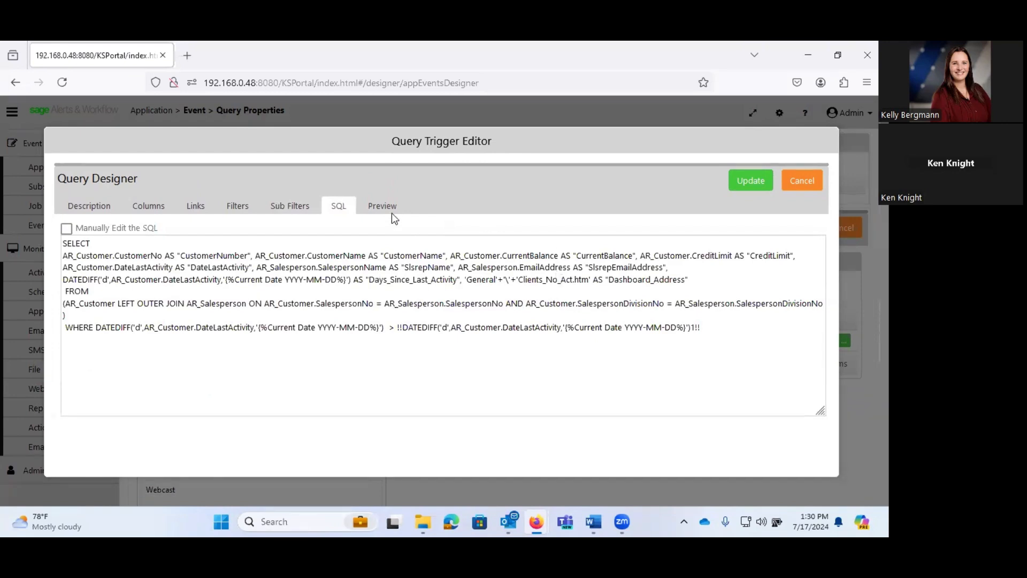
left_click(382, 205)
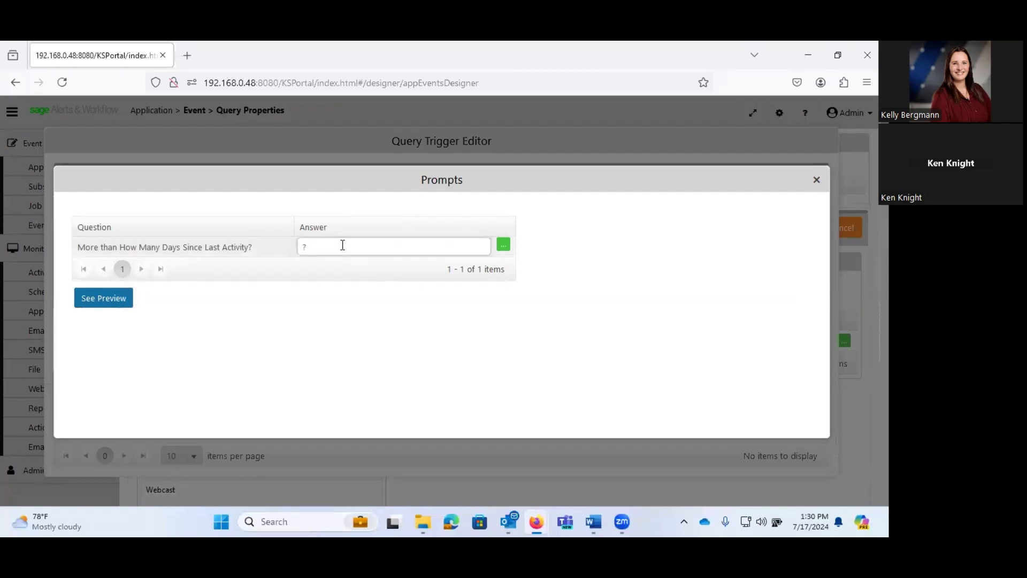
Preview the query for 90 days, which returns no items, then cancel the Query Designer.
type("90")
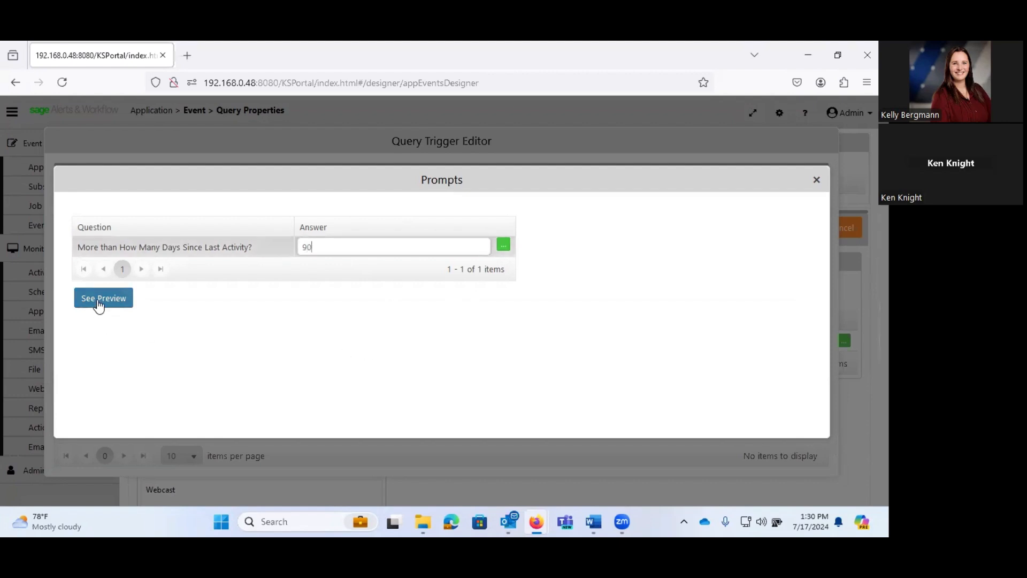
left_click(103, 298)
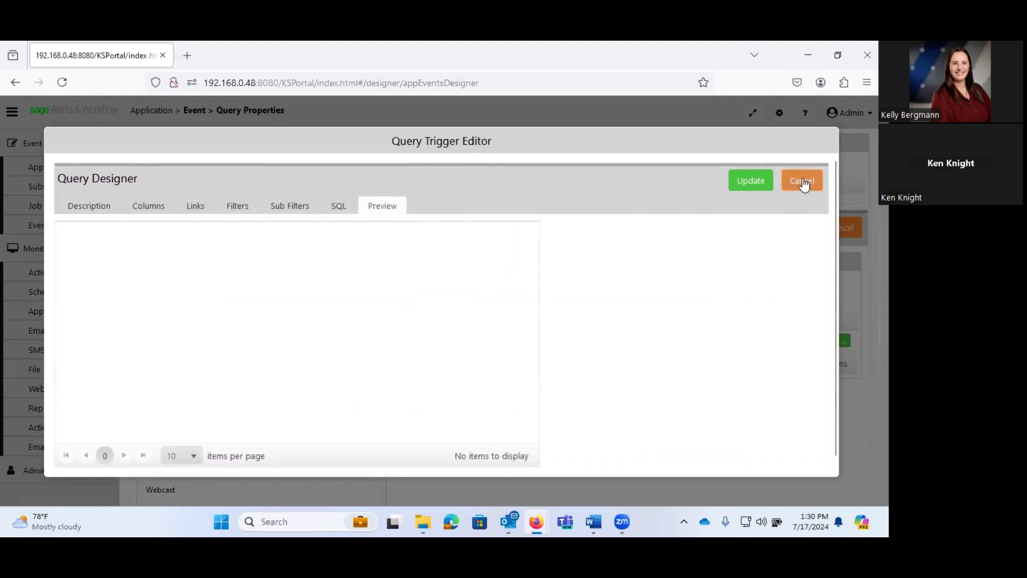
left_click(802, 181)
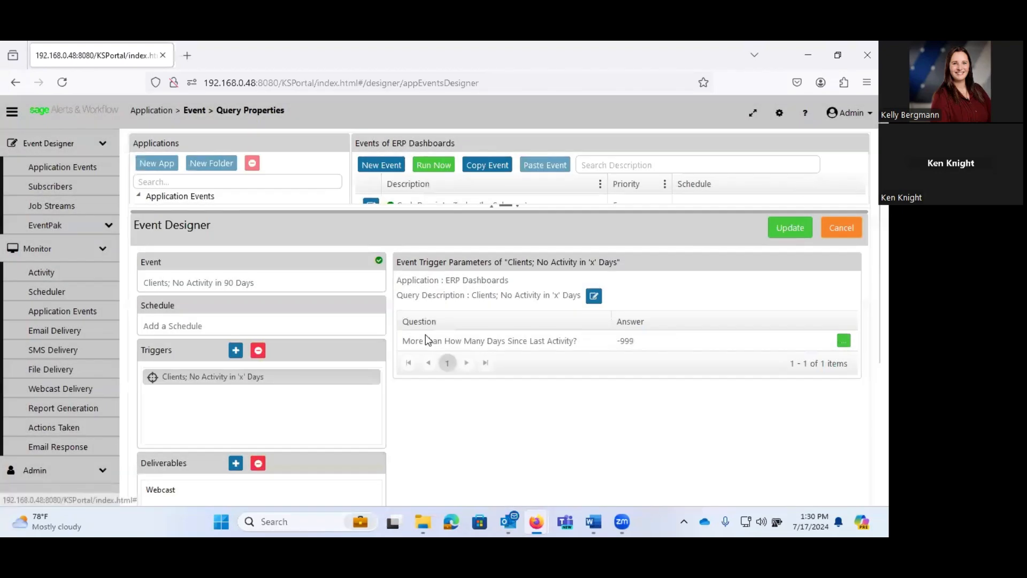
mouse_move(271, 326)
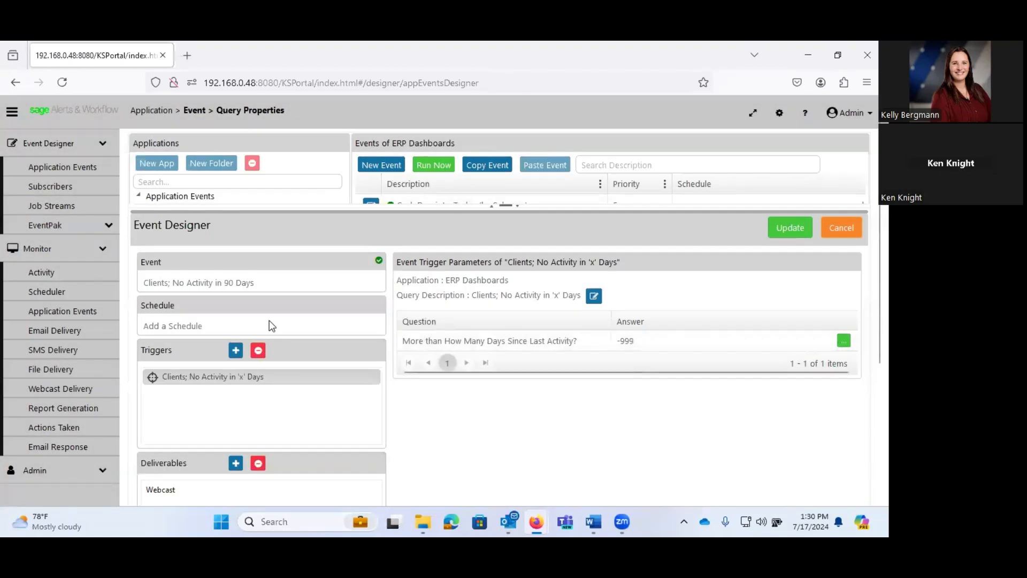
scroll("down", 3)
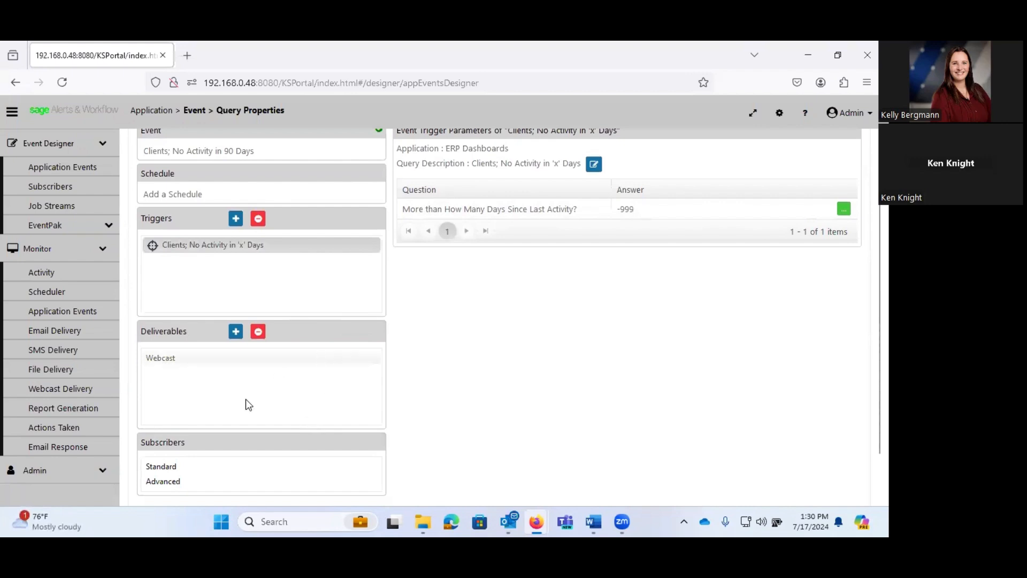
Review the event's Webcast deliverable and subscriber, then cancel out of the Event Designer.
left_click(161, 357)
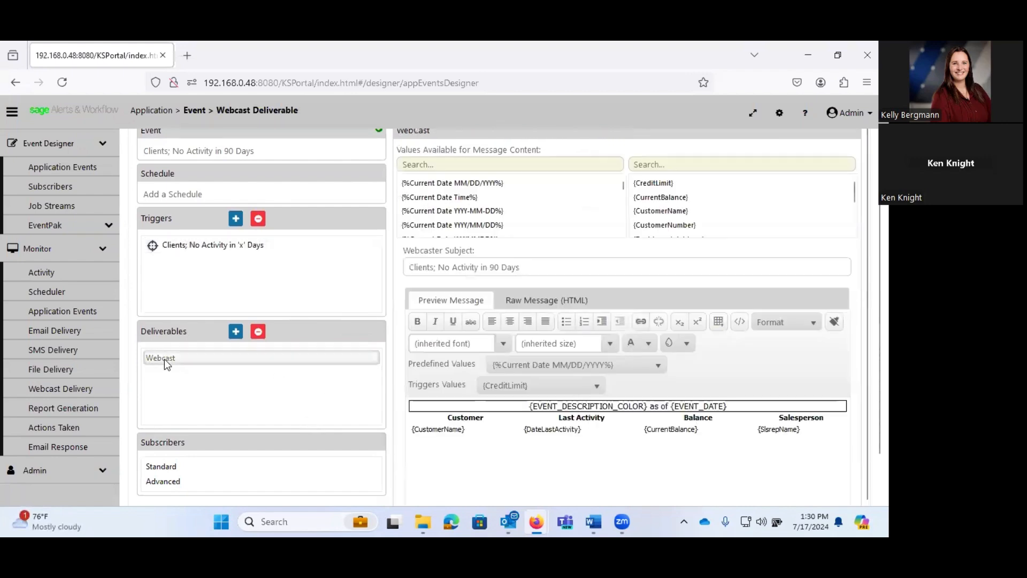
mouse_move(679, 342)
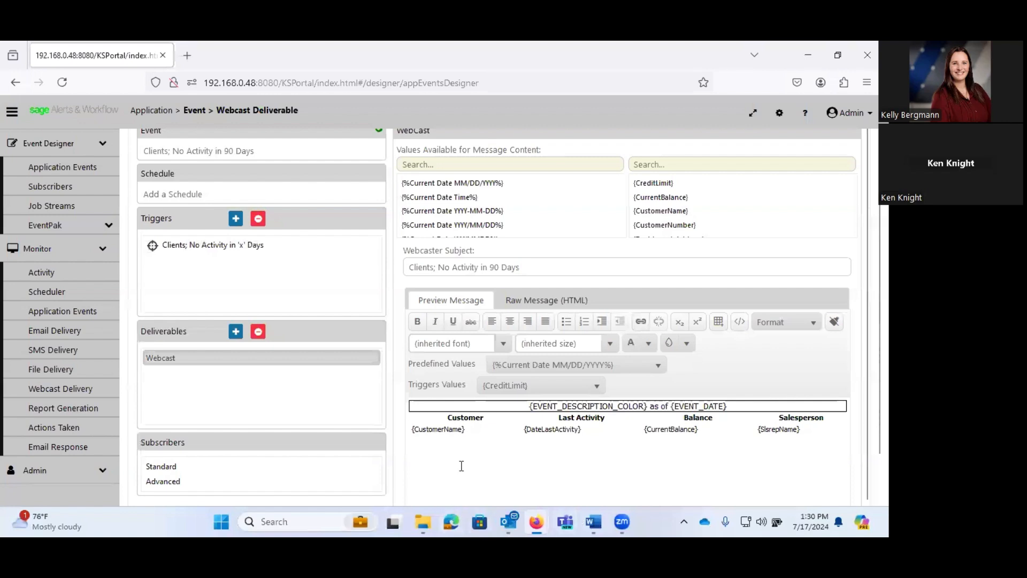
scroll("down", 3)
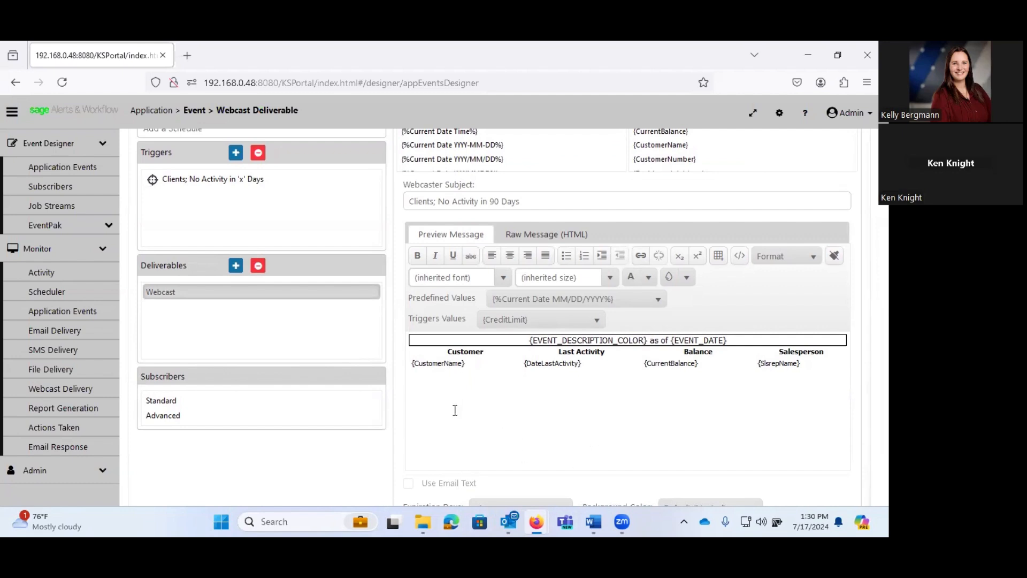
mouse_move(676, 408)
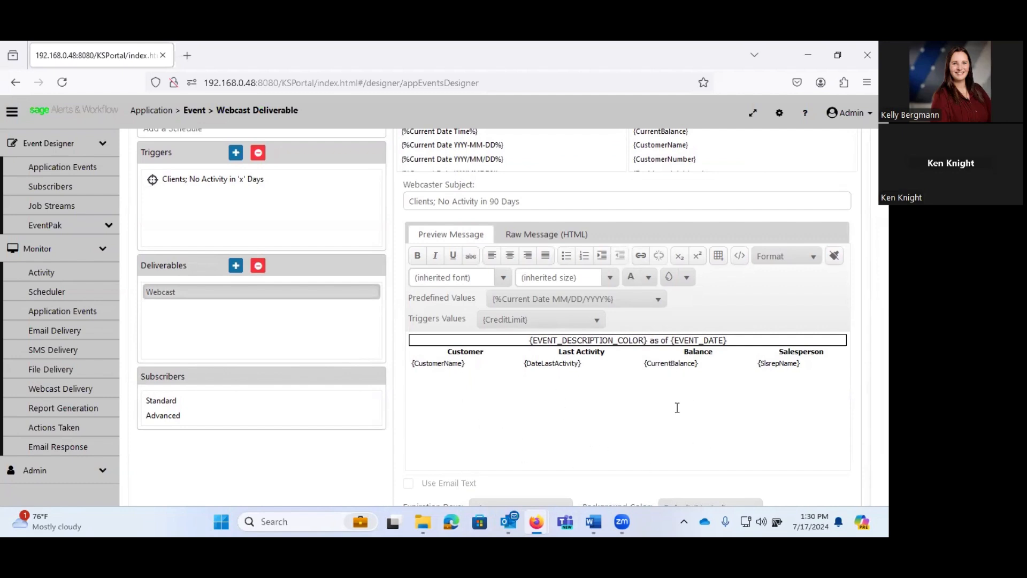
mouse_move(779, 420)
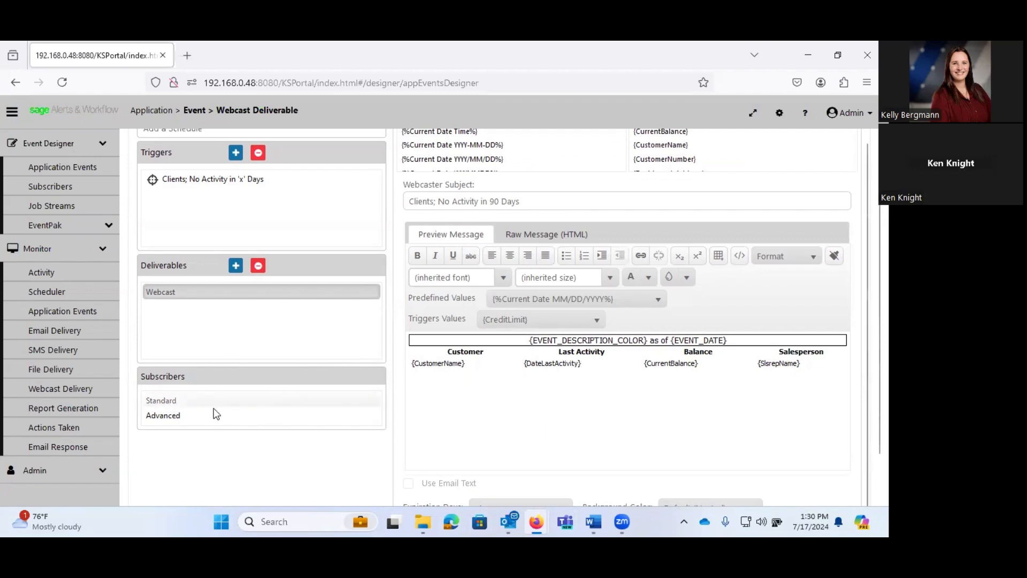
left_click(161, 400)
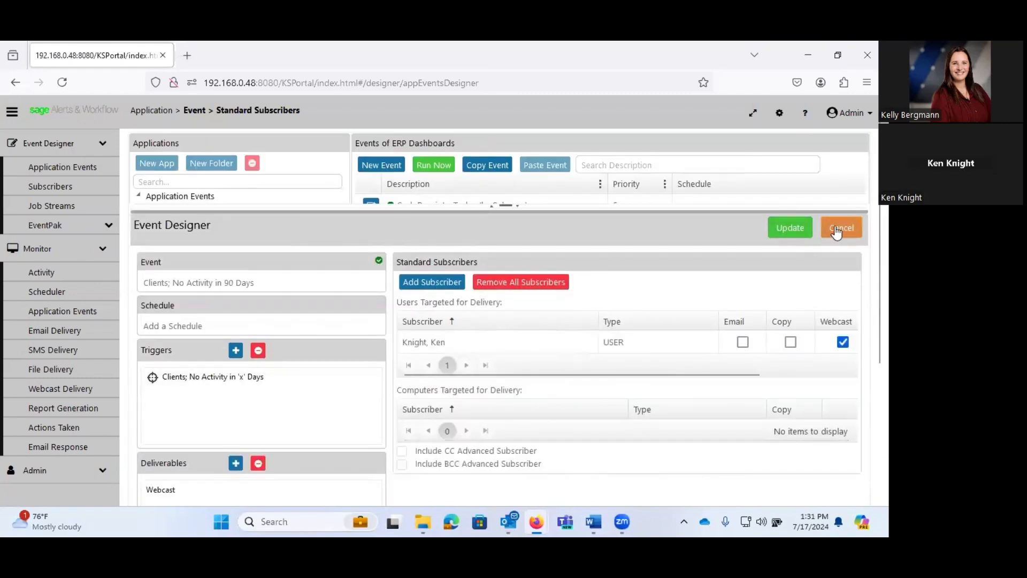
left_click(841, 227)
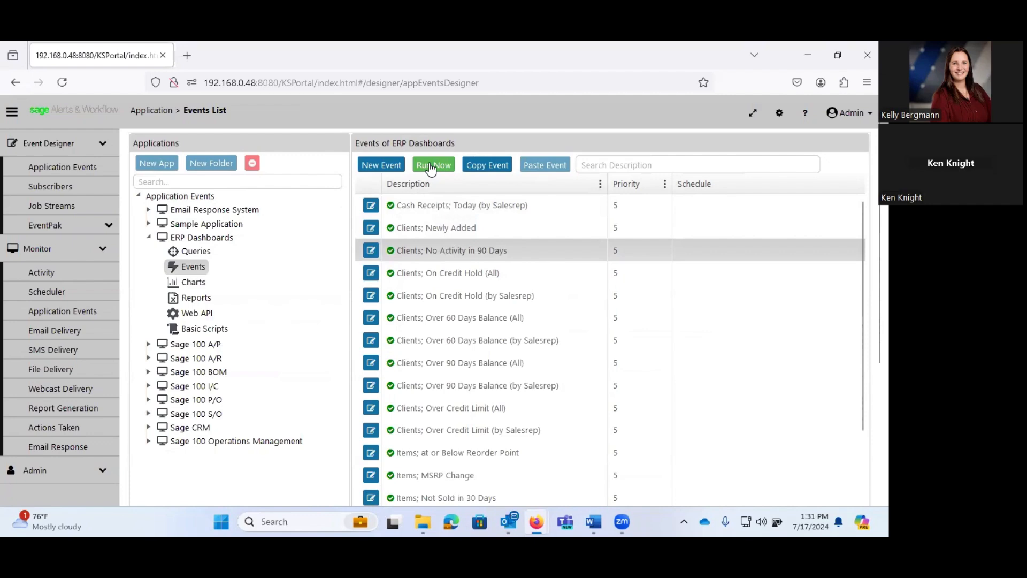
Run the No Activity in 90 Days event now, confirm both prompts, and check Webcast Delivery.
left_click(433, 164)
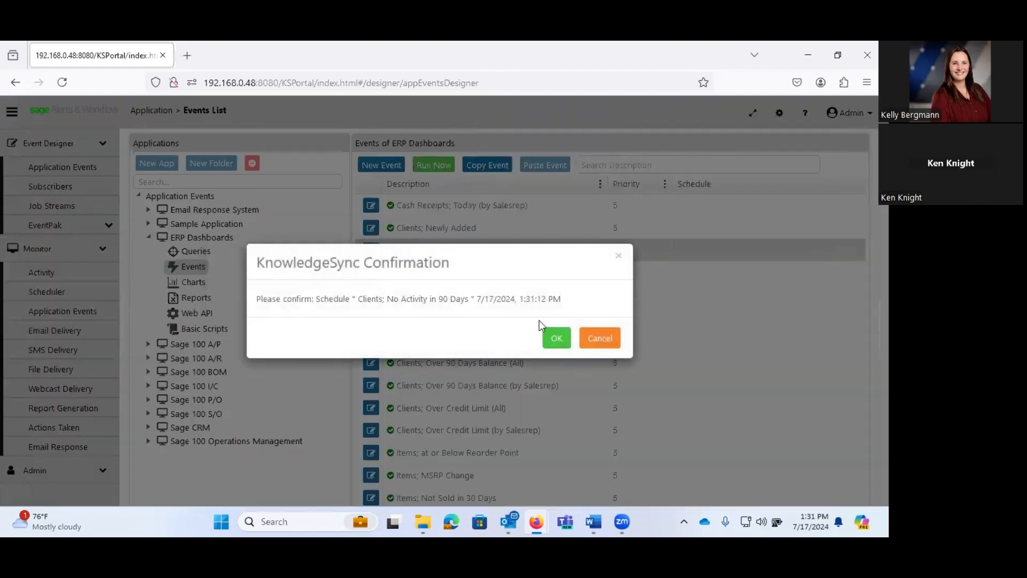
left_click(555, 338)
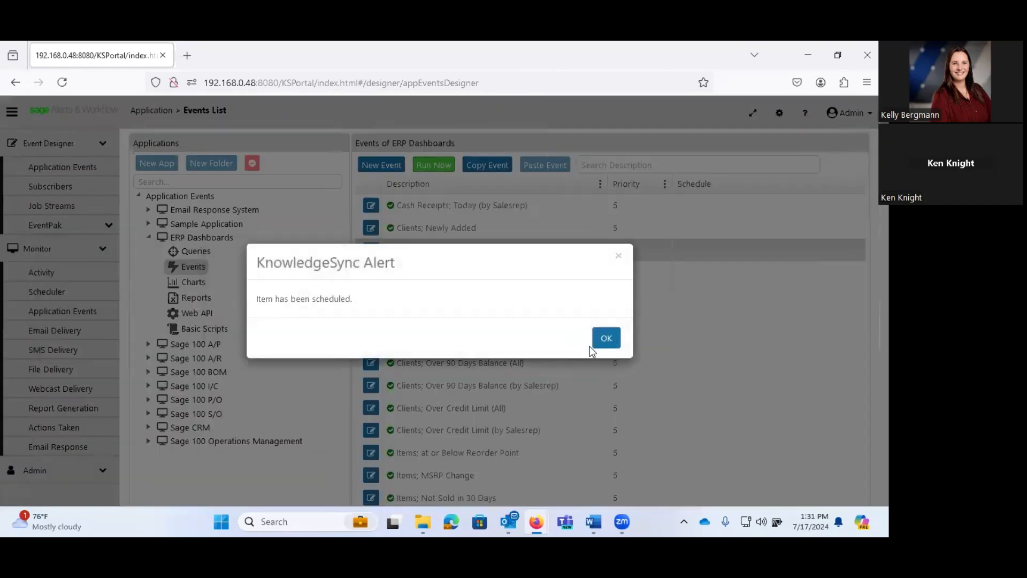
left_click(605, 337)
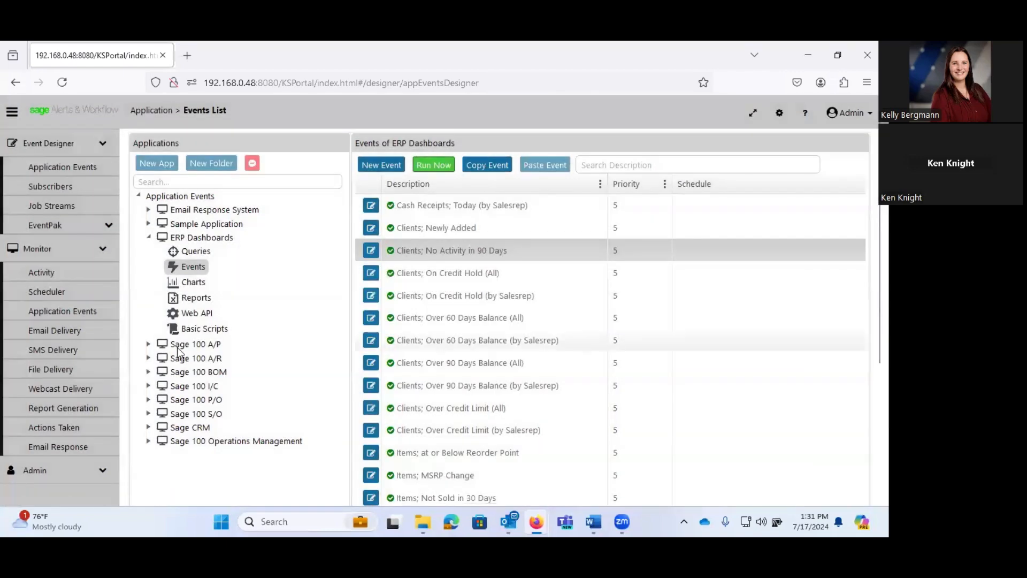
left_click(59, 388)
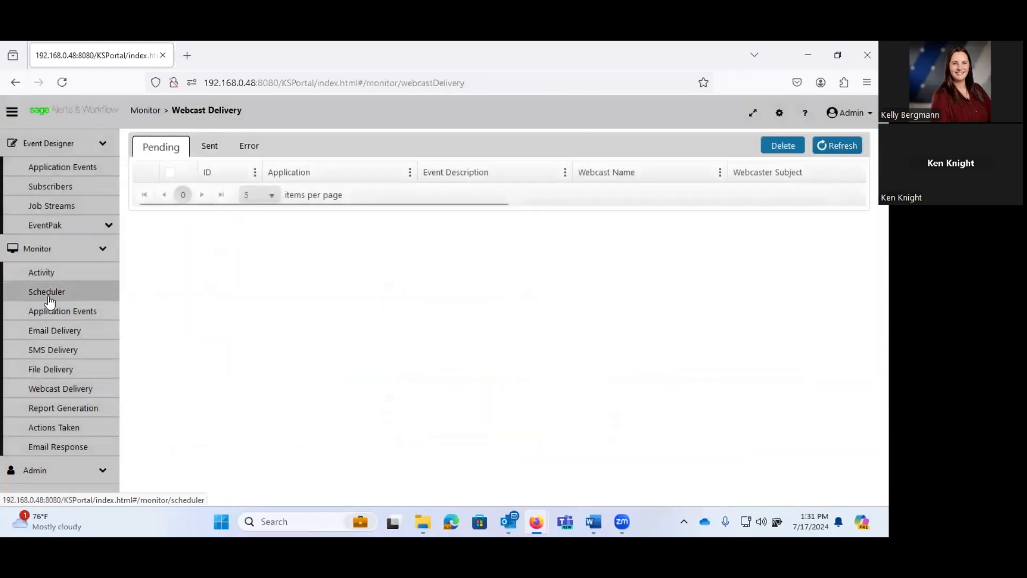
Refresh the Application Events monitor showing the event pending, then switch to File Explorer.
left_click(62, 311)
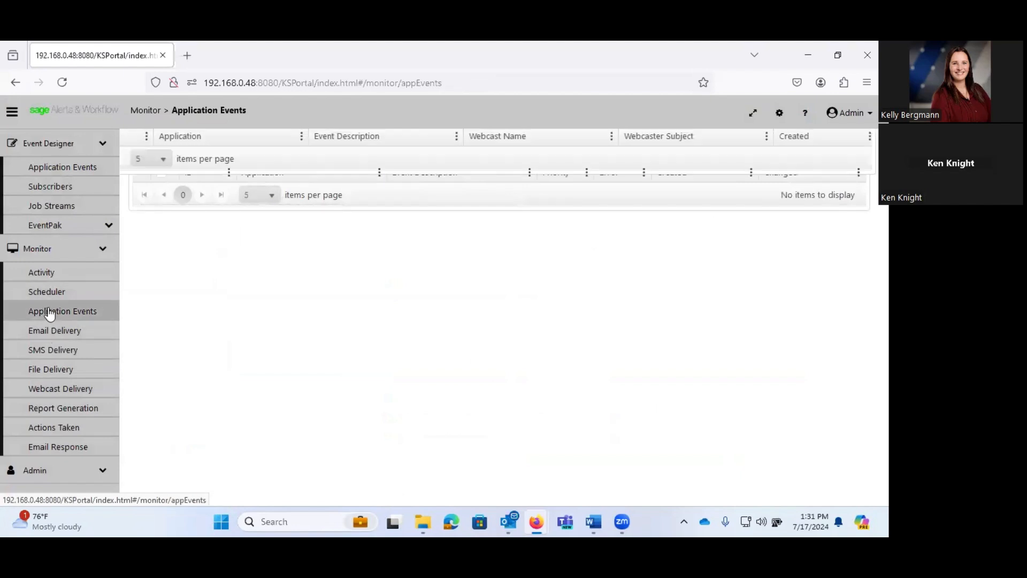
left_click(62, 310)
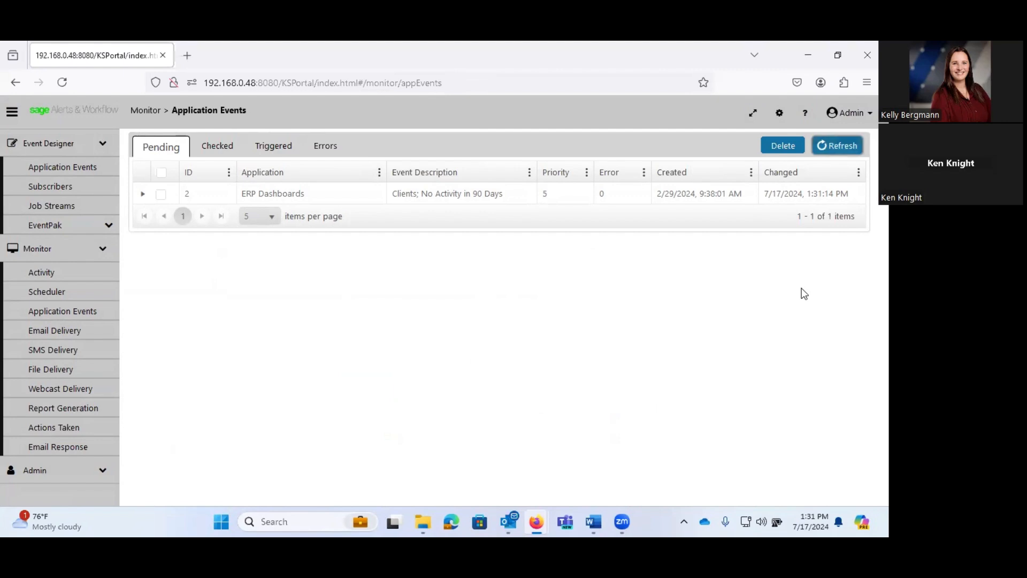
mouse_move(852, 297)
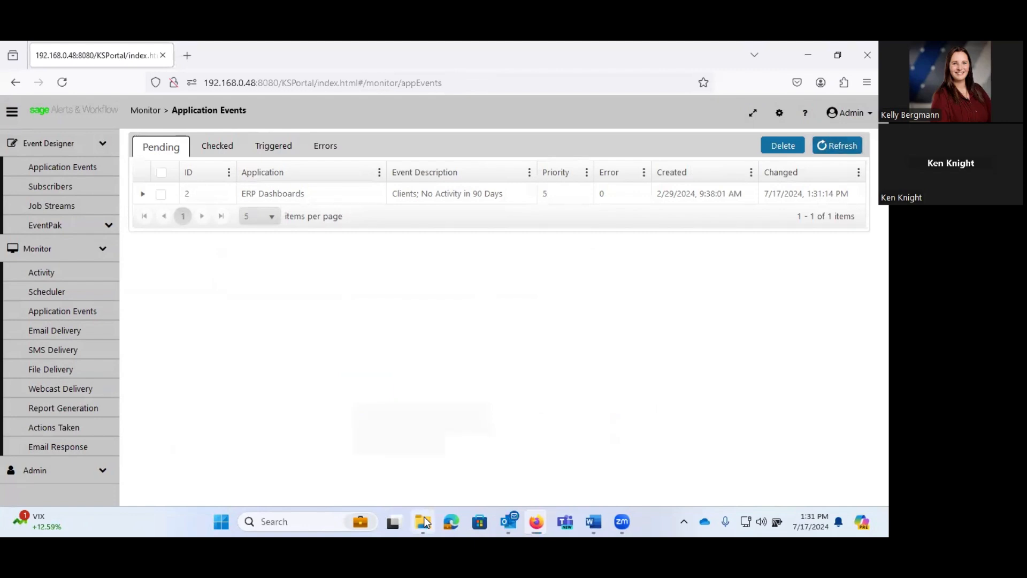
left_click(421, 521)
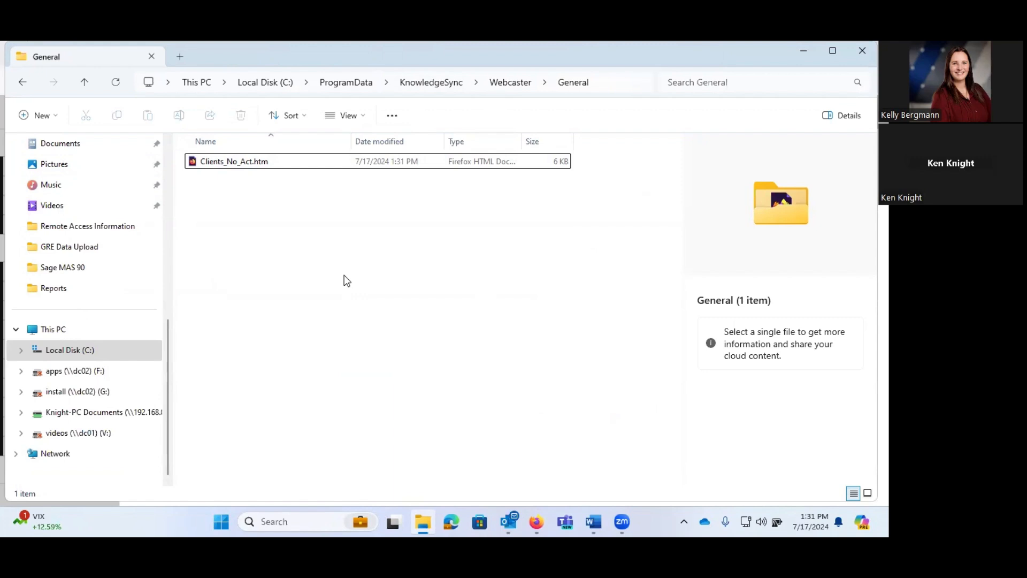
mouse_move(532, 496)
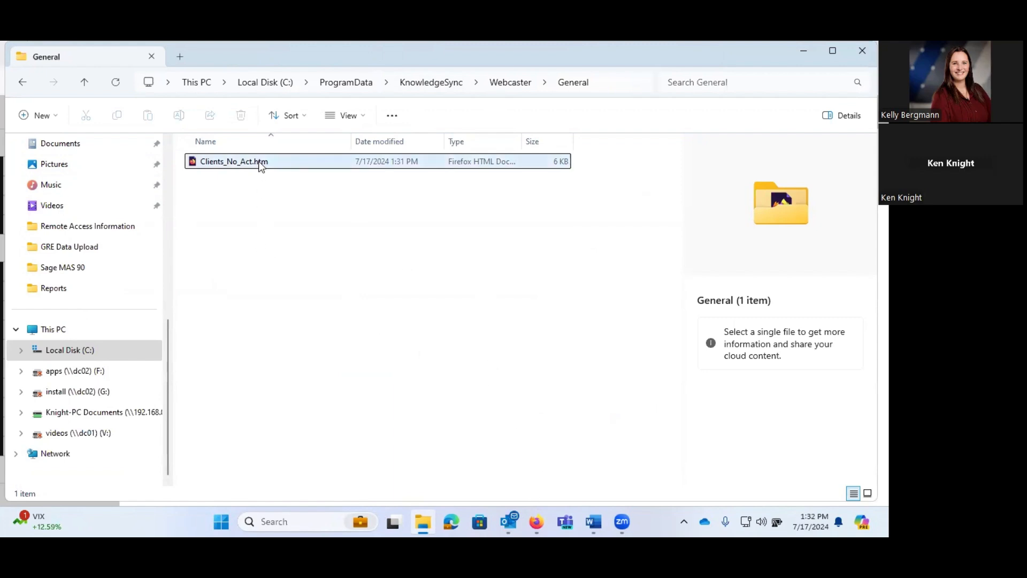
mouse_move(259, 161)
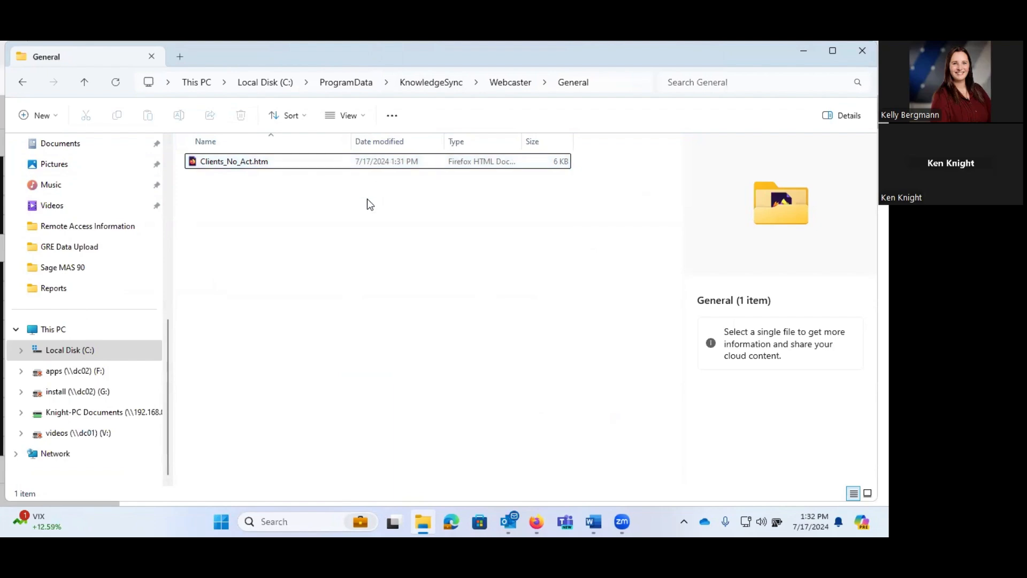
Open the generated Clients_No_Act.htm page in the Webcaster General folder.
double_click(233, 161)
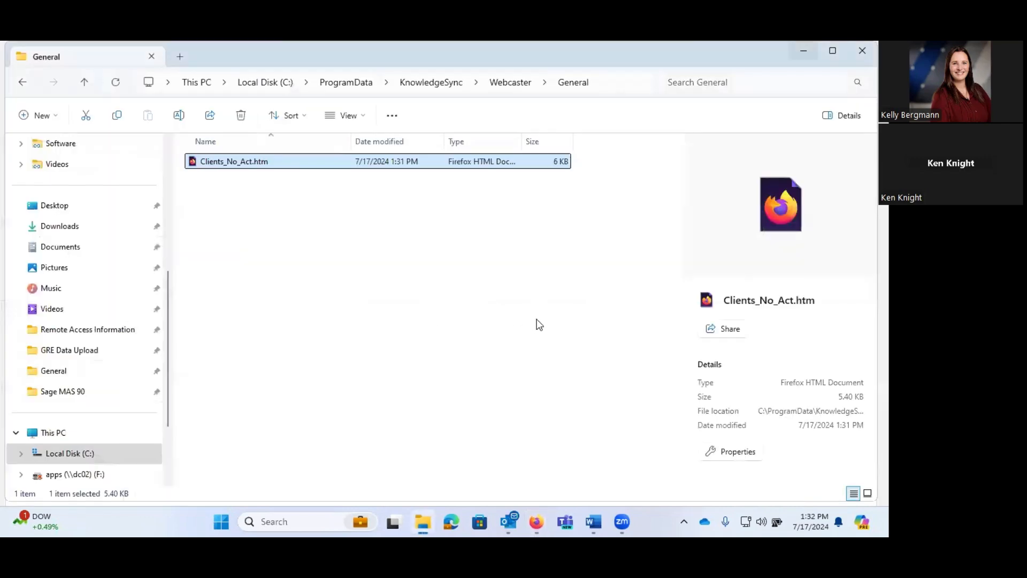
mouse_move(536, 522)
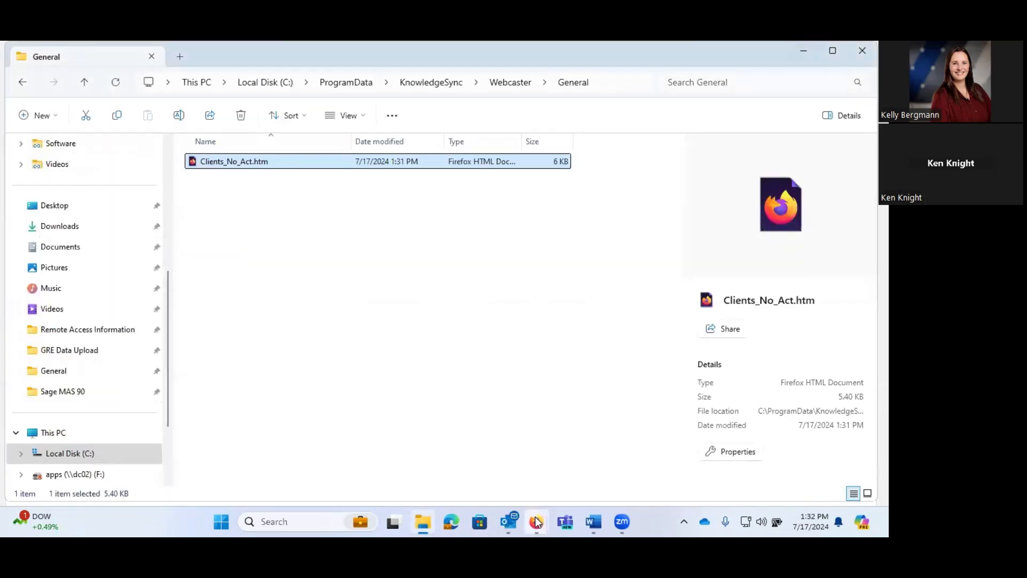
mouse_move(536, 522)
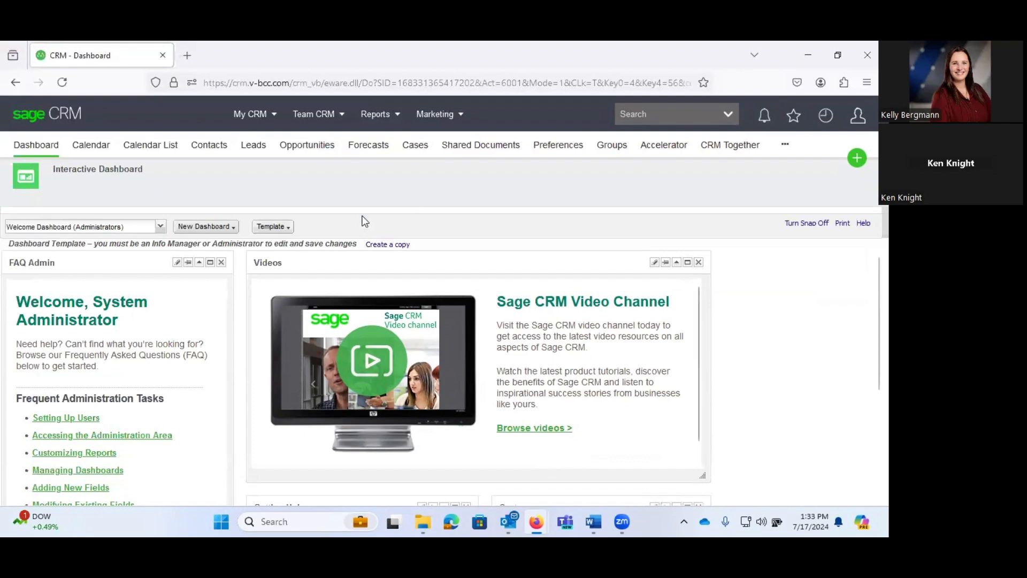
Switch the CRM dashboard to Alerts and Workflow Demo and scroll to the Clients; No Activity in 90 Days table.
left_click(271, 226)
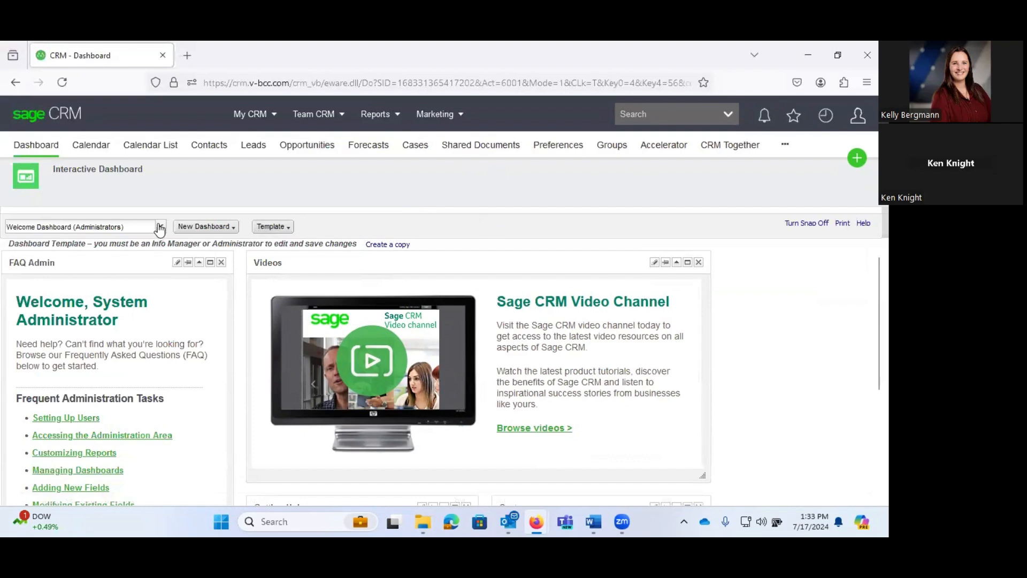
left_click(160, 226)
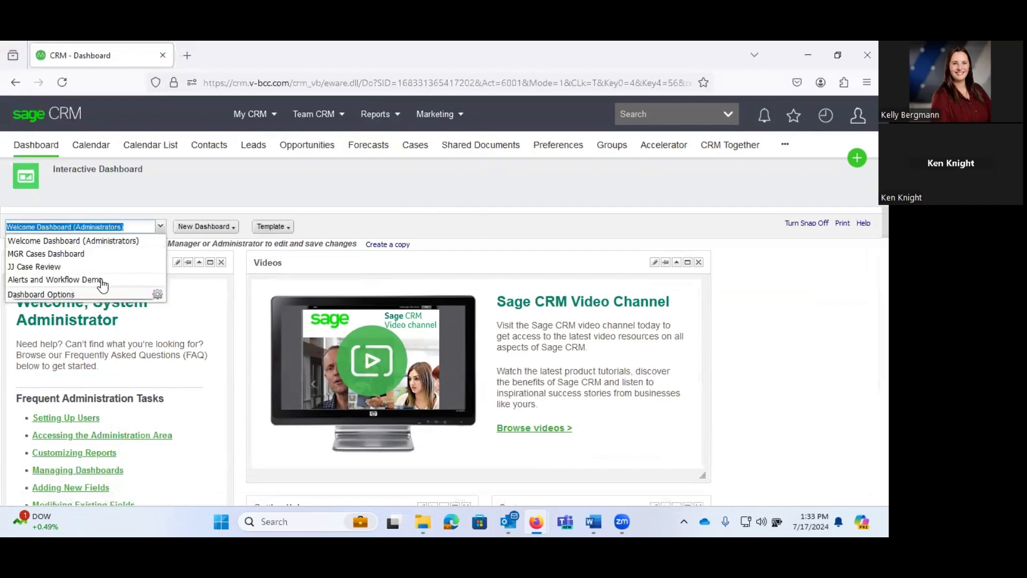
left_click(53, 280)
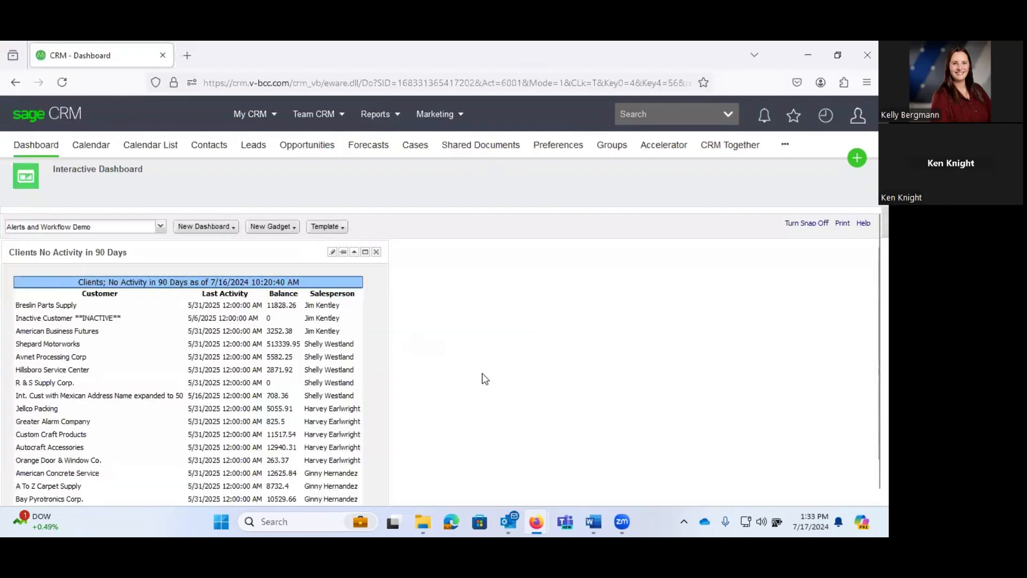
scroll("down", 3)
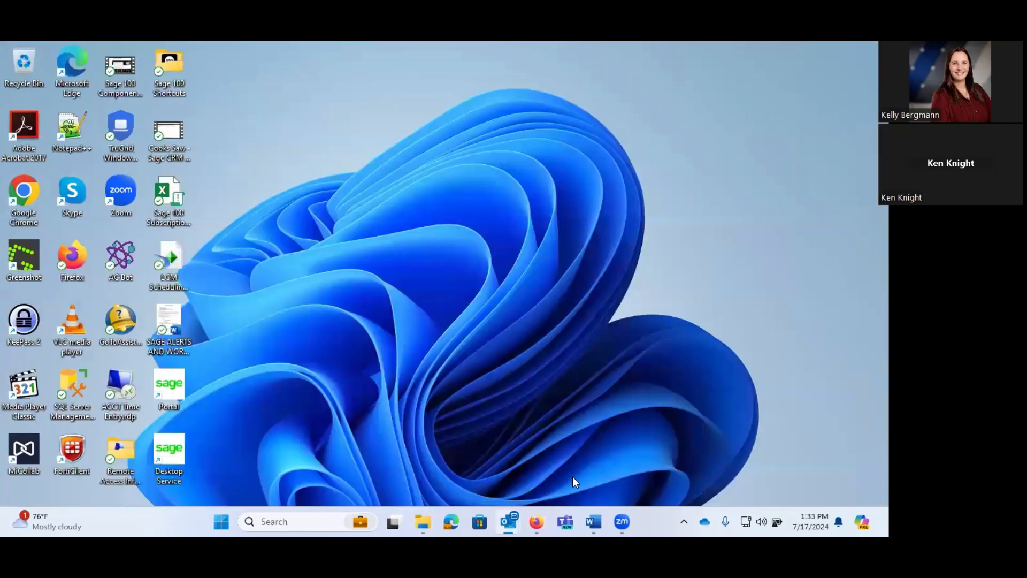
mouse_move(536, 522)
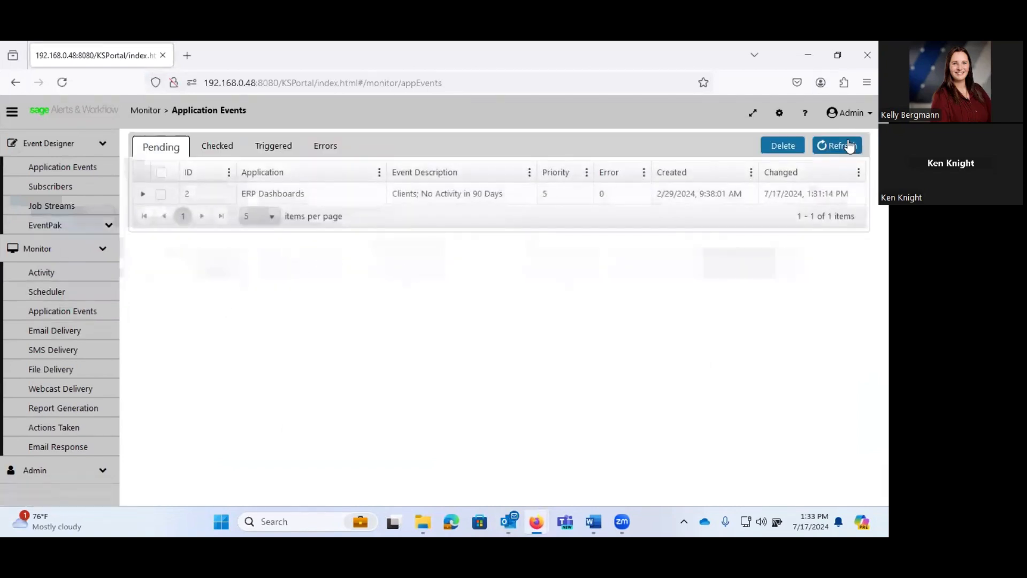
Refresh the pending application events list to confirm the no-activity event was processed.
left_click(838, 146)
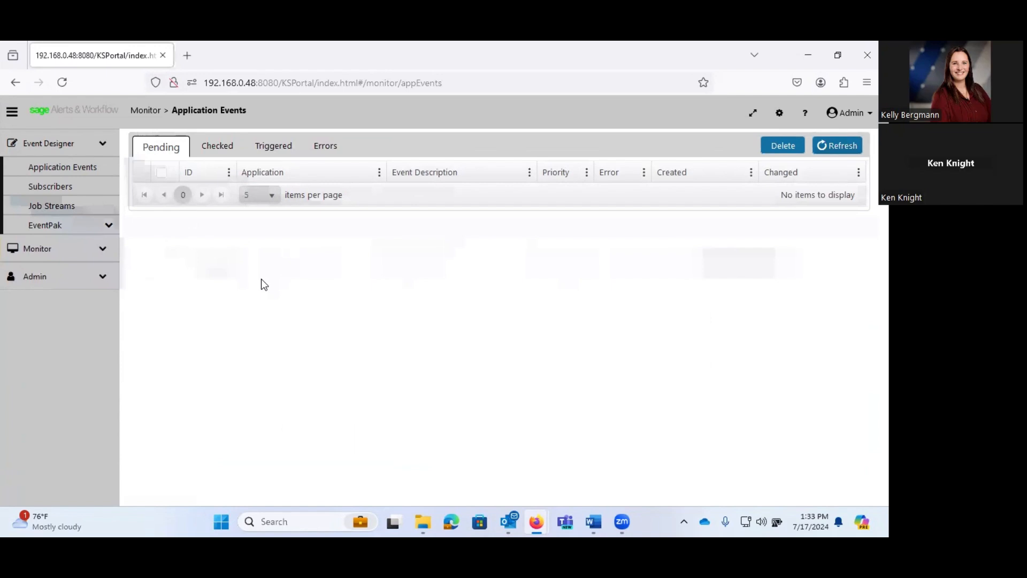
mouse_move(103, 322)
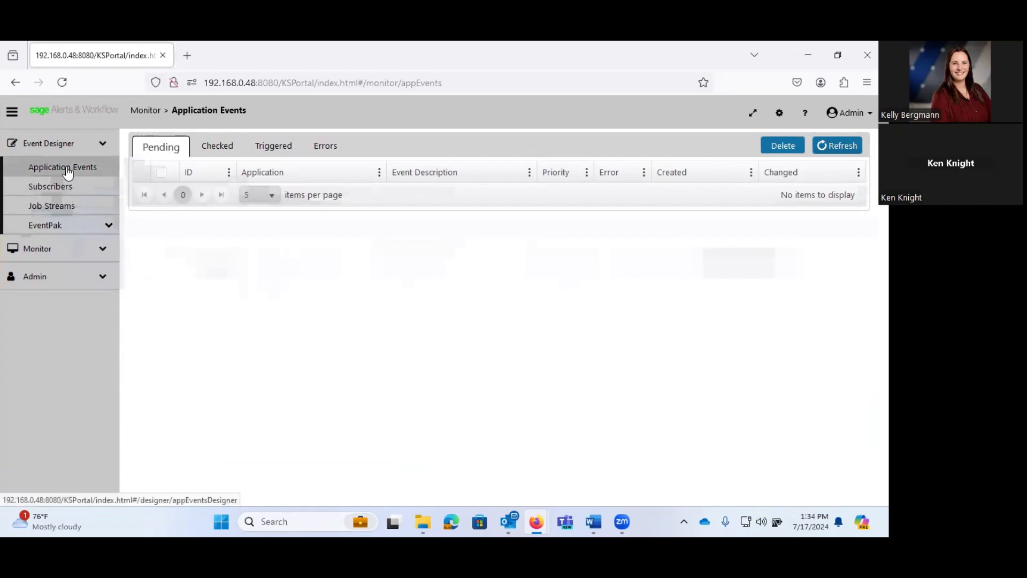
List the Email Response System's four When Email Arrives events, select forward-to-support, then collapse the branch.
left_click(63, 166)
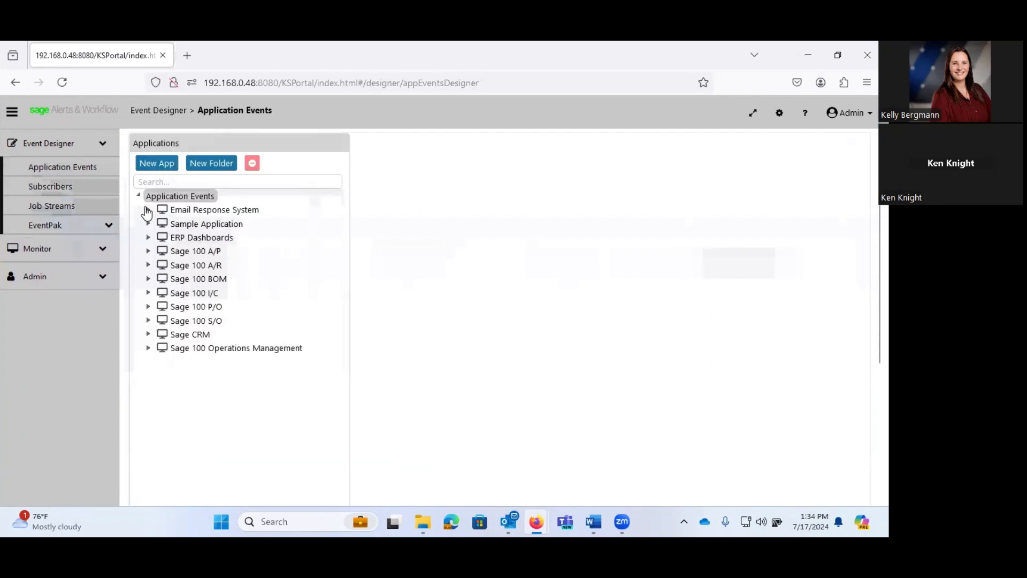
left_click(148, 209)
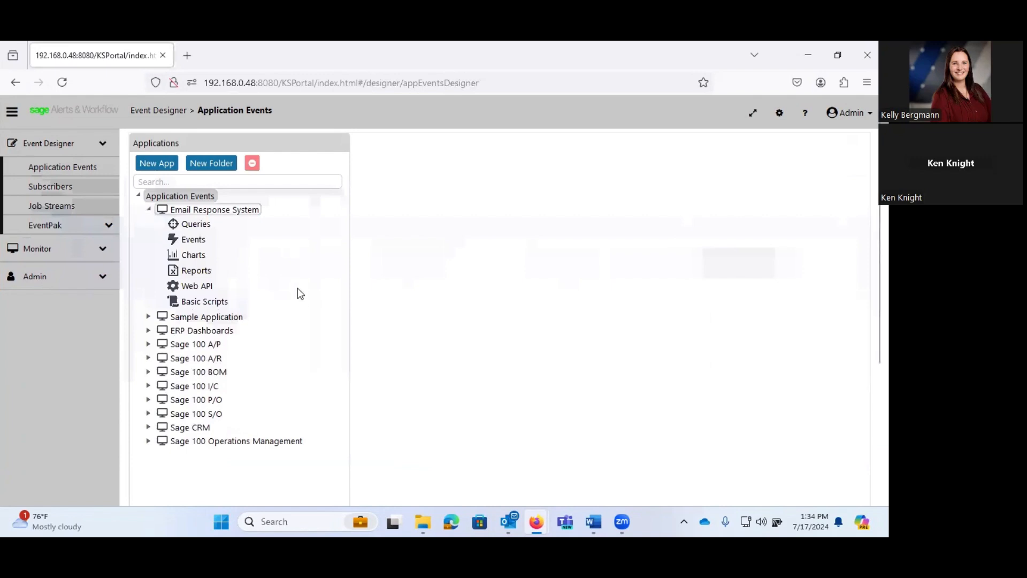
left_click(193, 239)
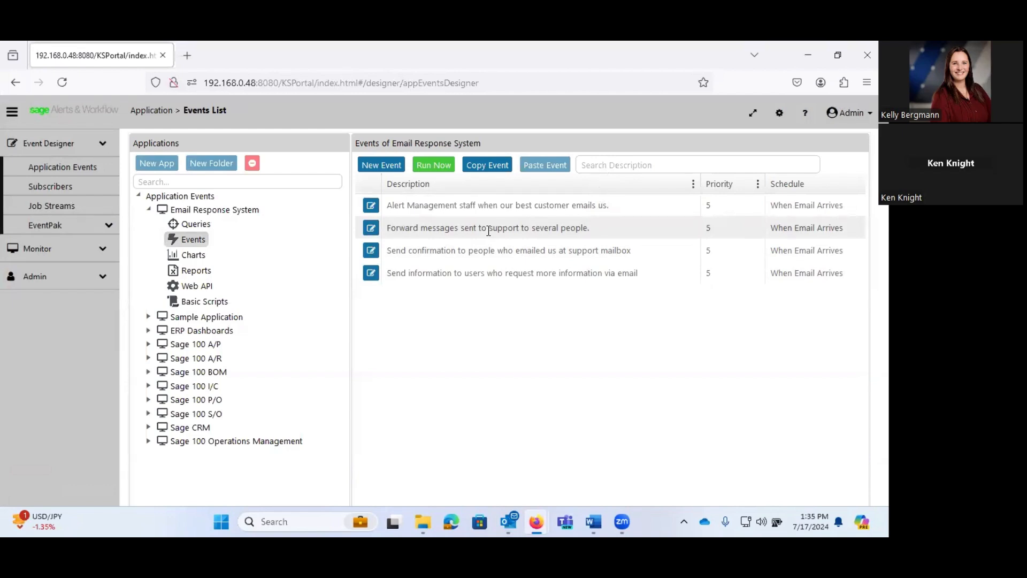
left_click(487, 227)
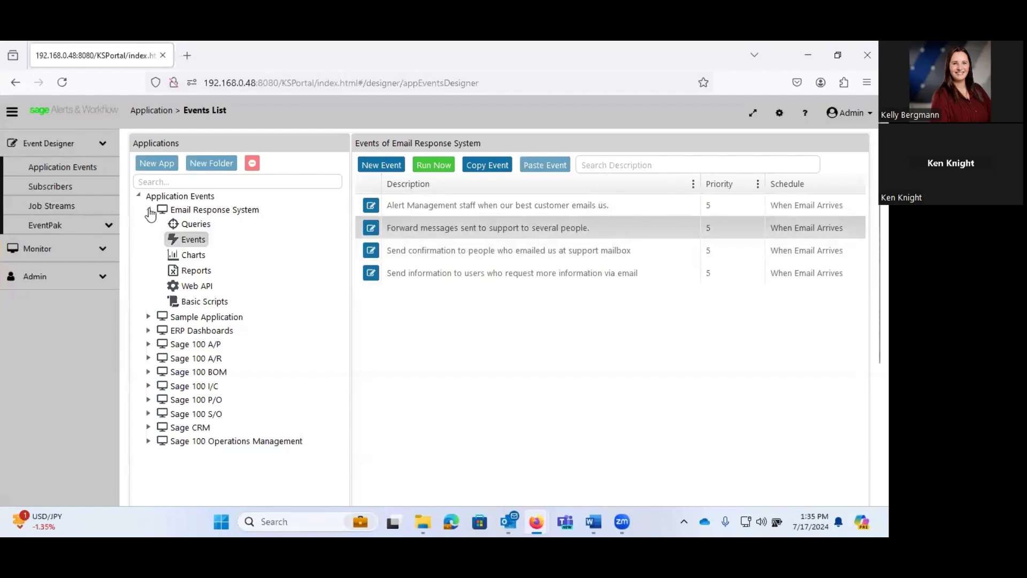
left_click(150, 210)
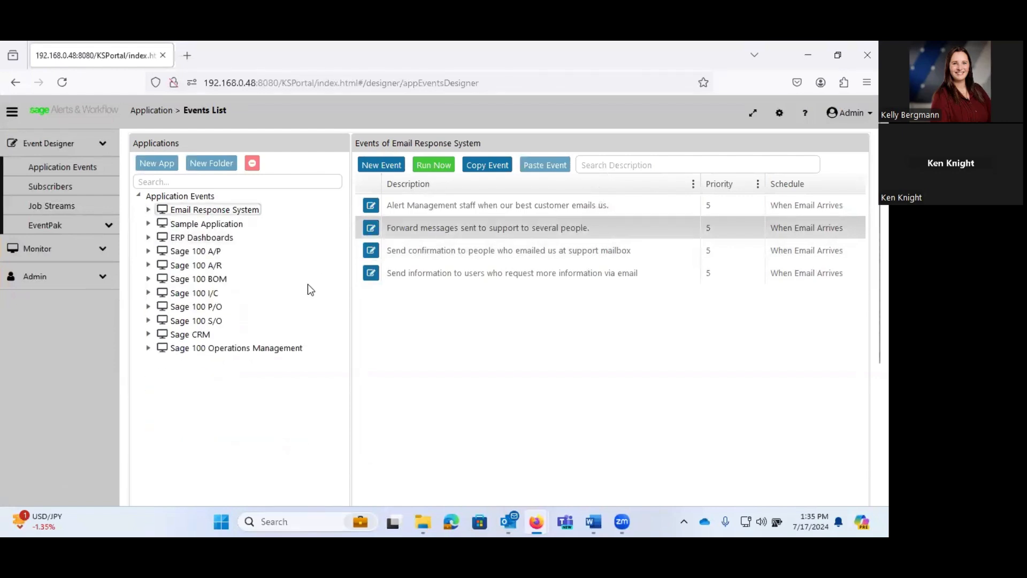